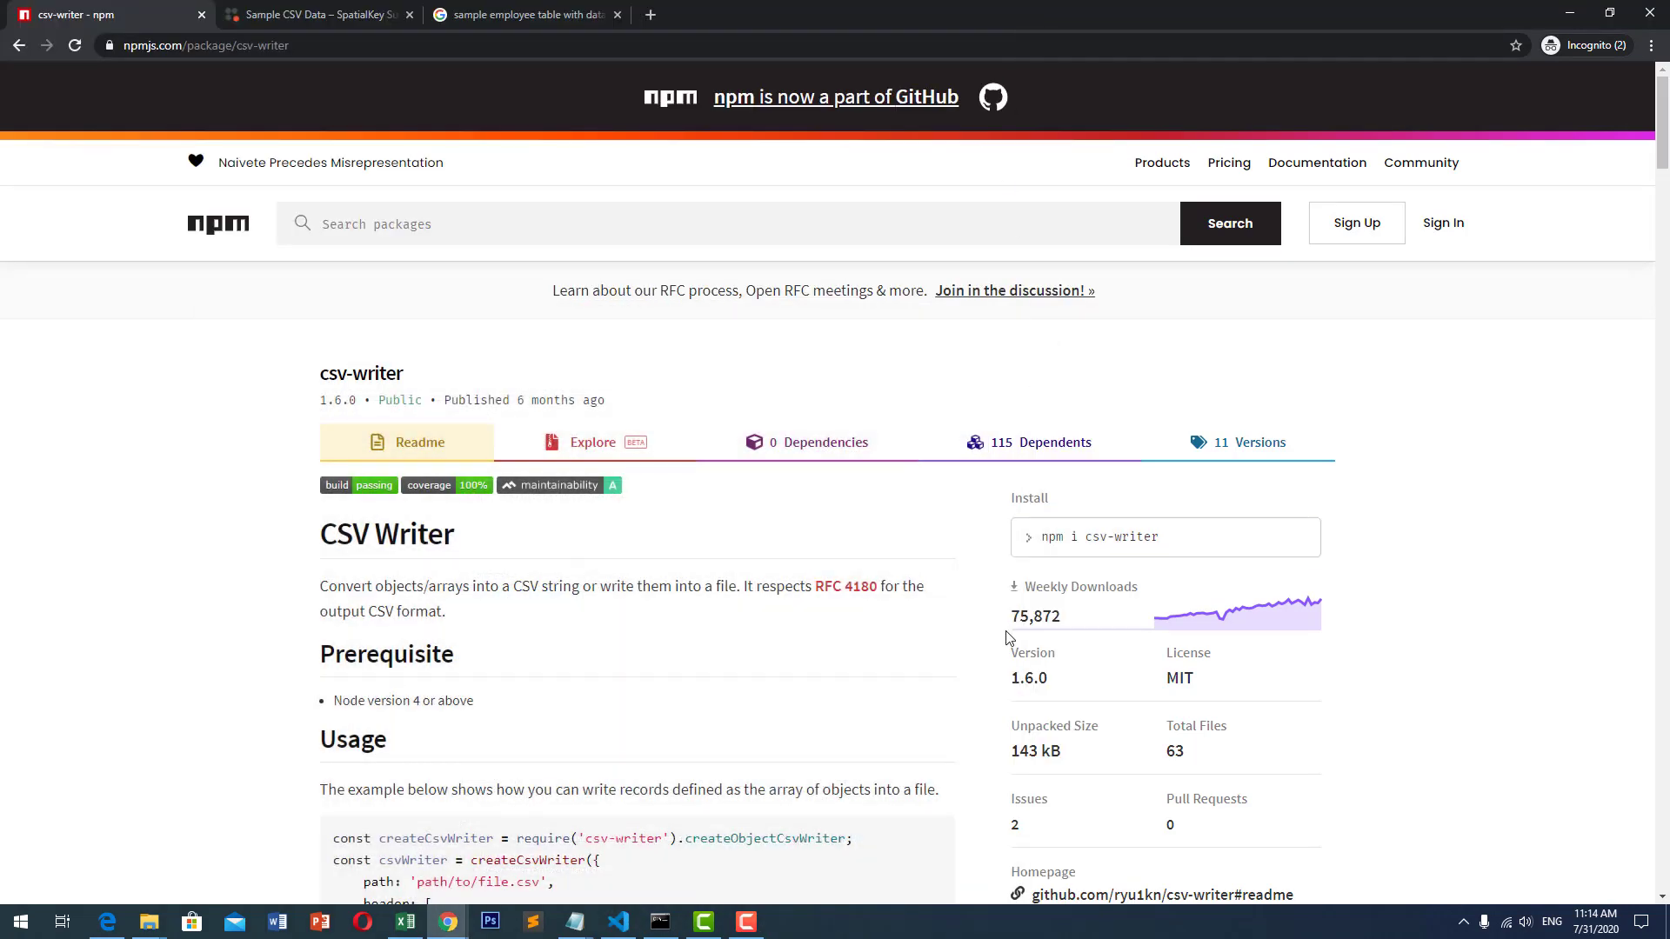
pyautogui.moveTo(998, 616)
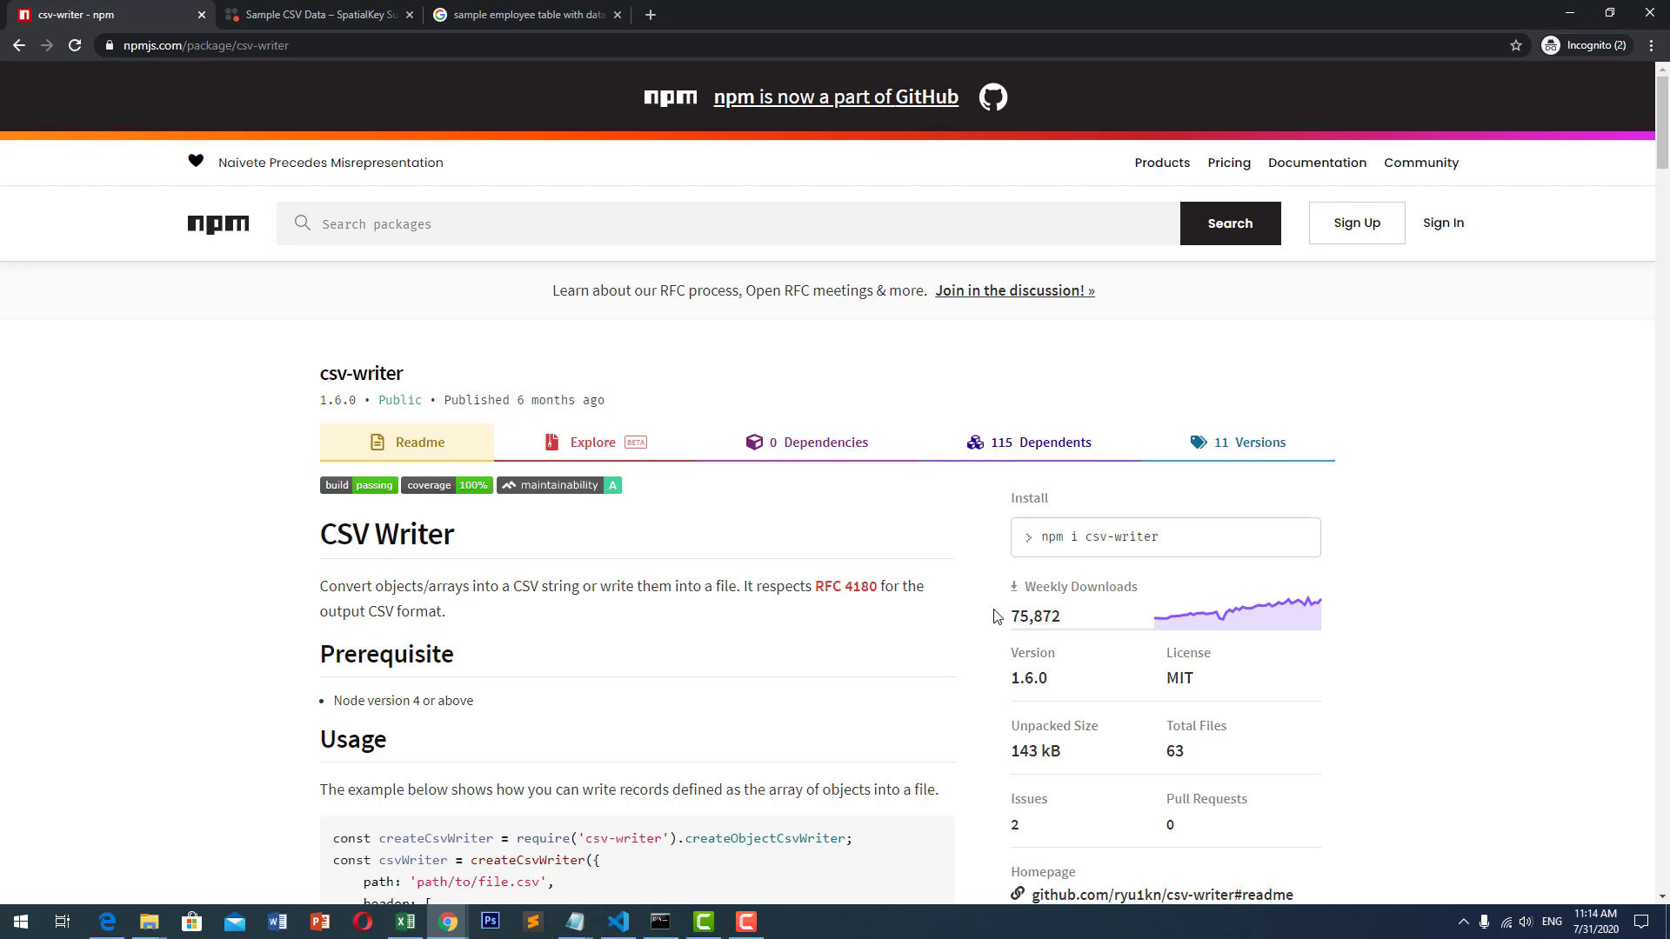
pyautogui.moveTo(870, 687)
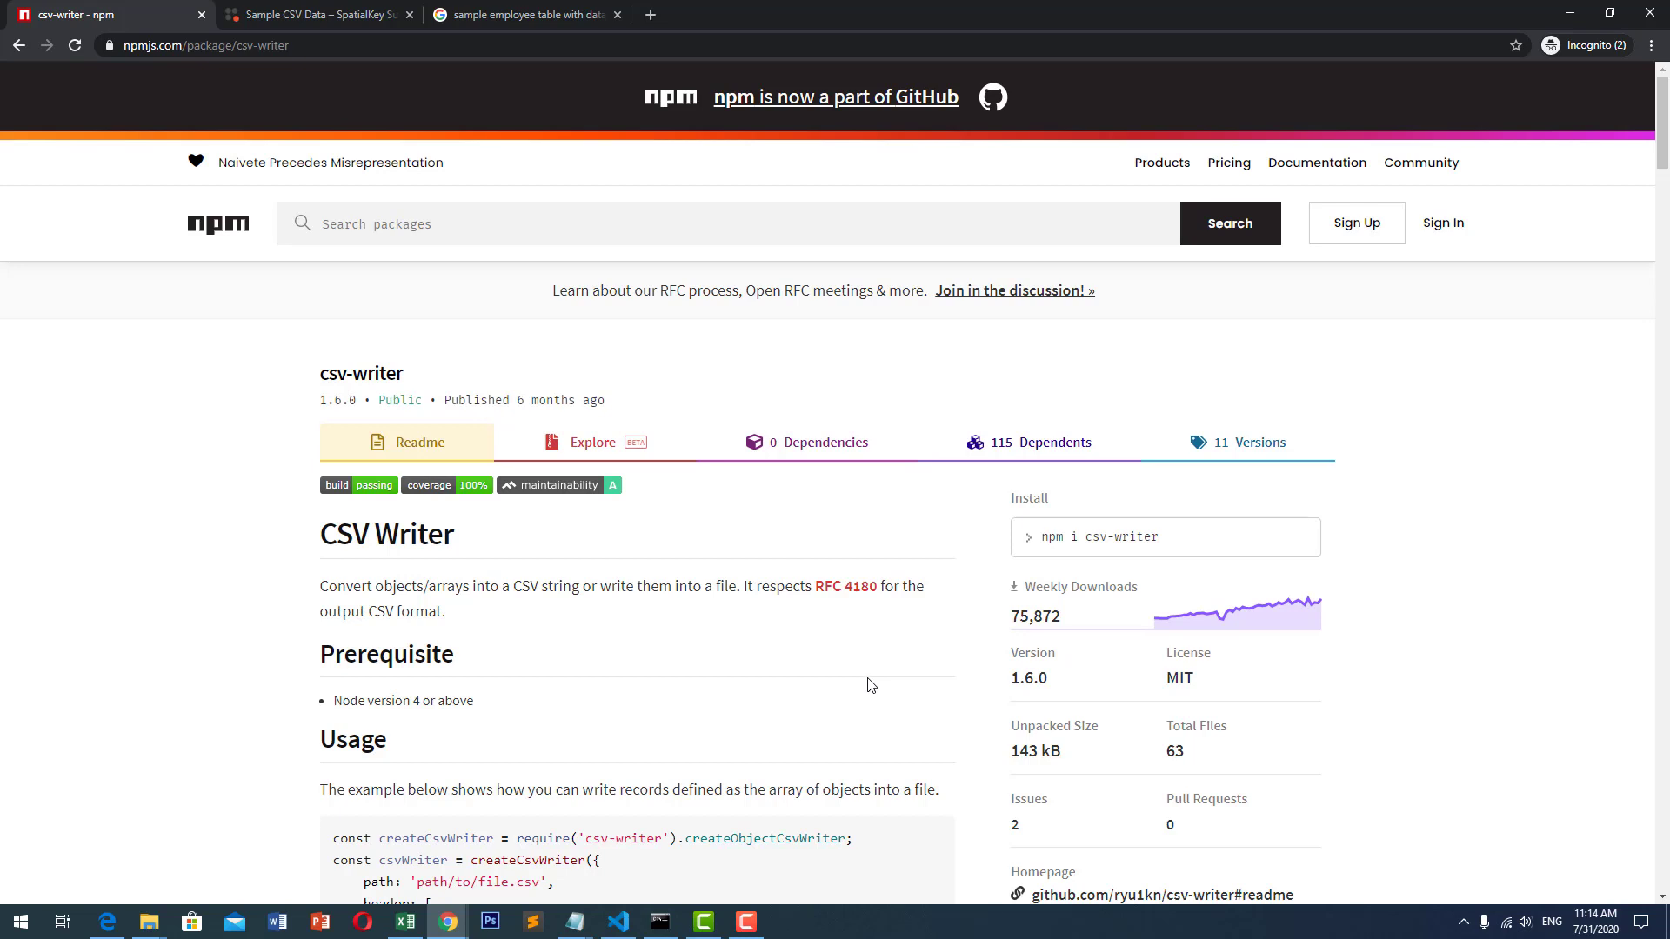
pyautogui.moveTo(377, 616)
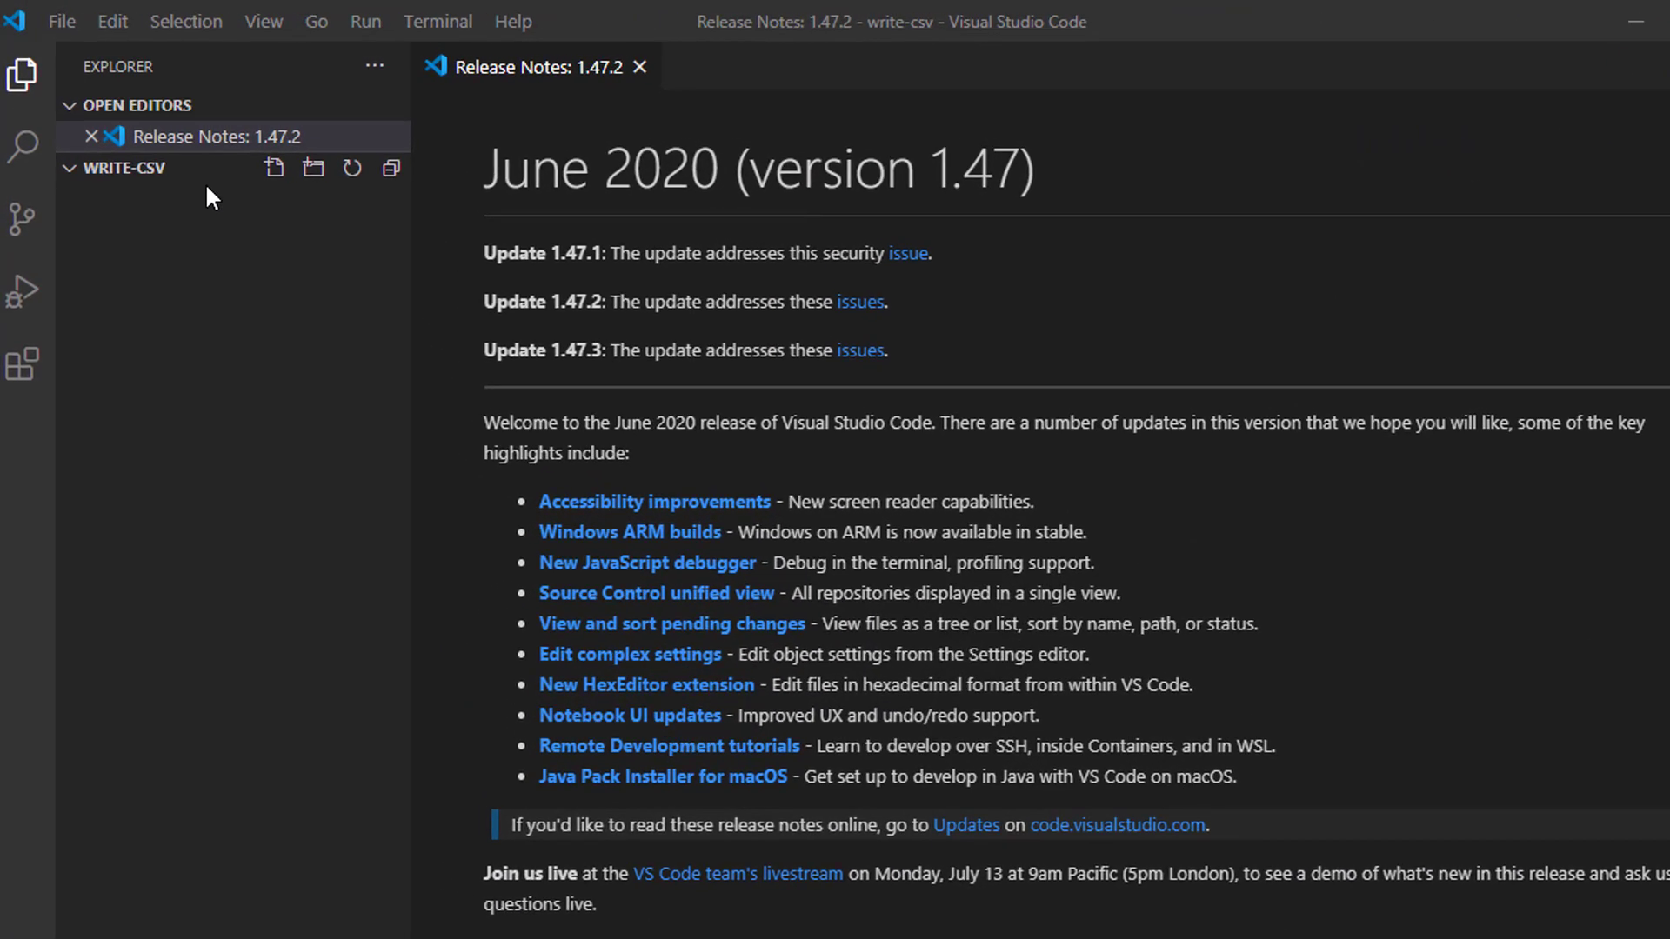
pyautogui.moveTo(268, 300)
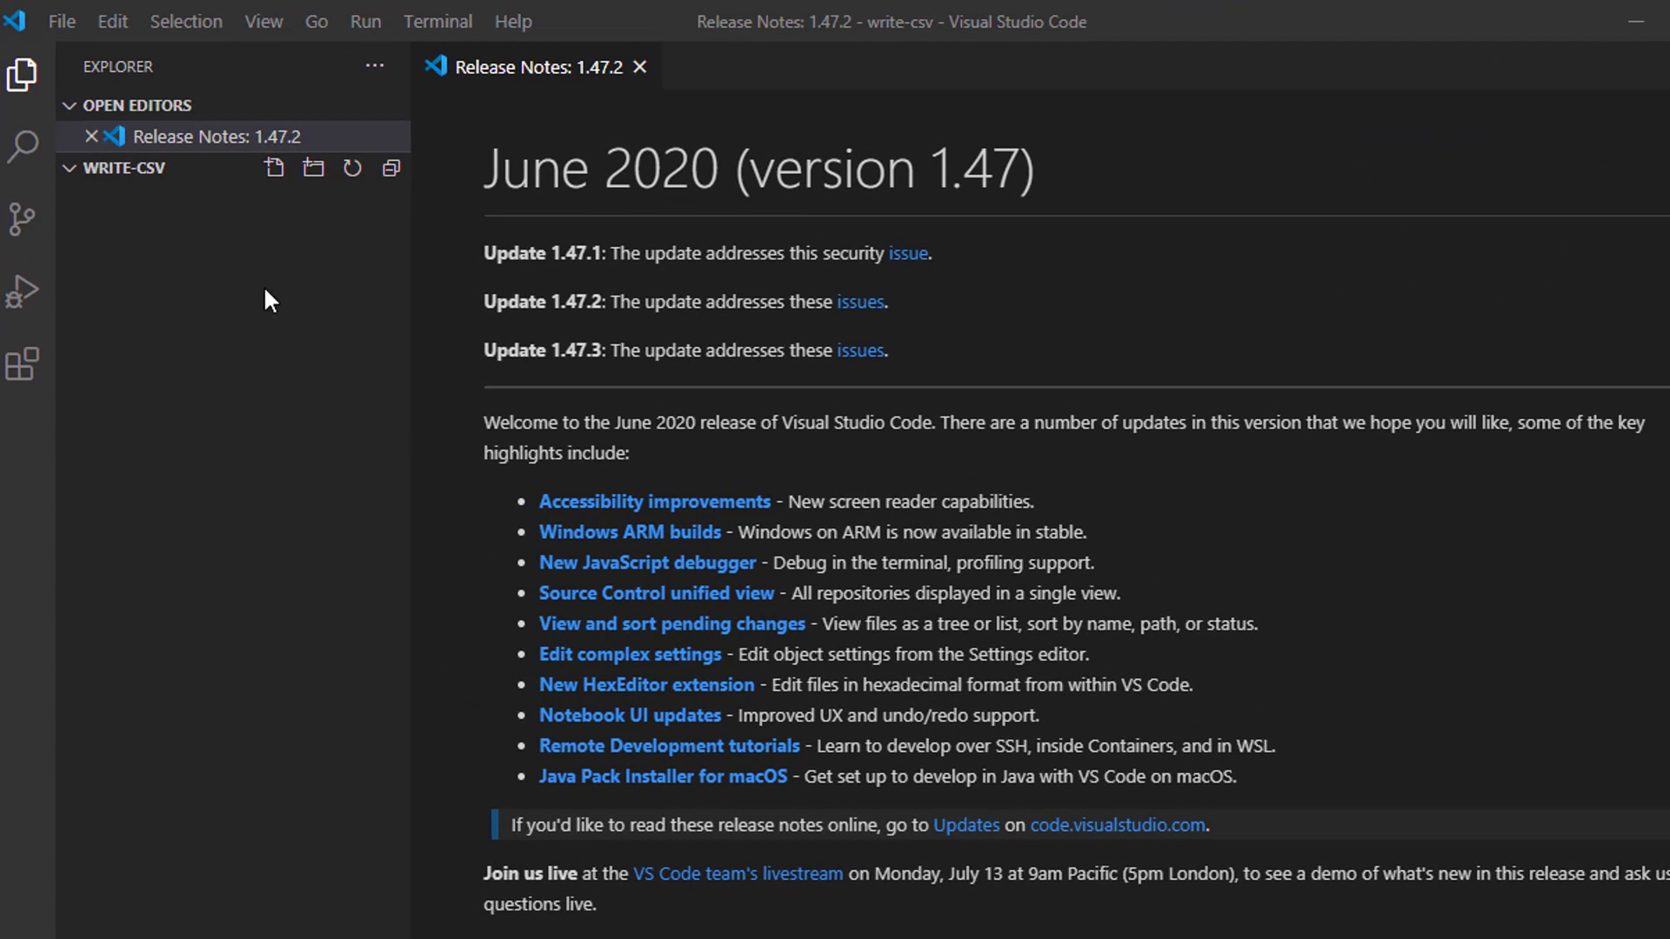
# Create a new empty file named main.js in the WRITE-CSV folder.
pyautogui.click(273, 169)
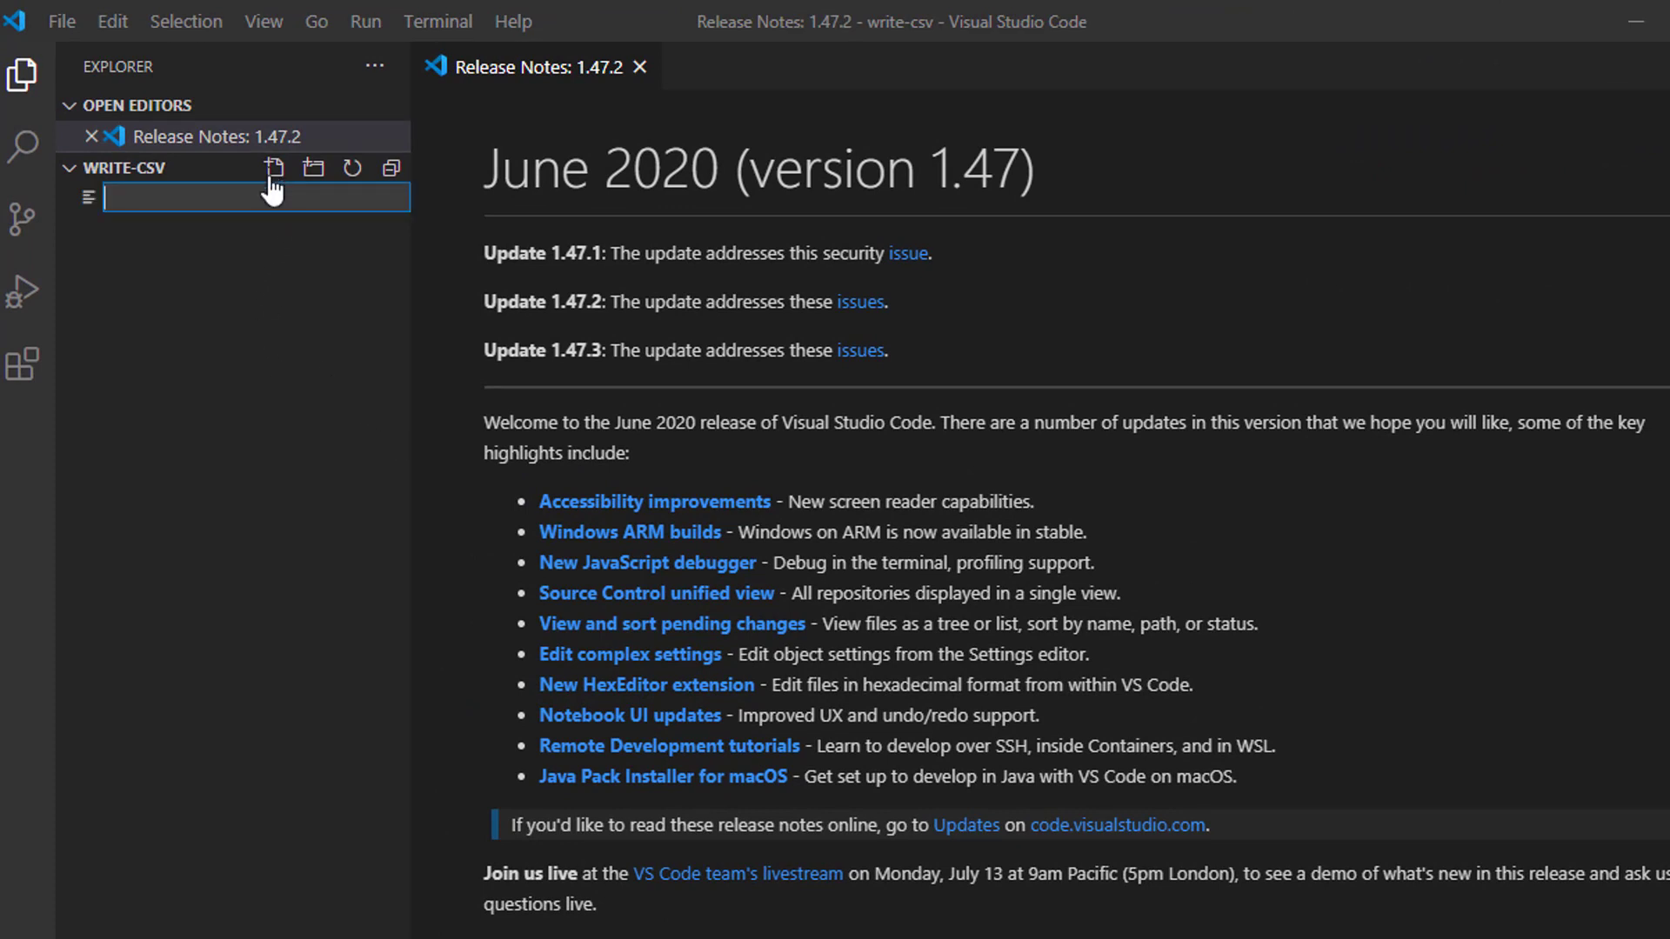
pyautogui.moveTo(393, 169)
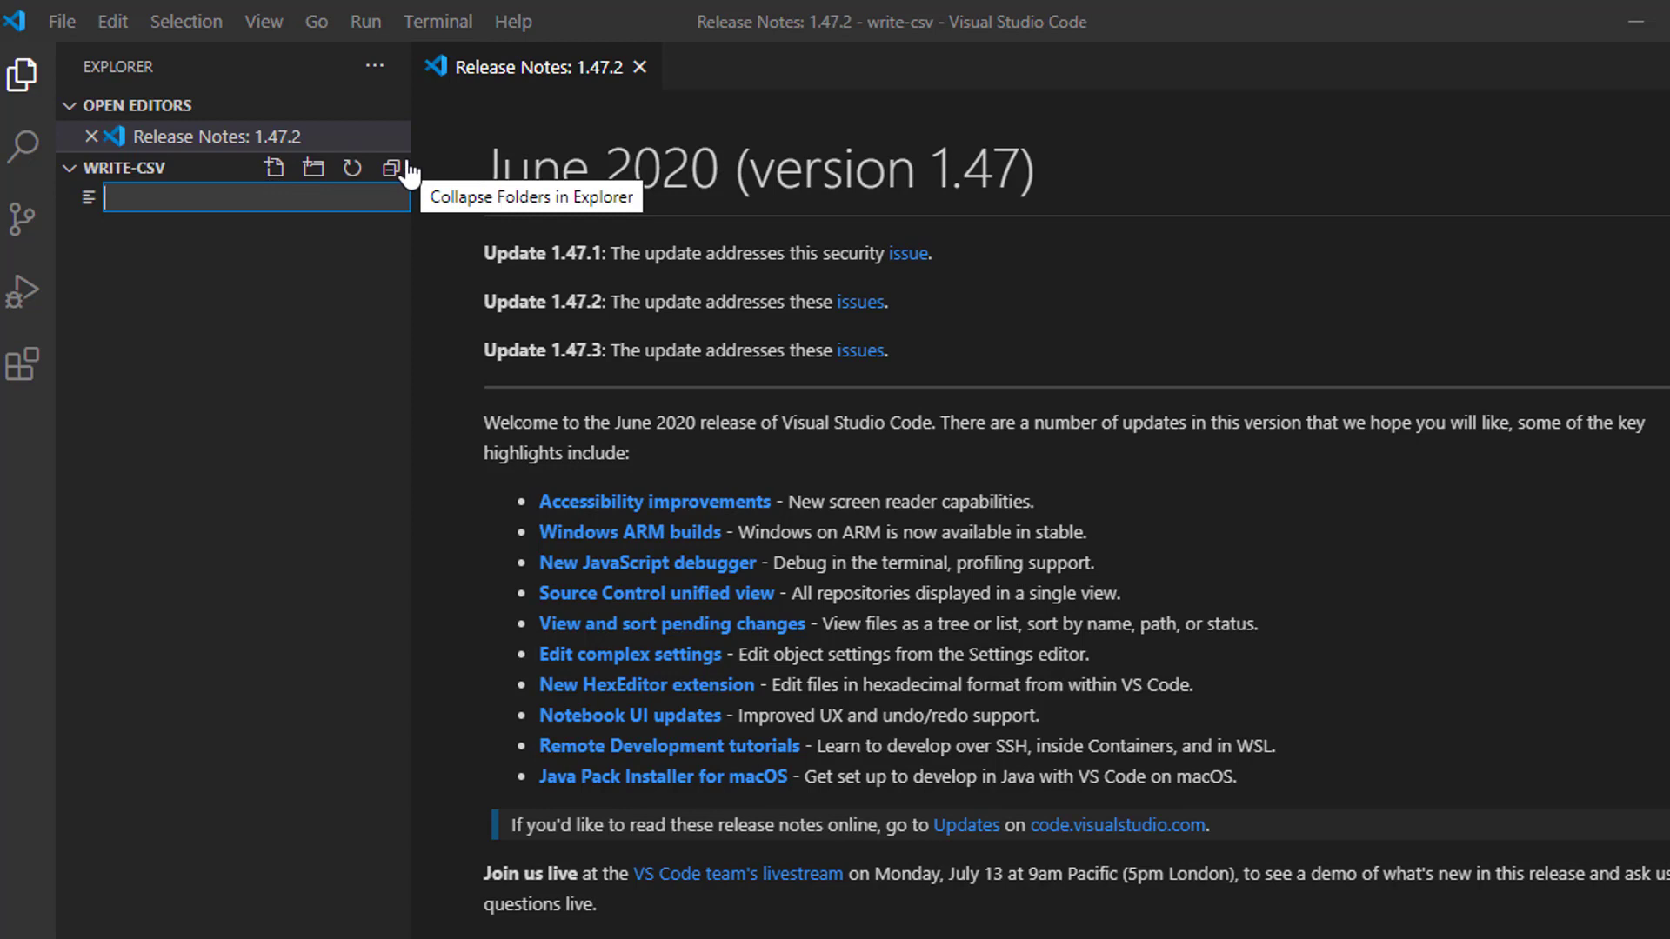
pyautogui.write('main.js')
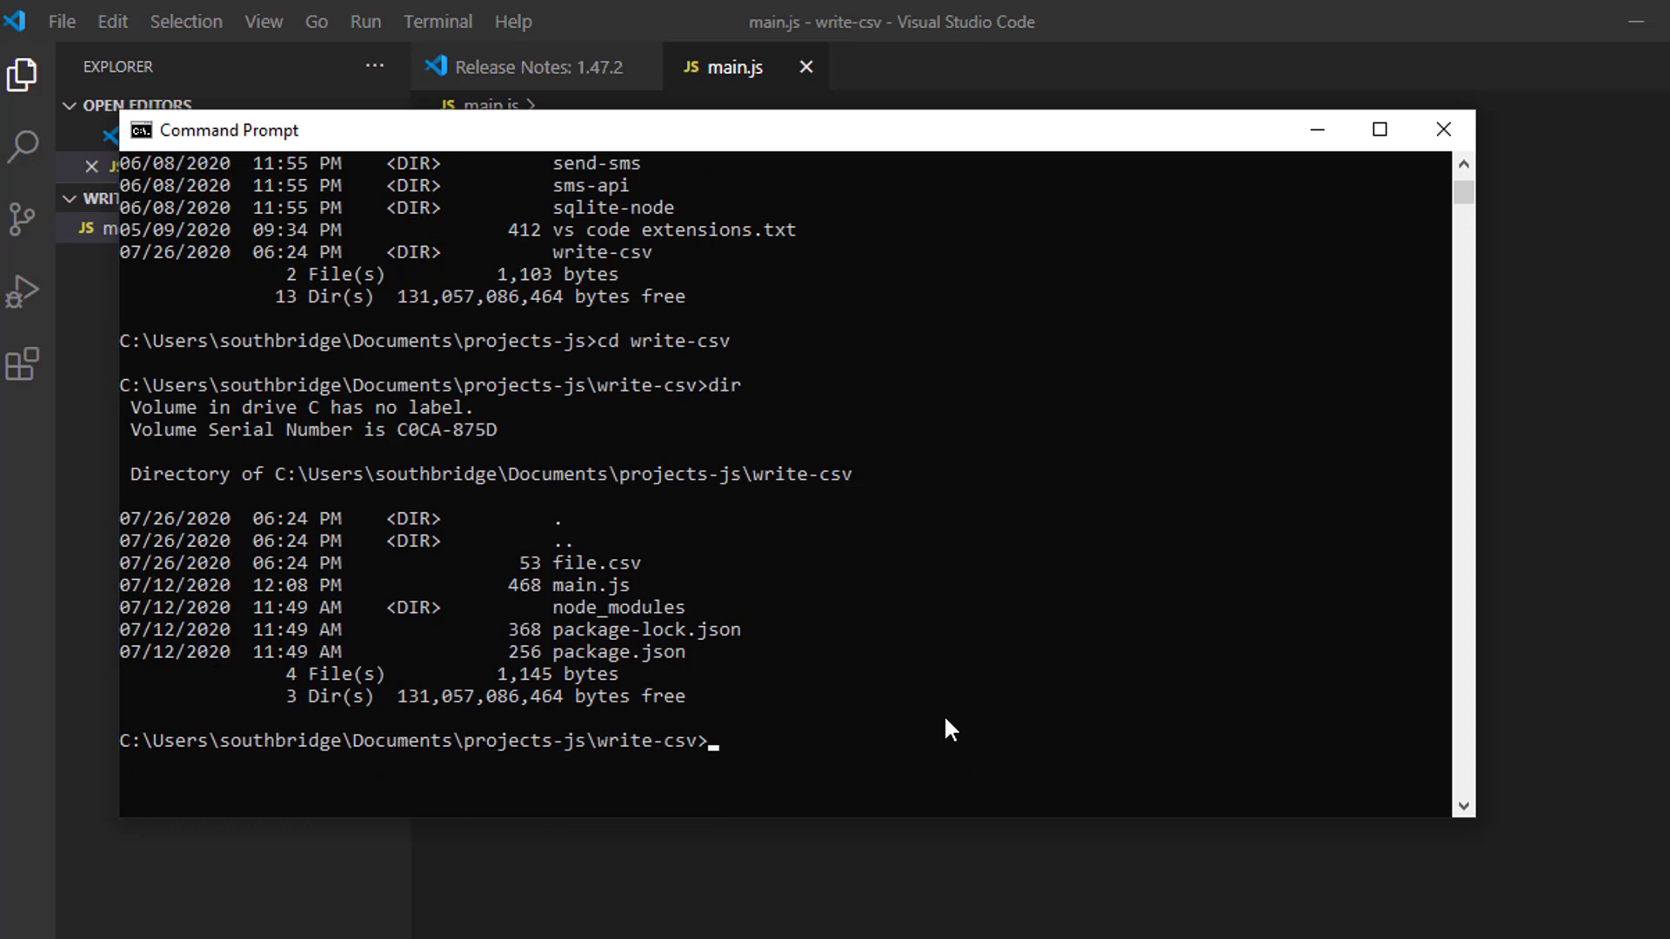
# Run npm init accepting the defaults so package.json is created with main.js as entry point.
pyautogui.write('n')
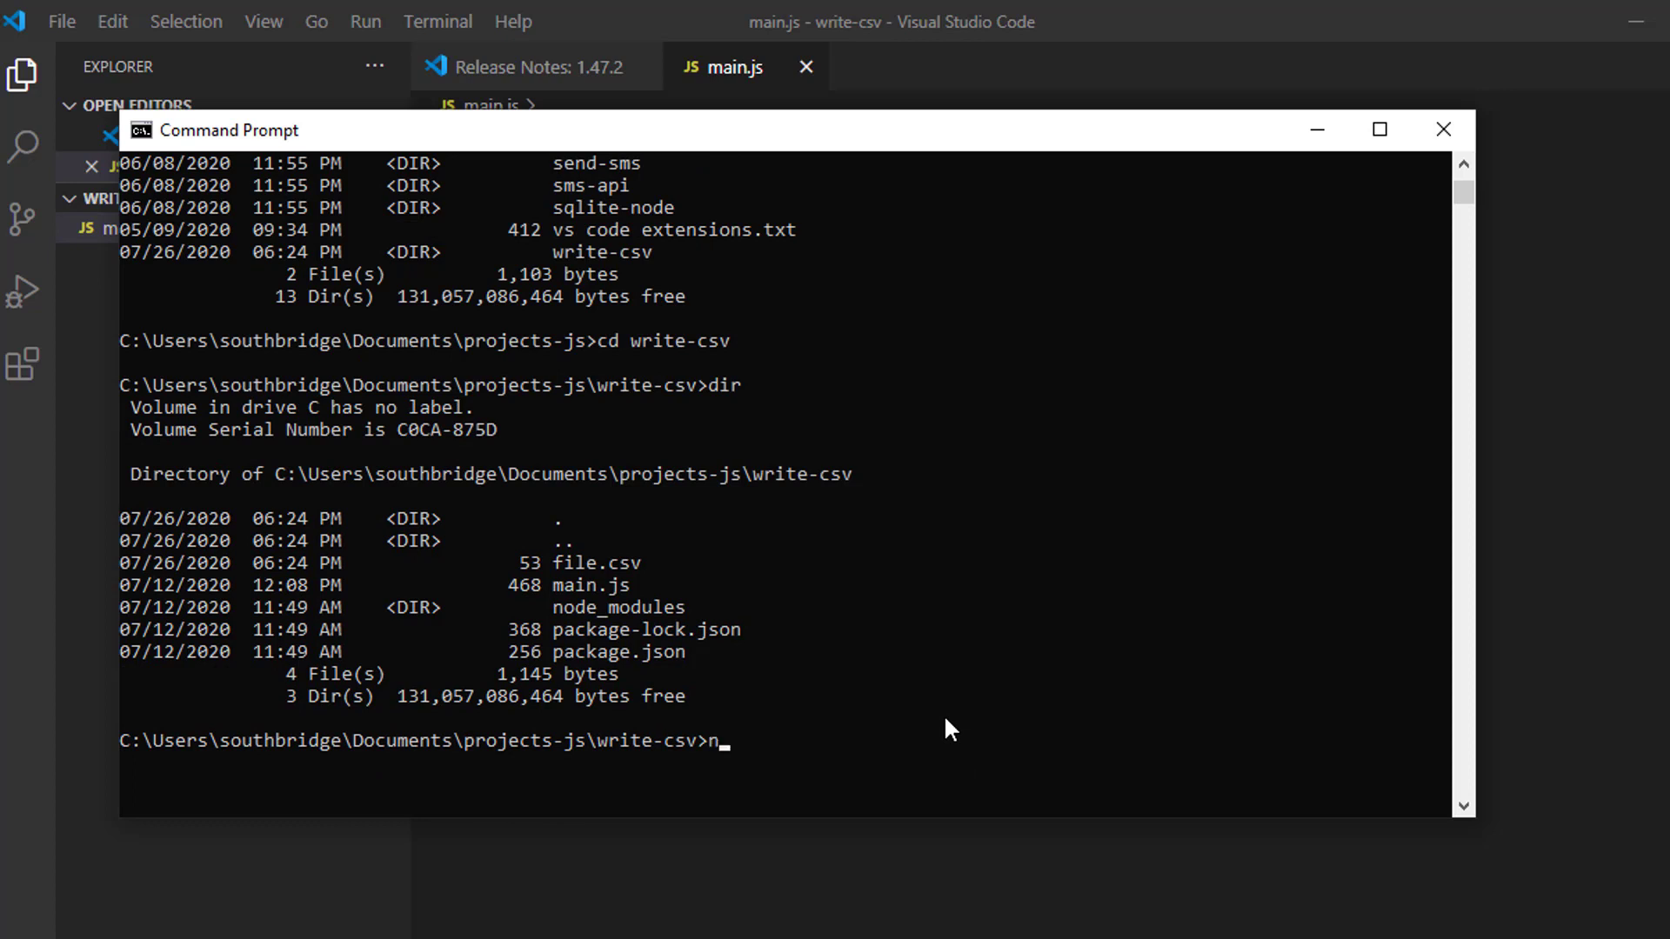
pyautogui.write('pm')
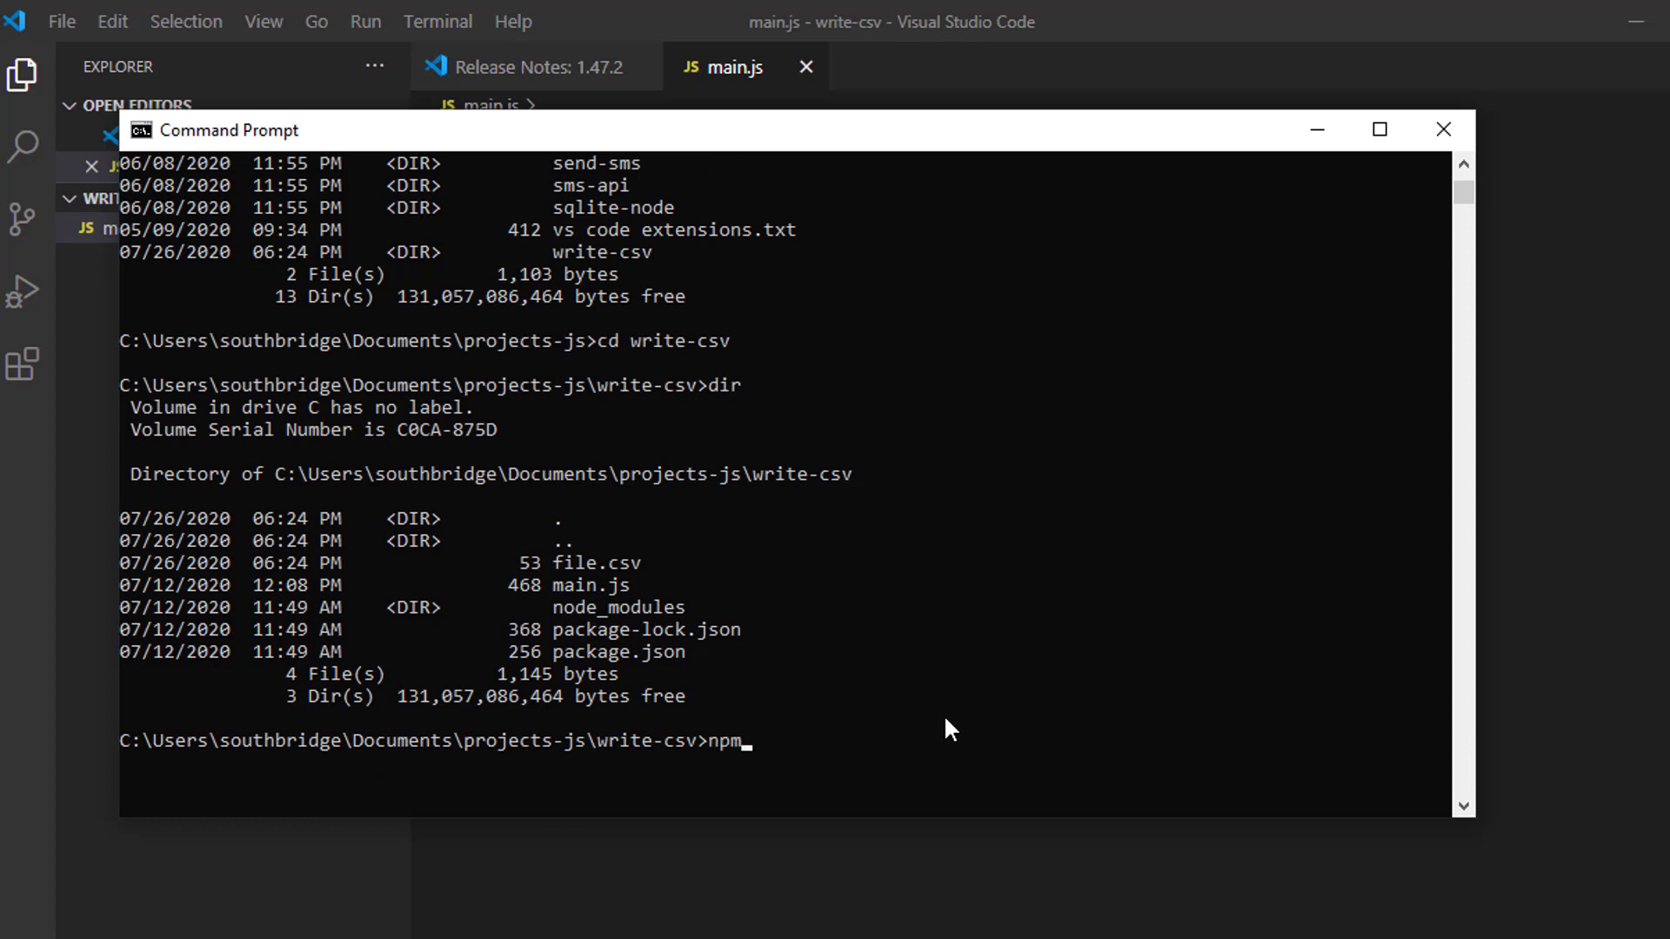
pyautogui.write('init')
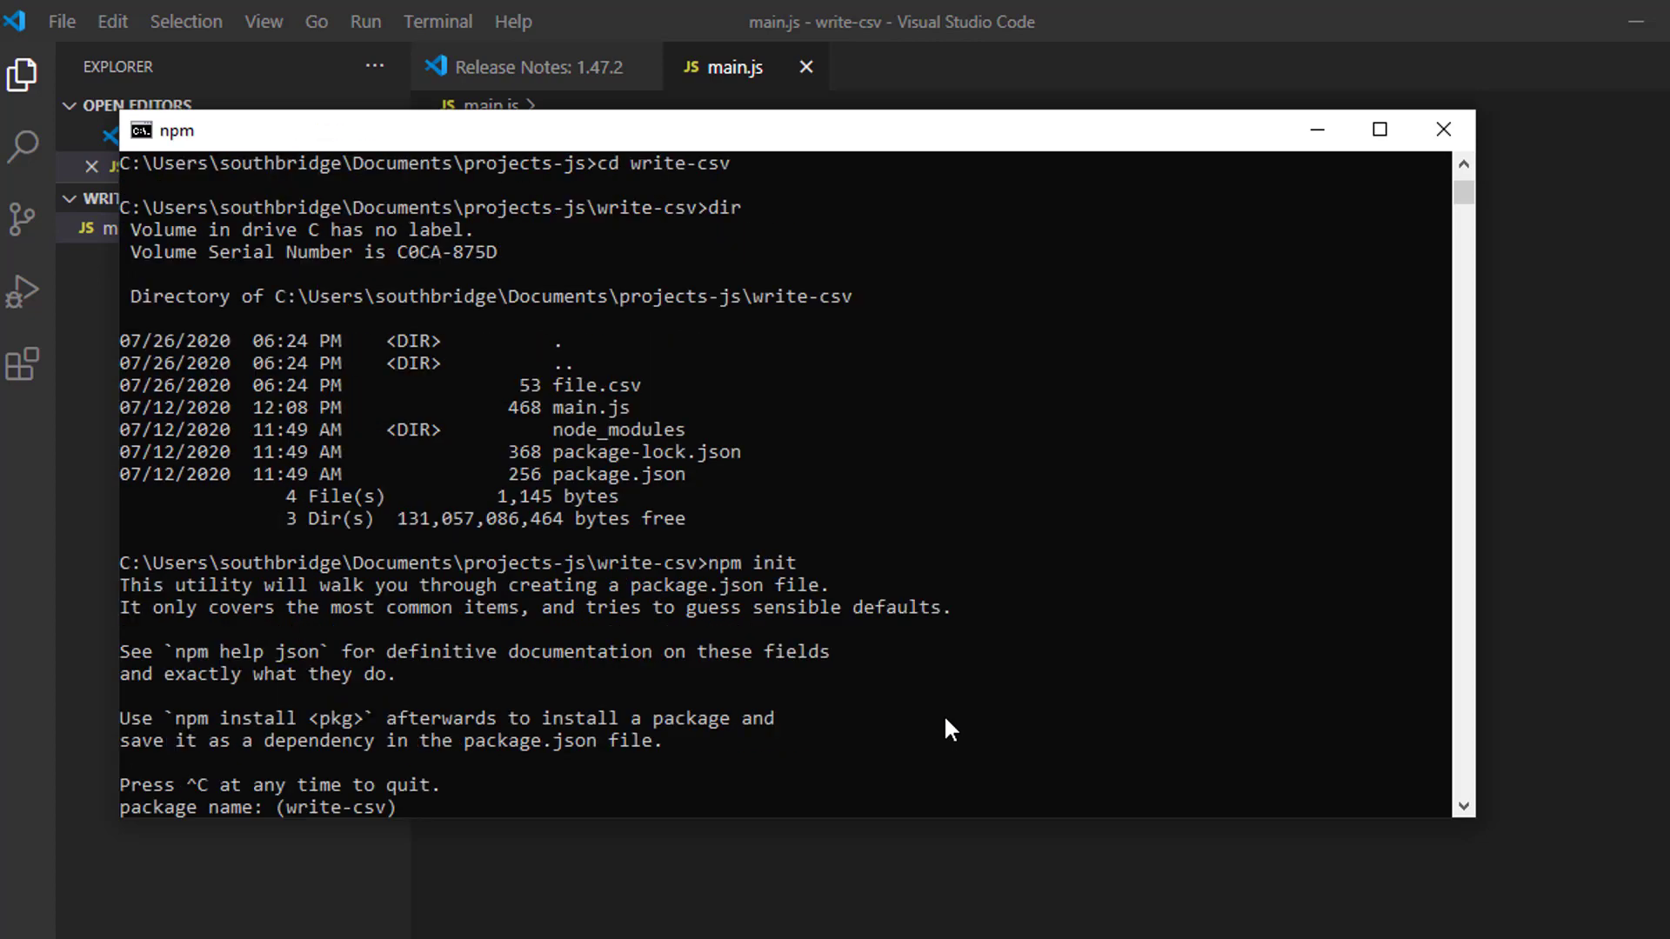
pyautogui.press('enter')
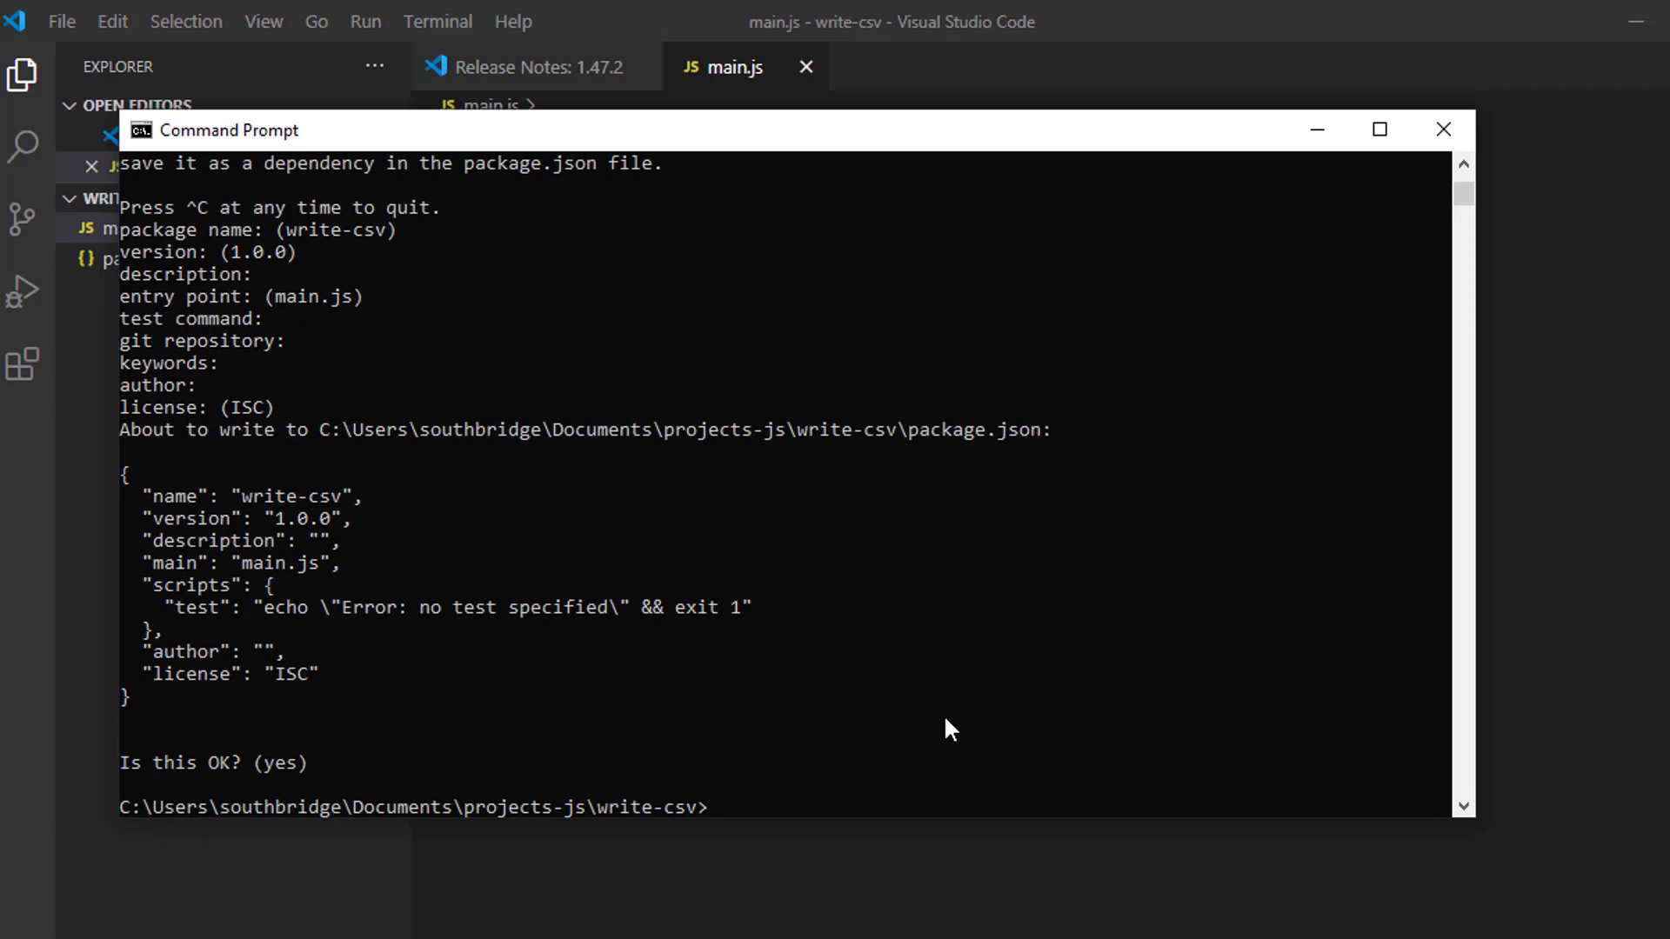
pyautogui.moveTo(828, 388)
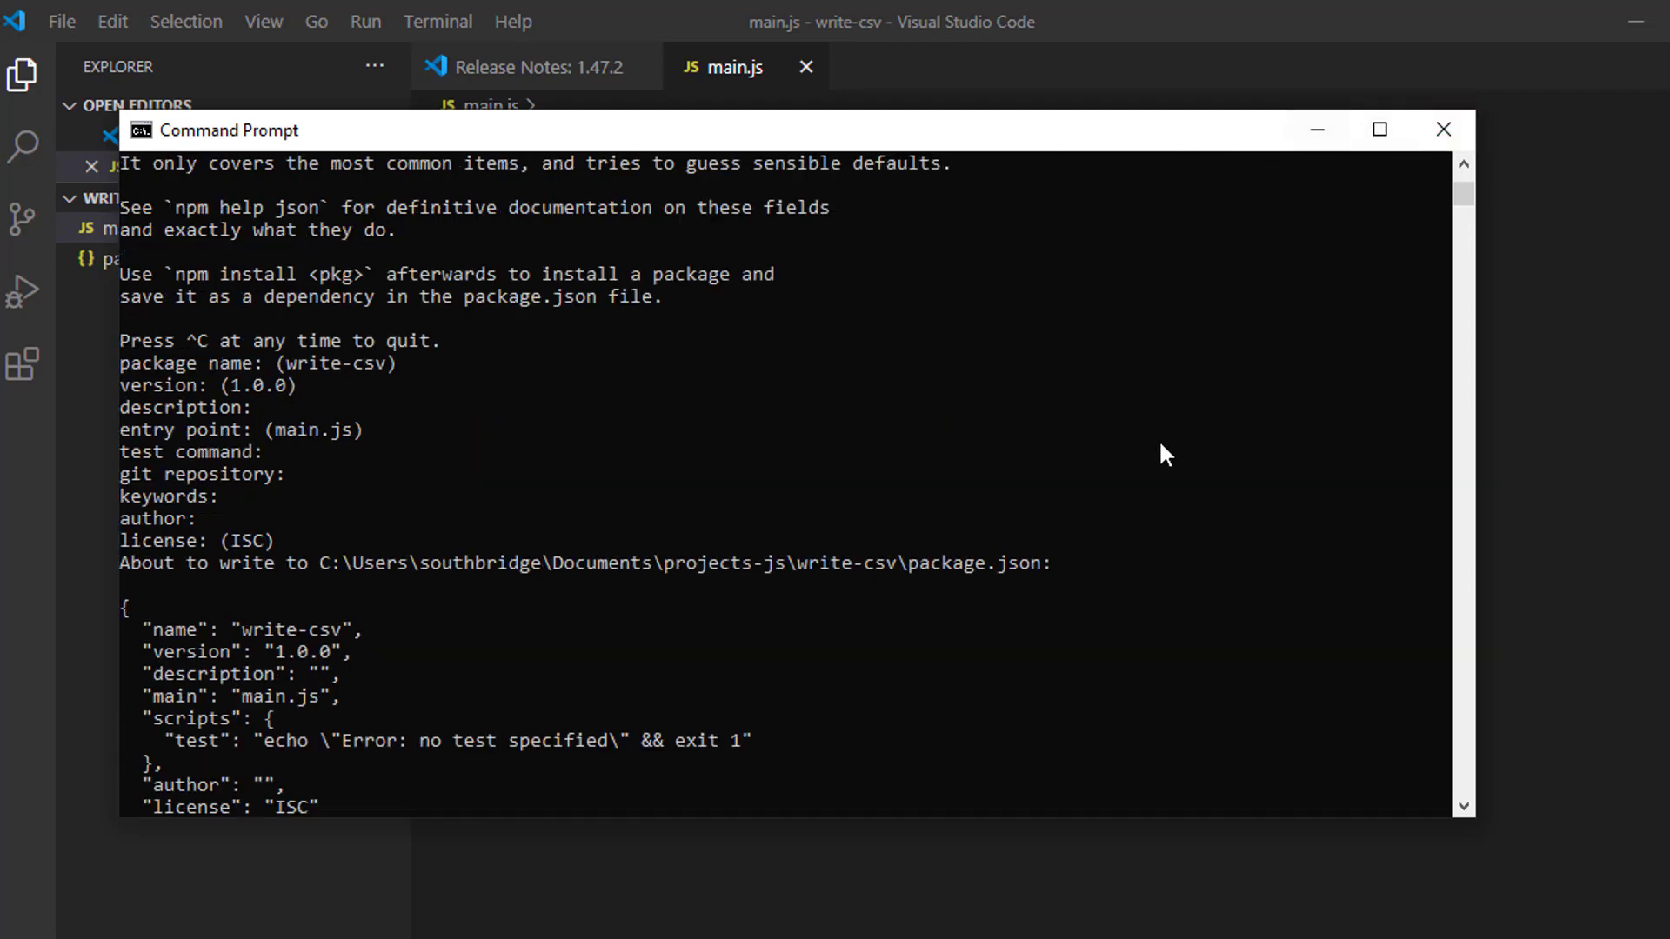
pyautogui.click(1444, 128)
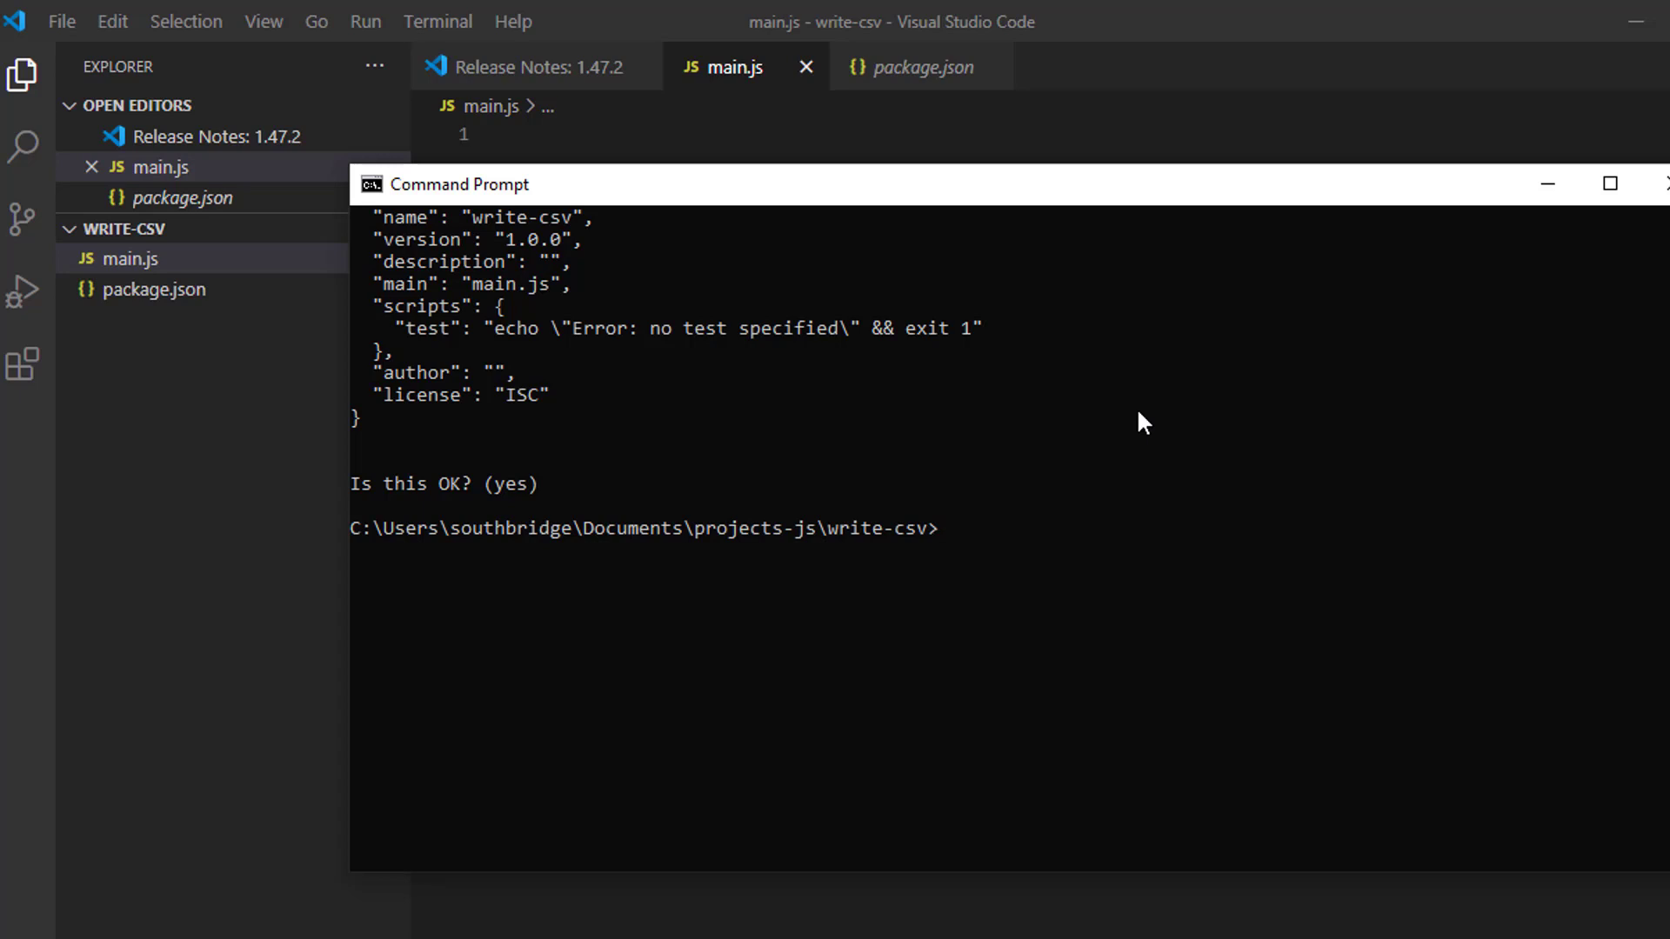
# Run npm install csv-writer to add the package to the project.
pyautogui.write('npm')
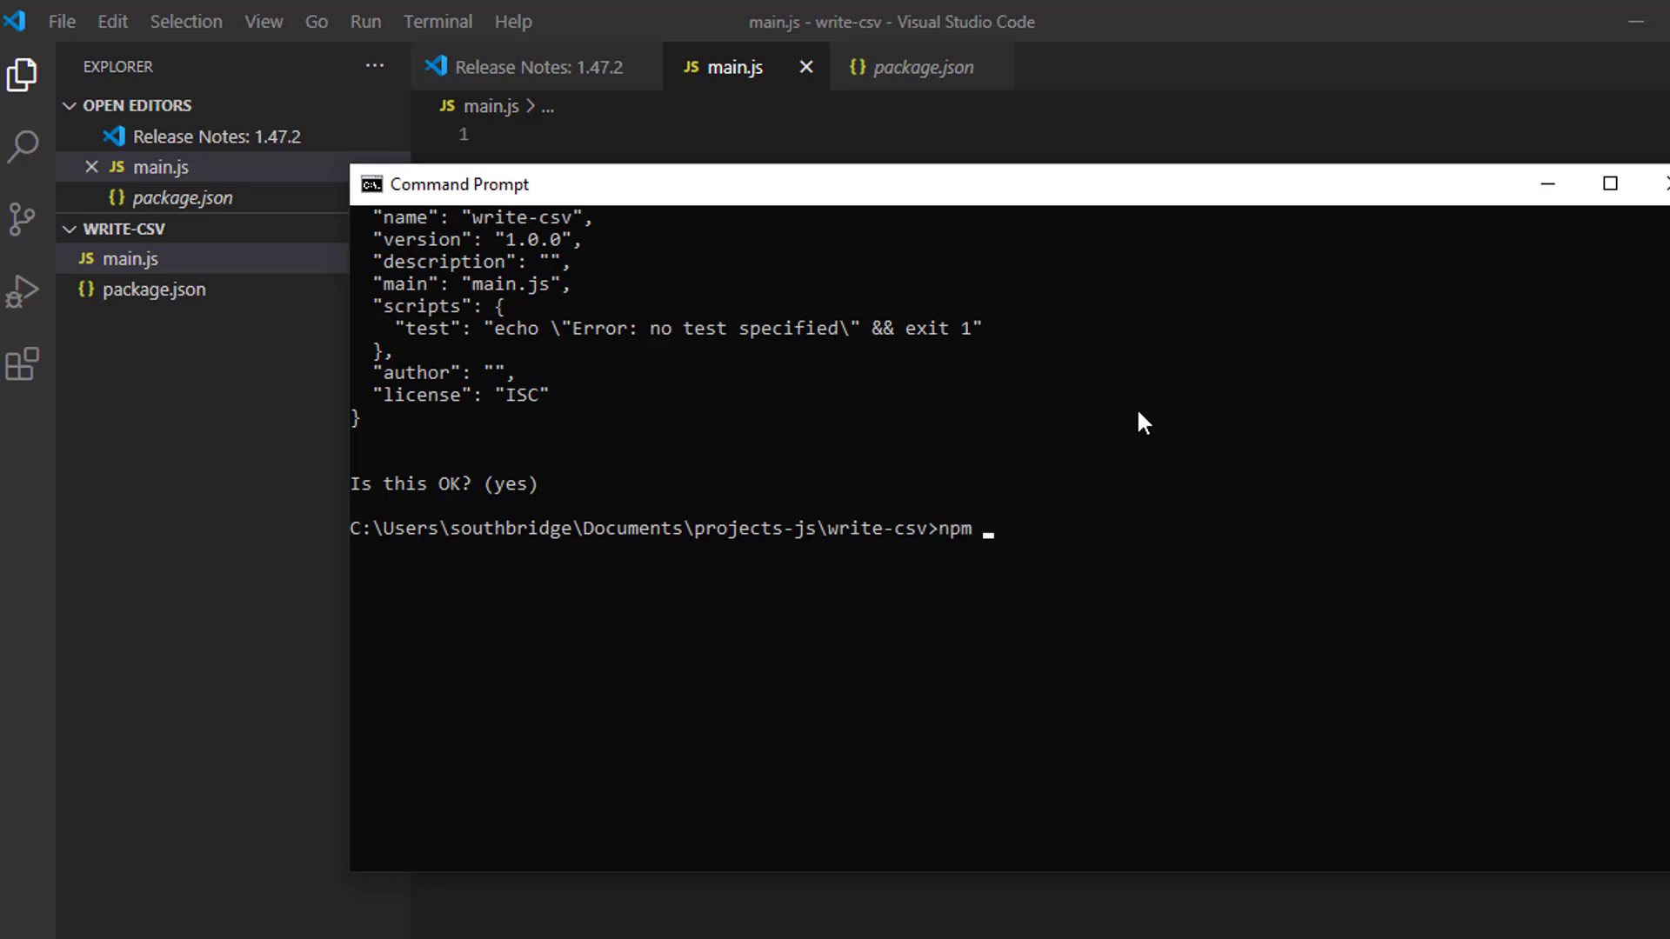
pyautogui.write('install')
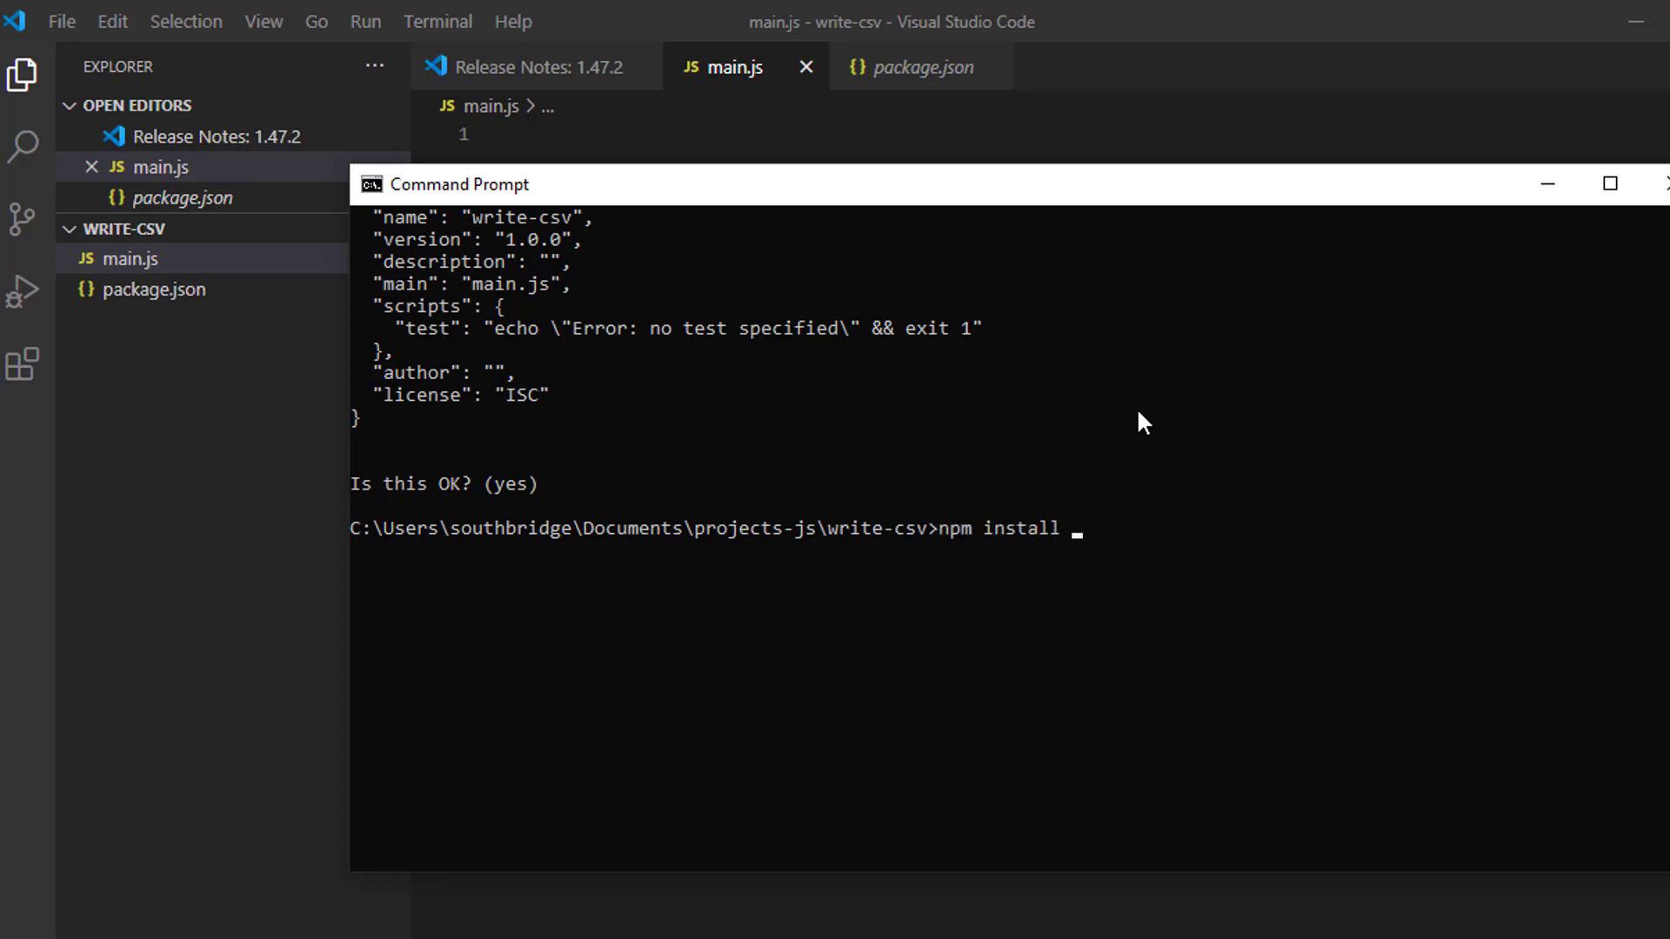
pyautogui.write('csv-w')
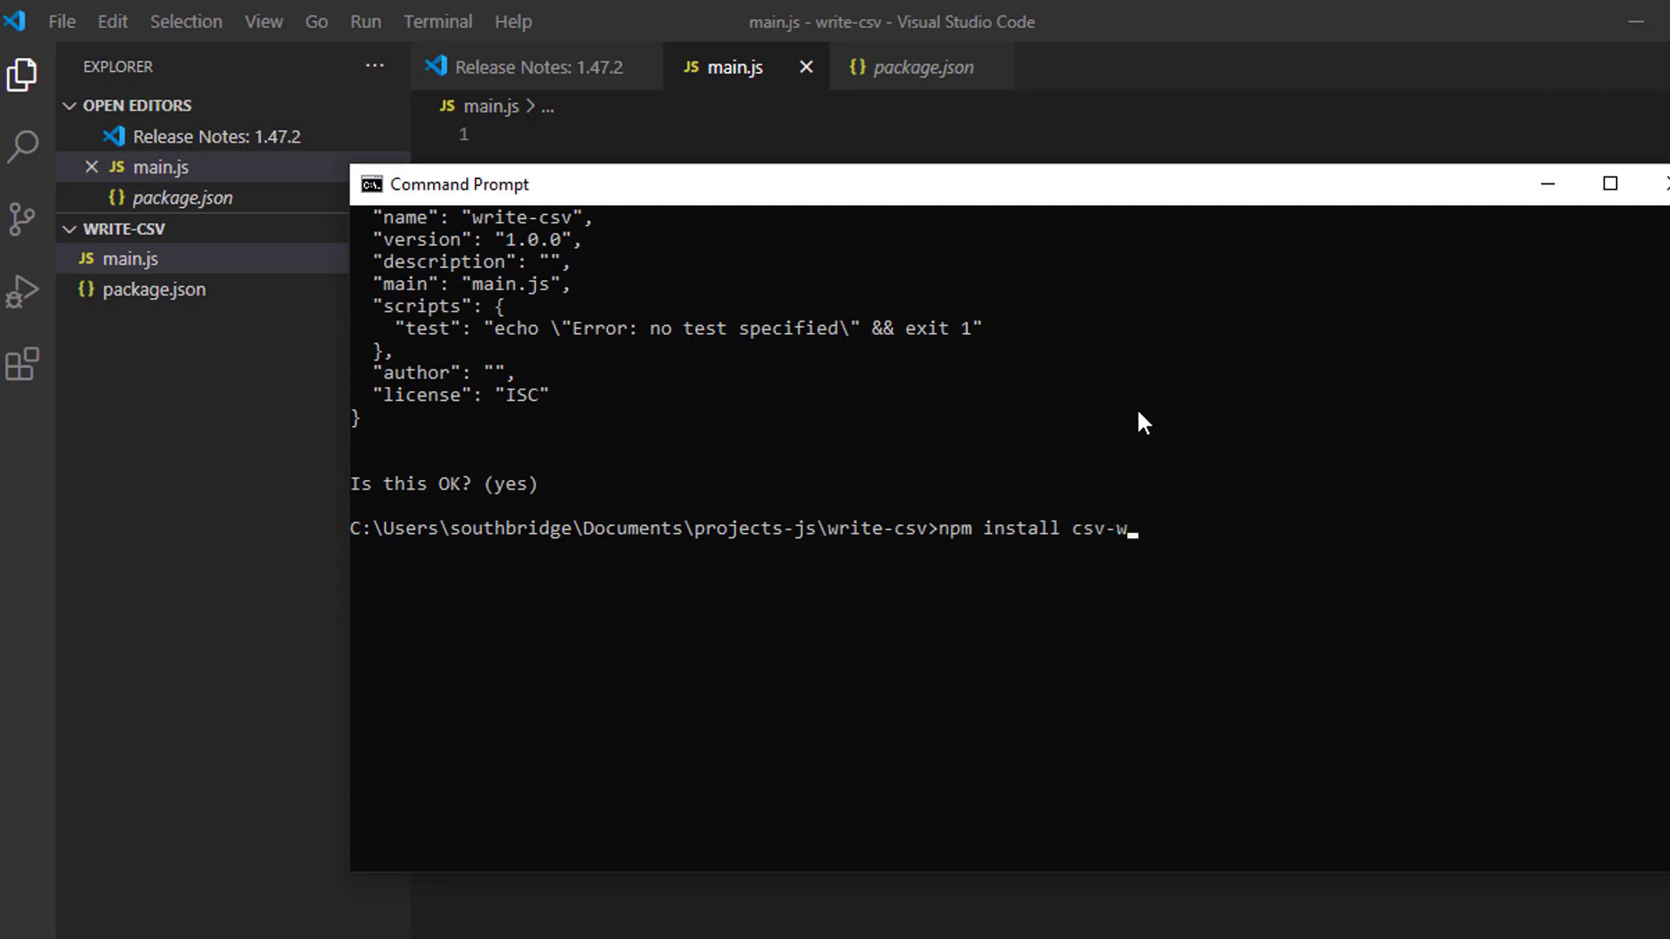
pyautogui.write('riter')
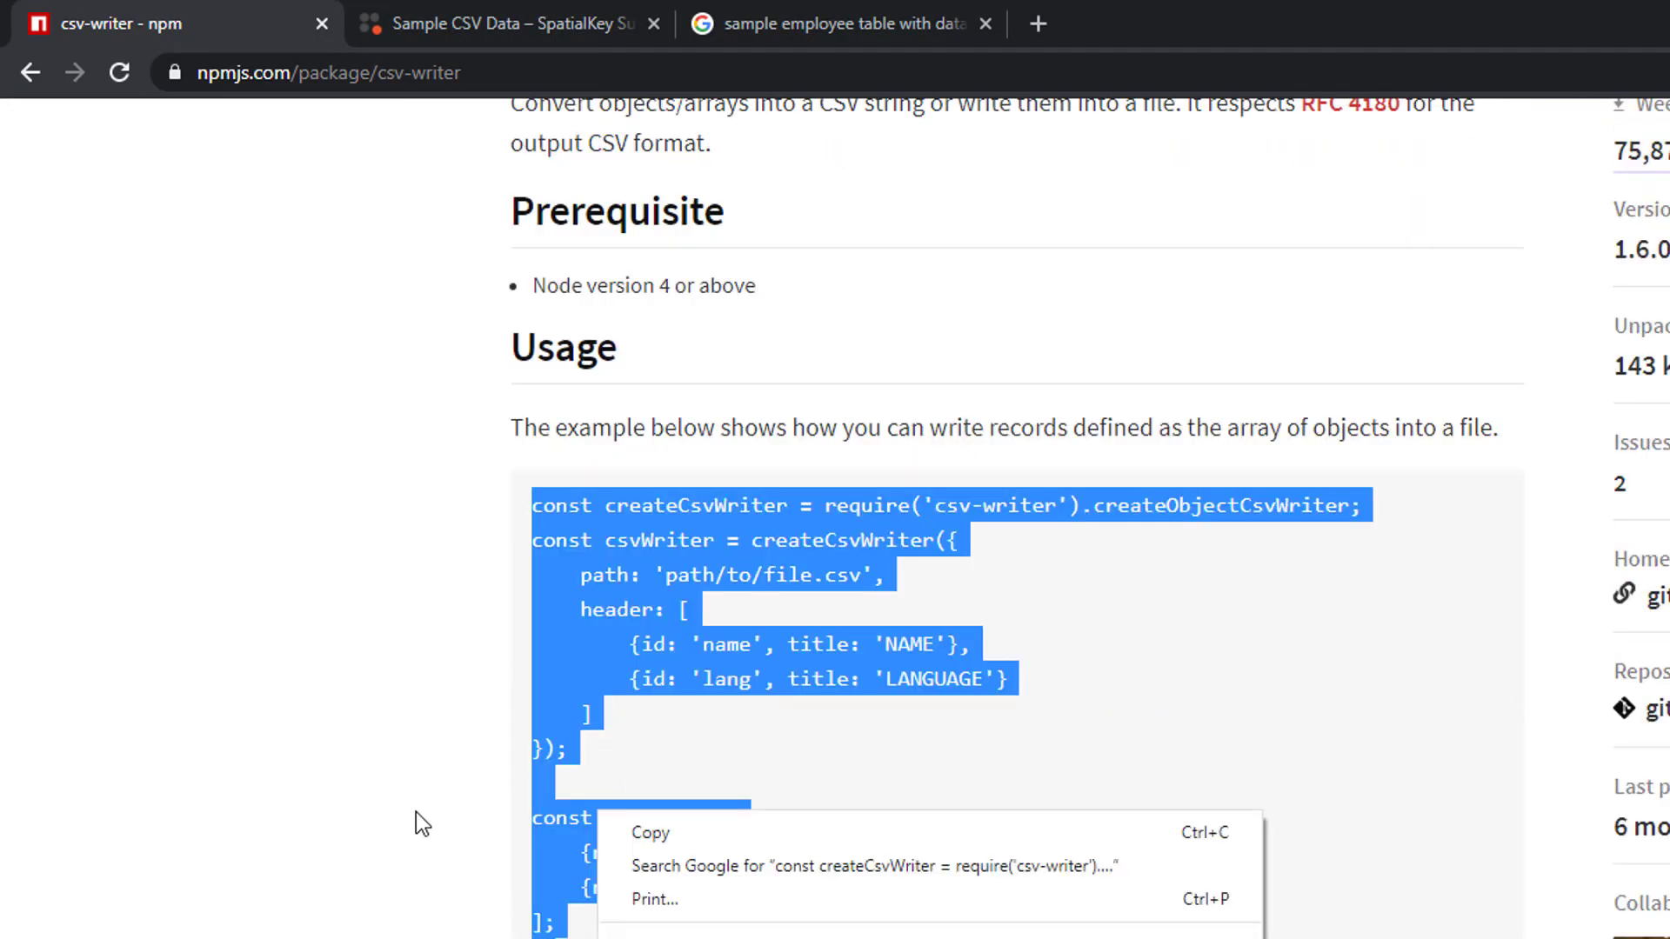
pyautogui.moveTo(648, 831)
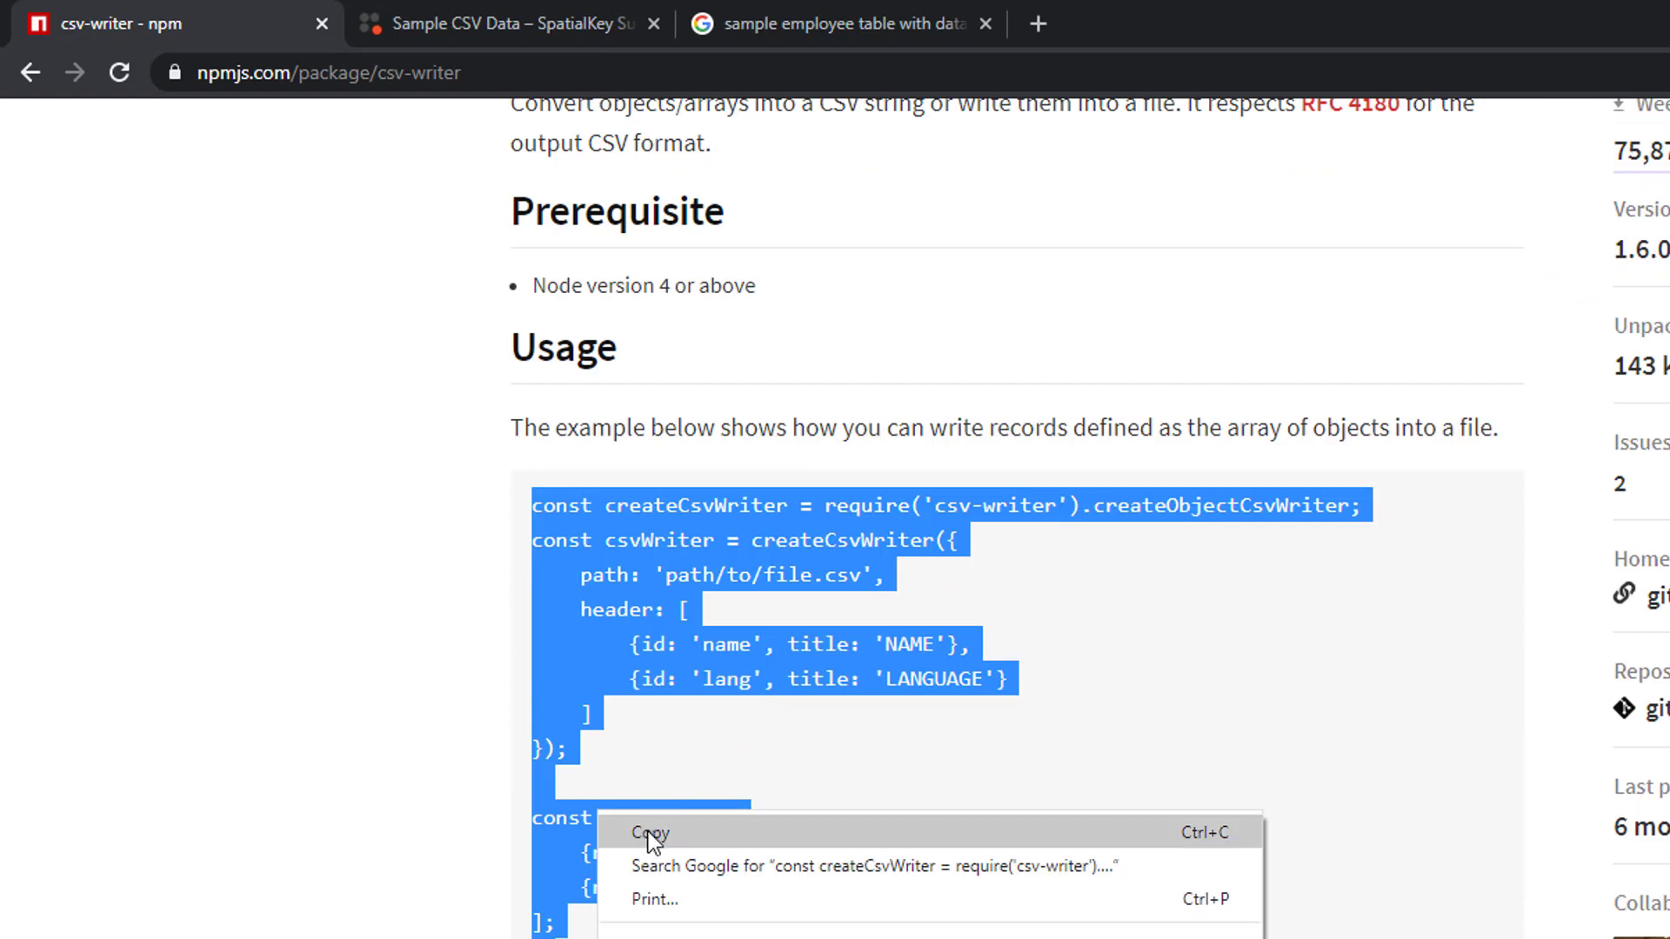
# Copy the csv-writer Usage example code from the npm package page.
pyautogui.click(649, 833)
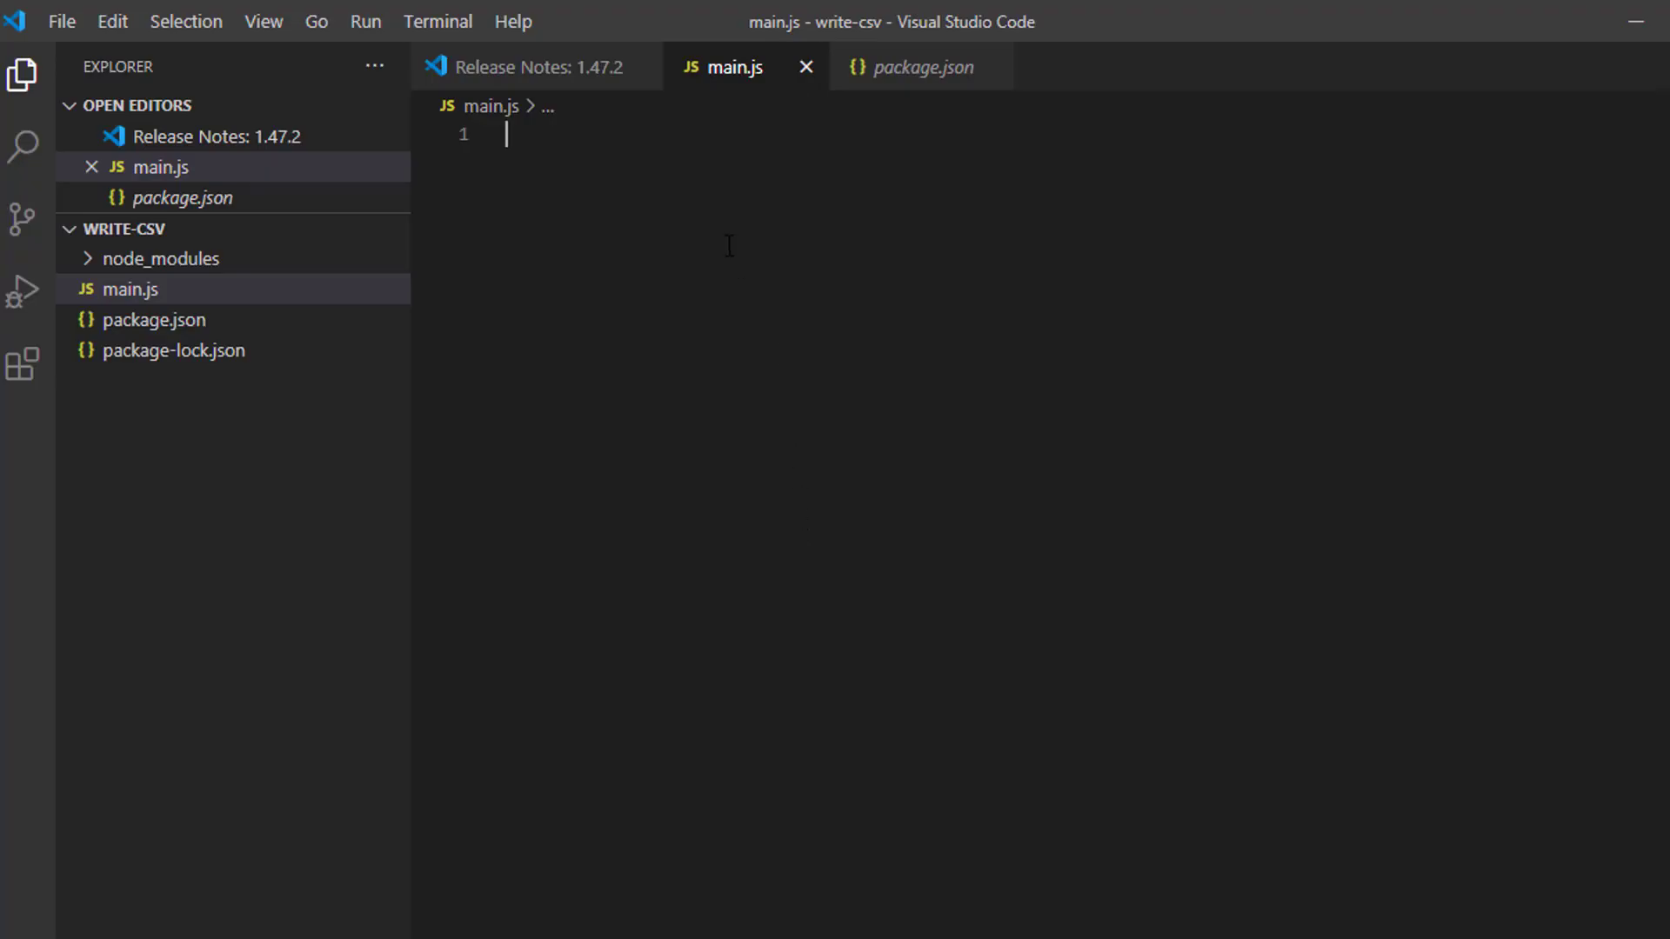
pyautogui.moveTo(640, 148)
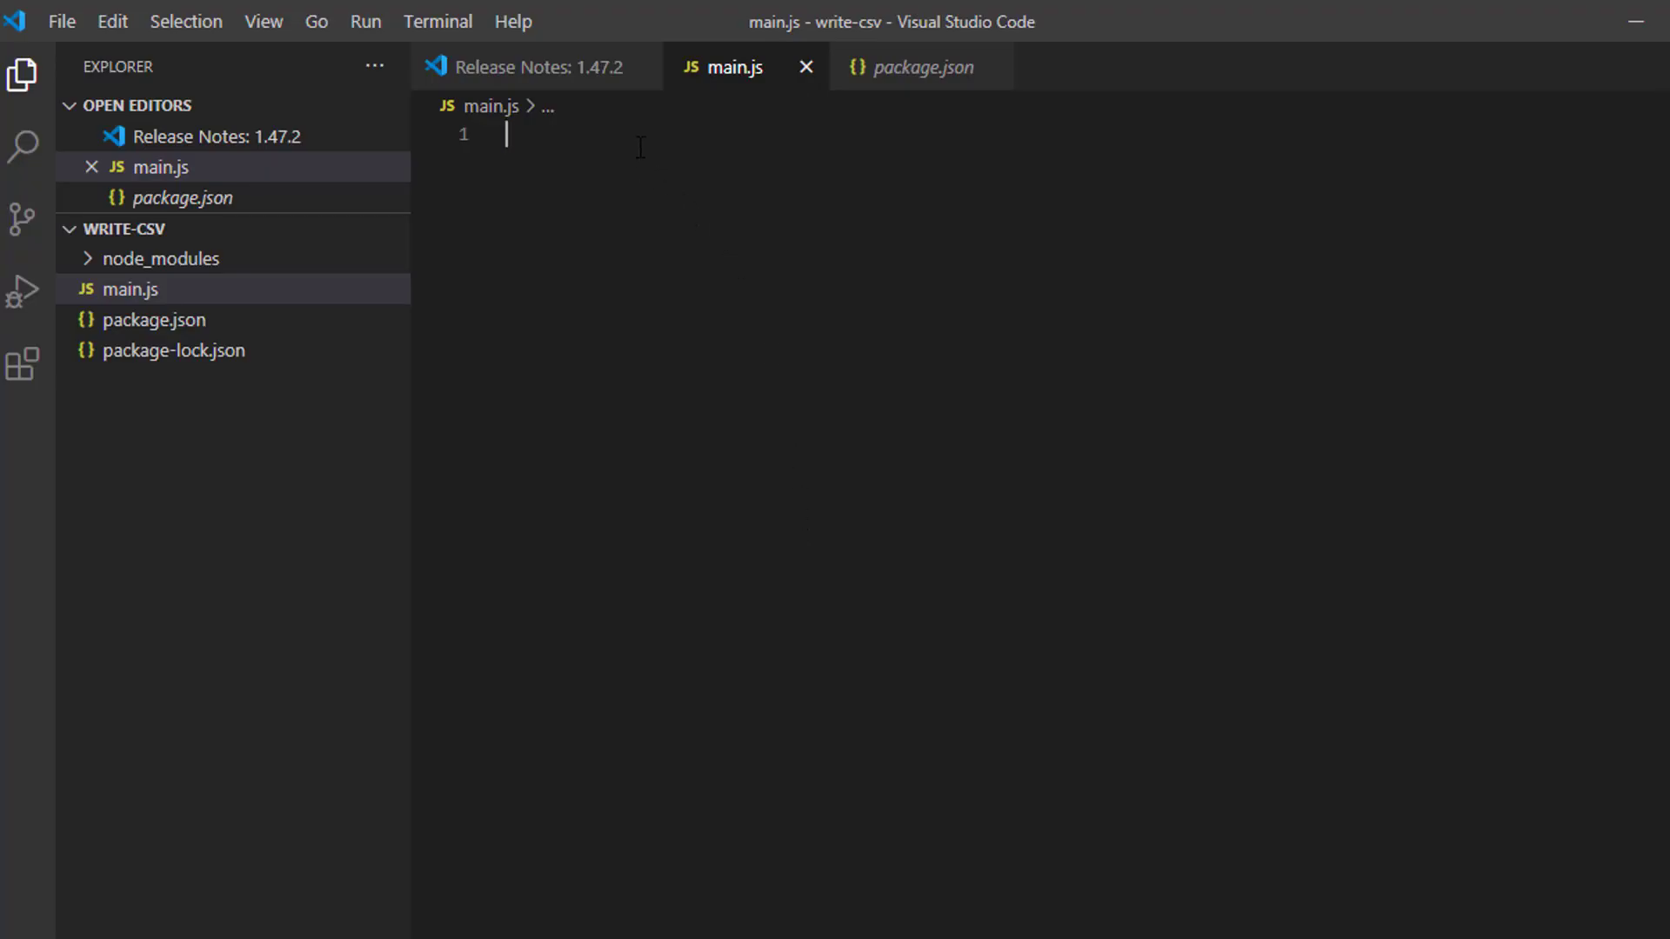
# Paste the csv-writer usage example into main.js and save it.
pyautogui.write("const createCsvWriter = require('csv-writer').createObjectCsvWriter;")
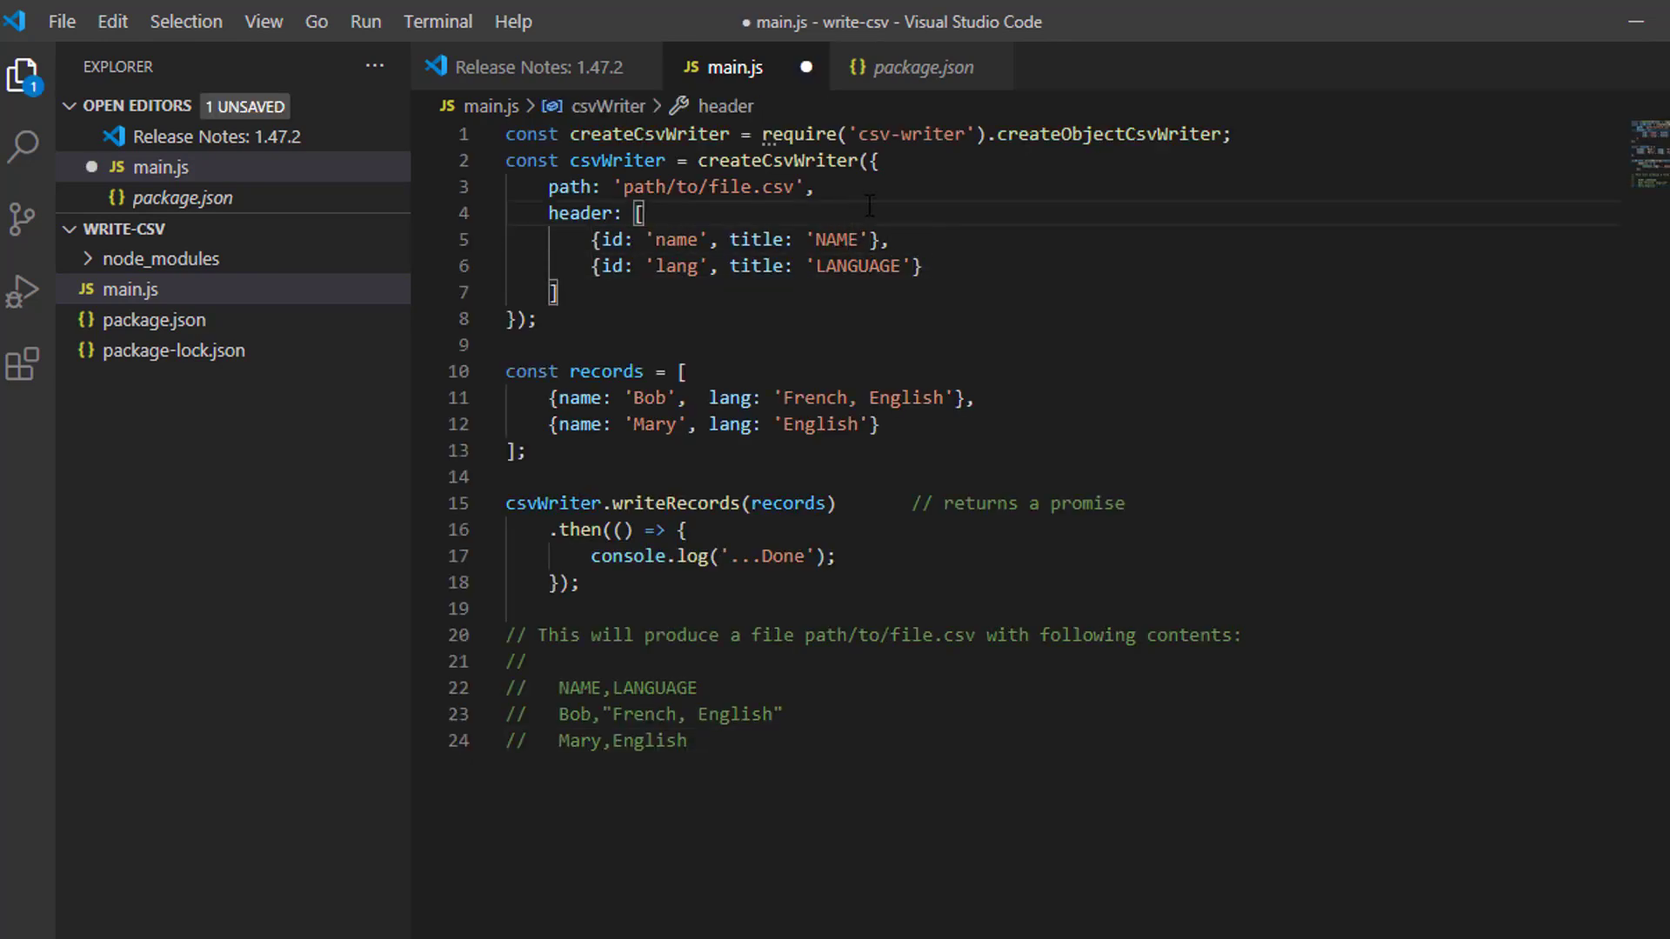
pyautogui.press('ctrl+s')
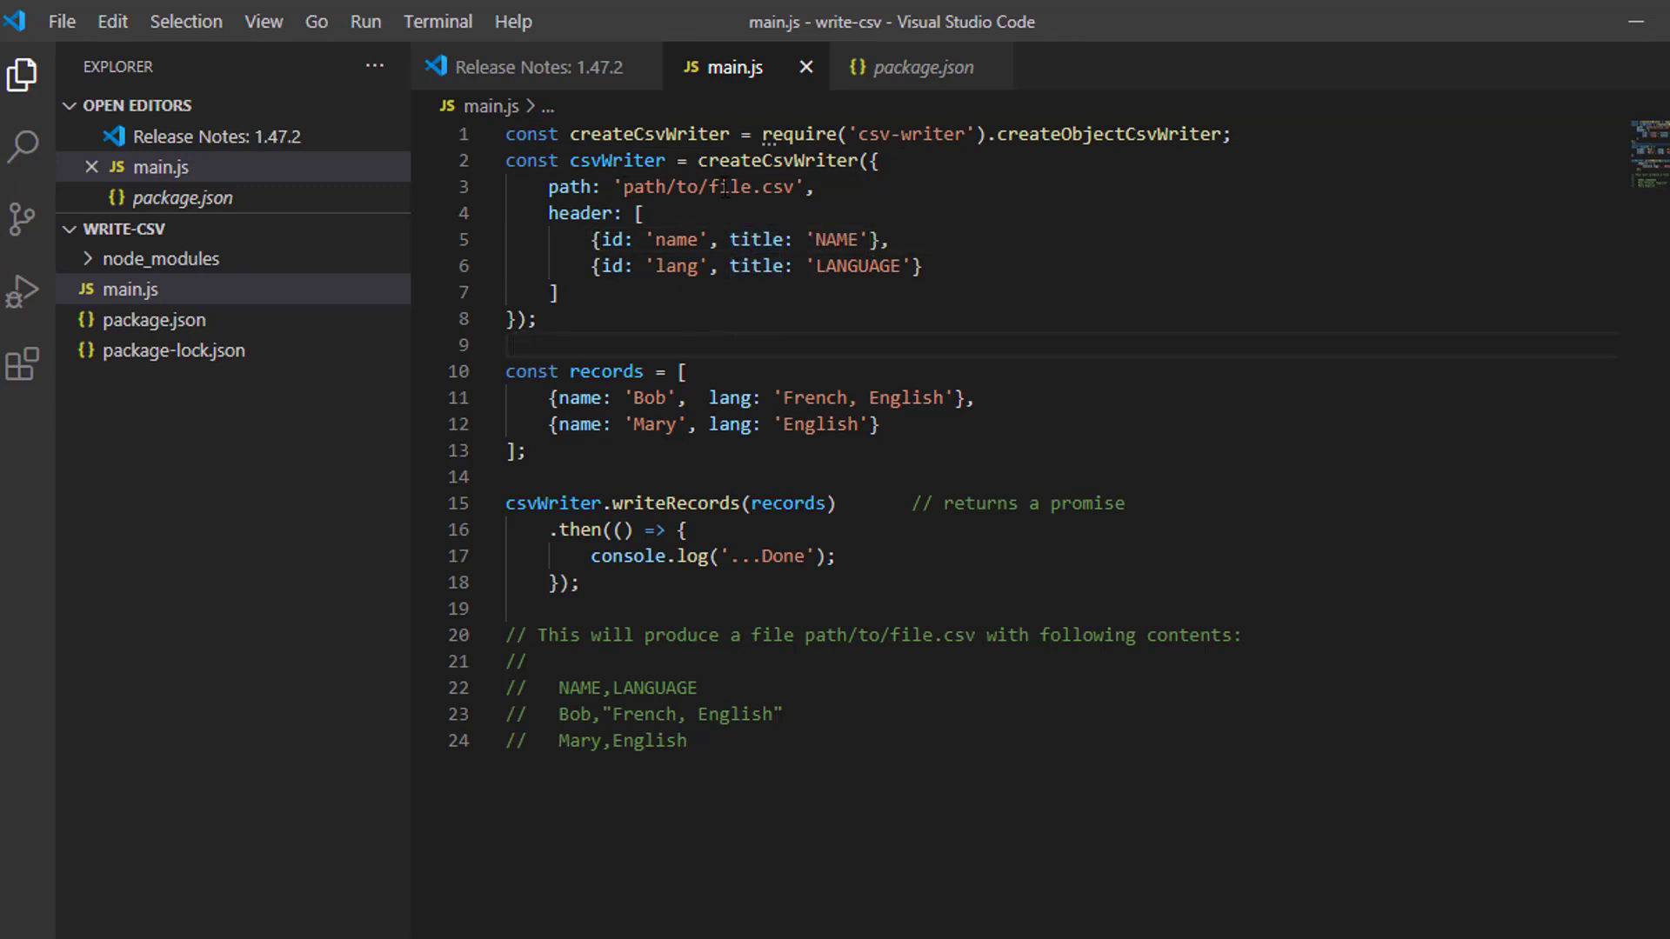
# Shorten the output path on line 3 from 'path/to/file.csv' to 'file.csv'.
pyautogui.doubleClick(767, 186)
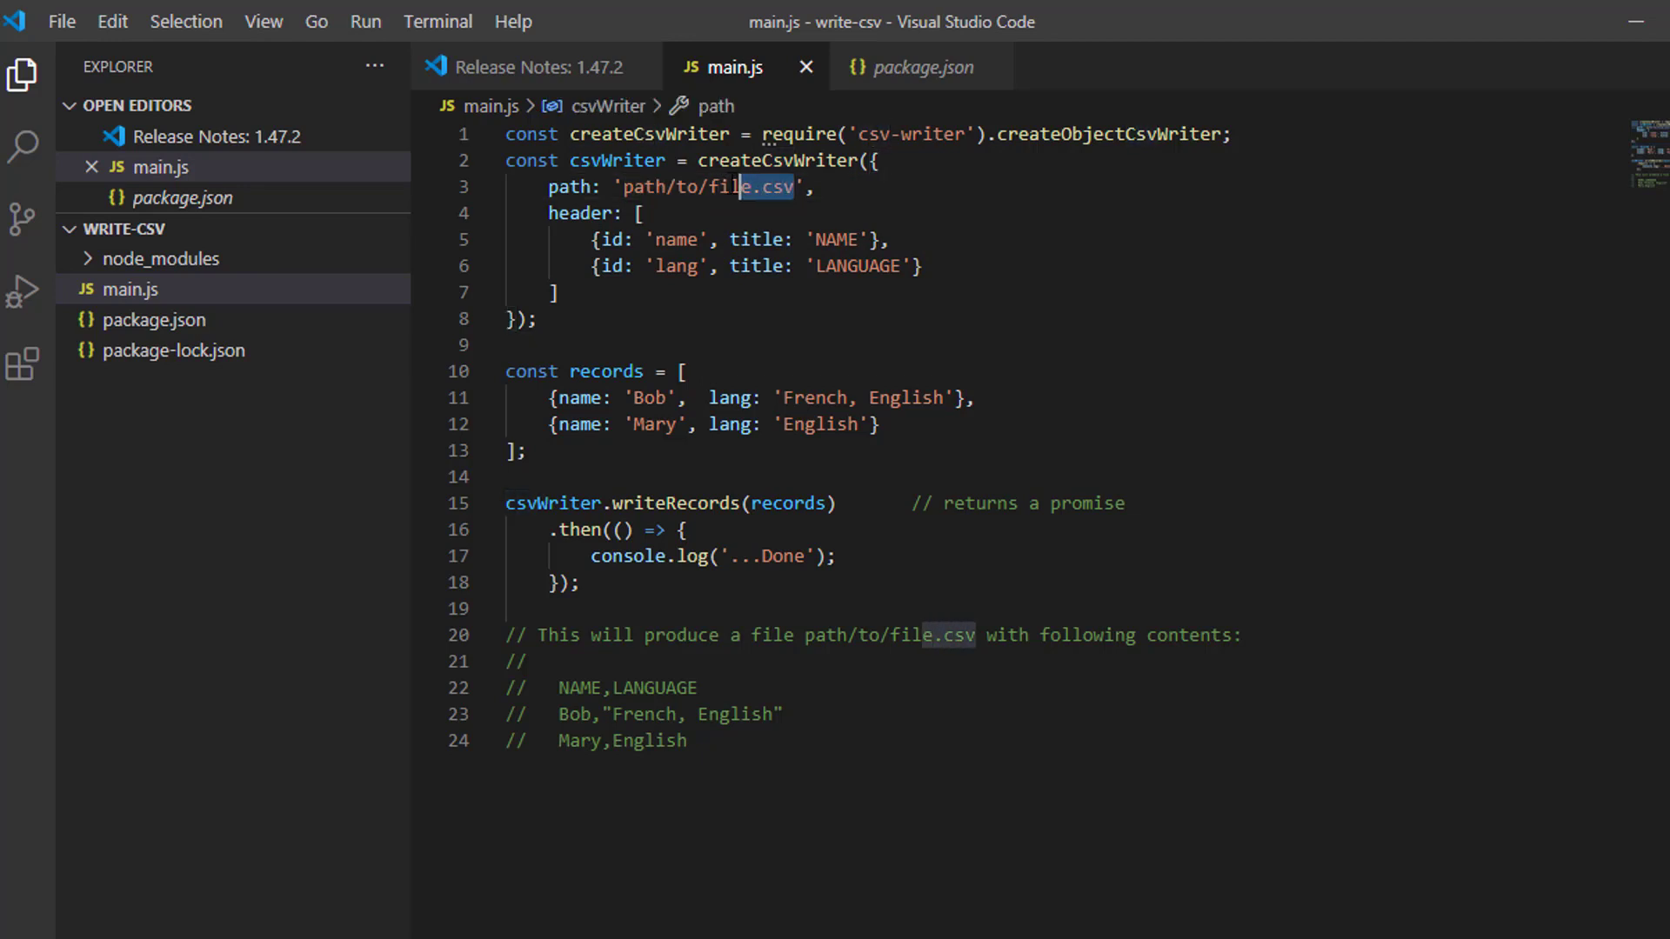
pyautogui.doubleClick(661, 186)
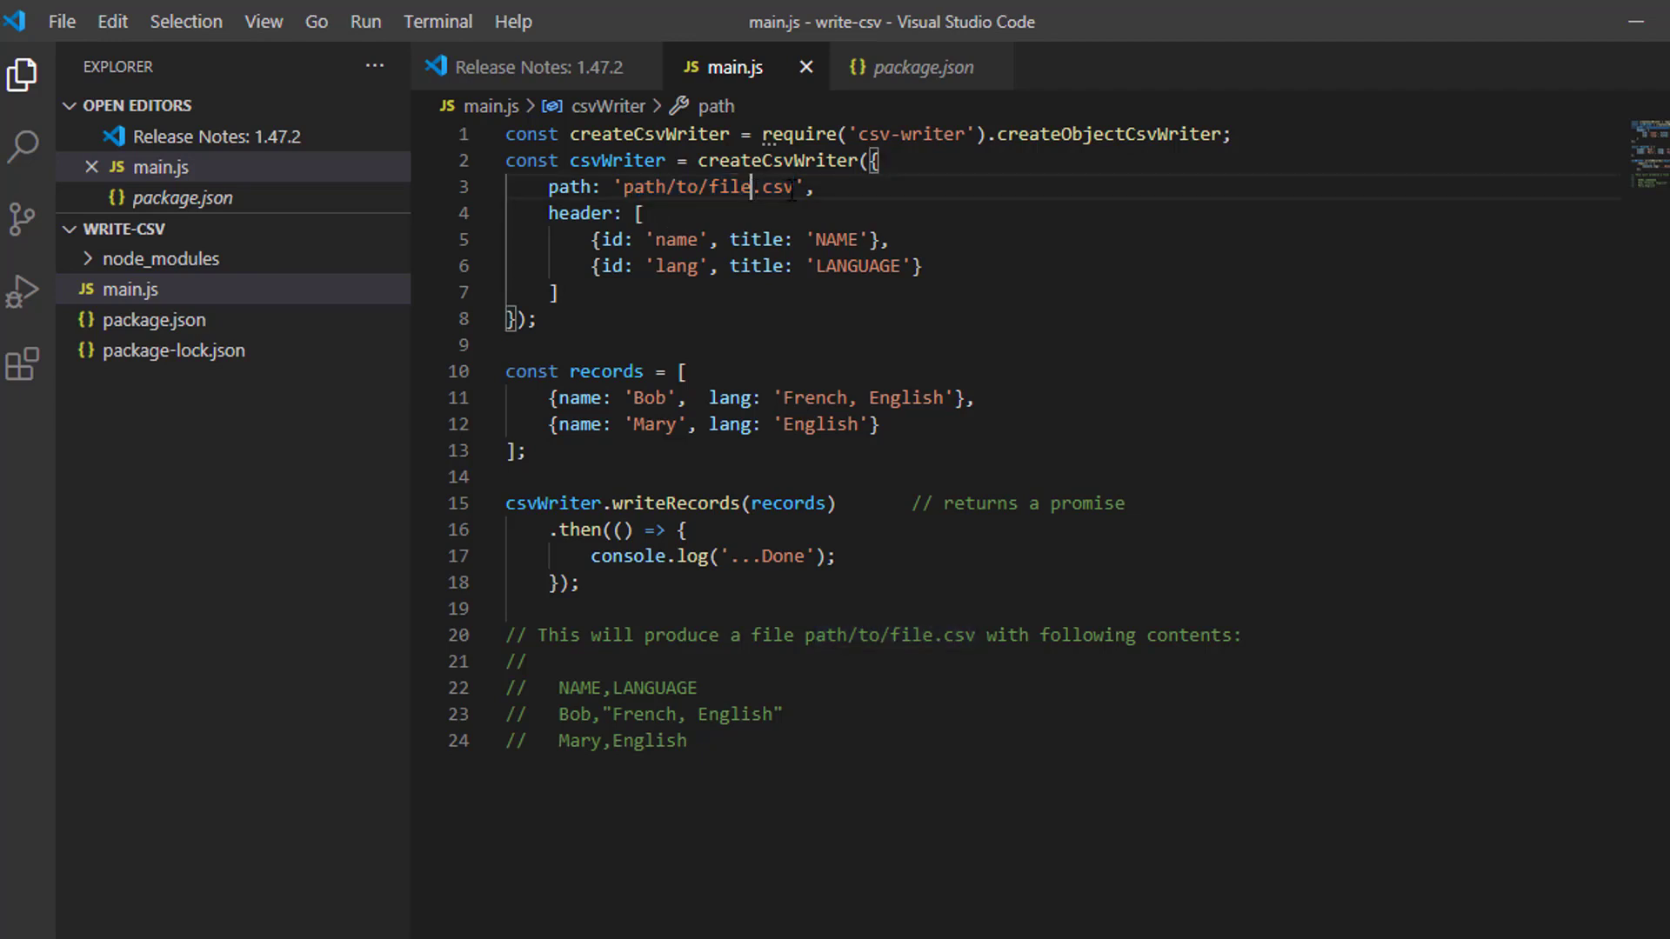
pyautogui.doubleClick(702, 186)
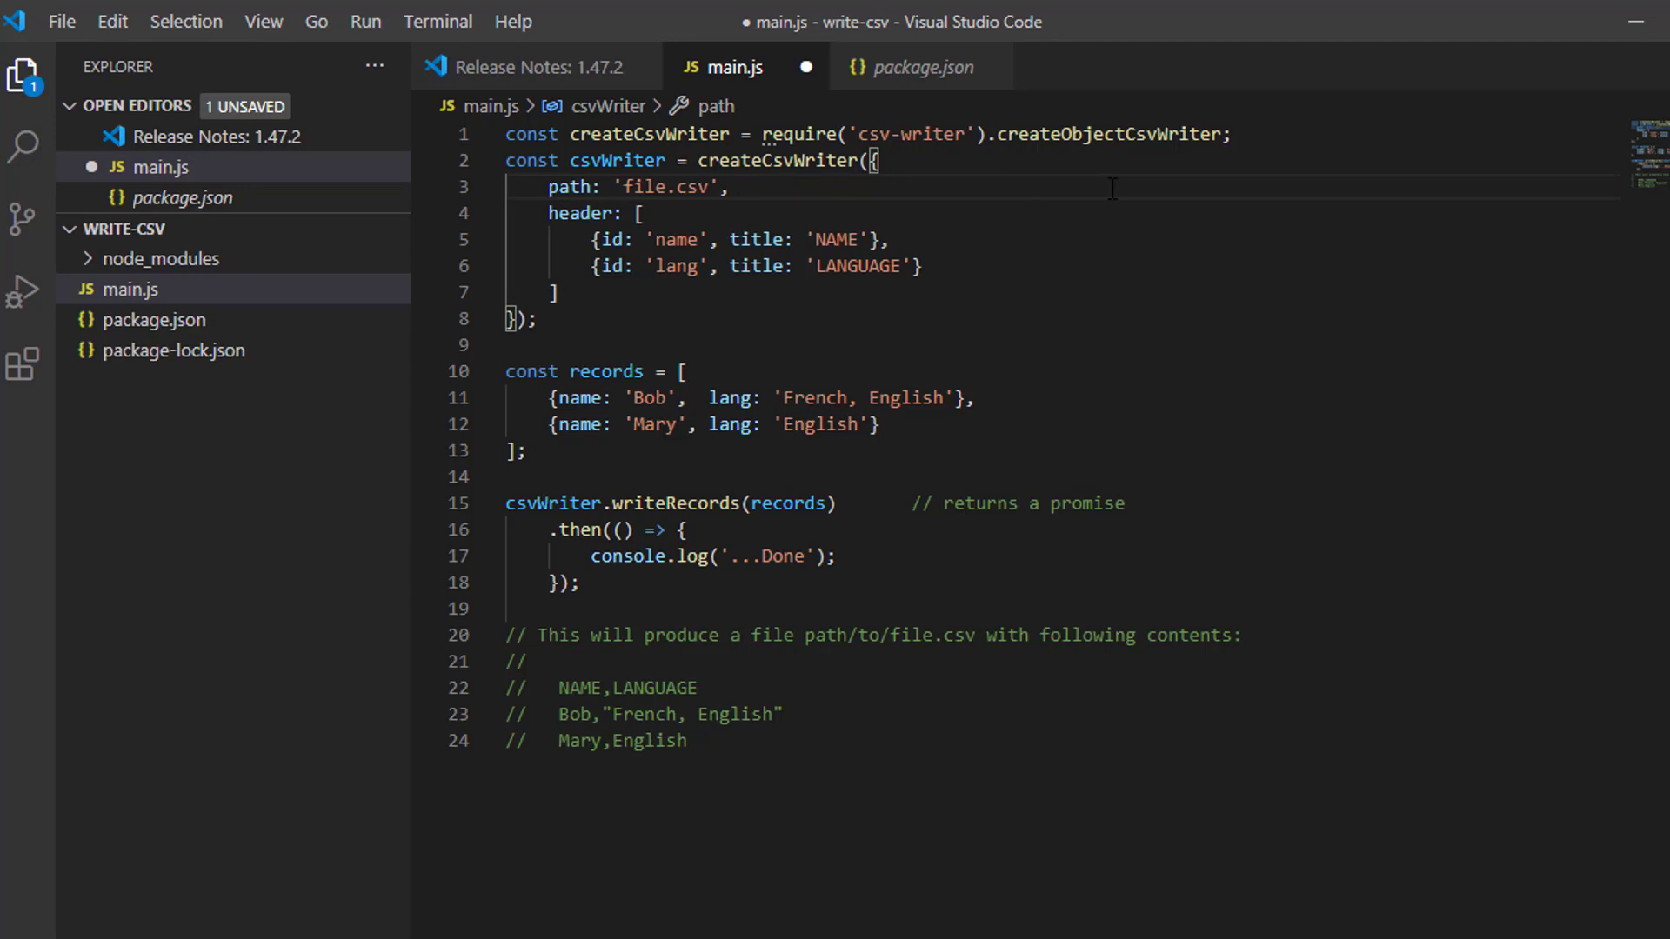
pyautogui.click(658, 187)
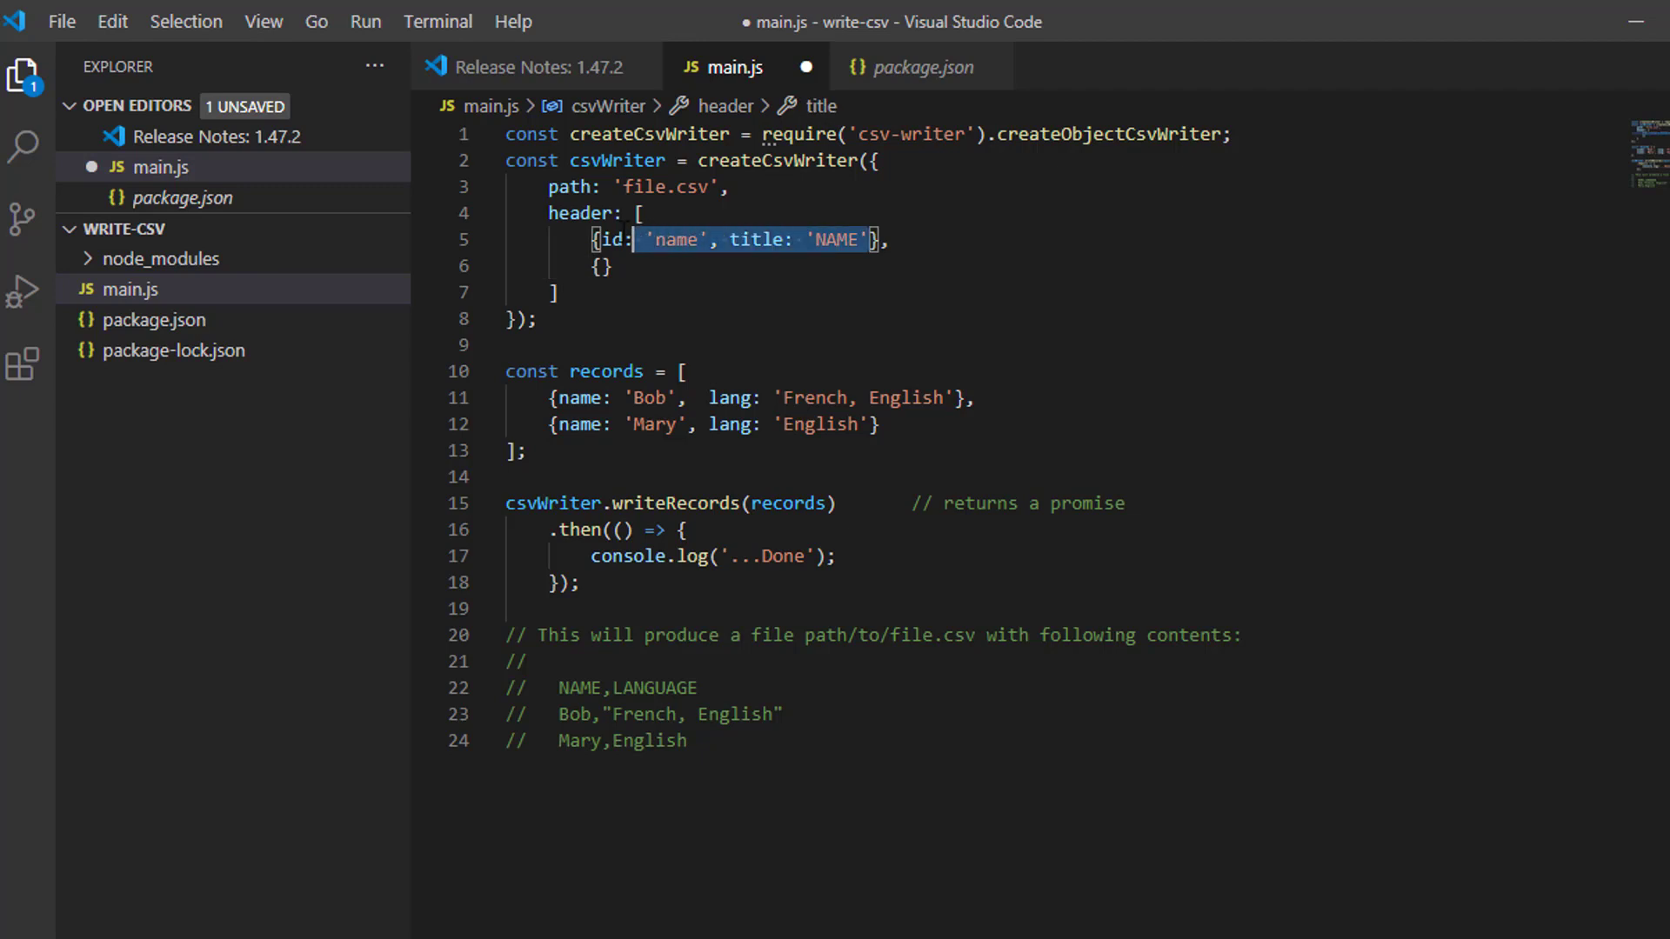
# Rewrite the first header entry as {id: 'fullname', title: 'NAME'}.
pyautogui.press('Delete')
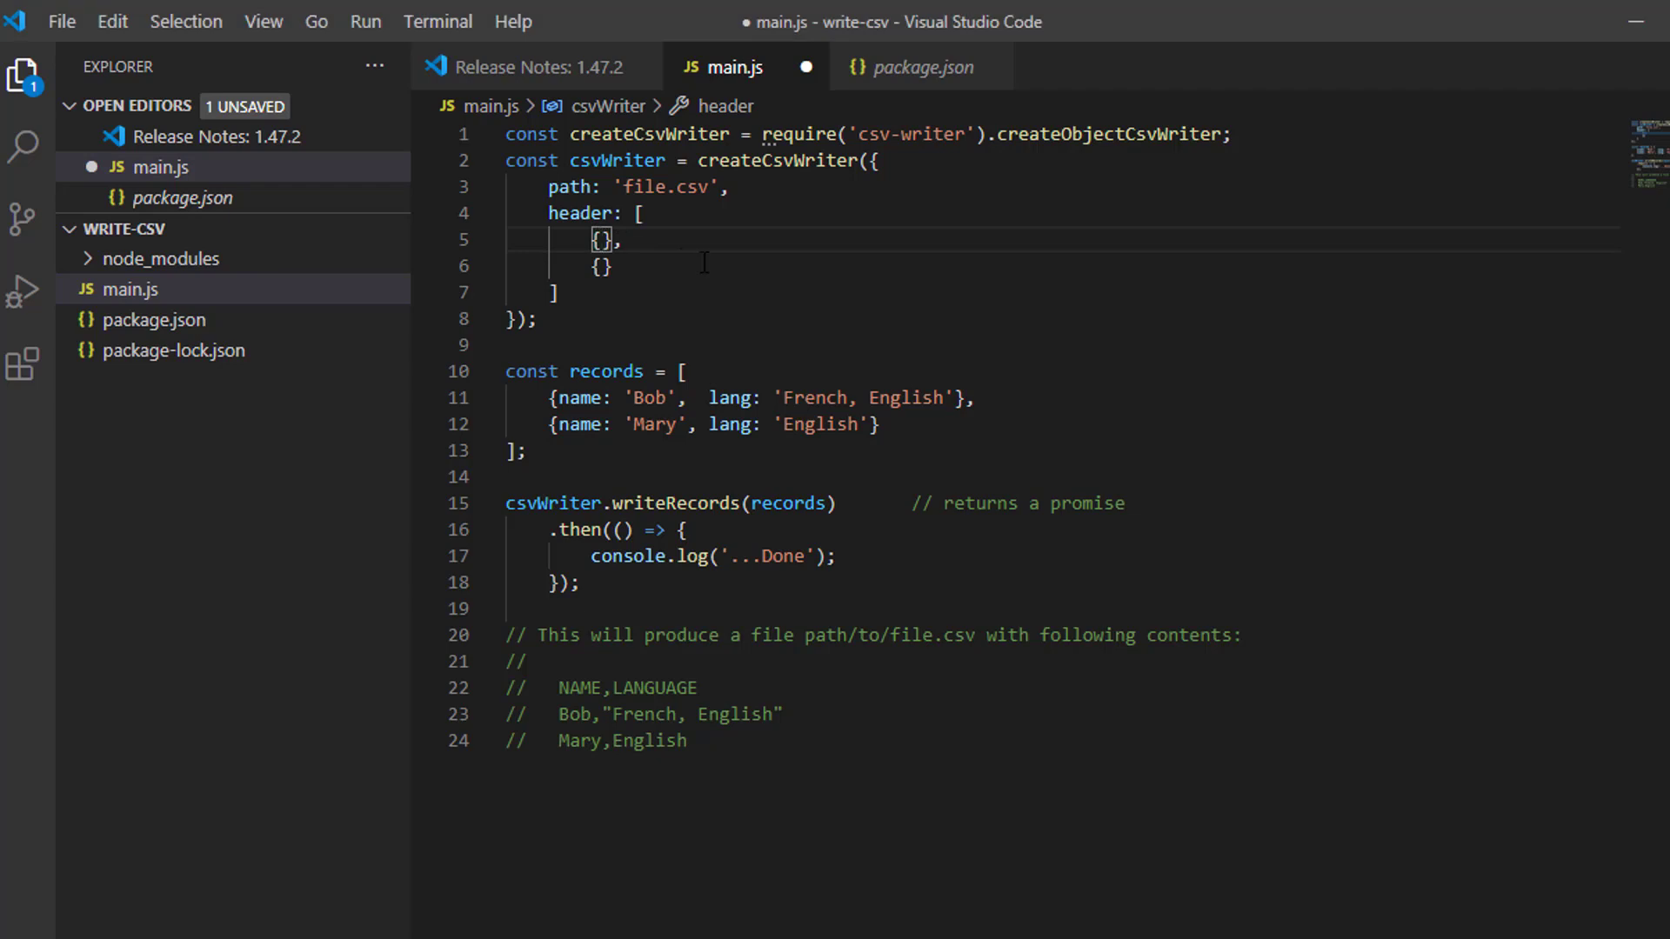
pyautogui.write("id: '")
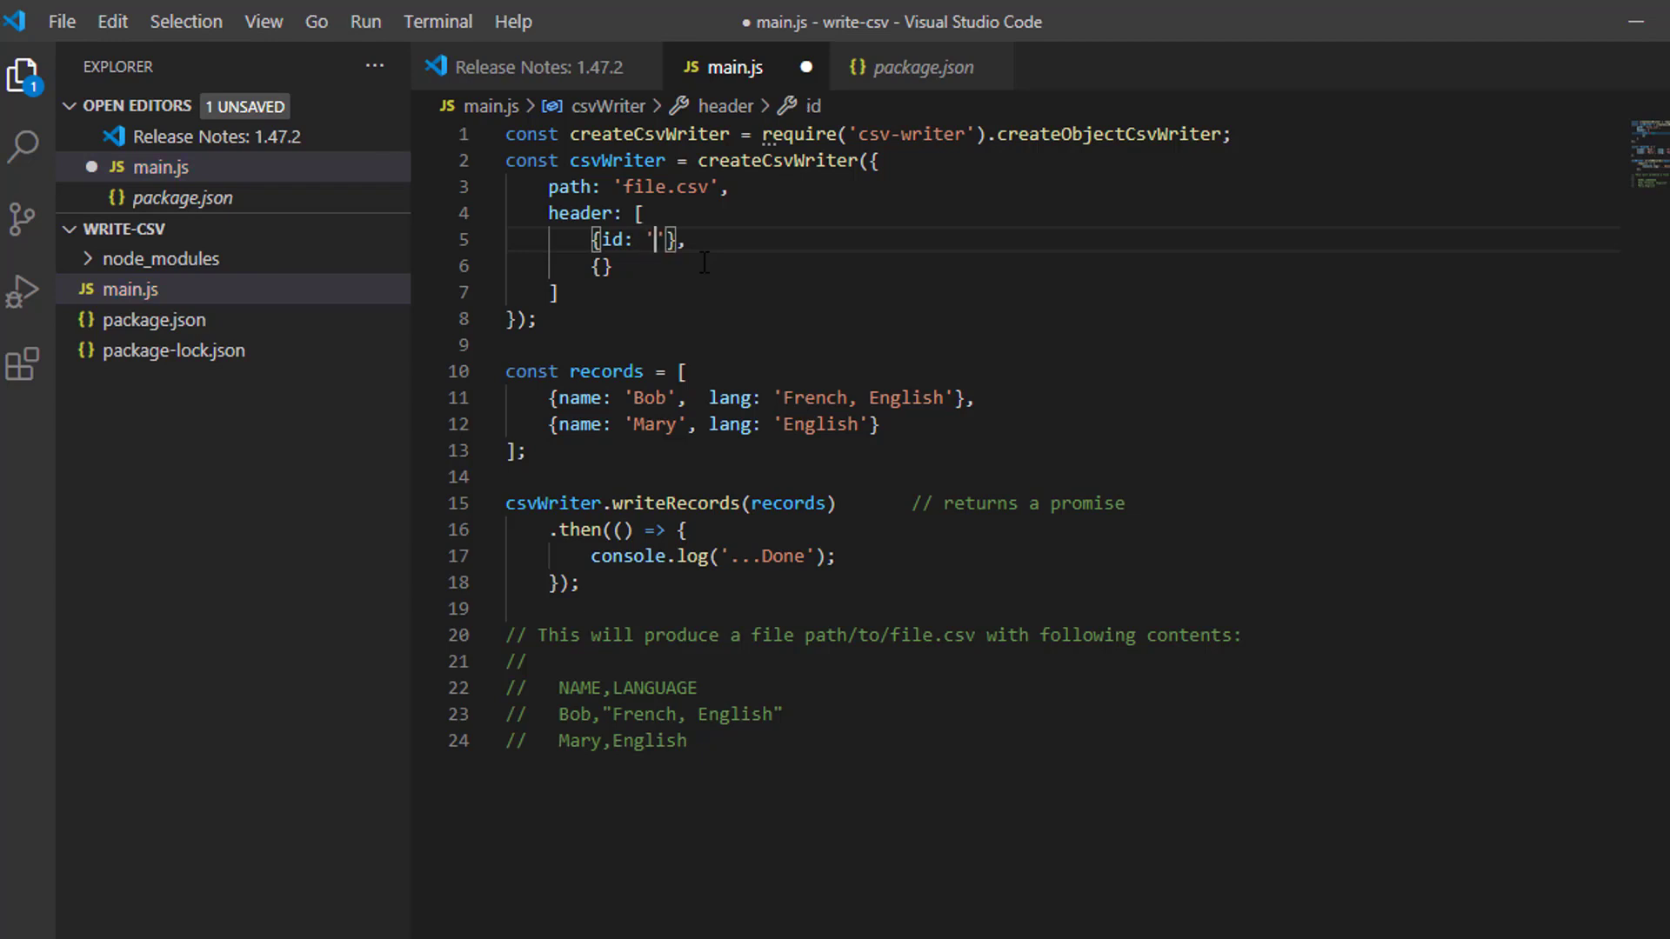
pyautogui.write('fu')
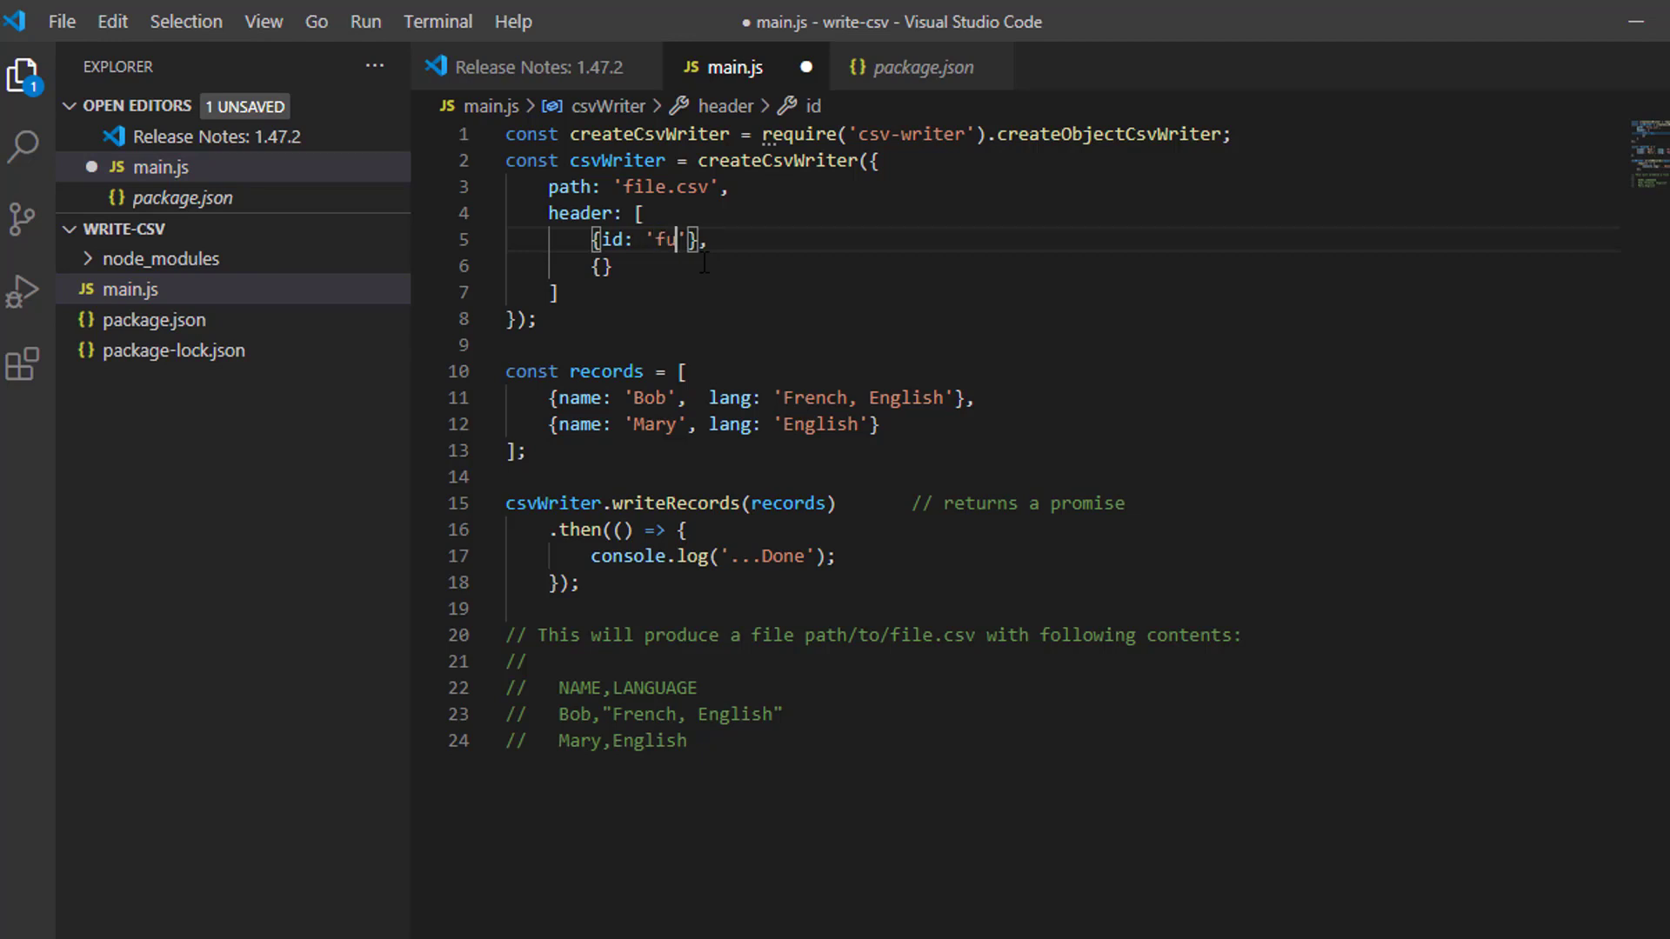
pyautogui.write('llname')
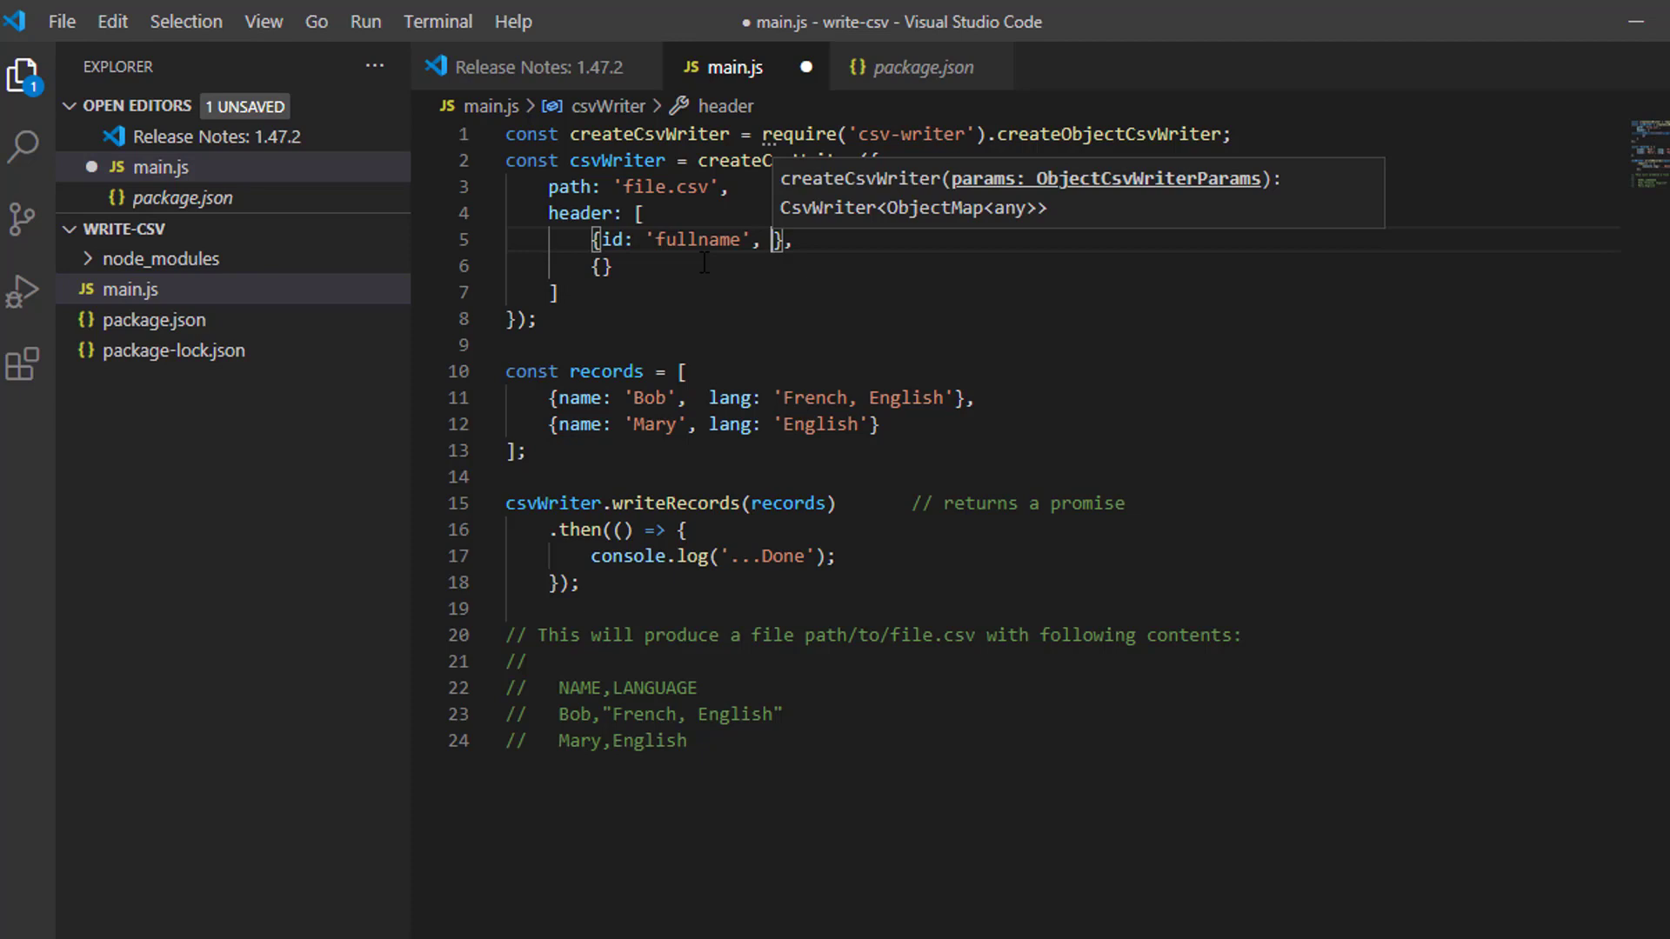
pyautogui.write('title:')
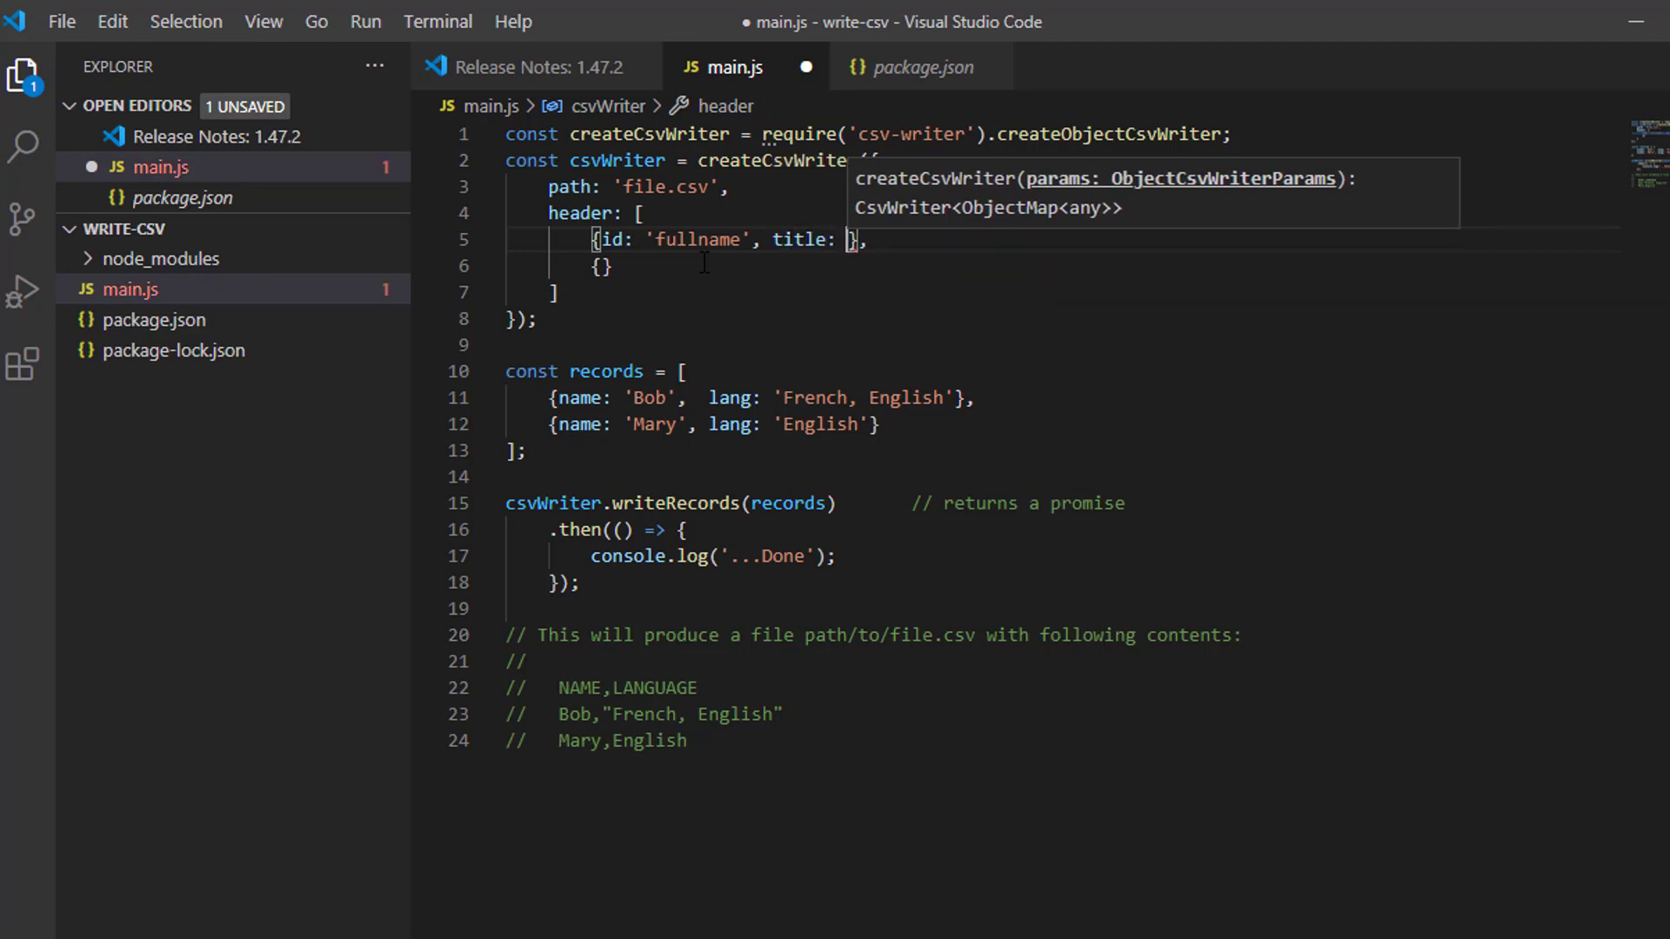
pyautogui.write("'")
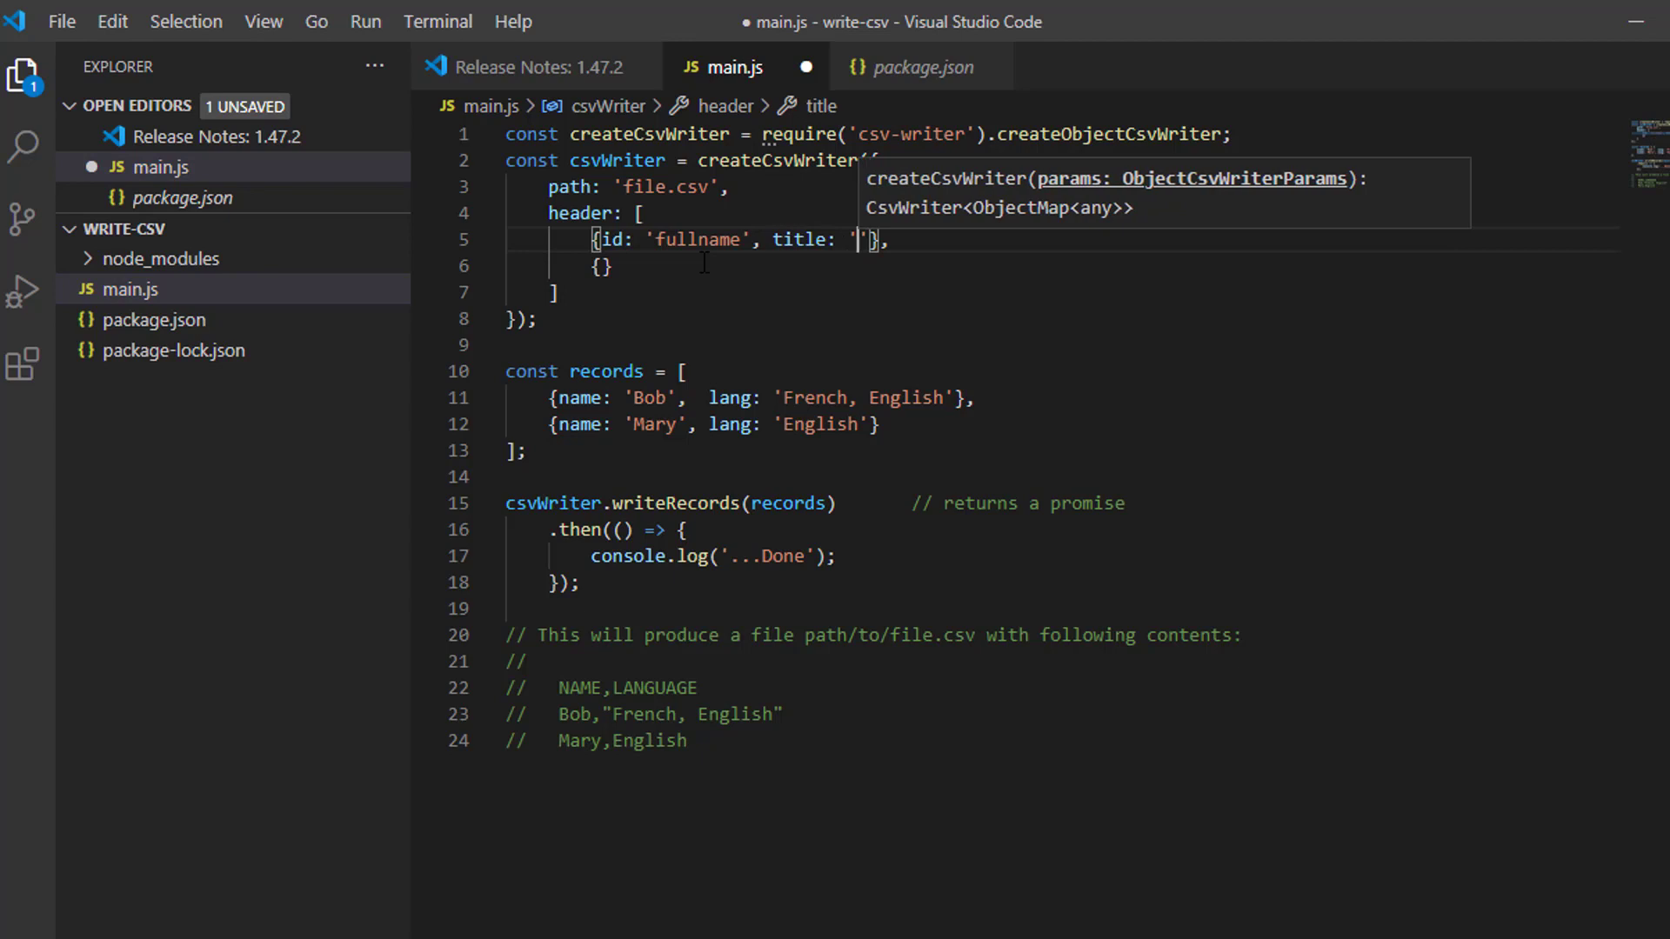
pyautogui.write('NAME')
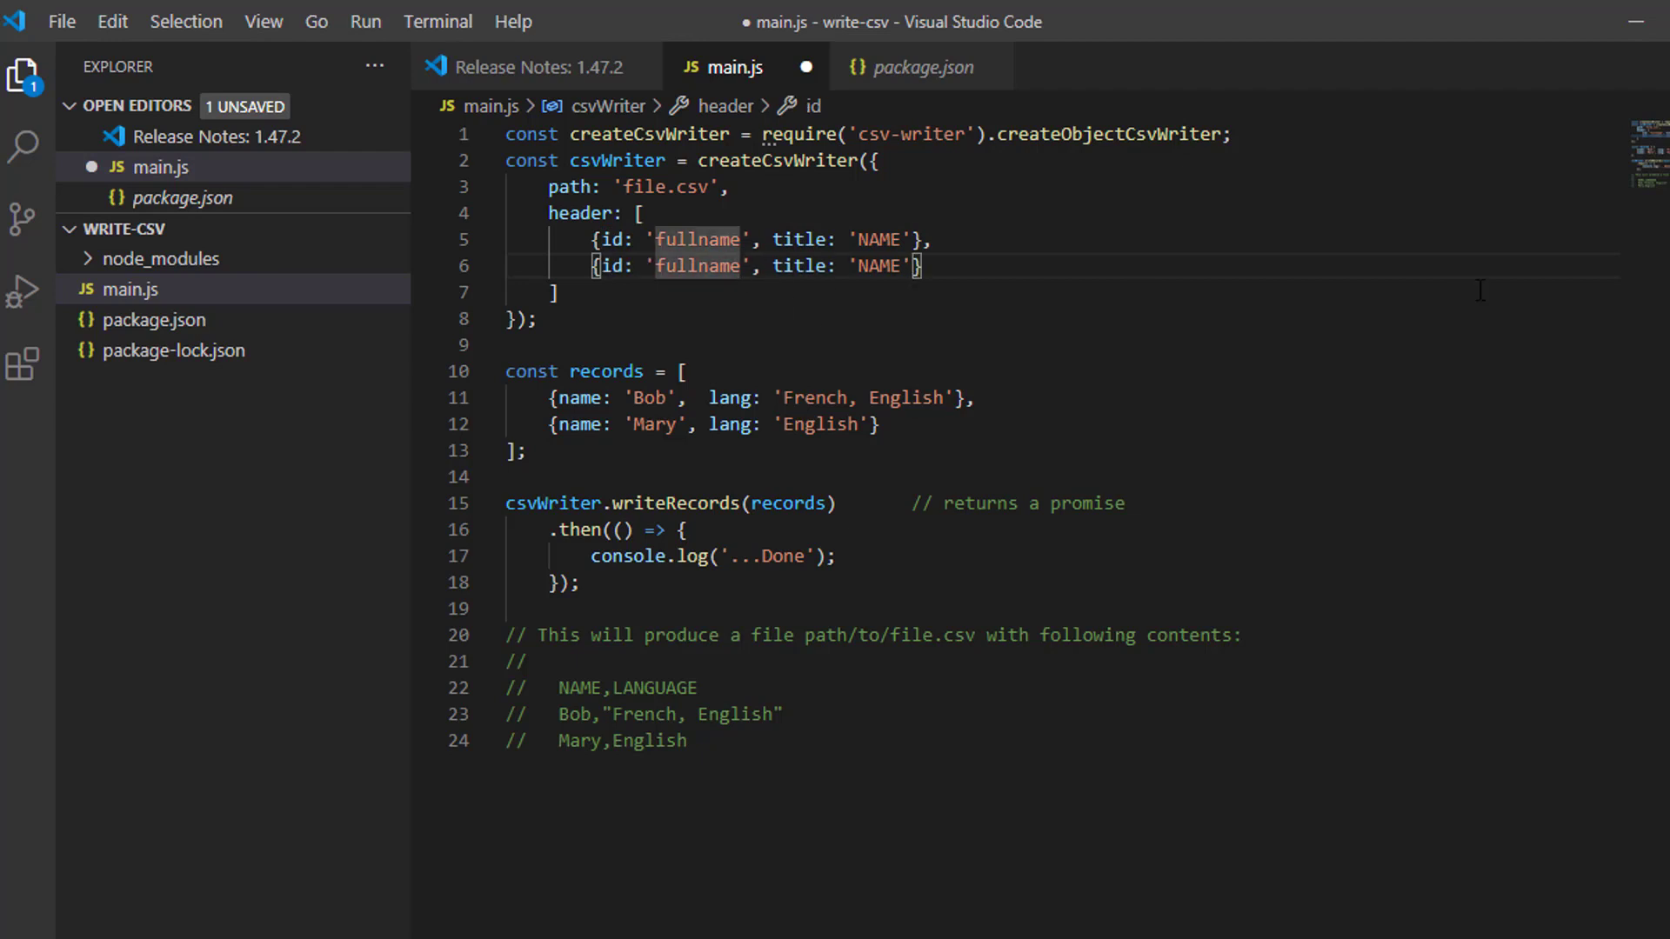
# Make the second header entry {id: 'position', title: 'POSITION'} and copy the line.
pyautogui.press('Backspace')
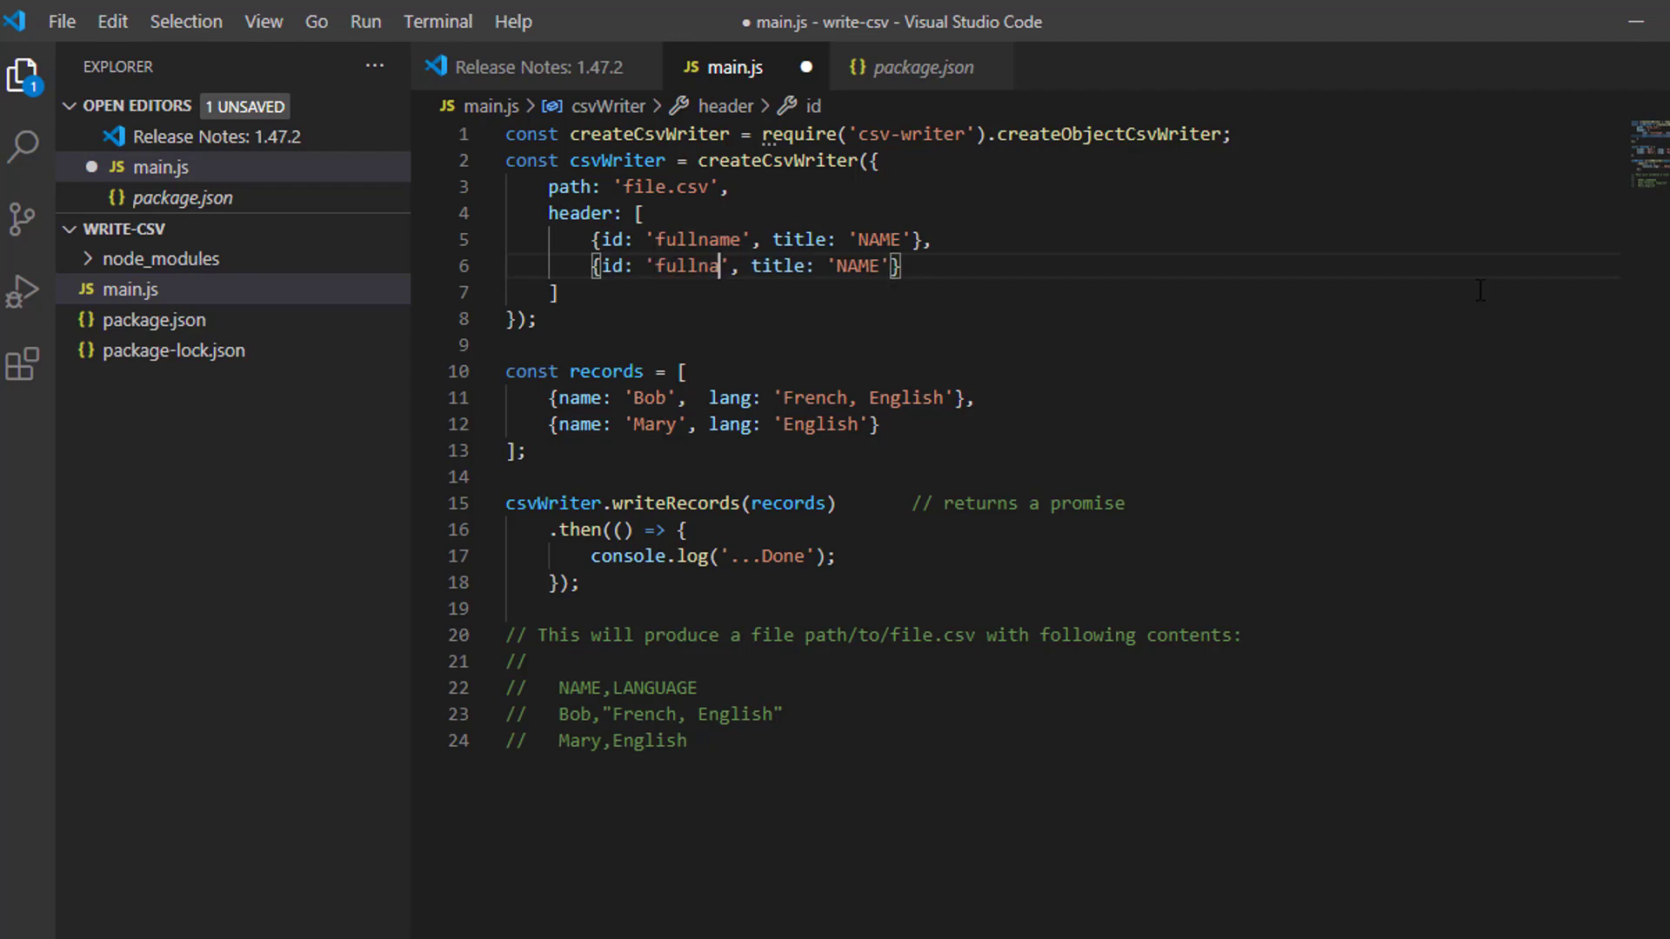
pyautogui.press('Backspace')
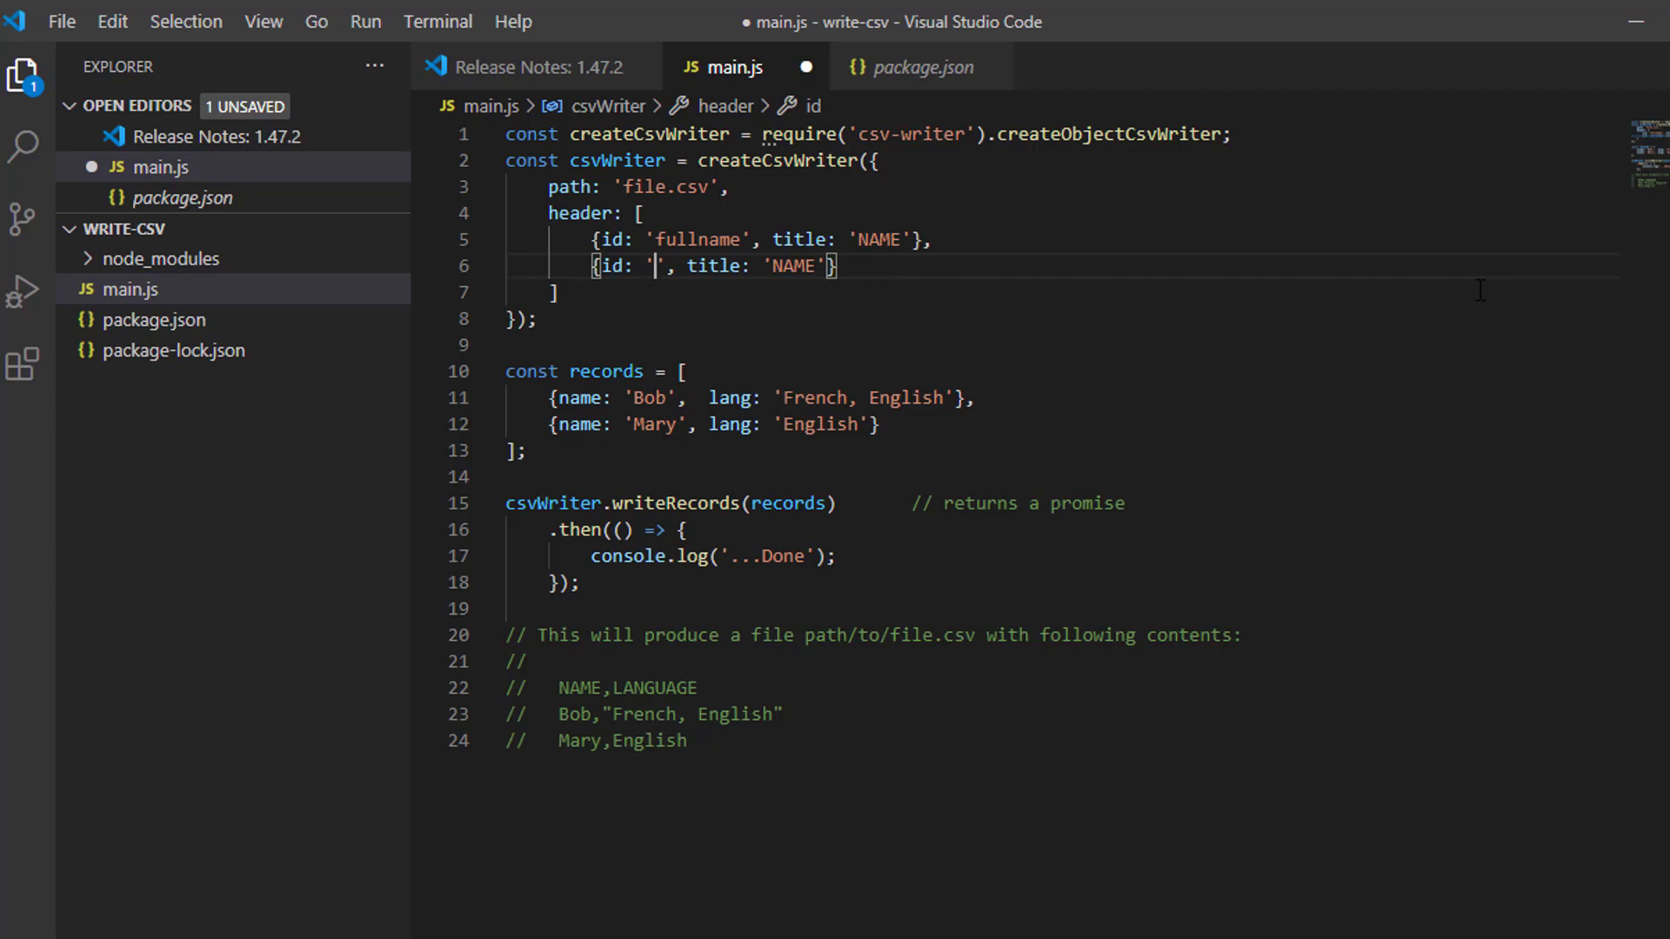
pyautogui.write('pd')
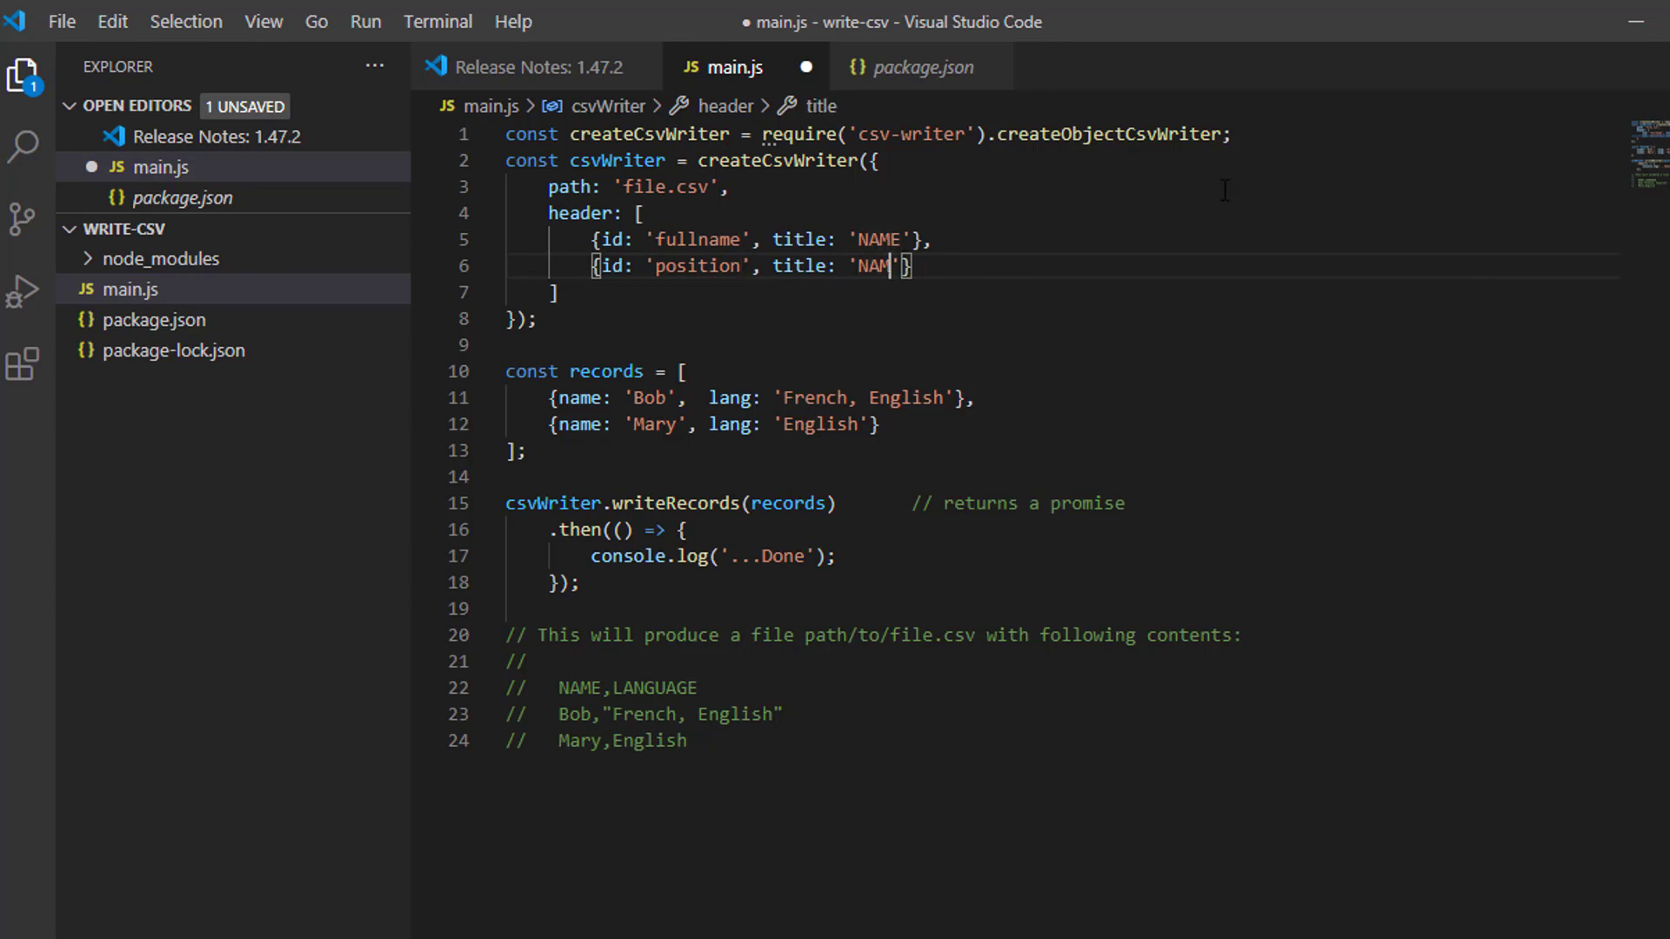
pyautogui.press('Backspace')
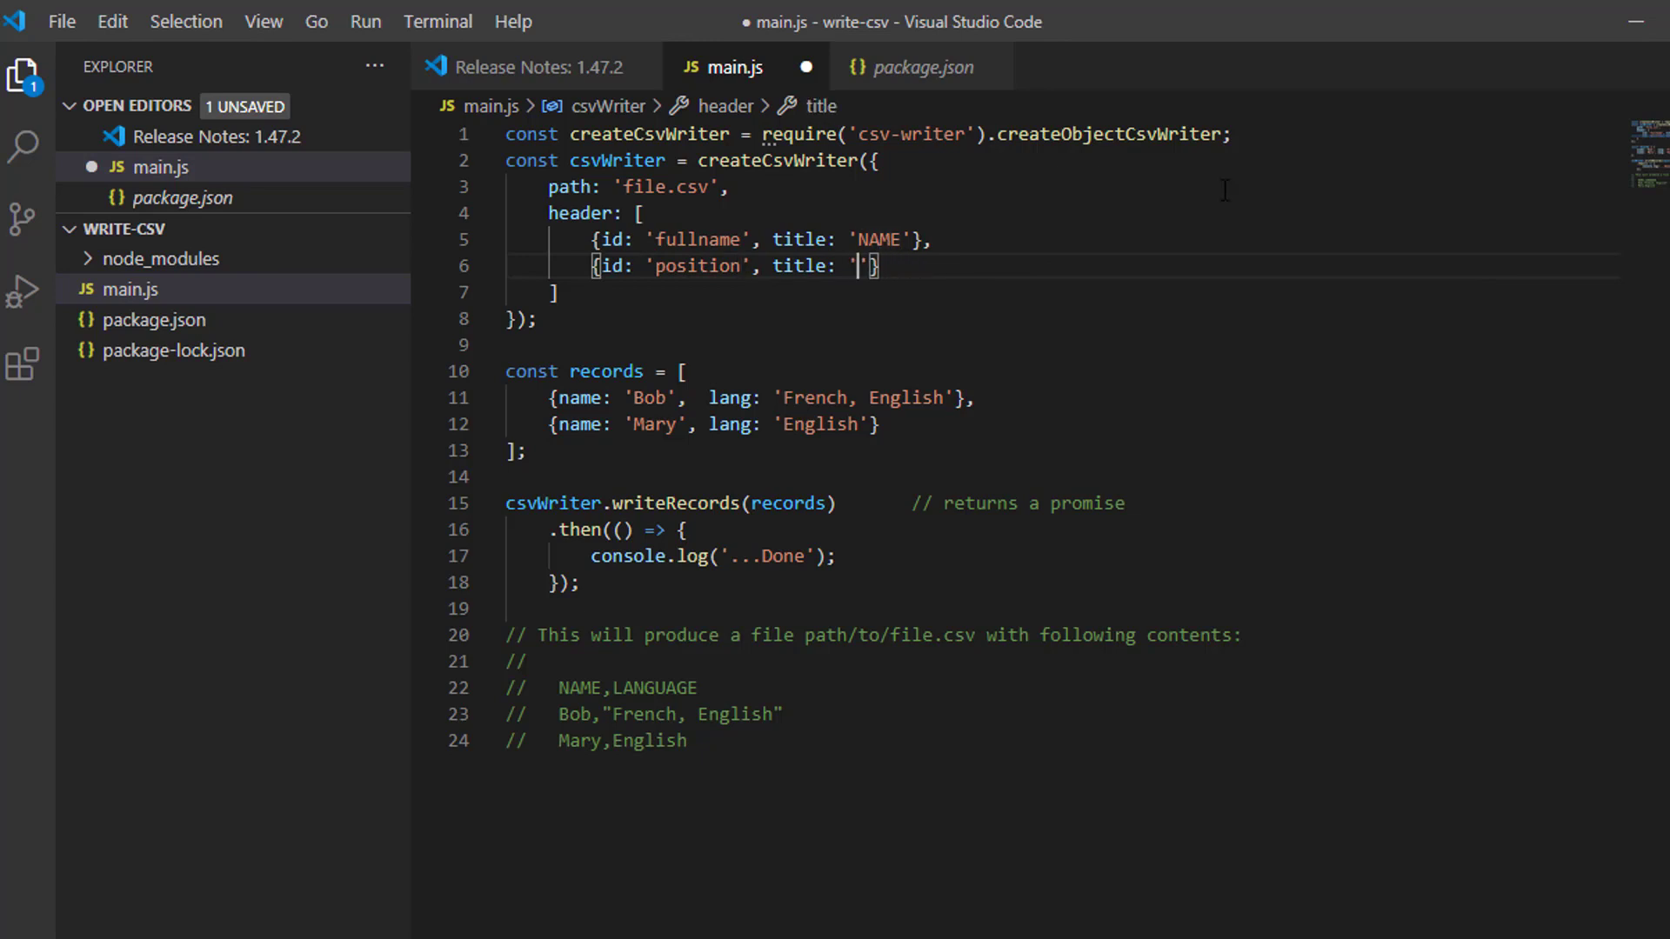
pyautogui.write('POS')
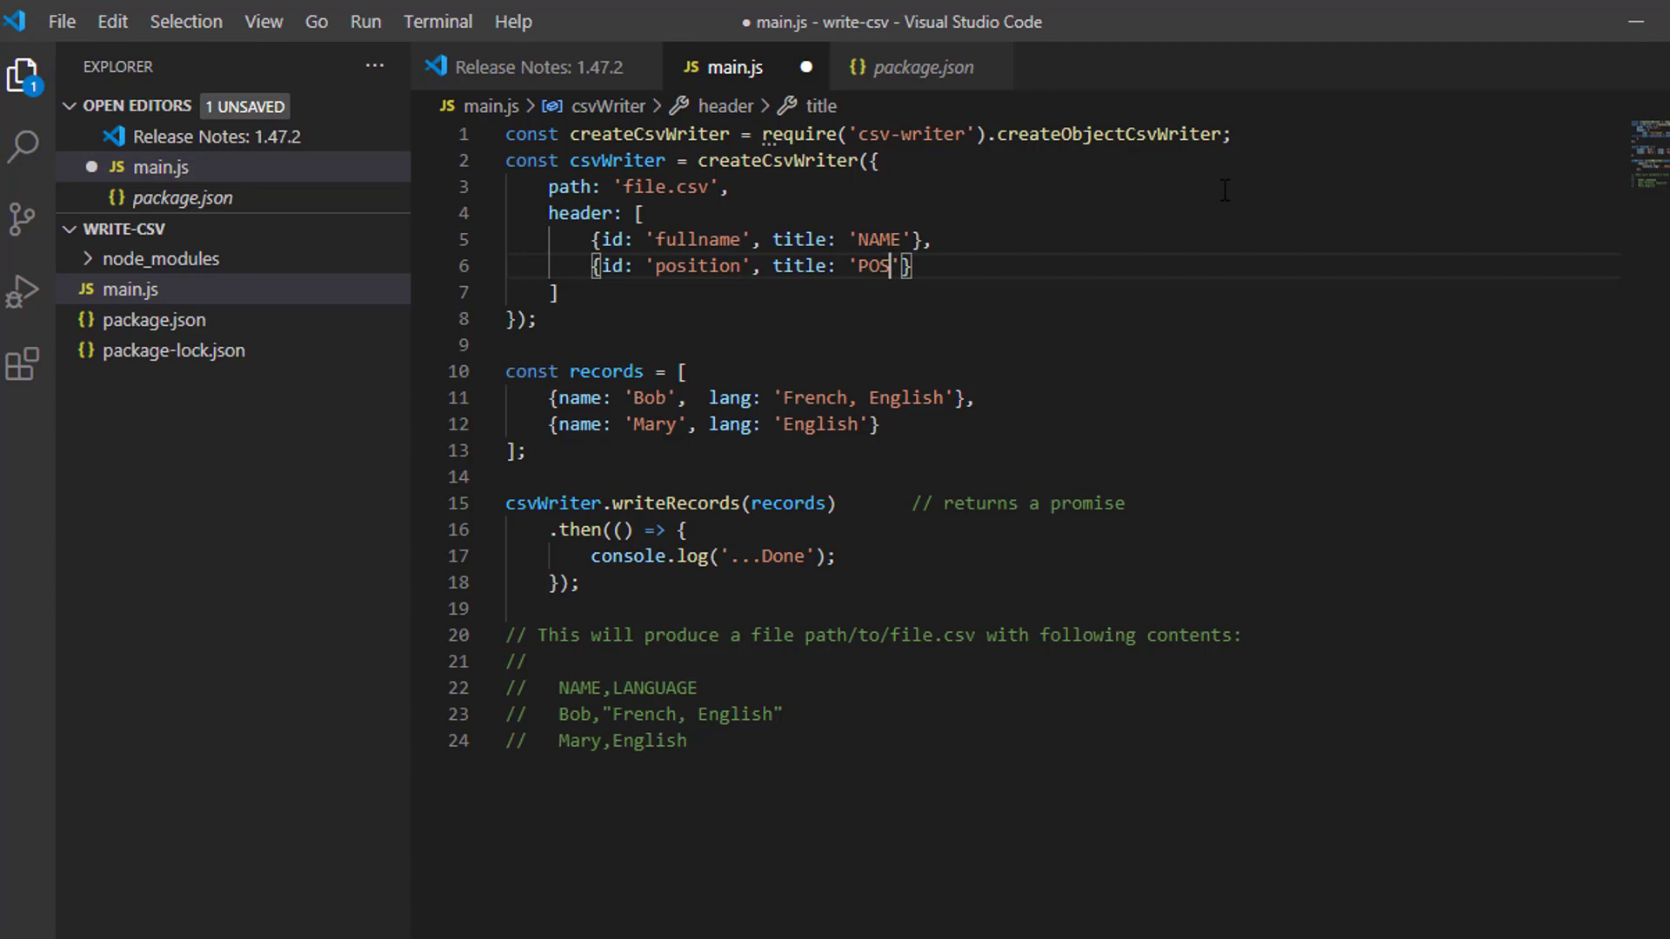
pyautogui.write('ITION')
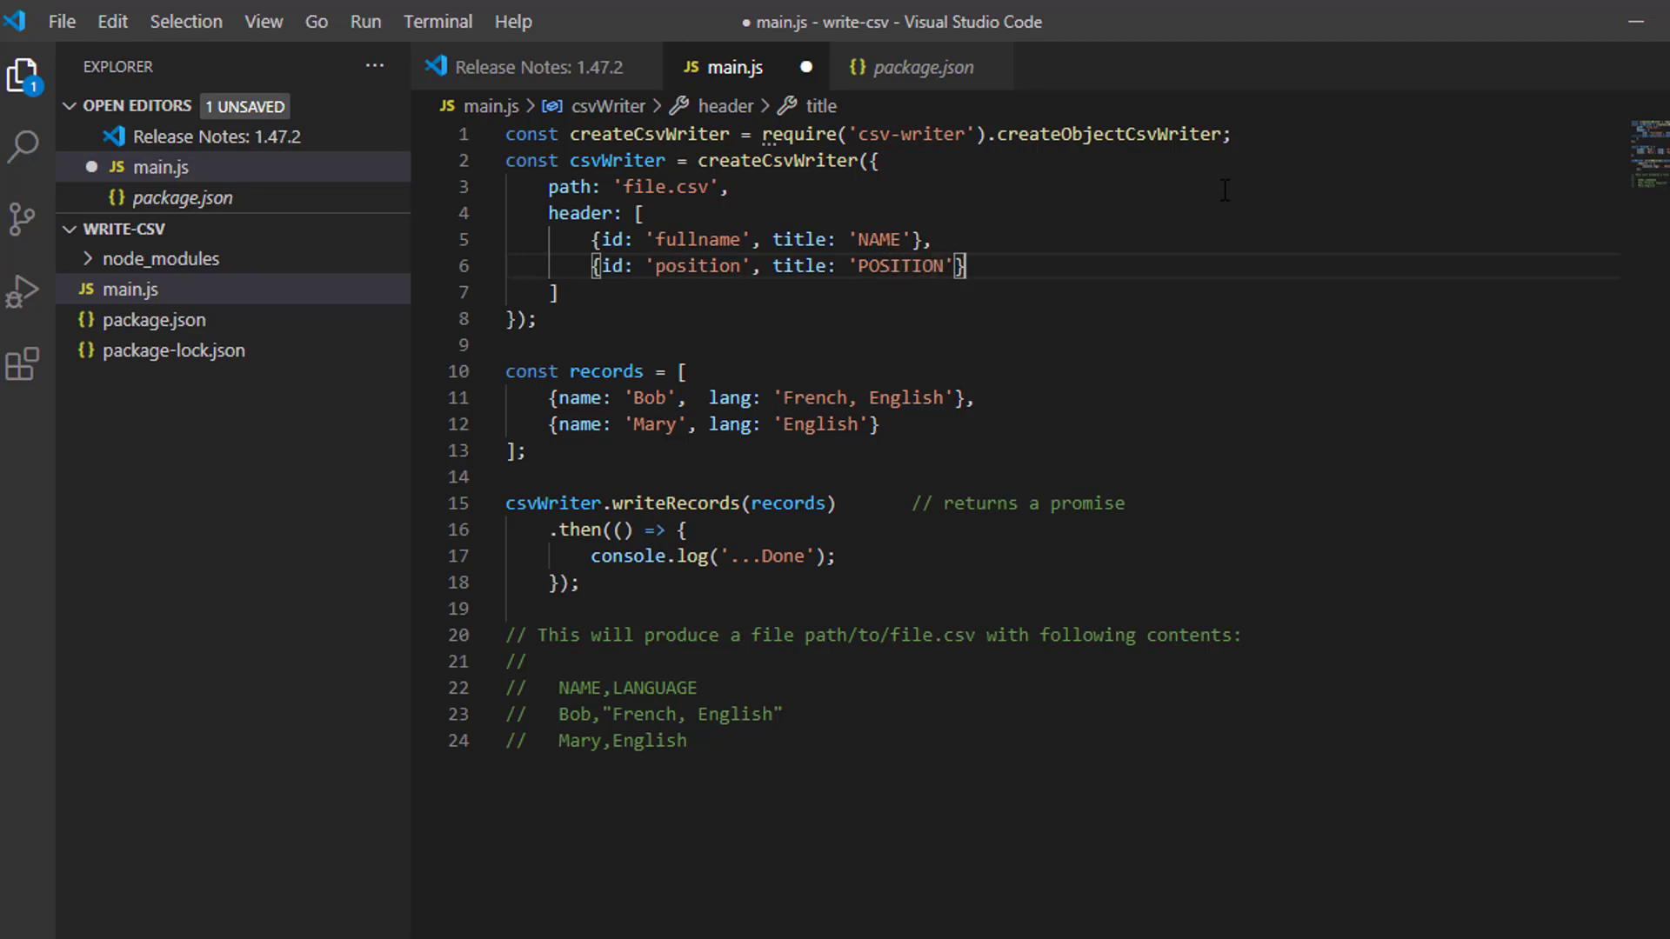
pyautogui.doubleClick(927, 266)
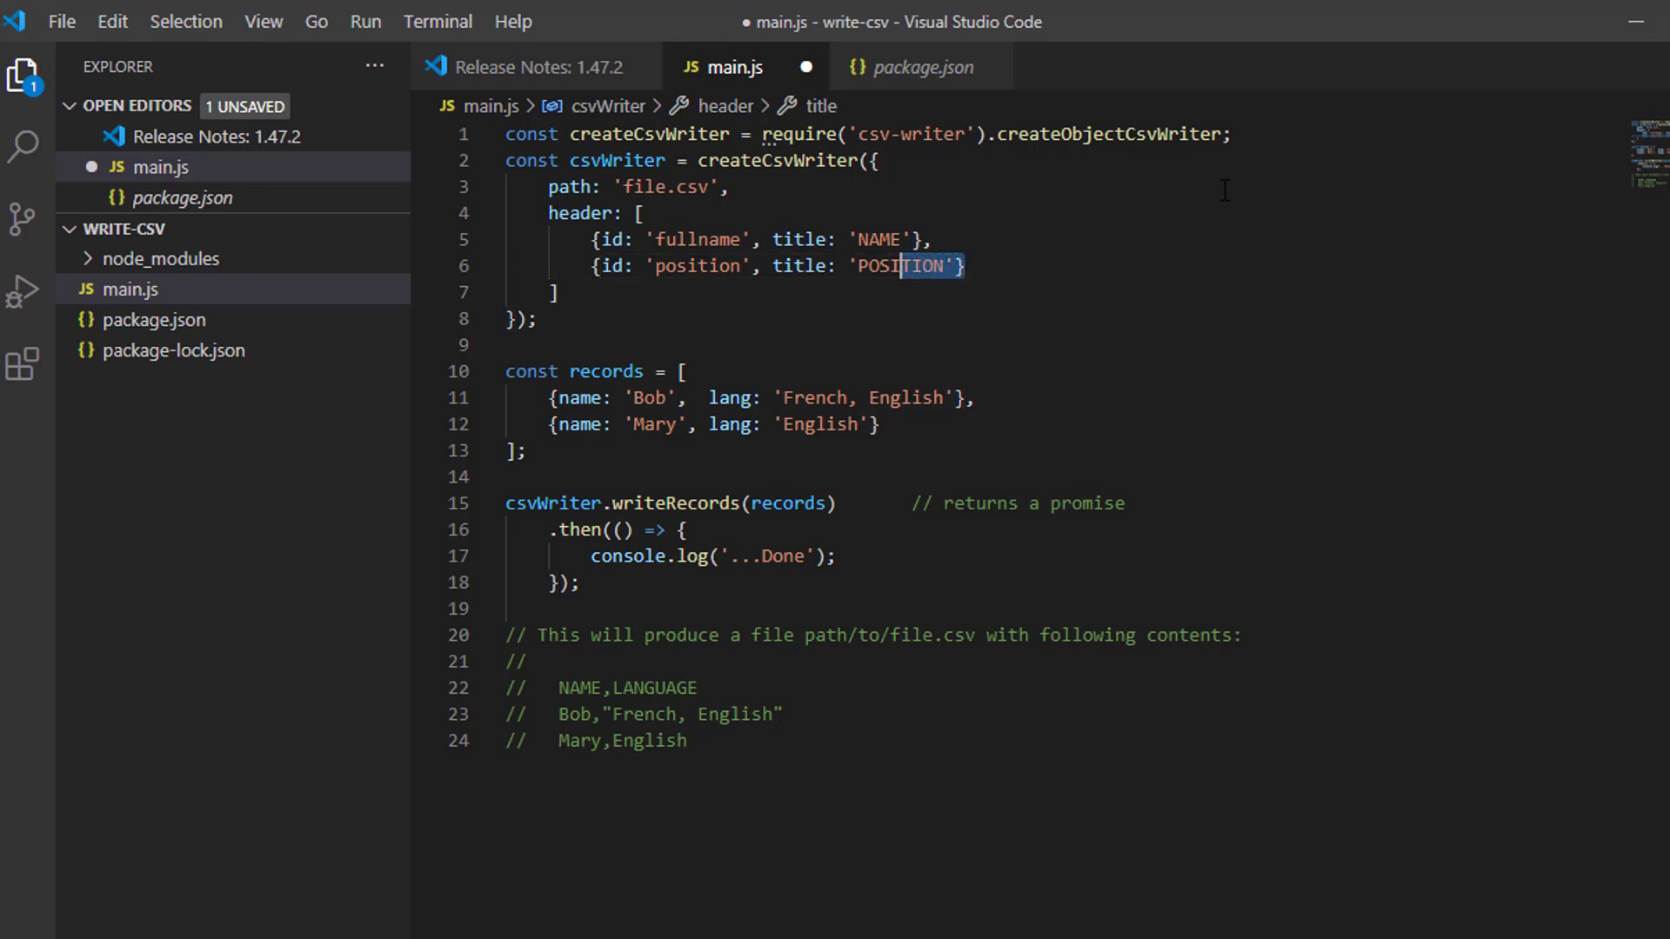
pyautogui.tripleClick(746, 266)
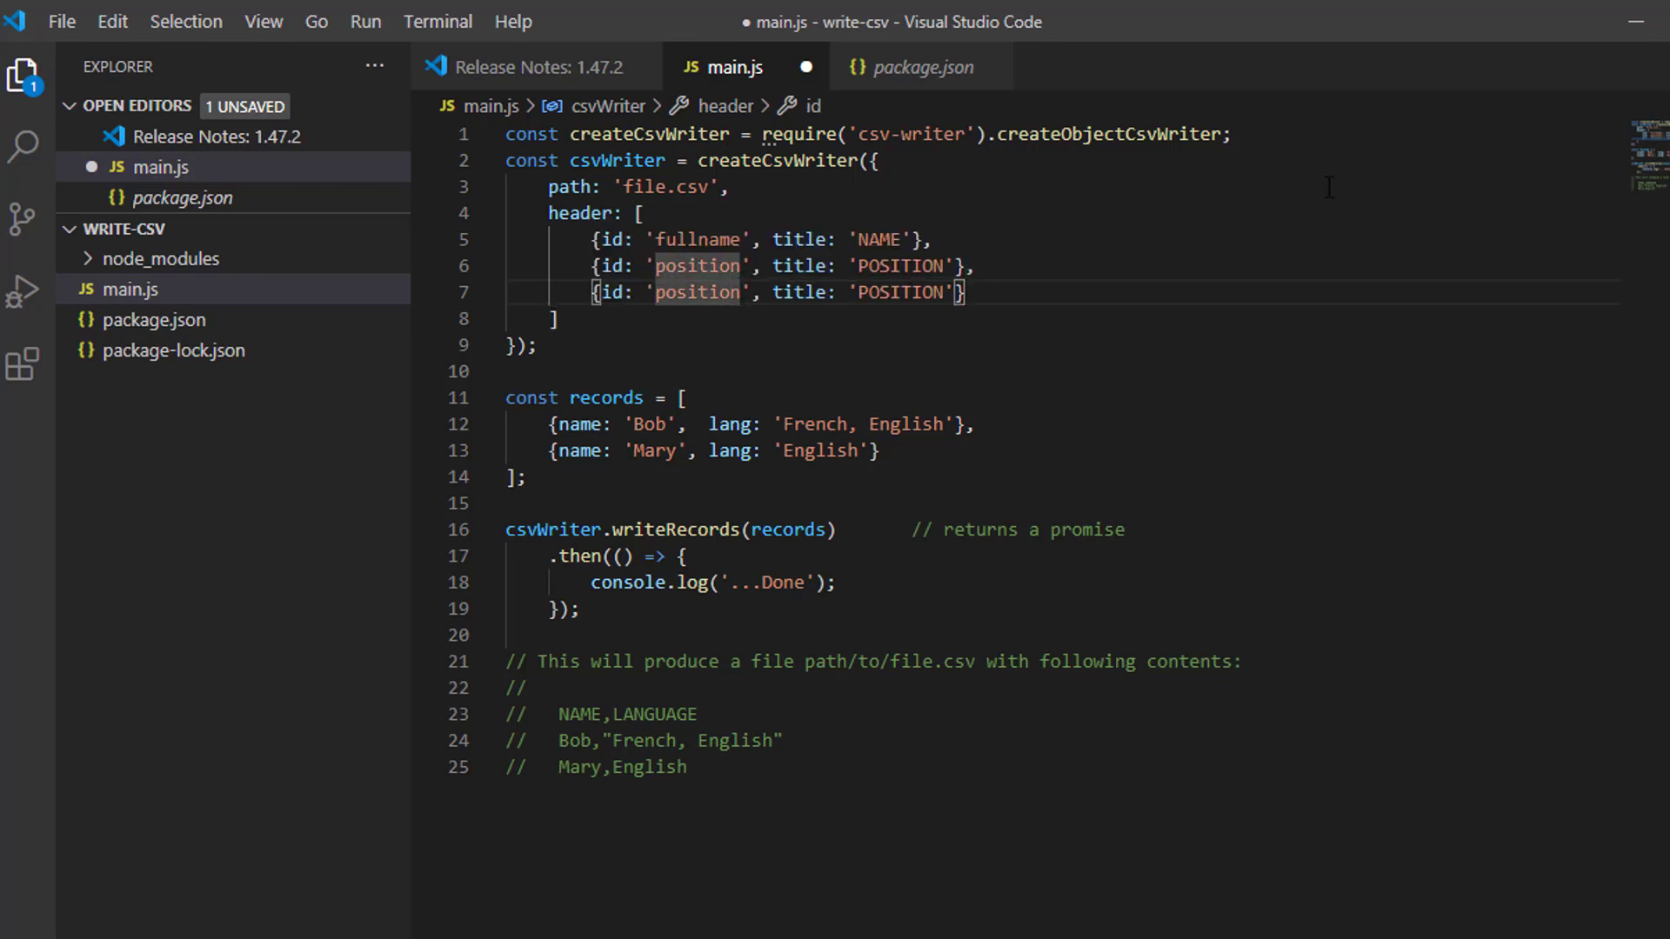
# Make the third header entry {id: 'age', title: 'AGE'} and save the script.
pyautogui.write('A')
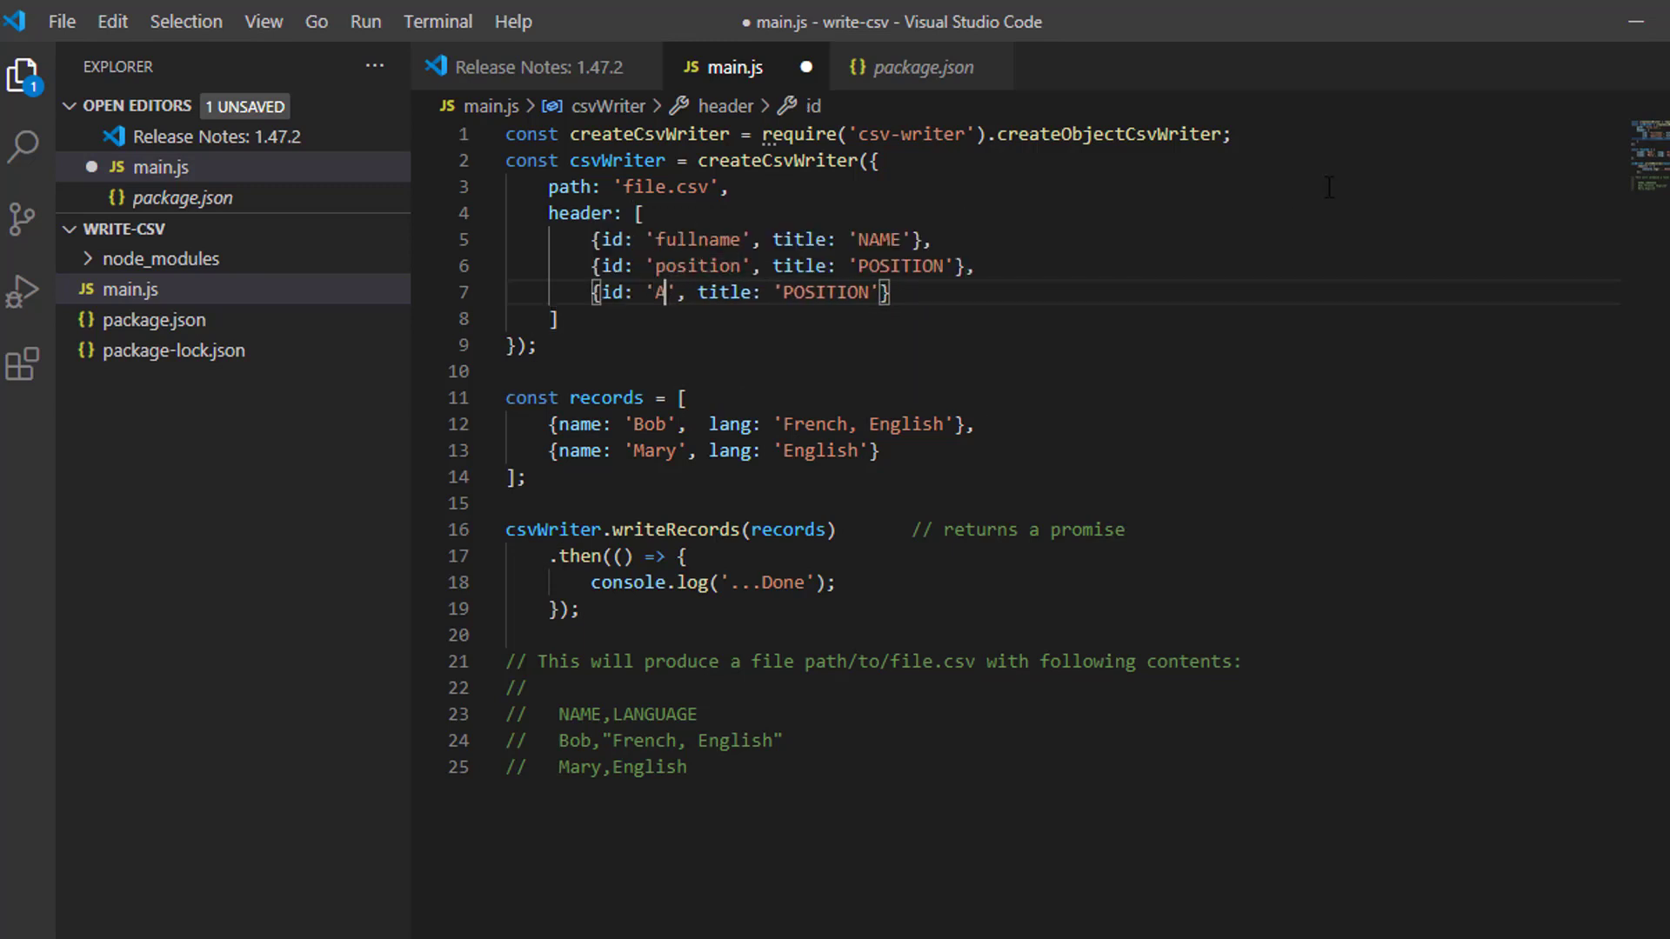
pyautogui.press('Backspace')
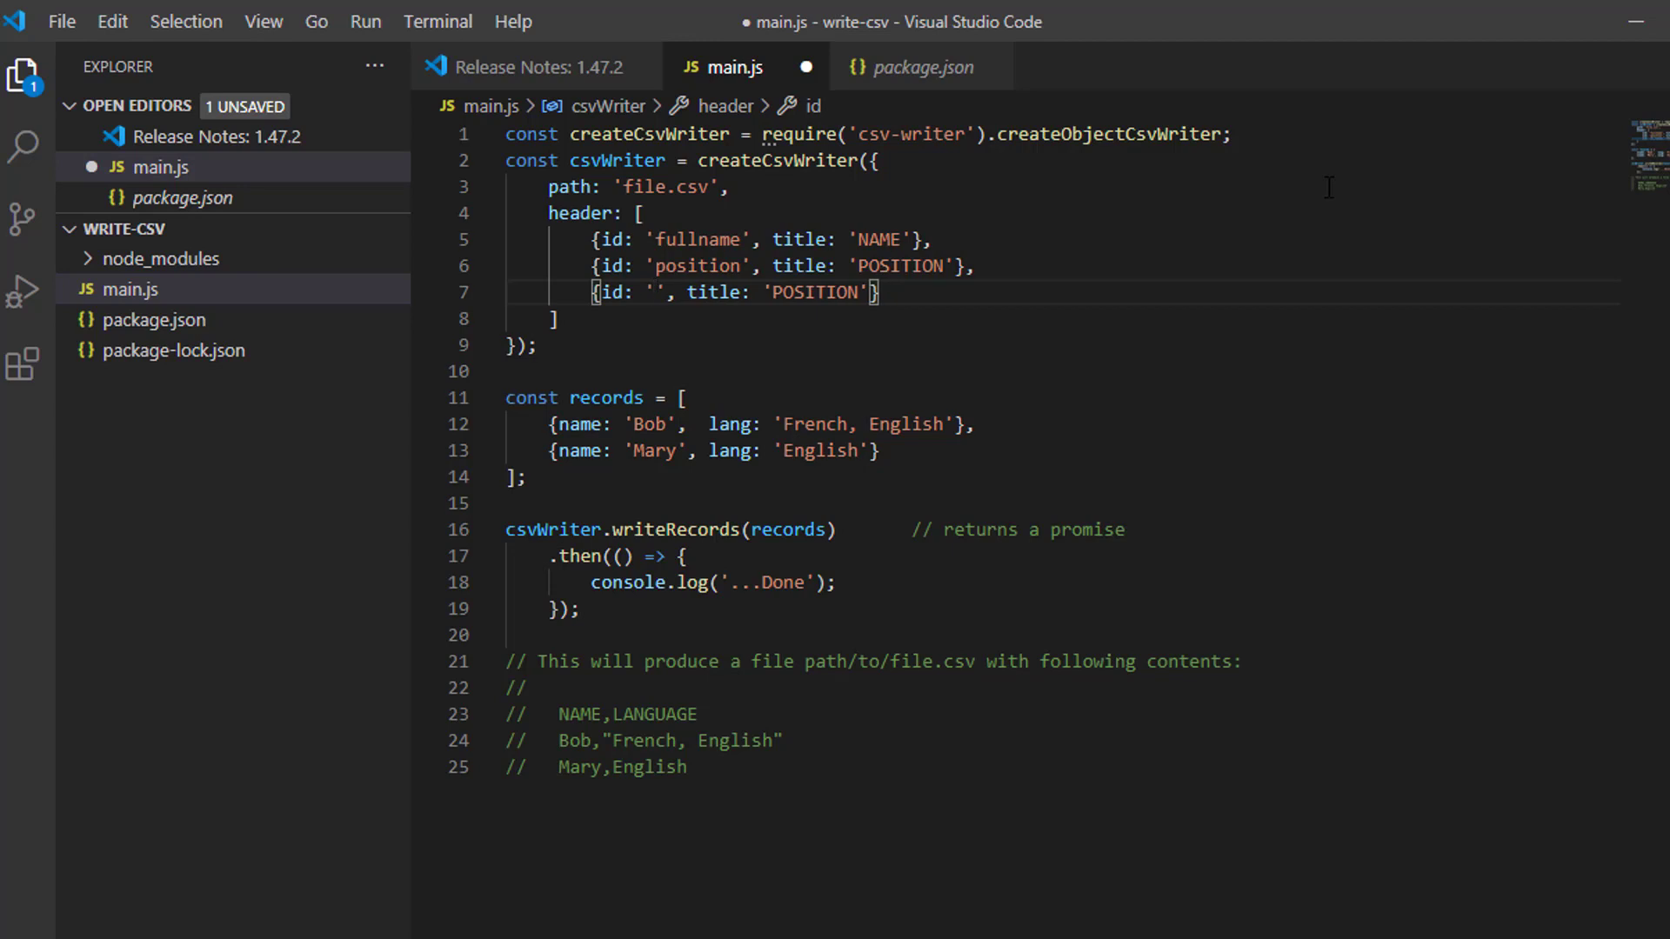
pyautogui.write('age')
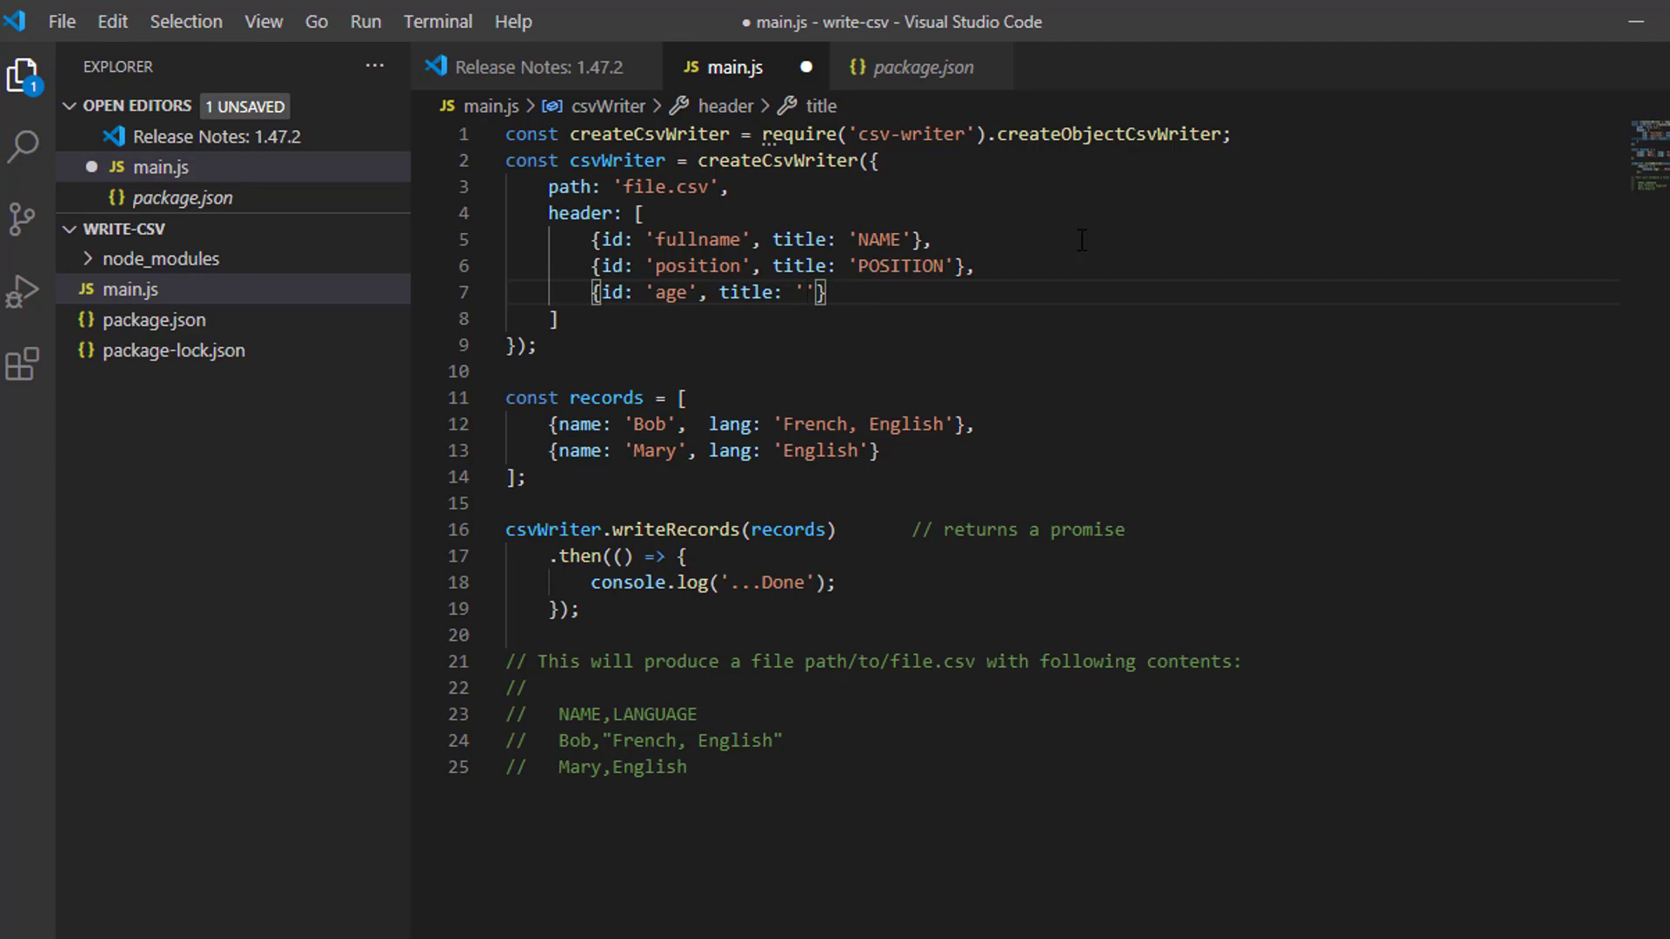
pyautogui.write('AGE')
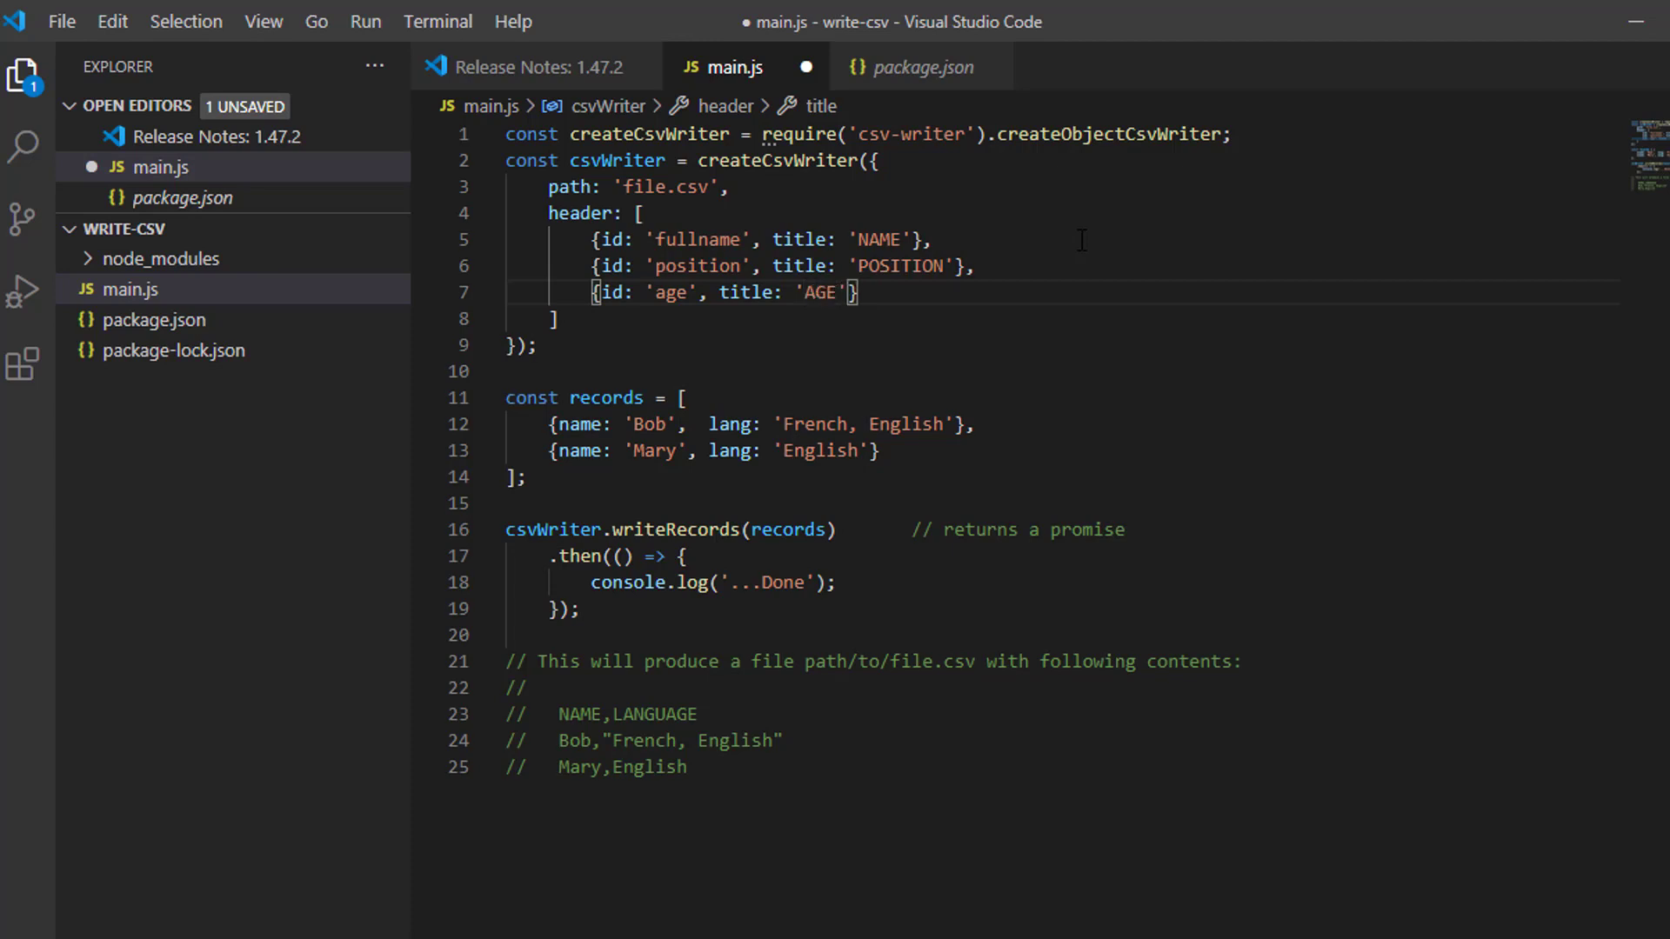
pyautogui.press('ctrl+s')
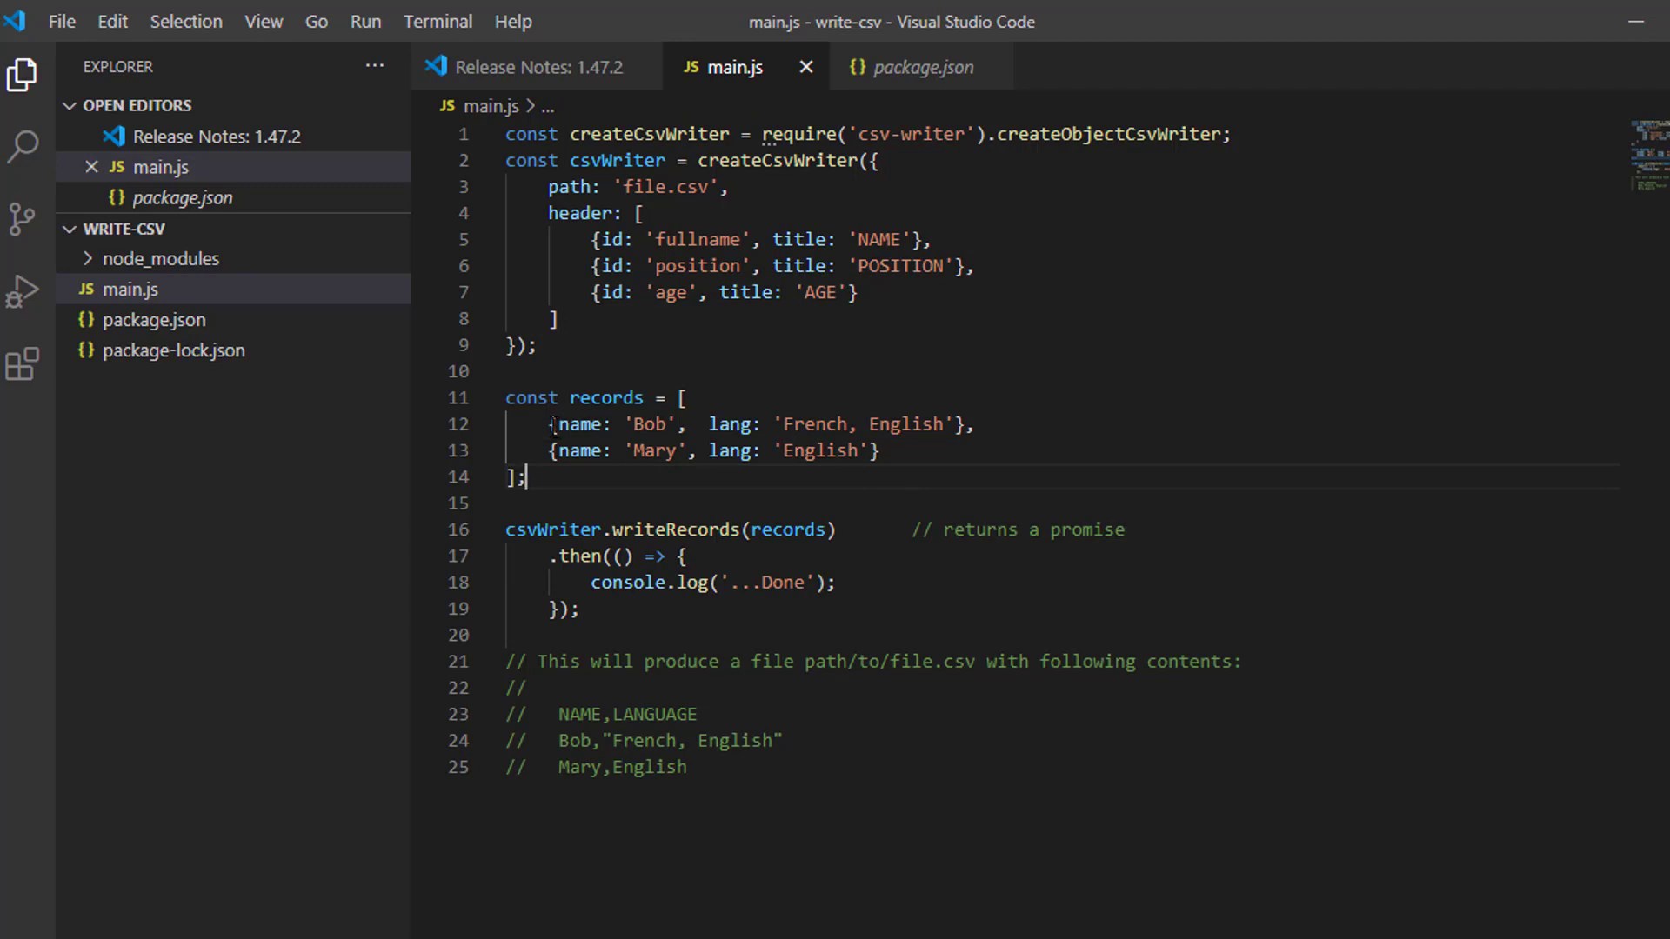
pyautogui.moveTo(584, 423)
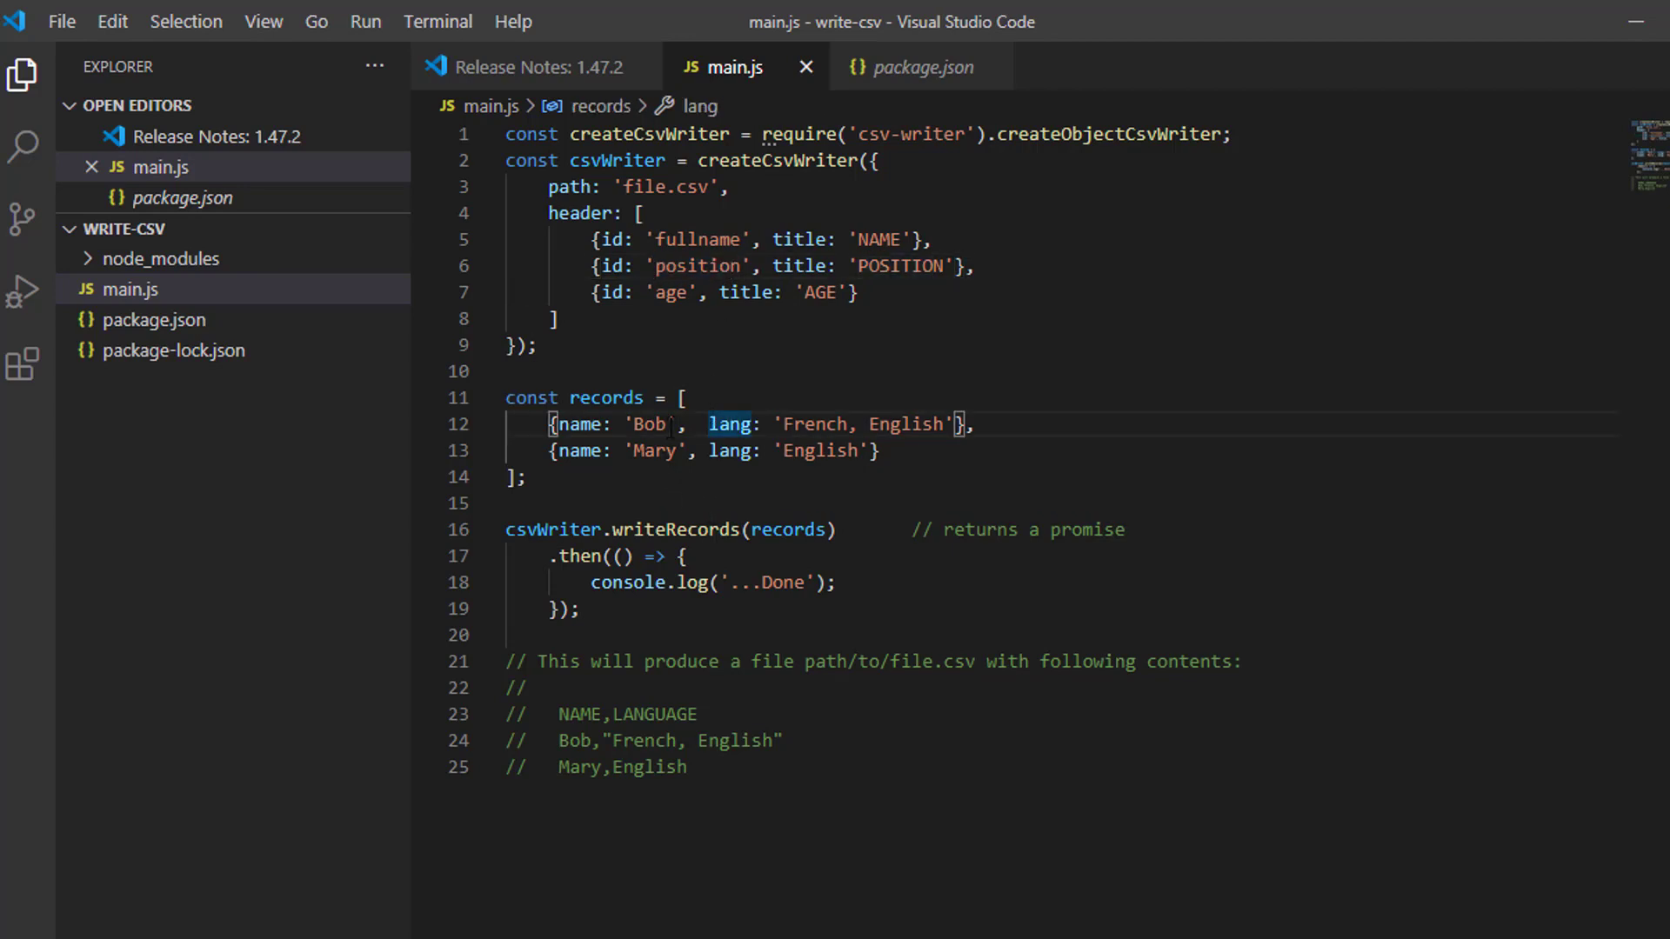
# Turn Bob's record into an empty template with fullname and position keys.
pyautogui.doubleClick(577, 424)
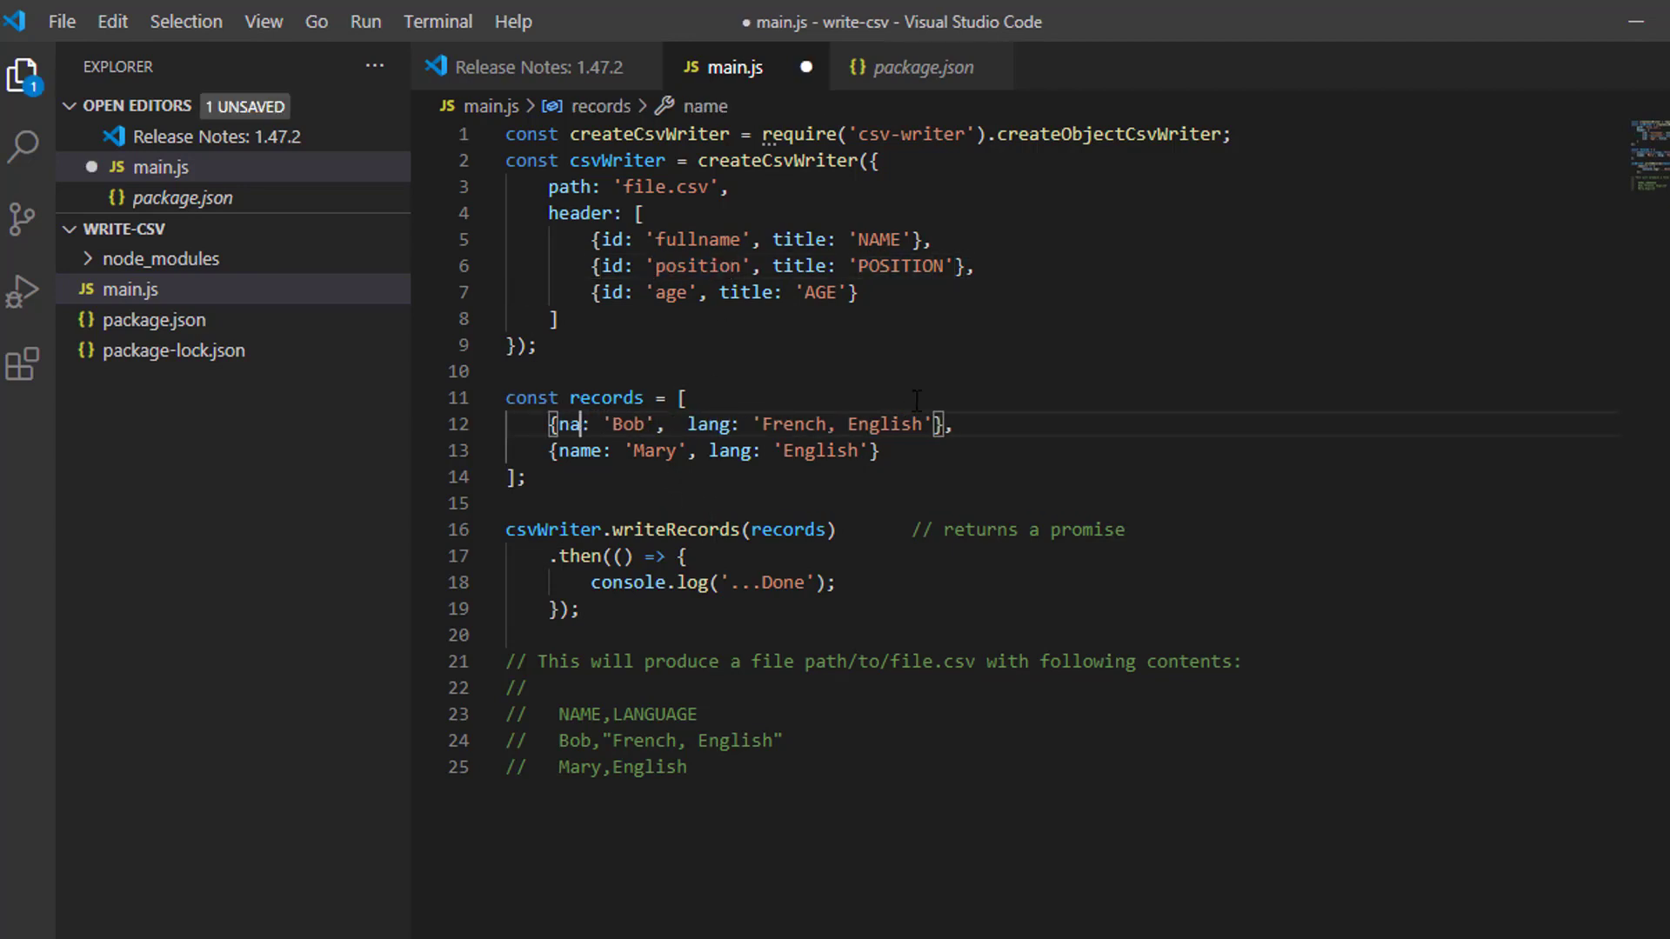
pyautogui.press('Backspace')
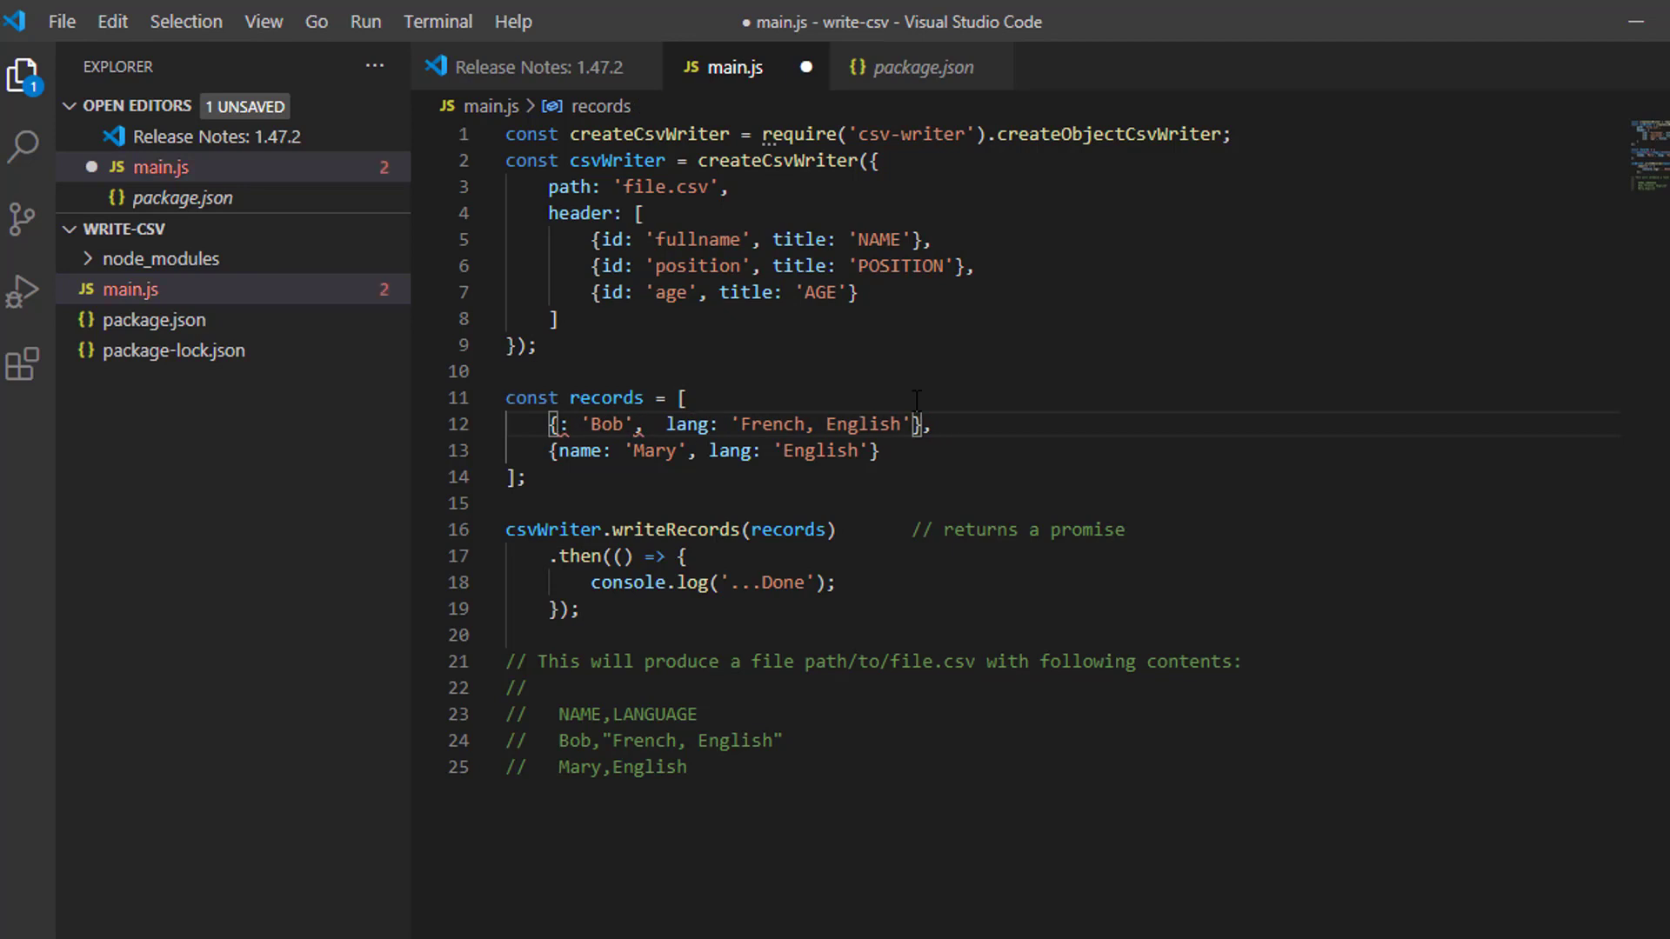
pyautogui.write('fullname')
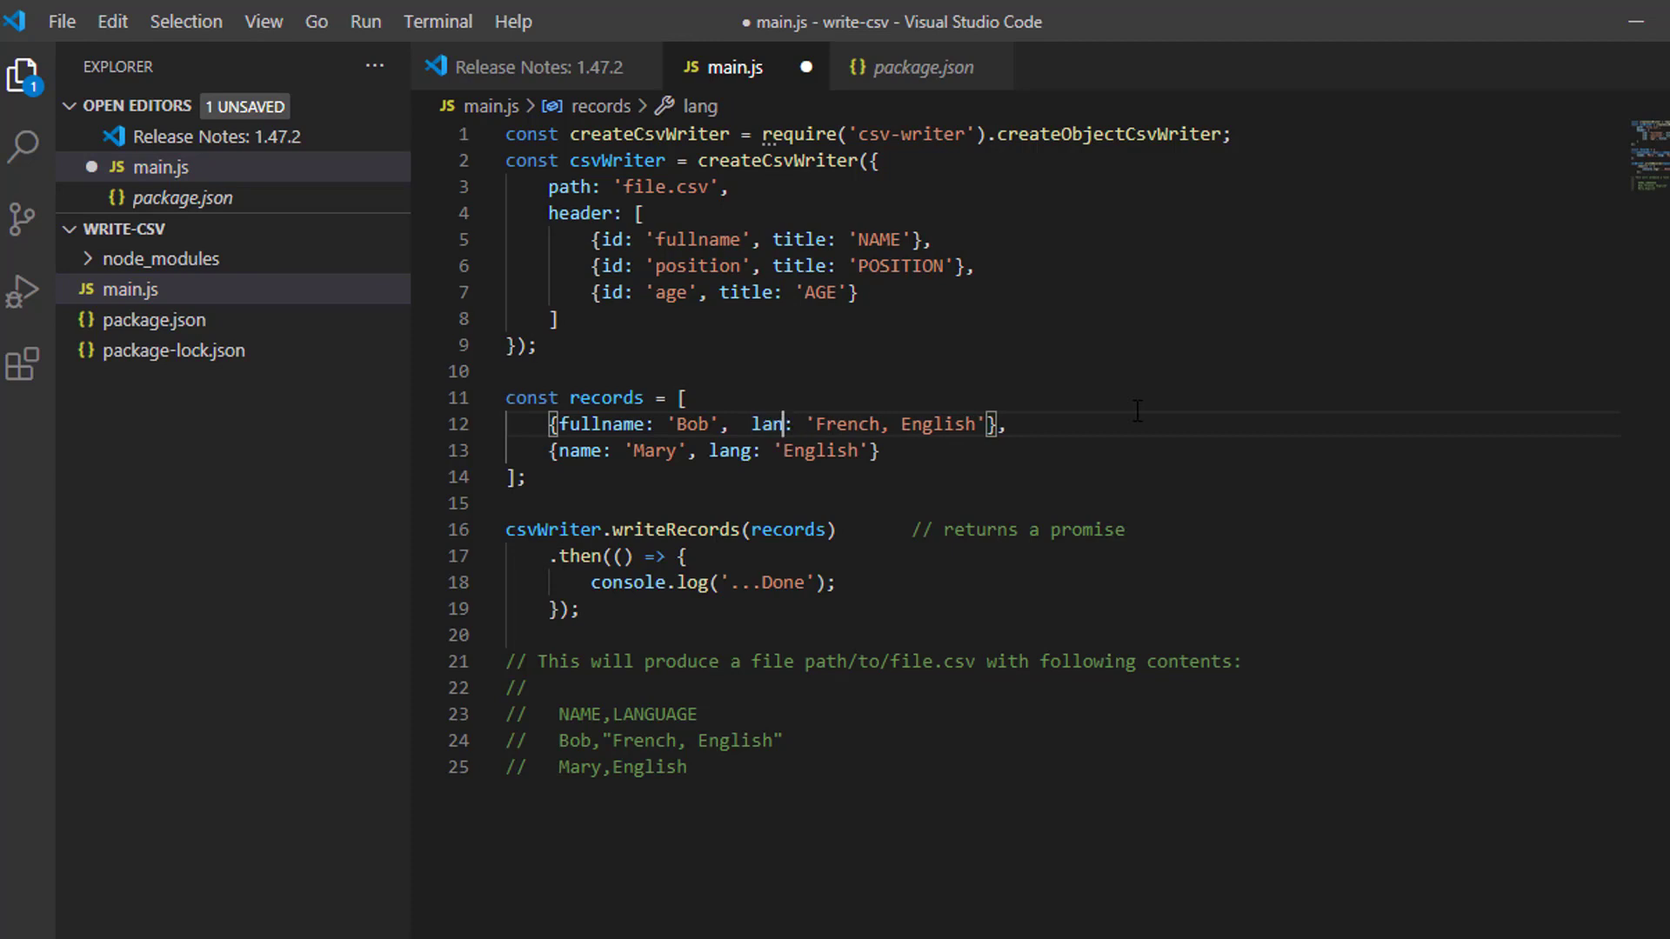
pyautogui.write('positio')
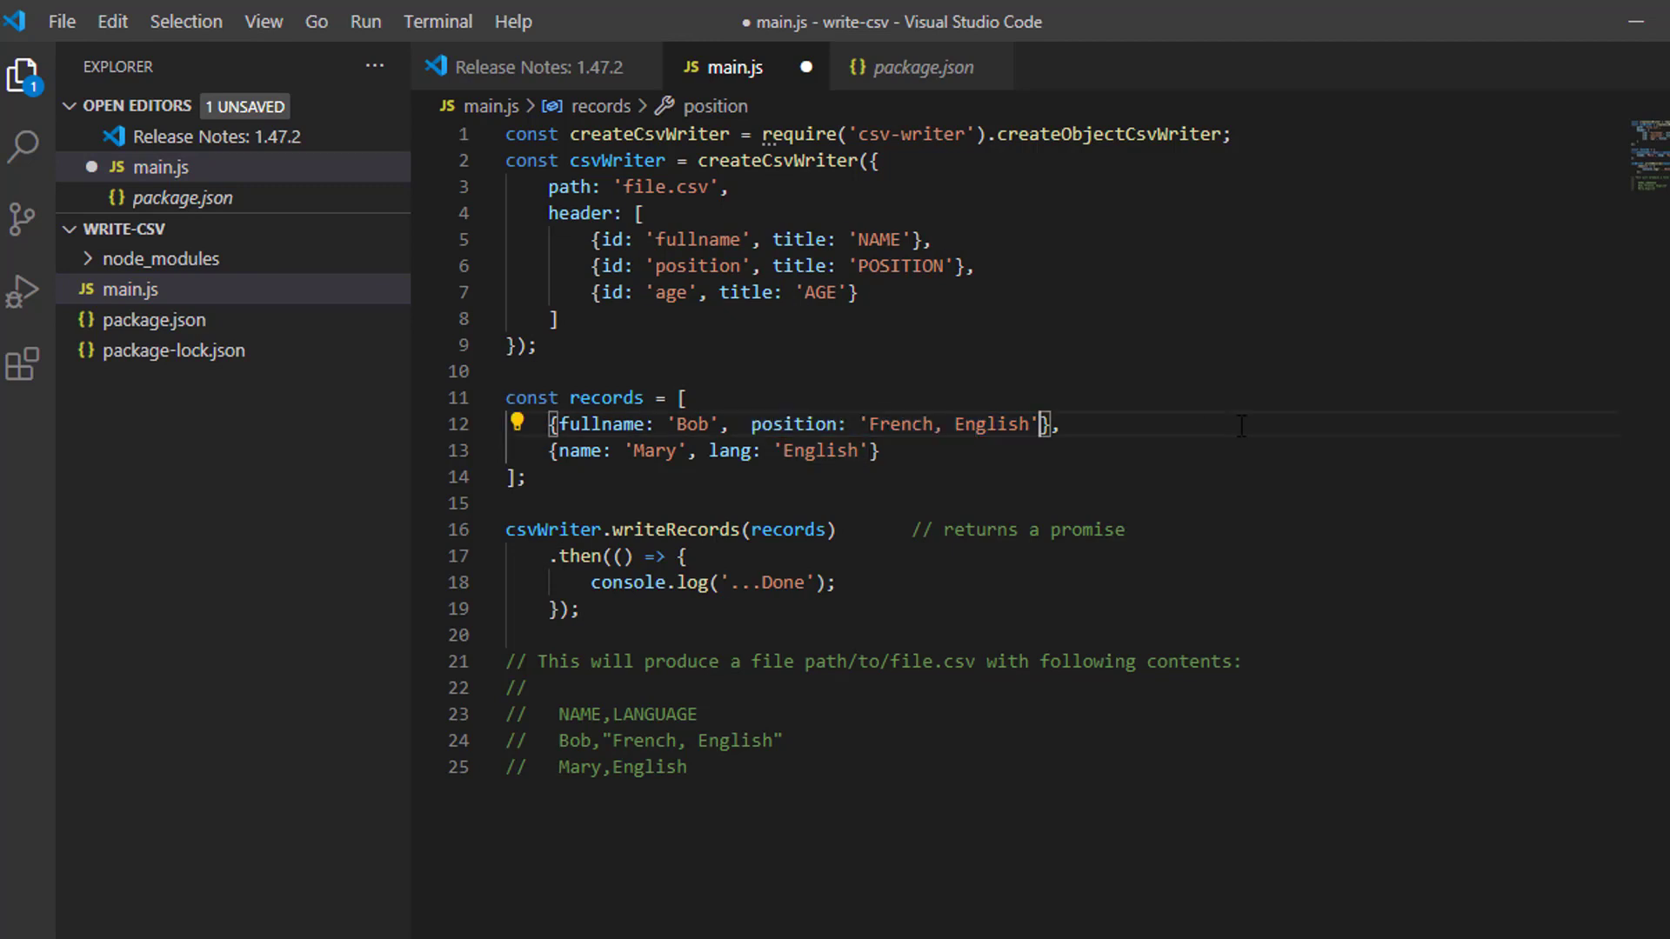
pyautogui.write(", position: 'French, English'")
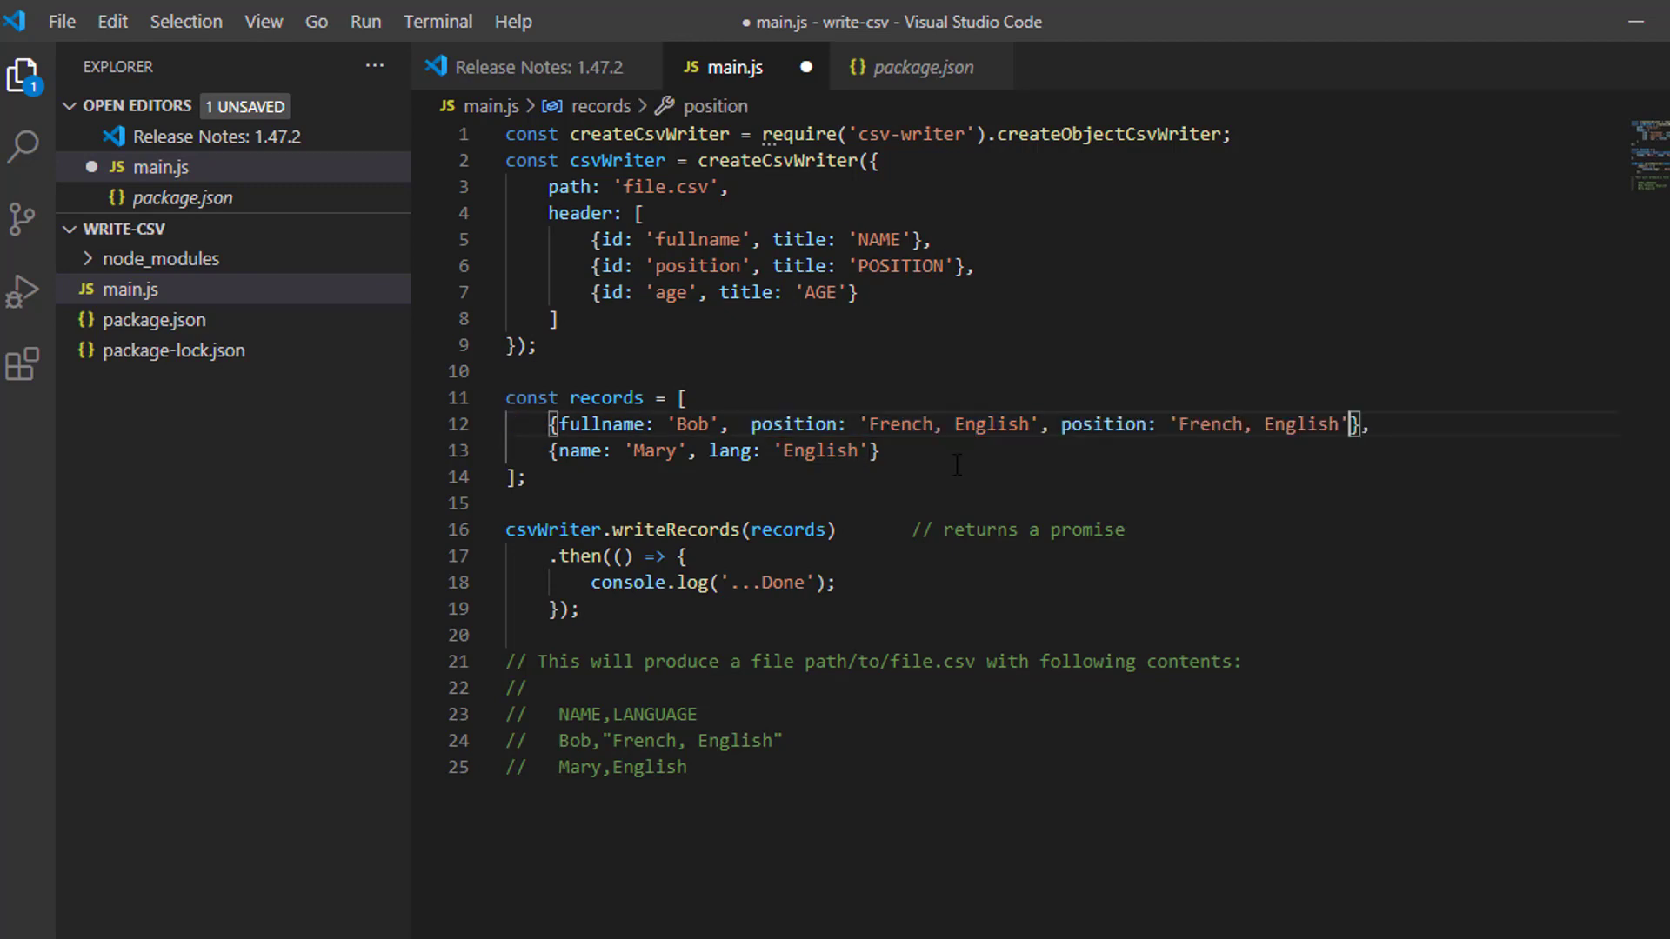
pyautogui.doubleClick(1263, 424)
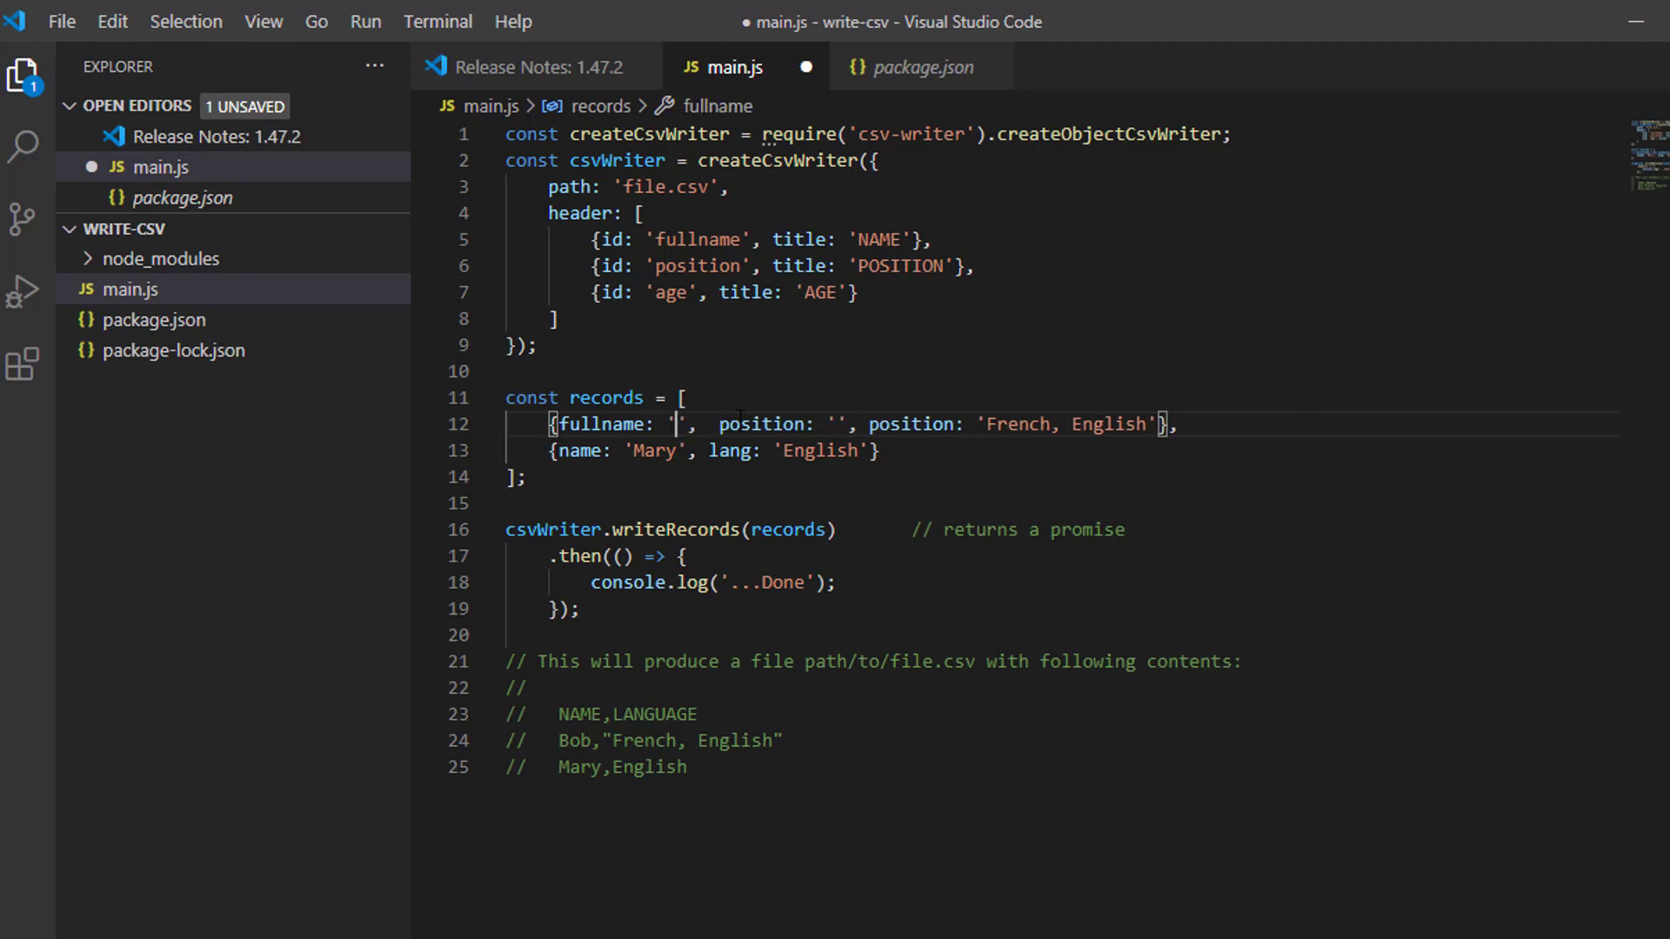
pyautogui.doubleClick(1065, 424)
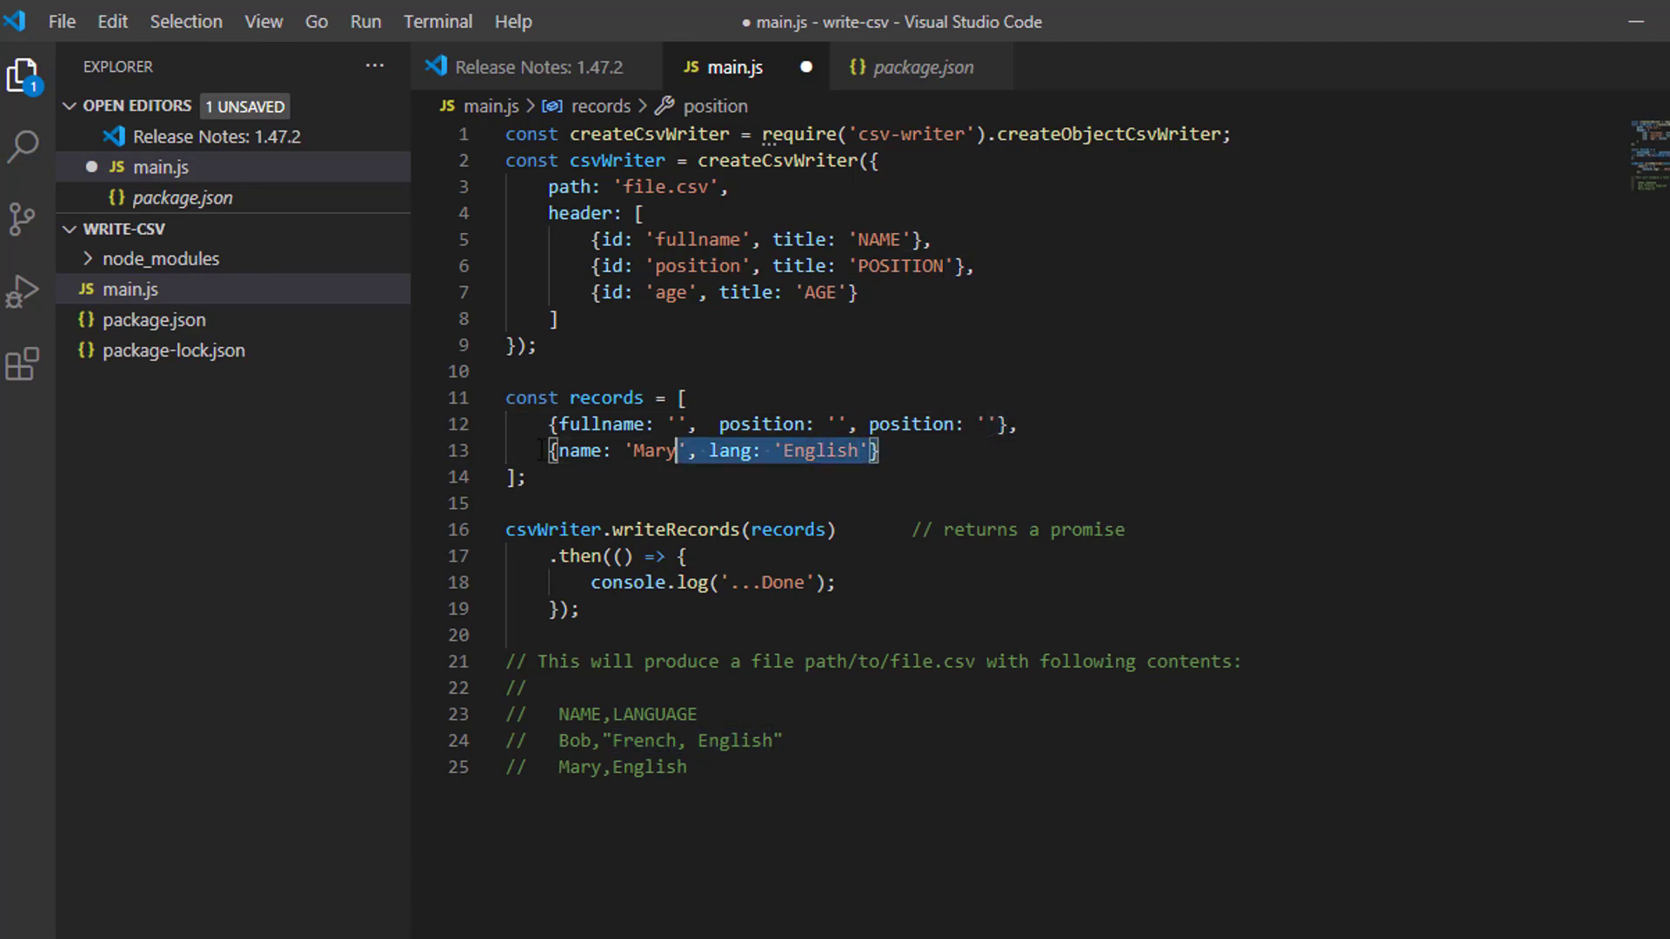
# Remove Mary's record and paste the template line until five empty records exist.
pyautogui.press('Delete')
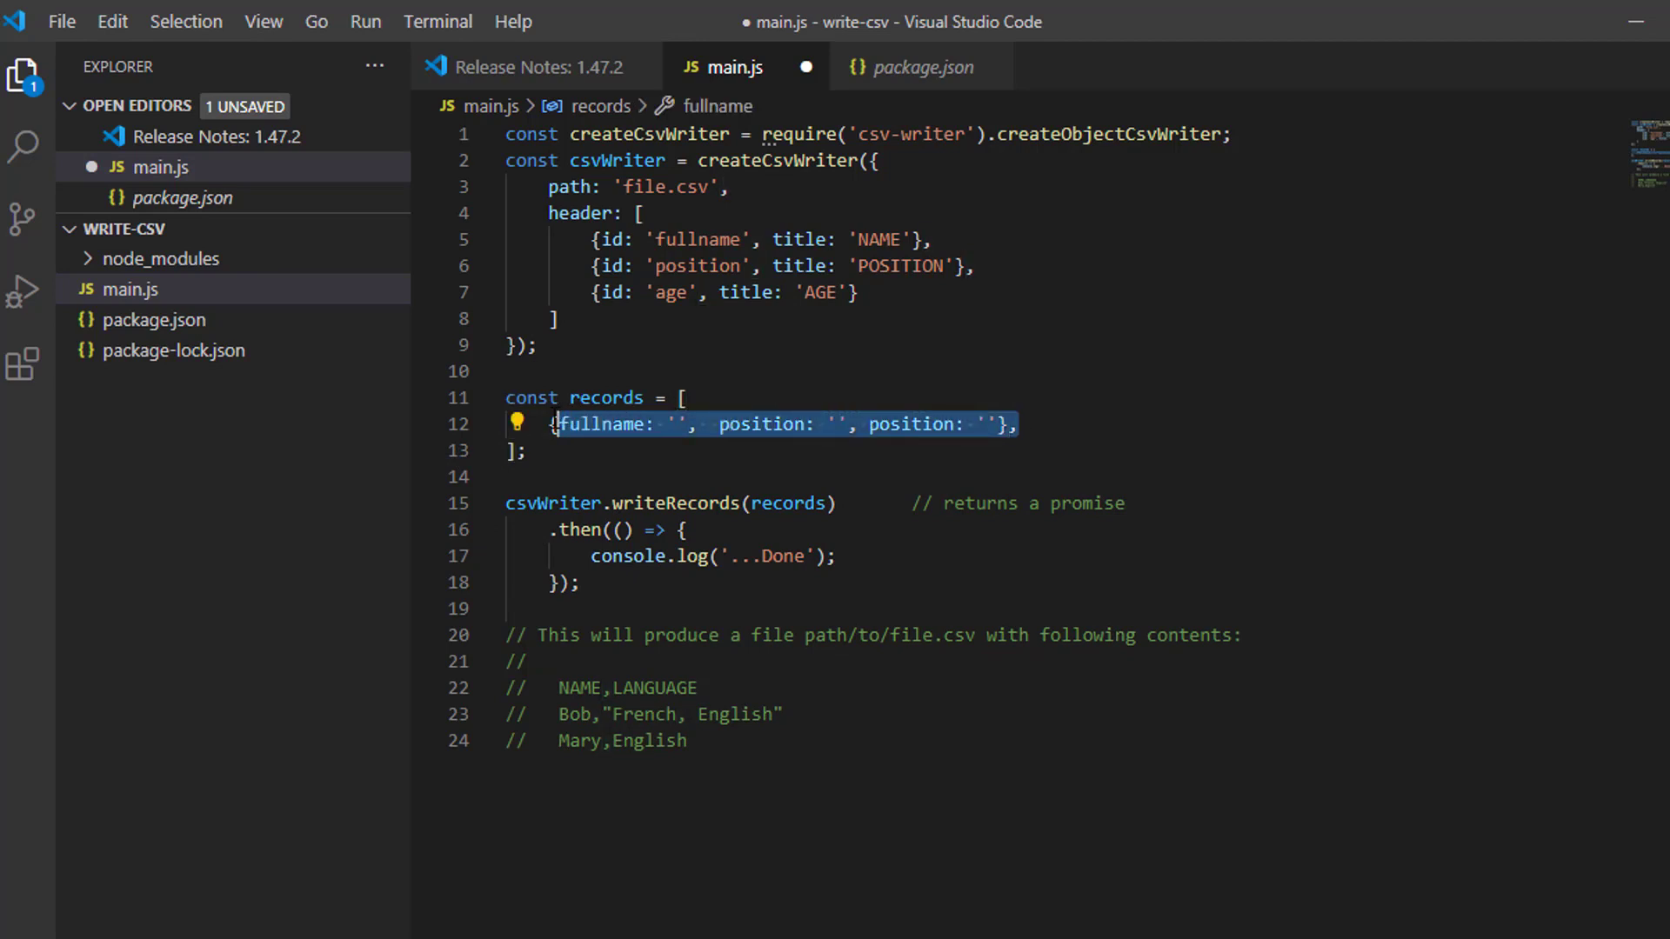
pyautogui.click(1019, 424)
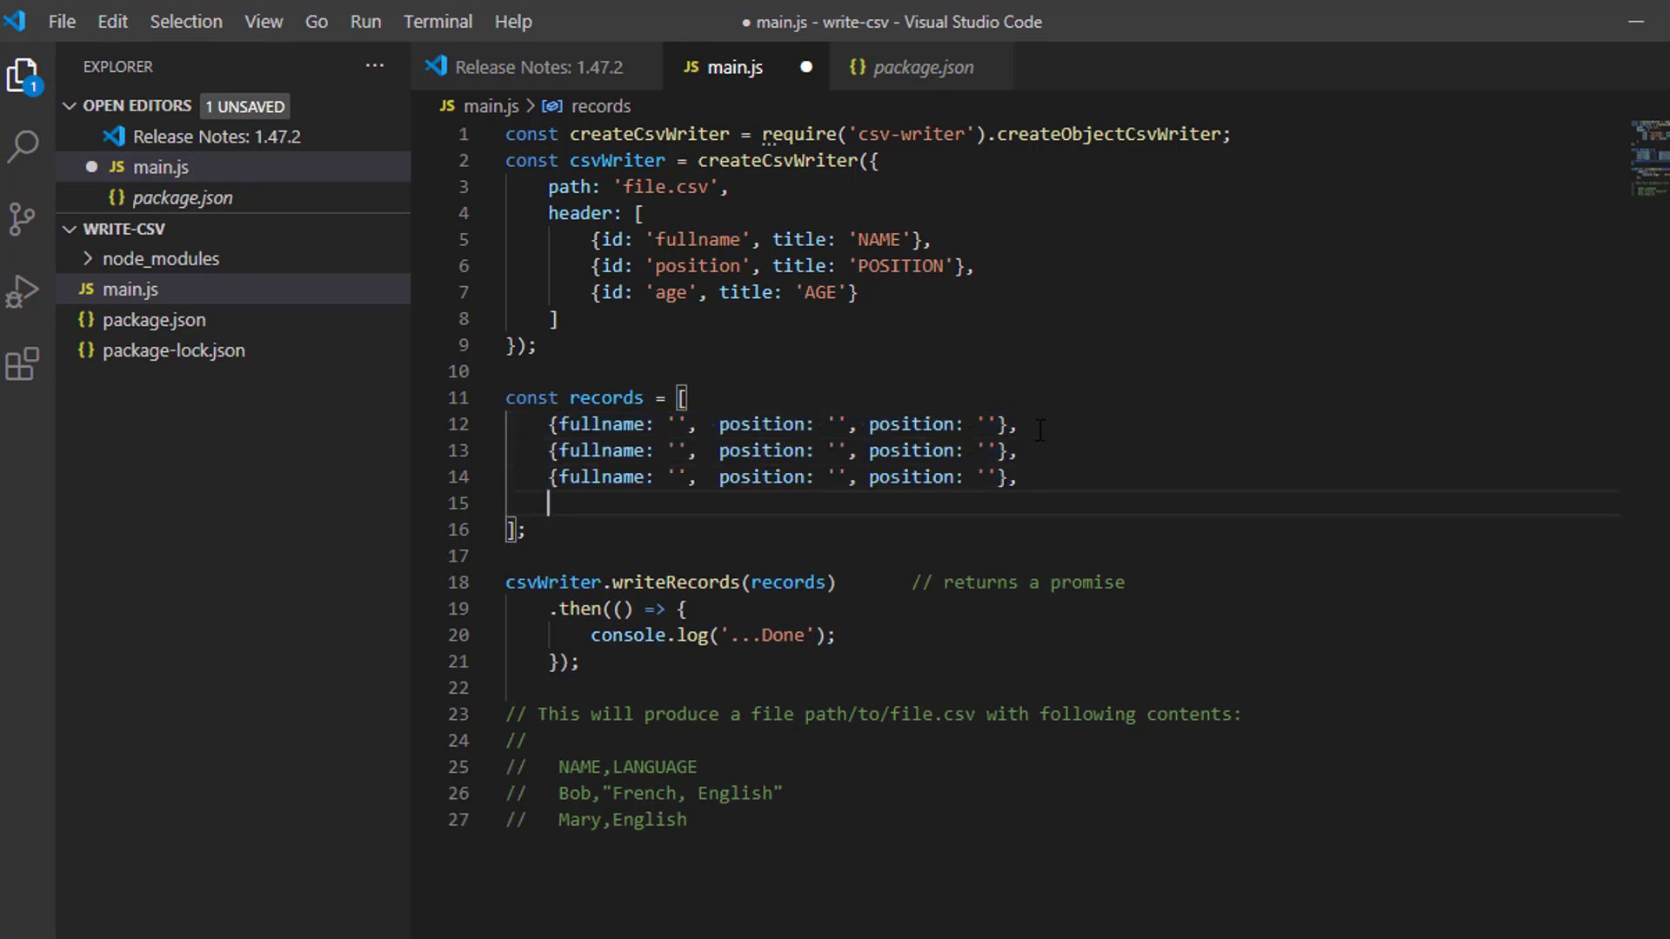
pyautogui.write("{fullname: '',  position: '', position: ''},")
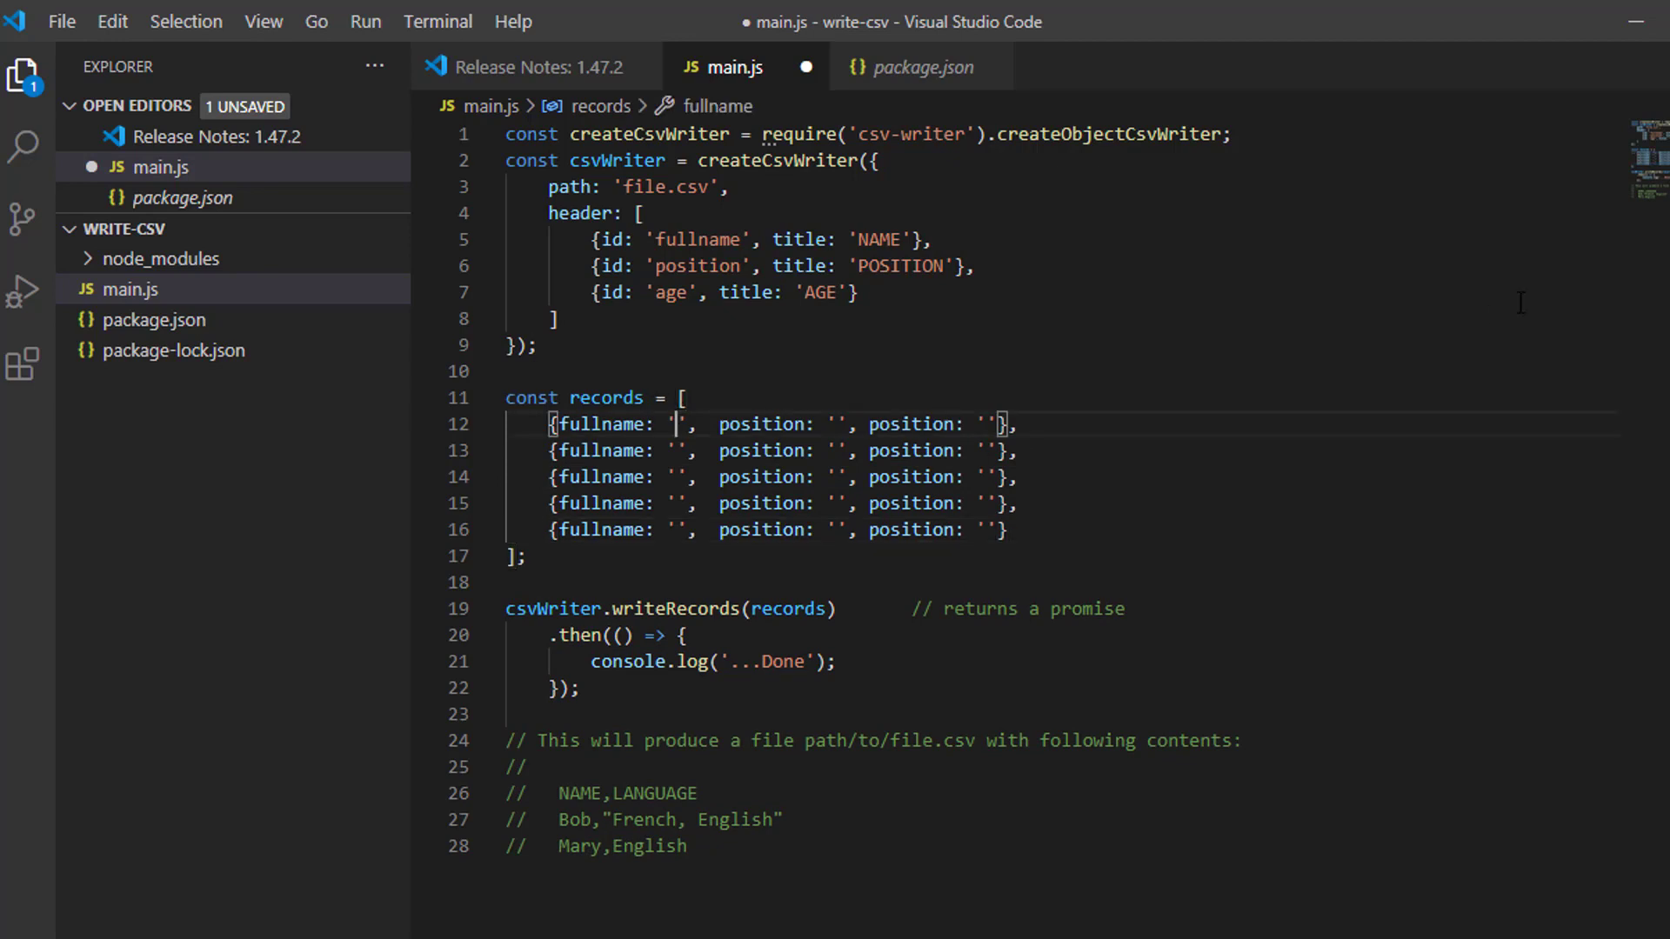
# Fill the first record with Jennifer, President, numeric age 40.
pyautogui.write('J')
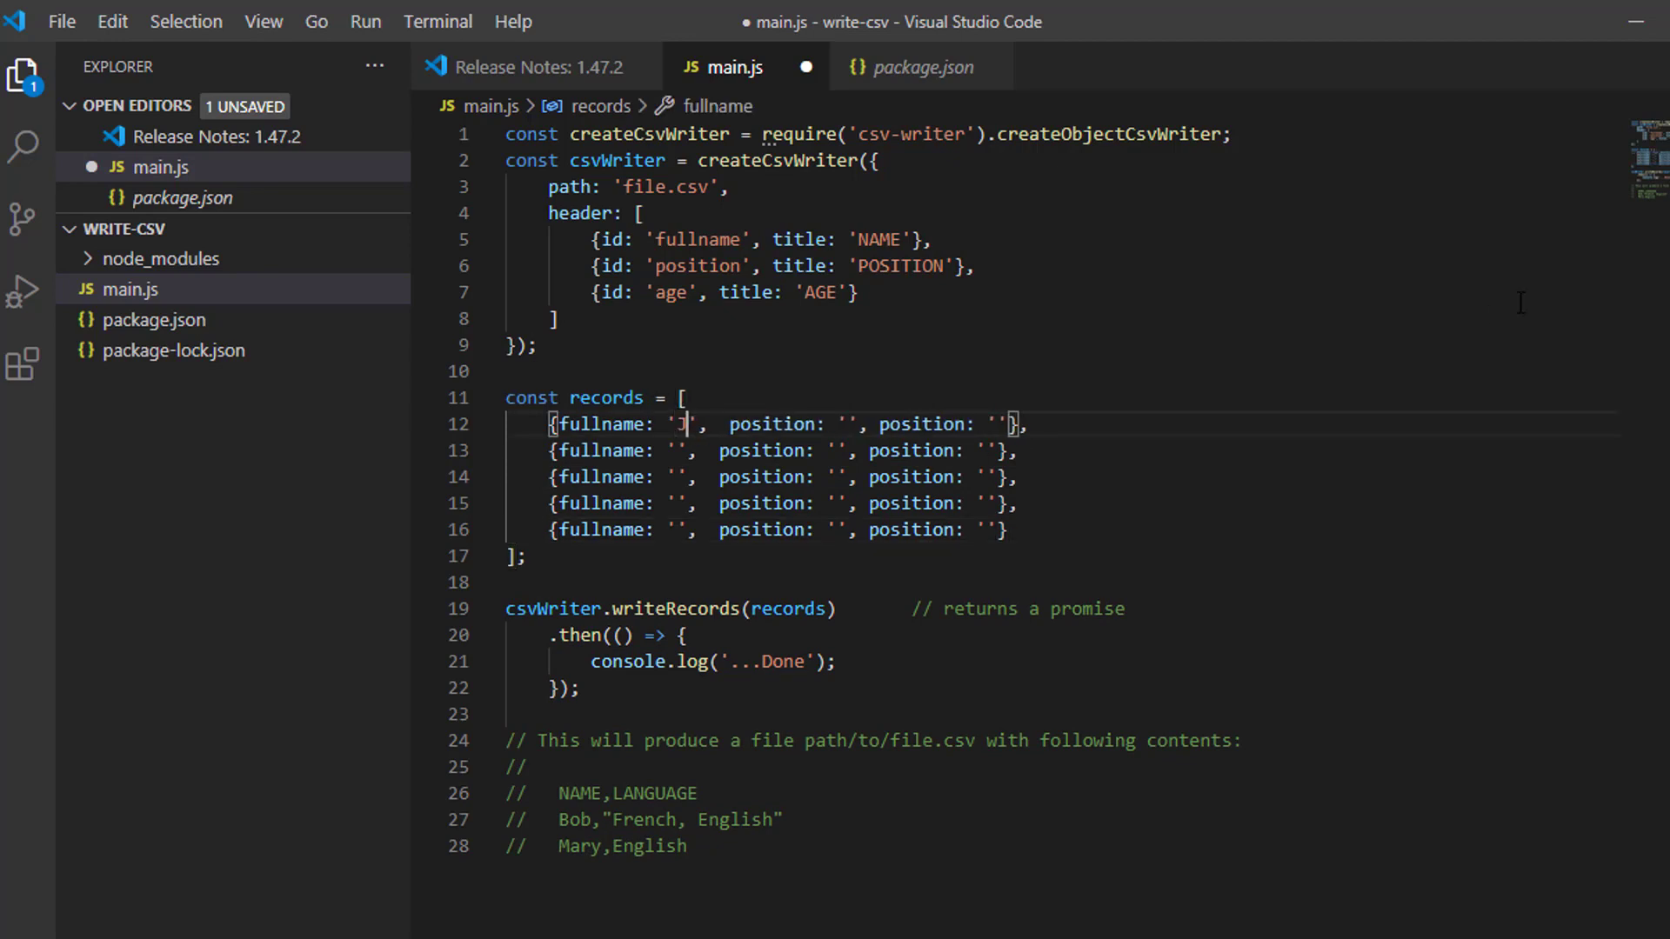
pyautogui.write('ennifer Cox')
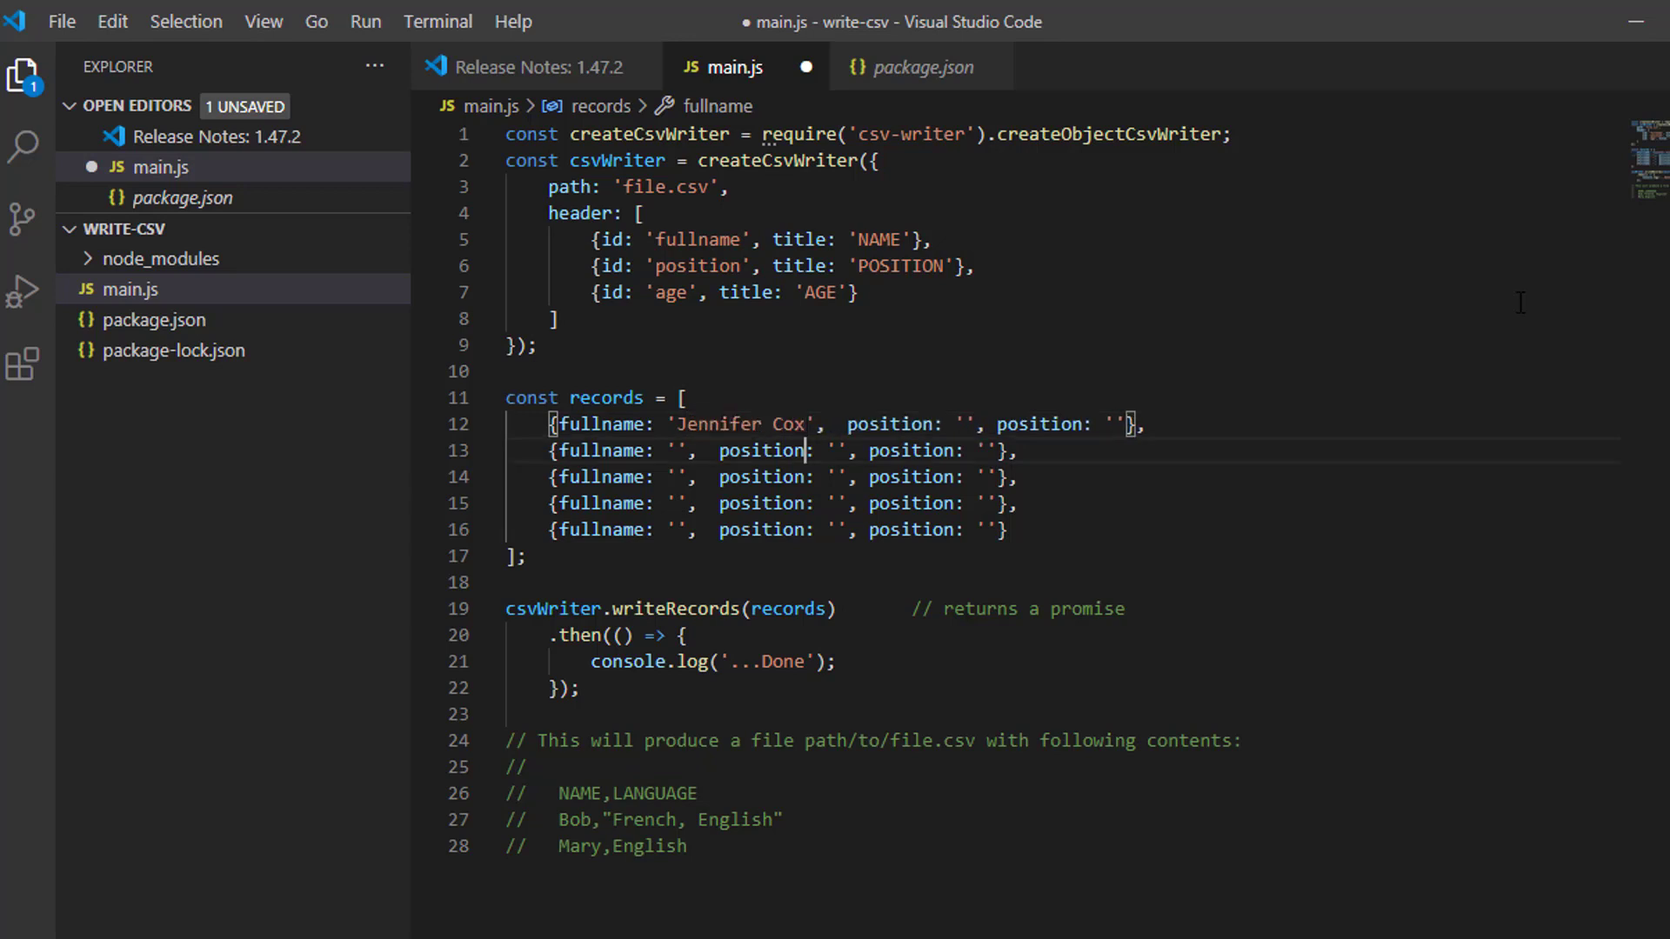
pyautogui.doubleClick(762, 449)
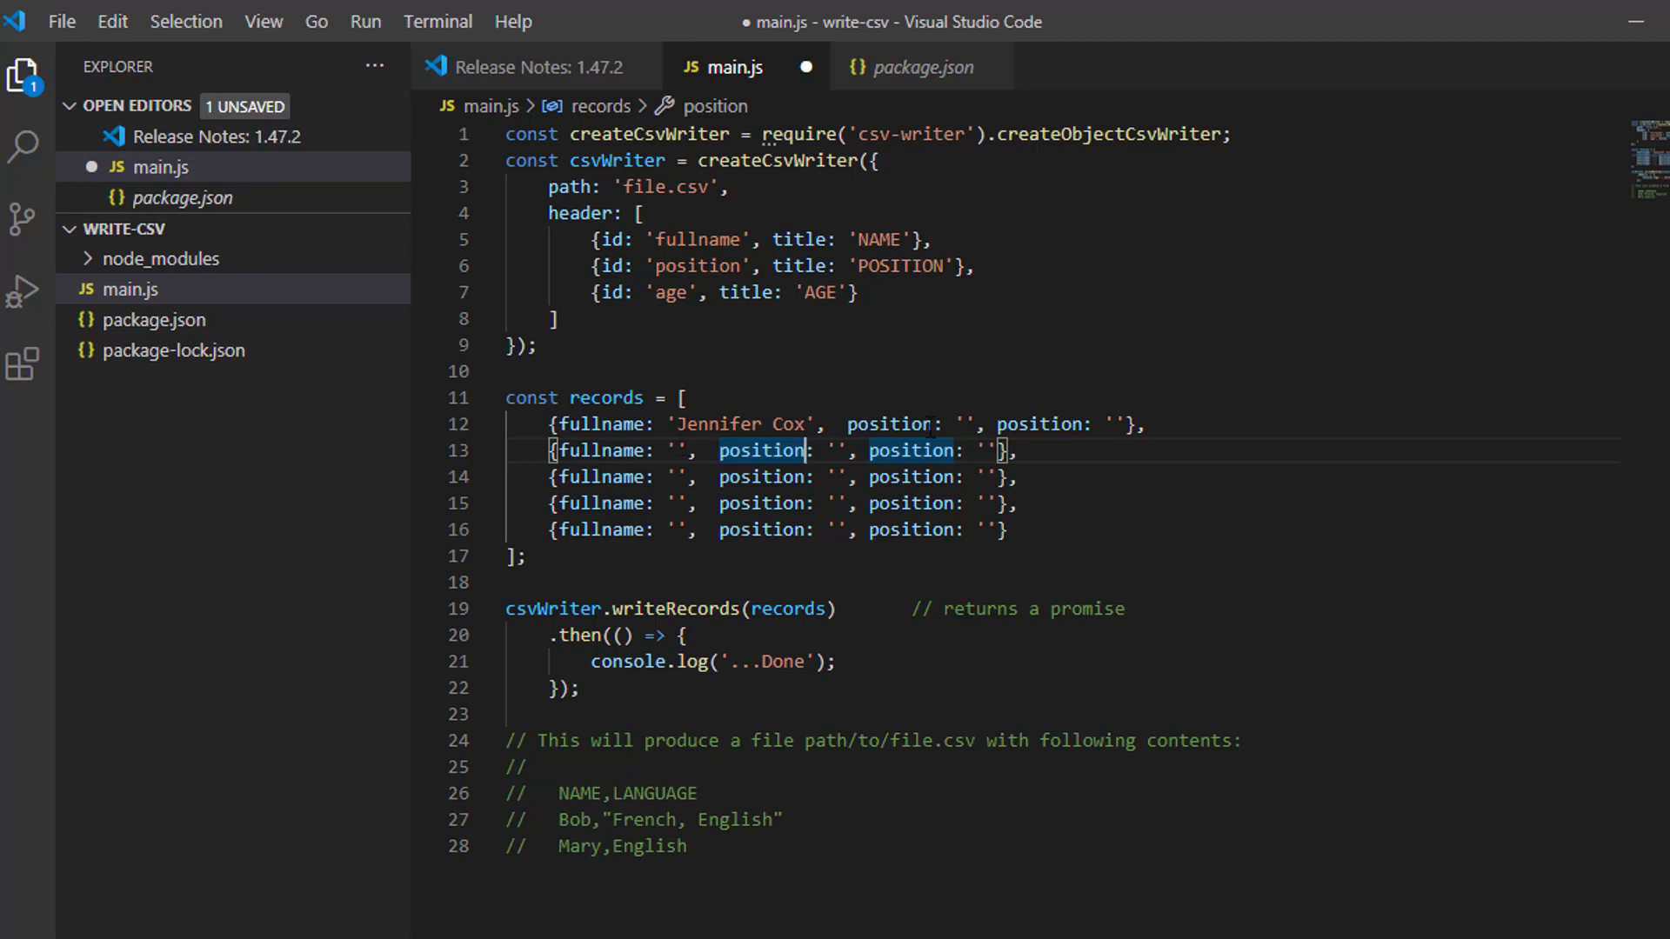
pyautogui.write('P')
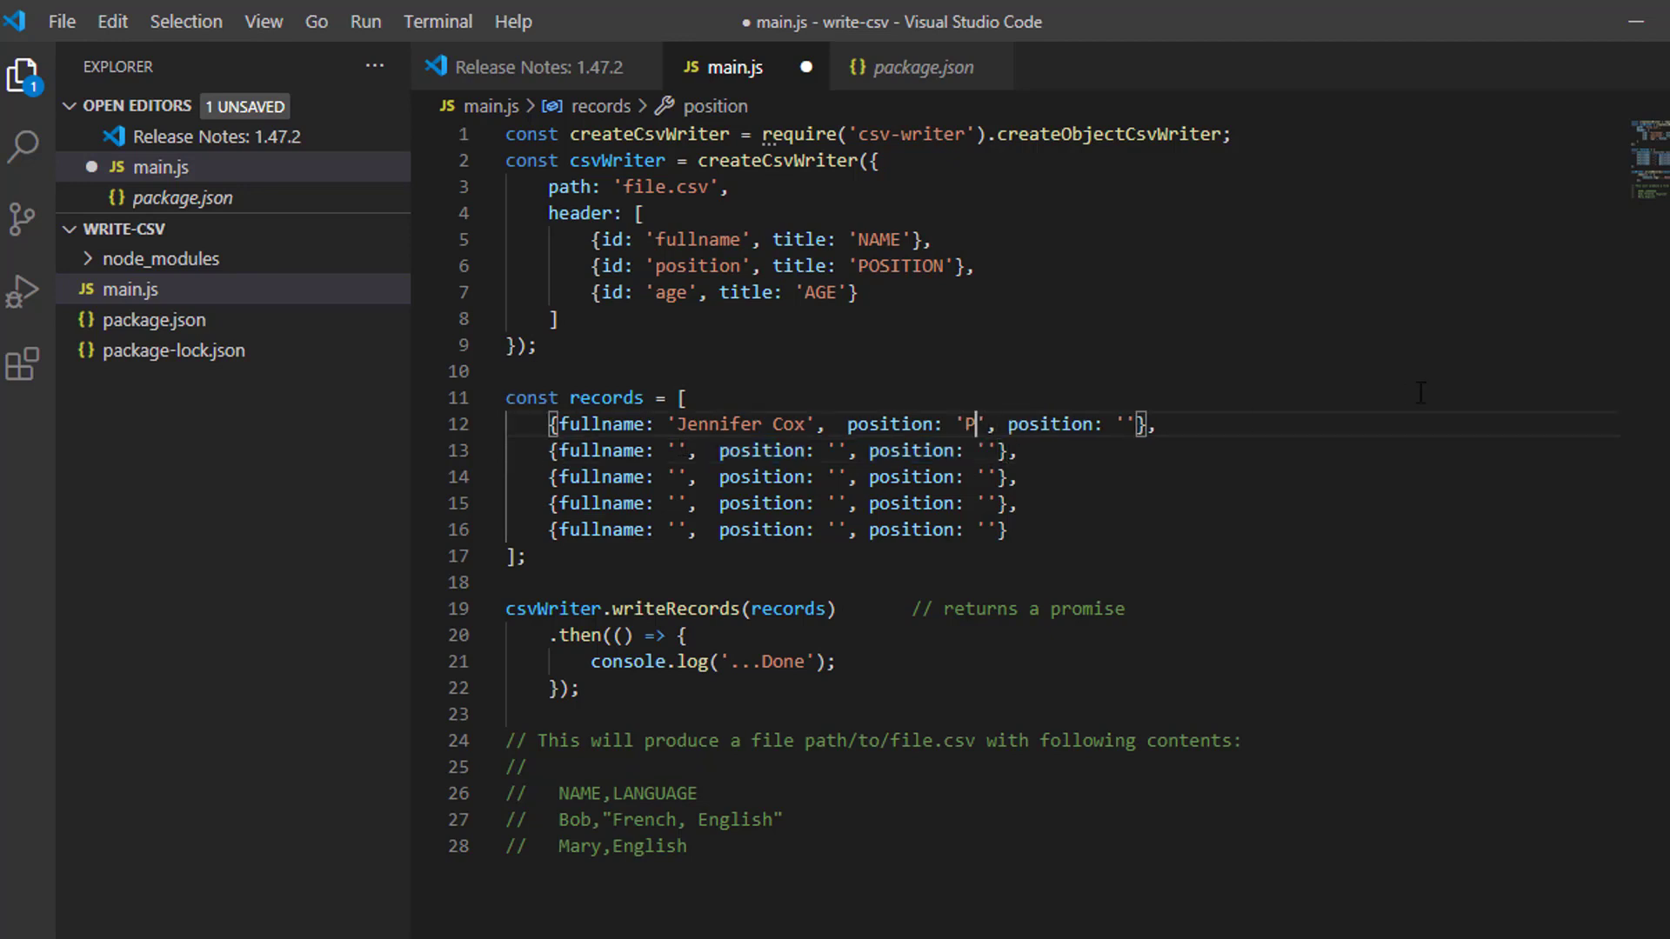
pyautogui.write('resident')
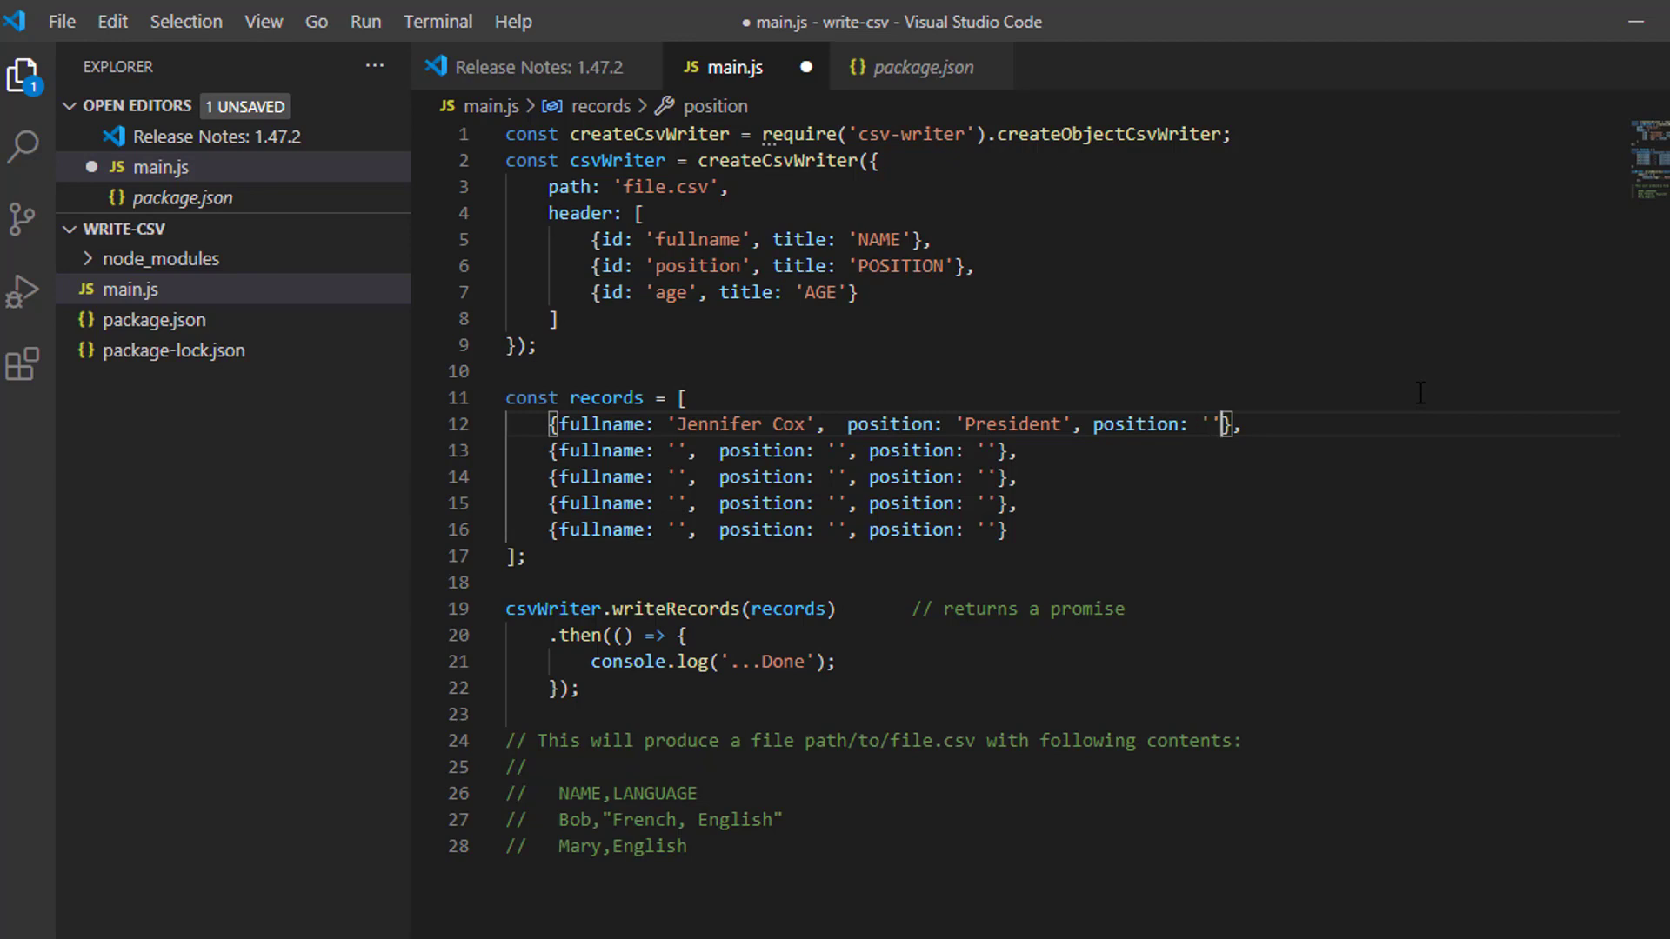
pyautogui.press('Backspace')
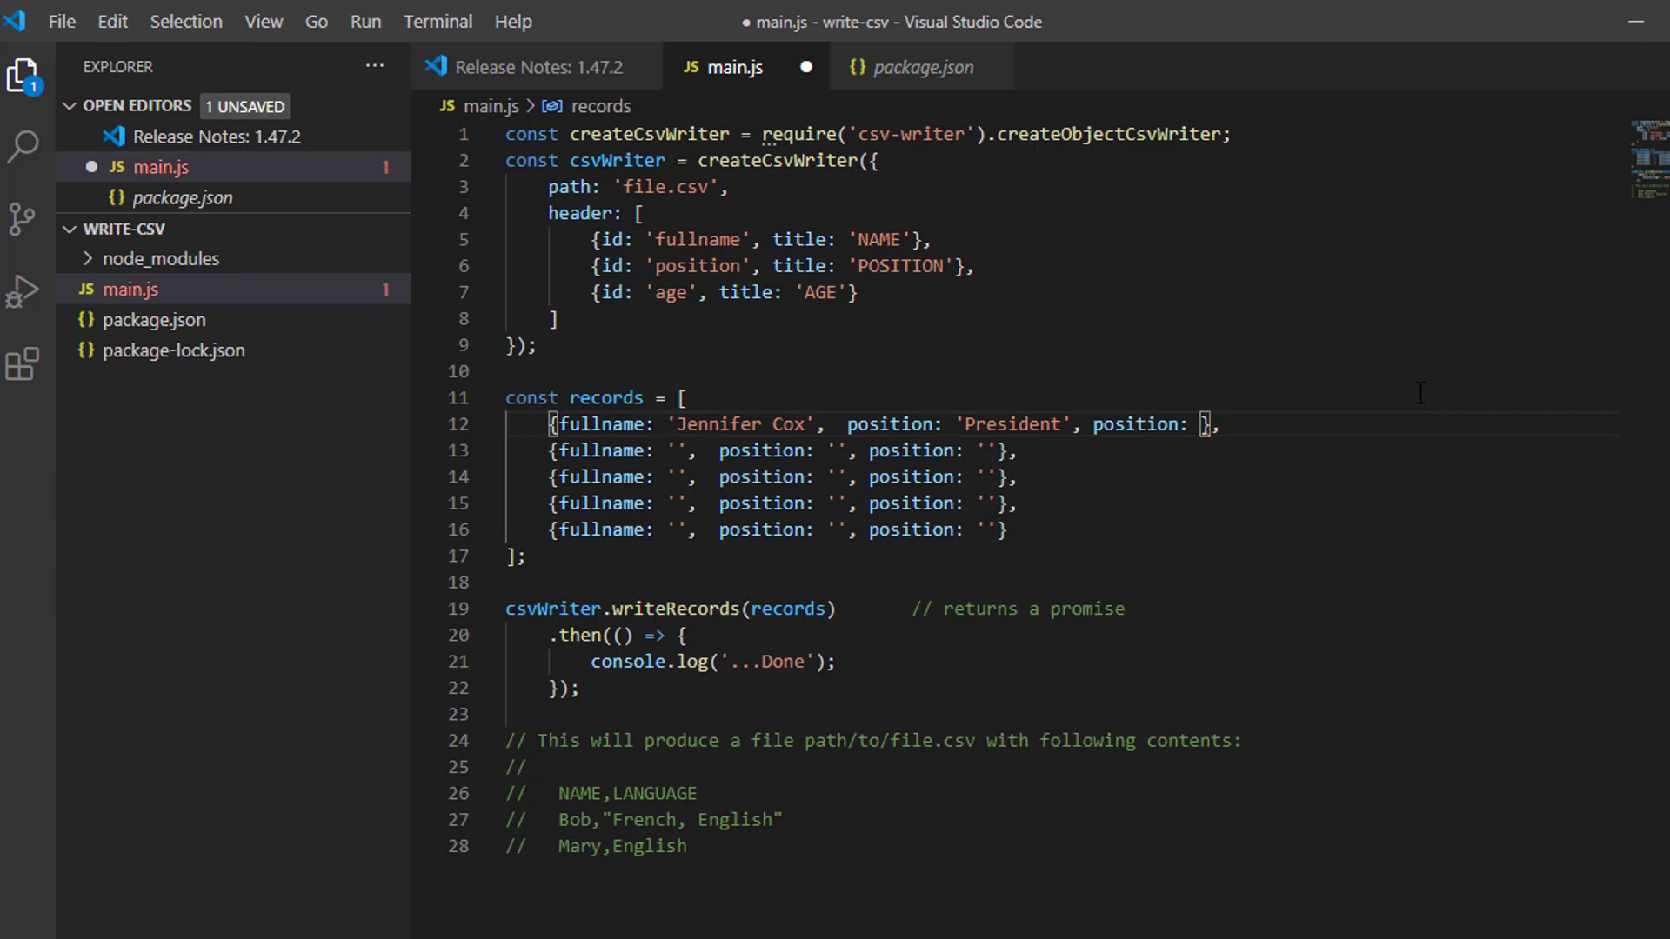
pyautogui.write('40')
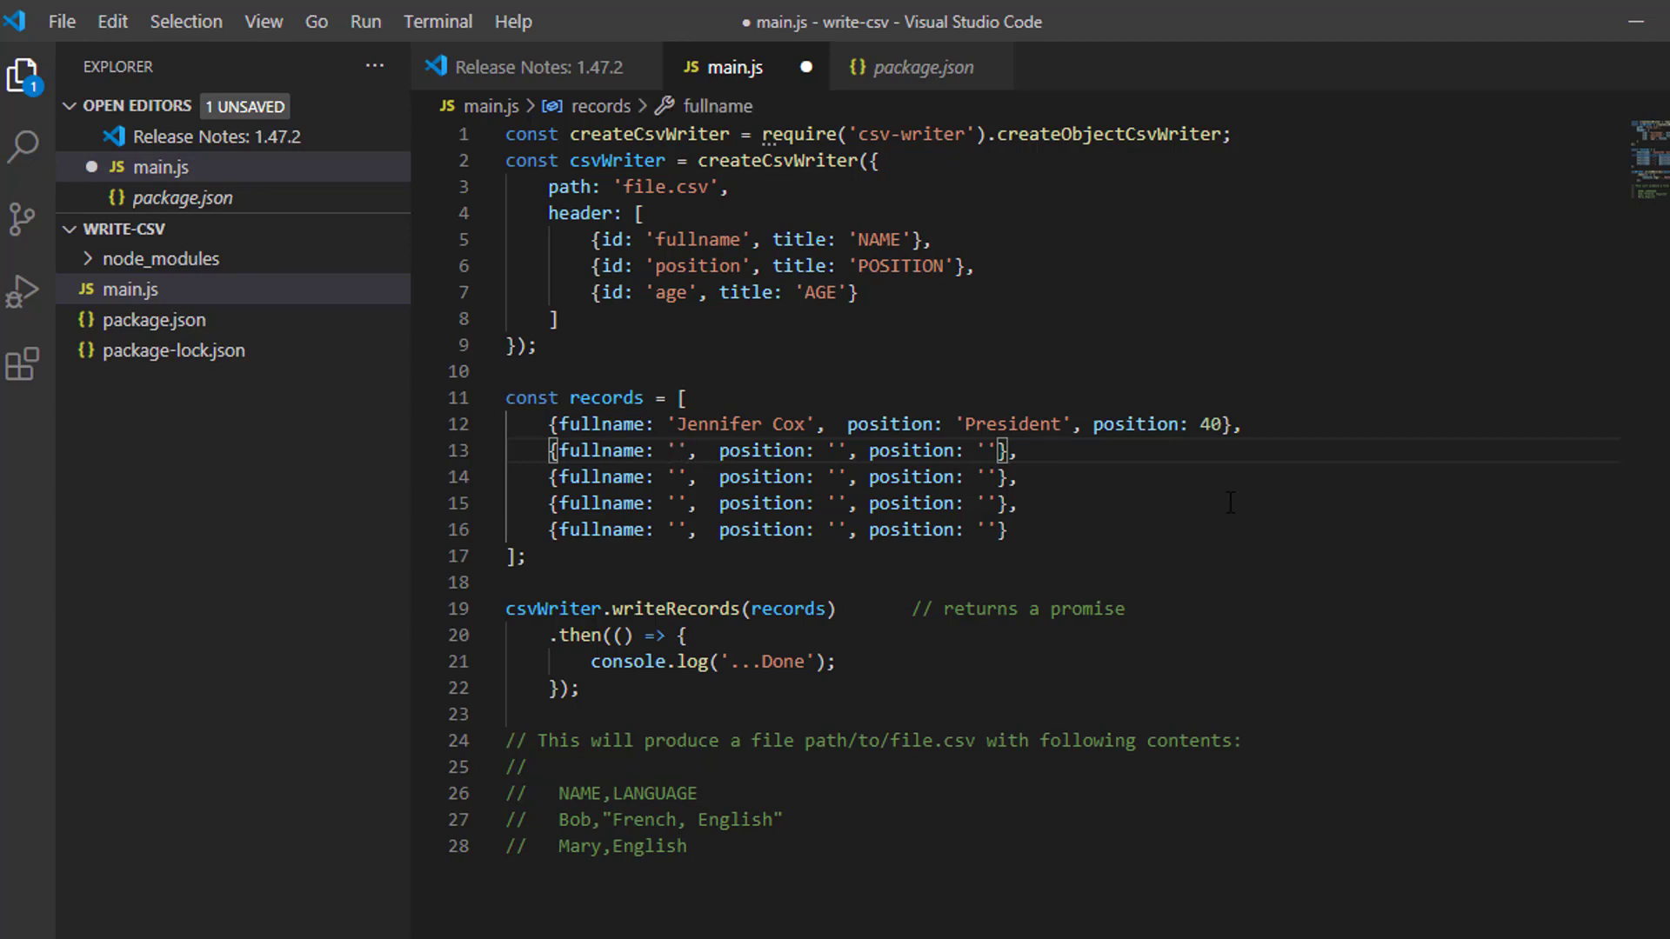
# Fill the second record with Robert Smith, Manager, age 24, renaming the duplicate position key to age.
pyautogui.write('R')
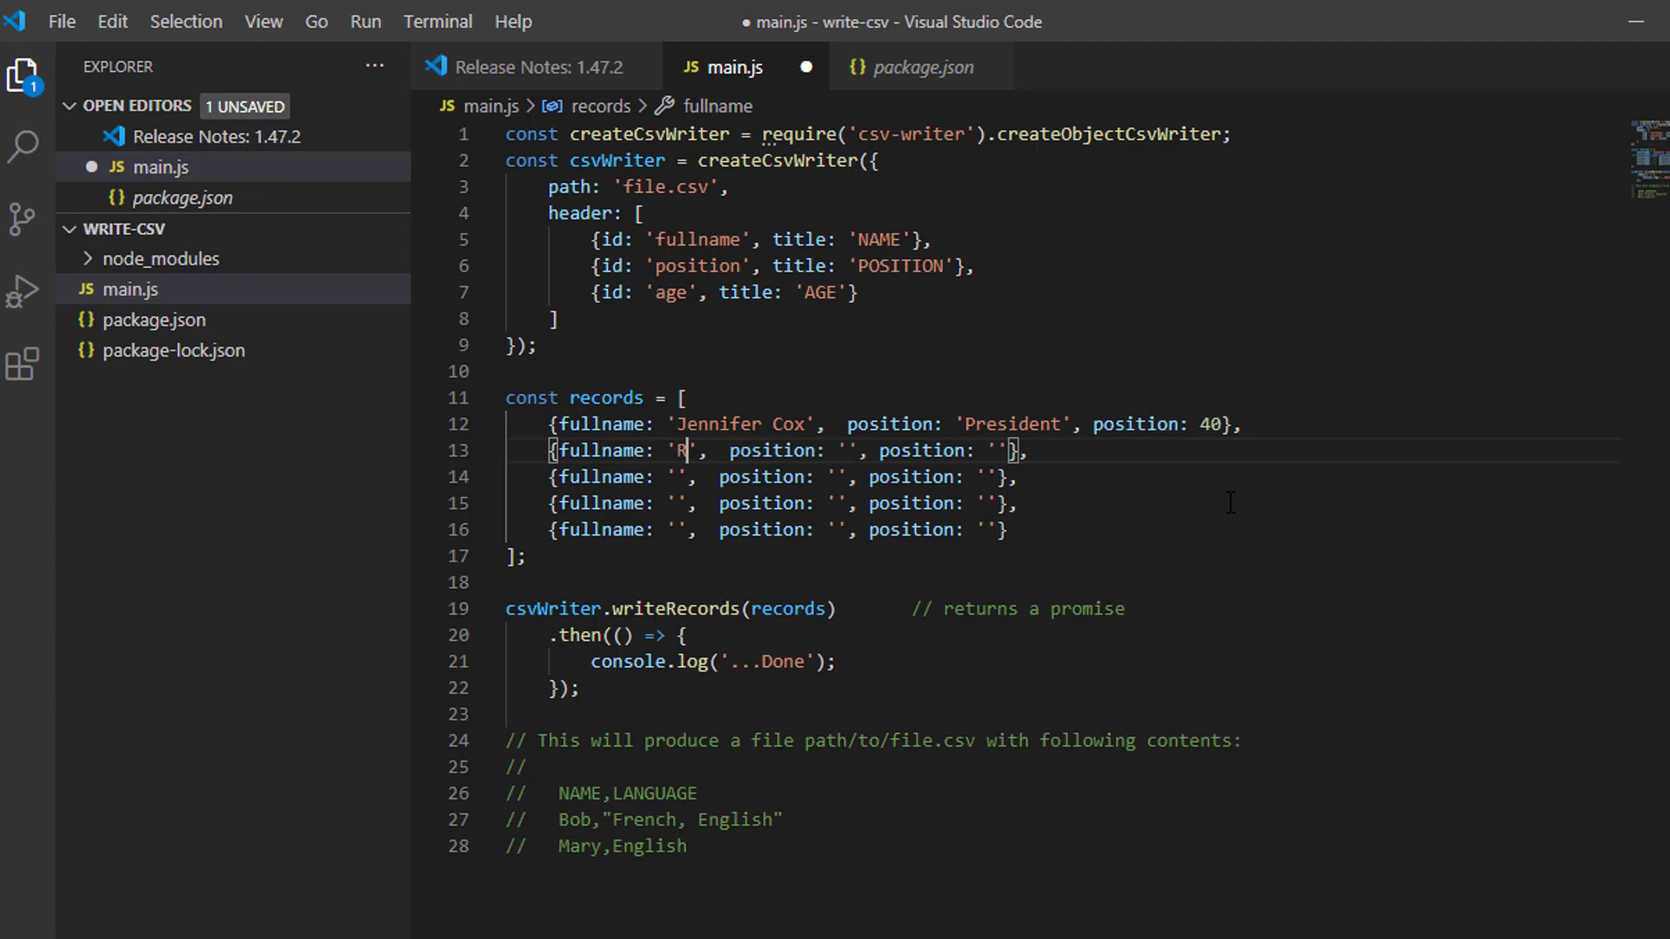
pyautogui.write('obert S')
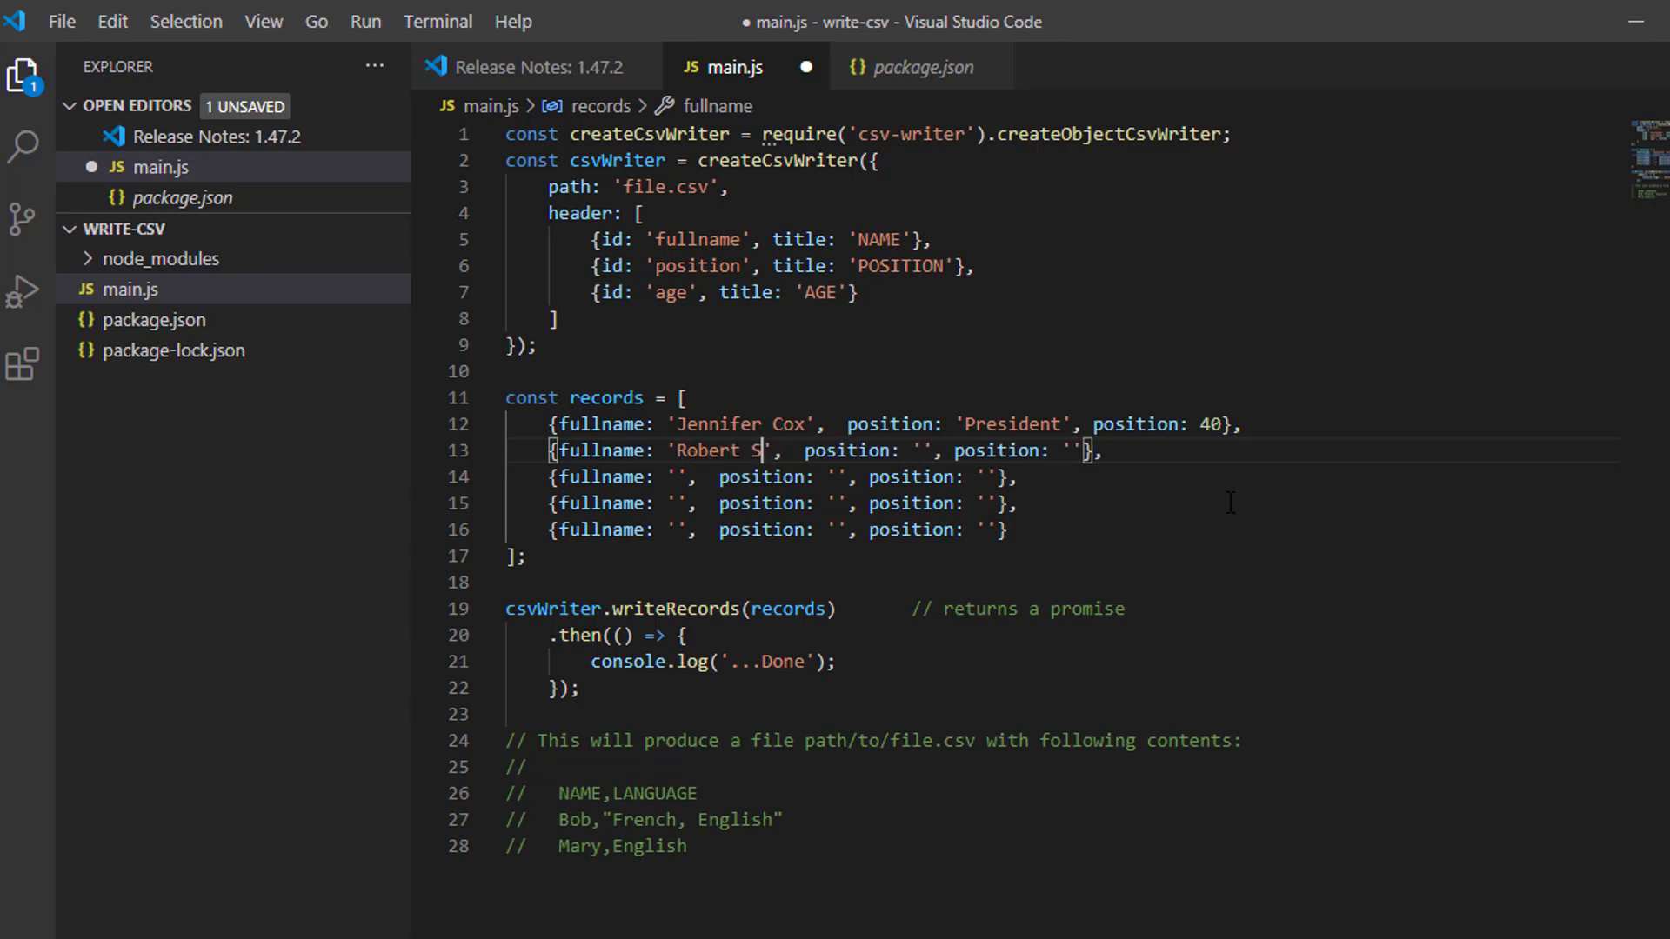
pyautogui.write('mith')
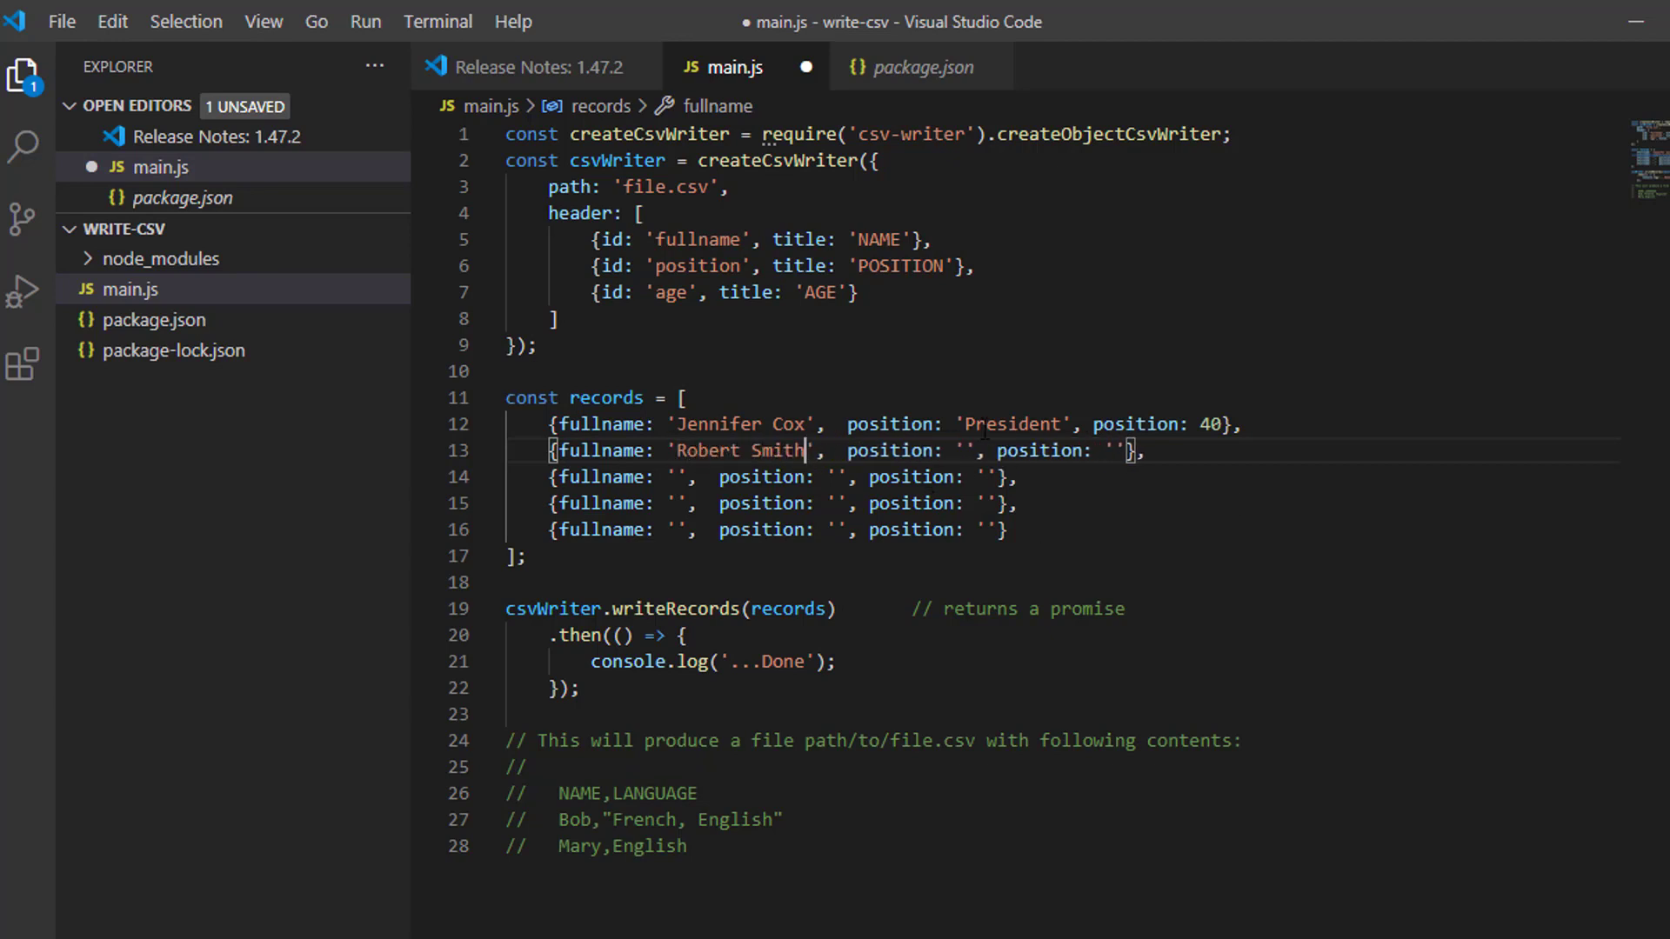
pyautogui.write('M')
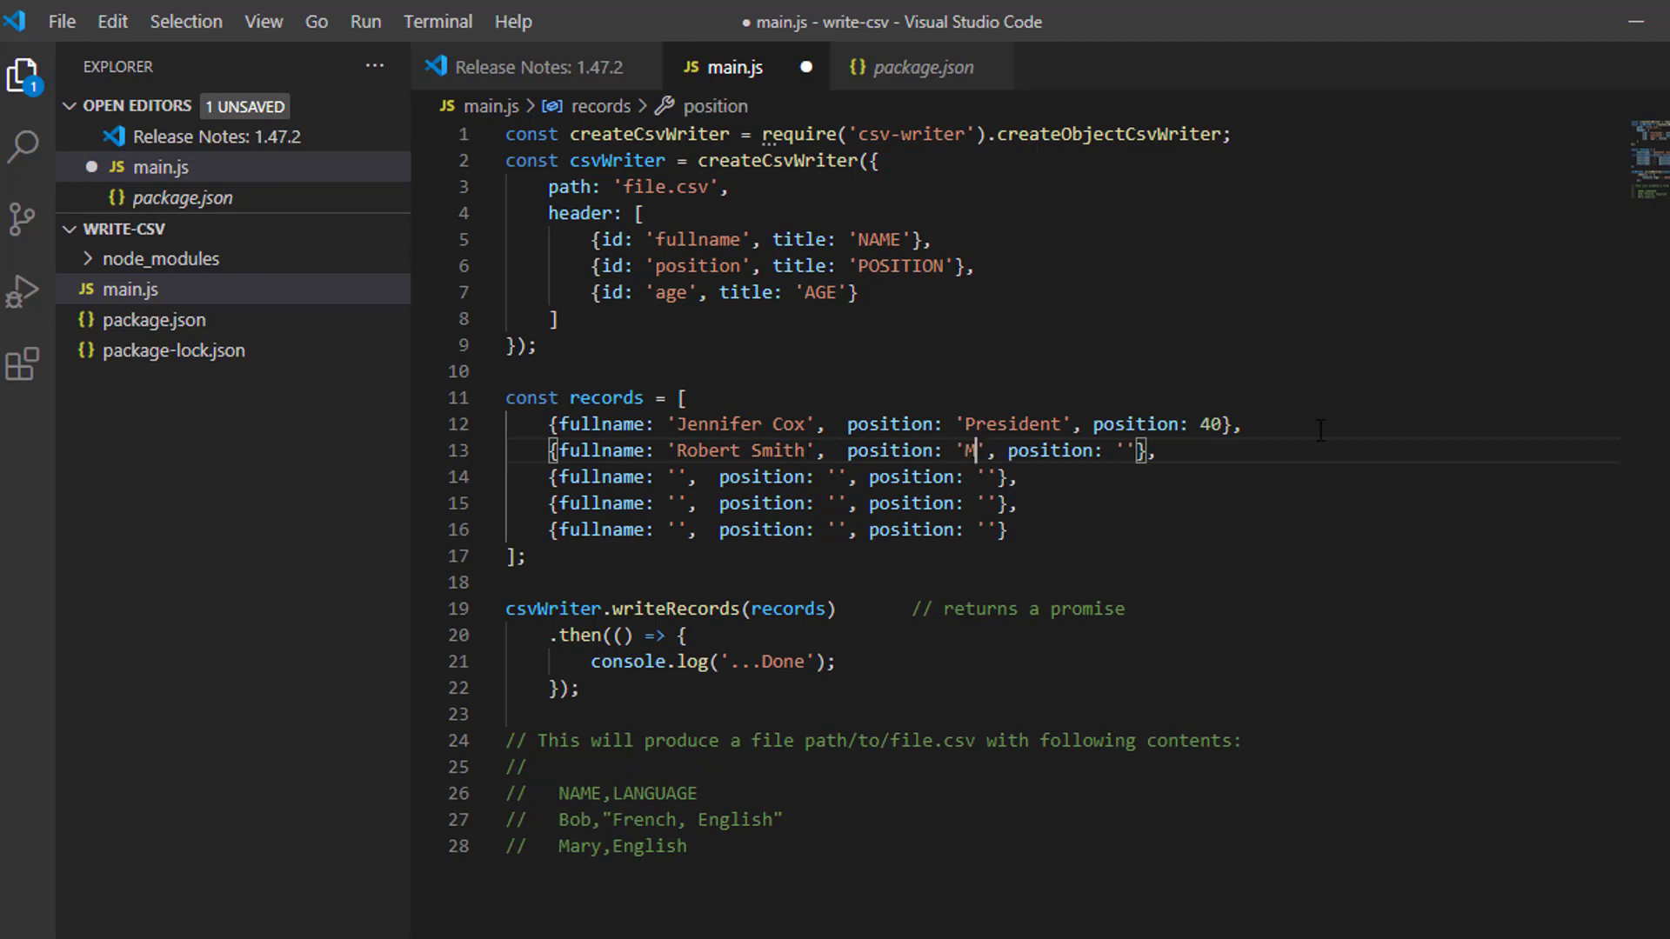
pyautogui.write('anager')
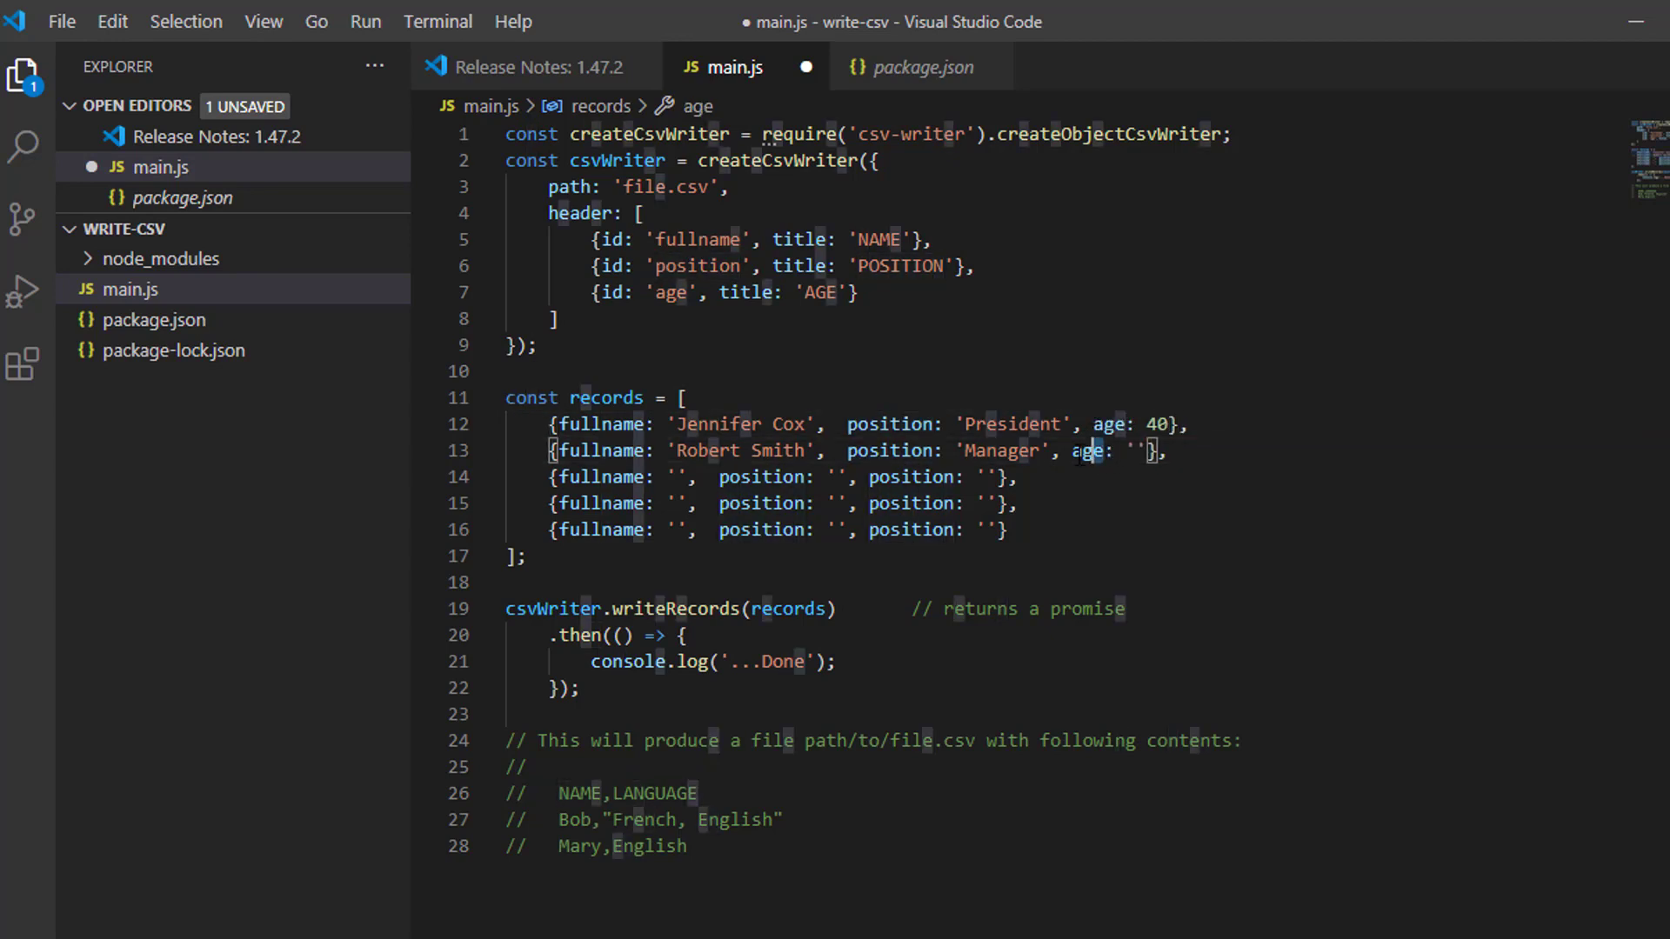
pyautogui.doubleClick(1089, 449)
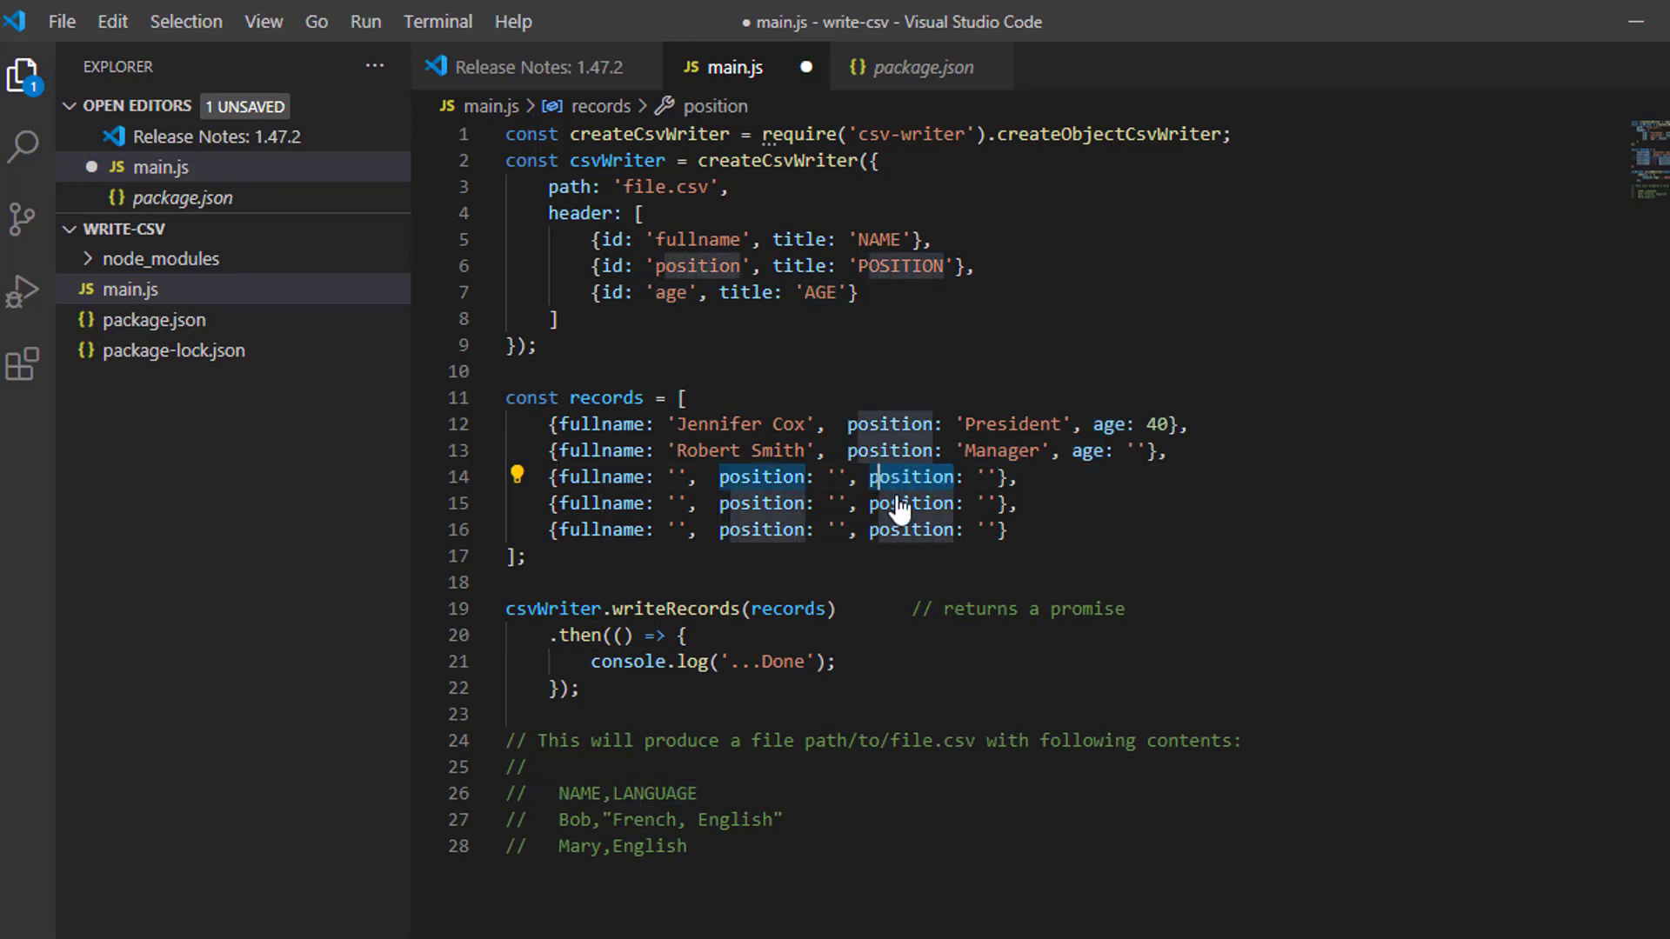
pyautogui.write('page')
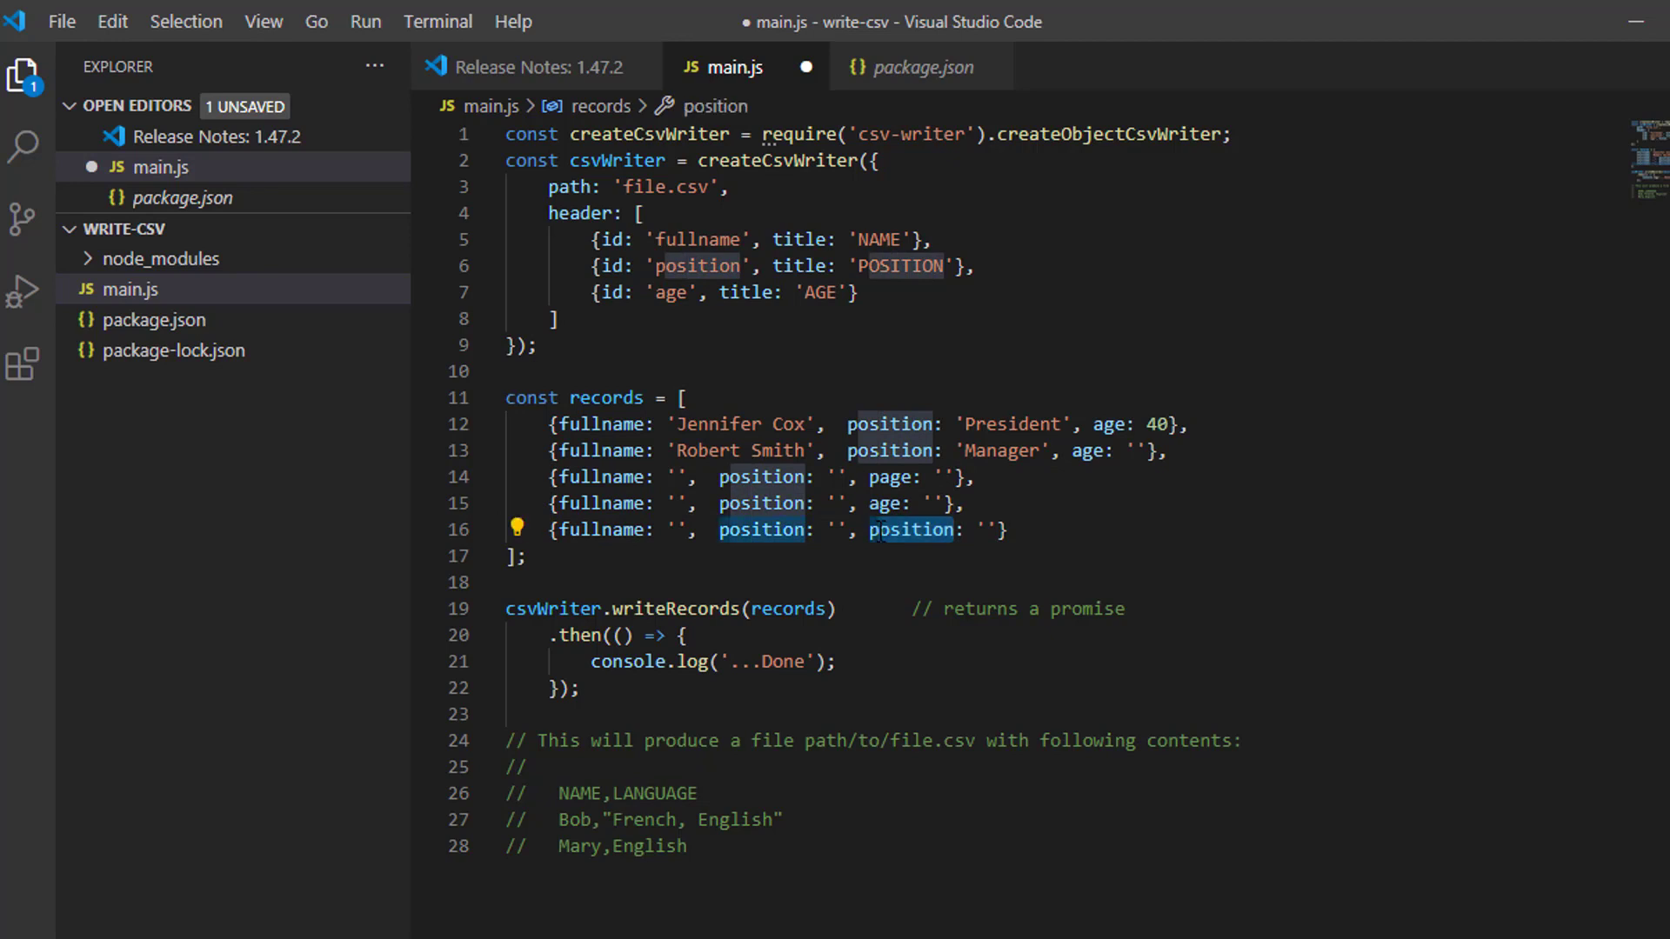
pyautogui.write('page')
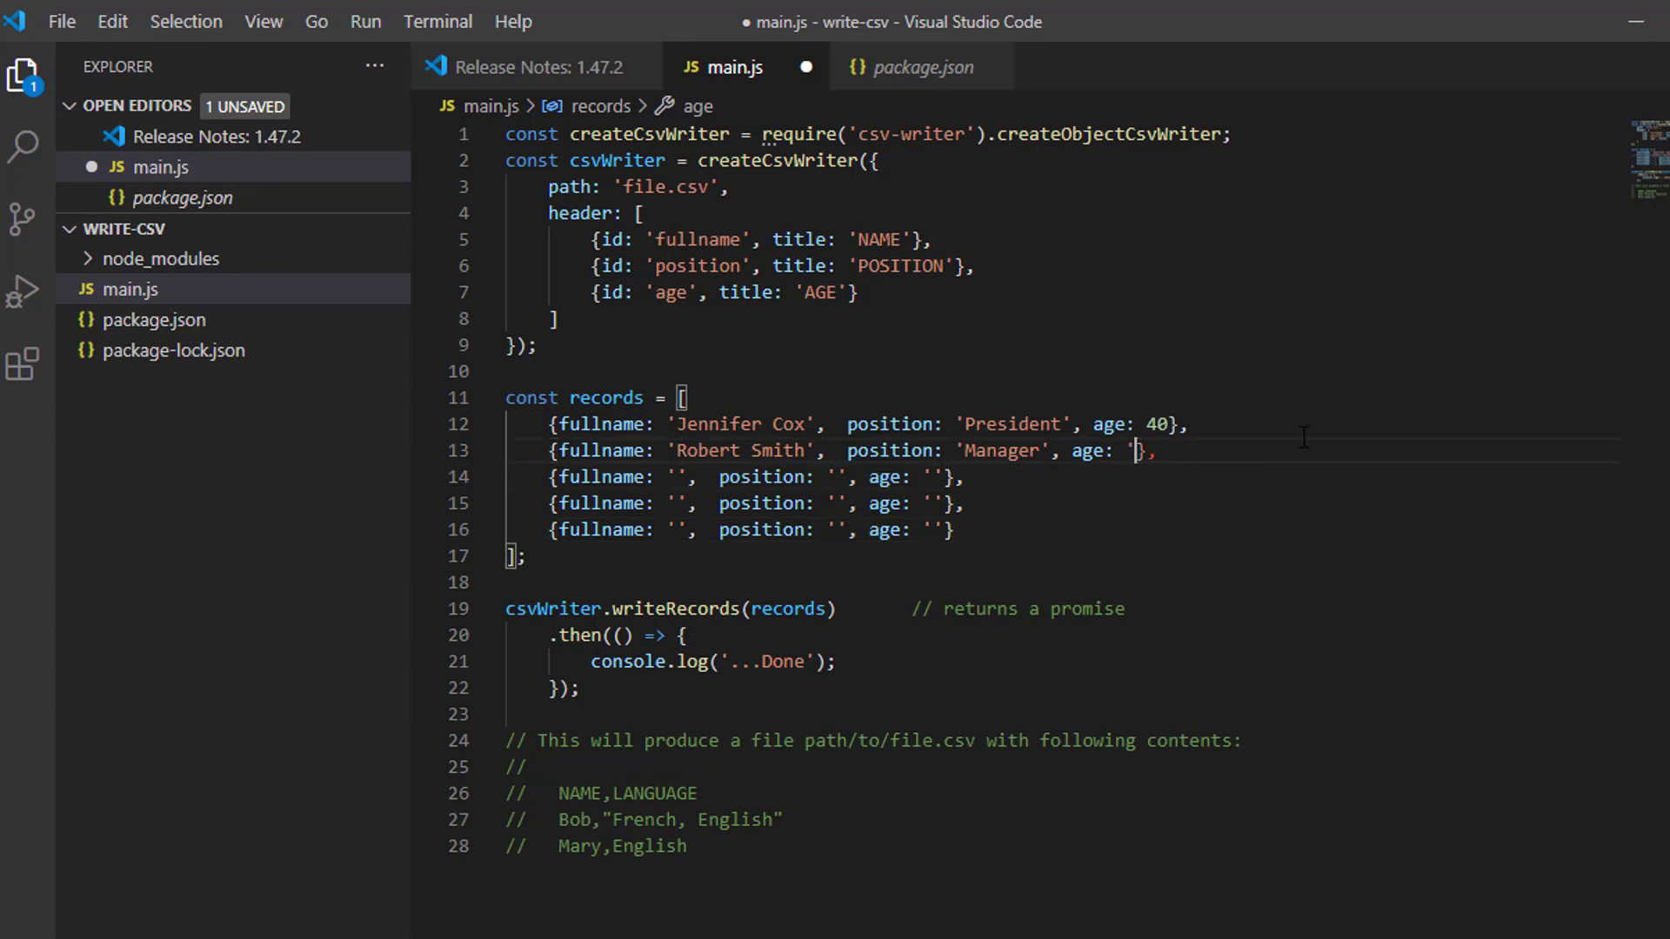
pyautogui.write('24')
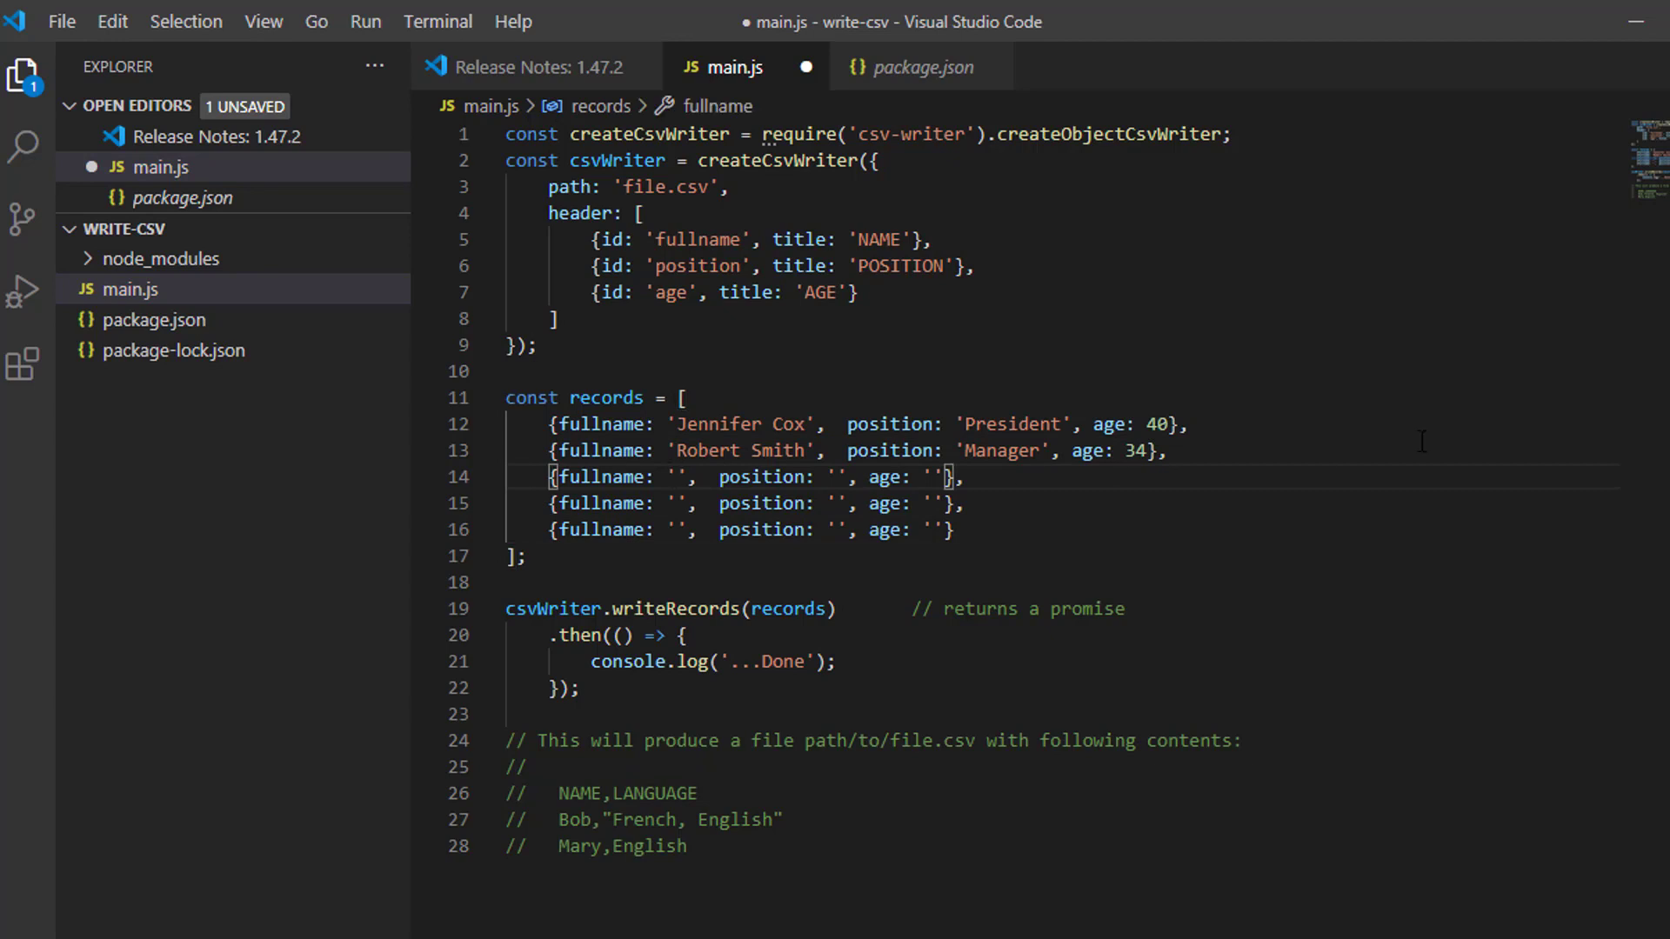
pyautogui.write('Don Brown')
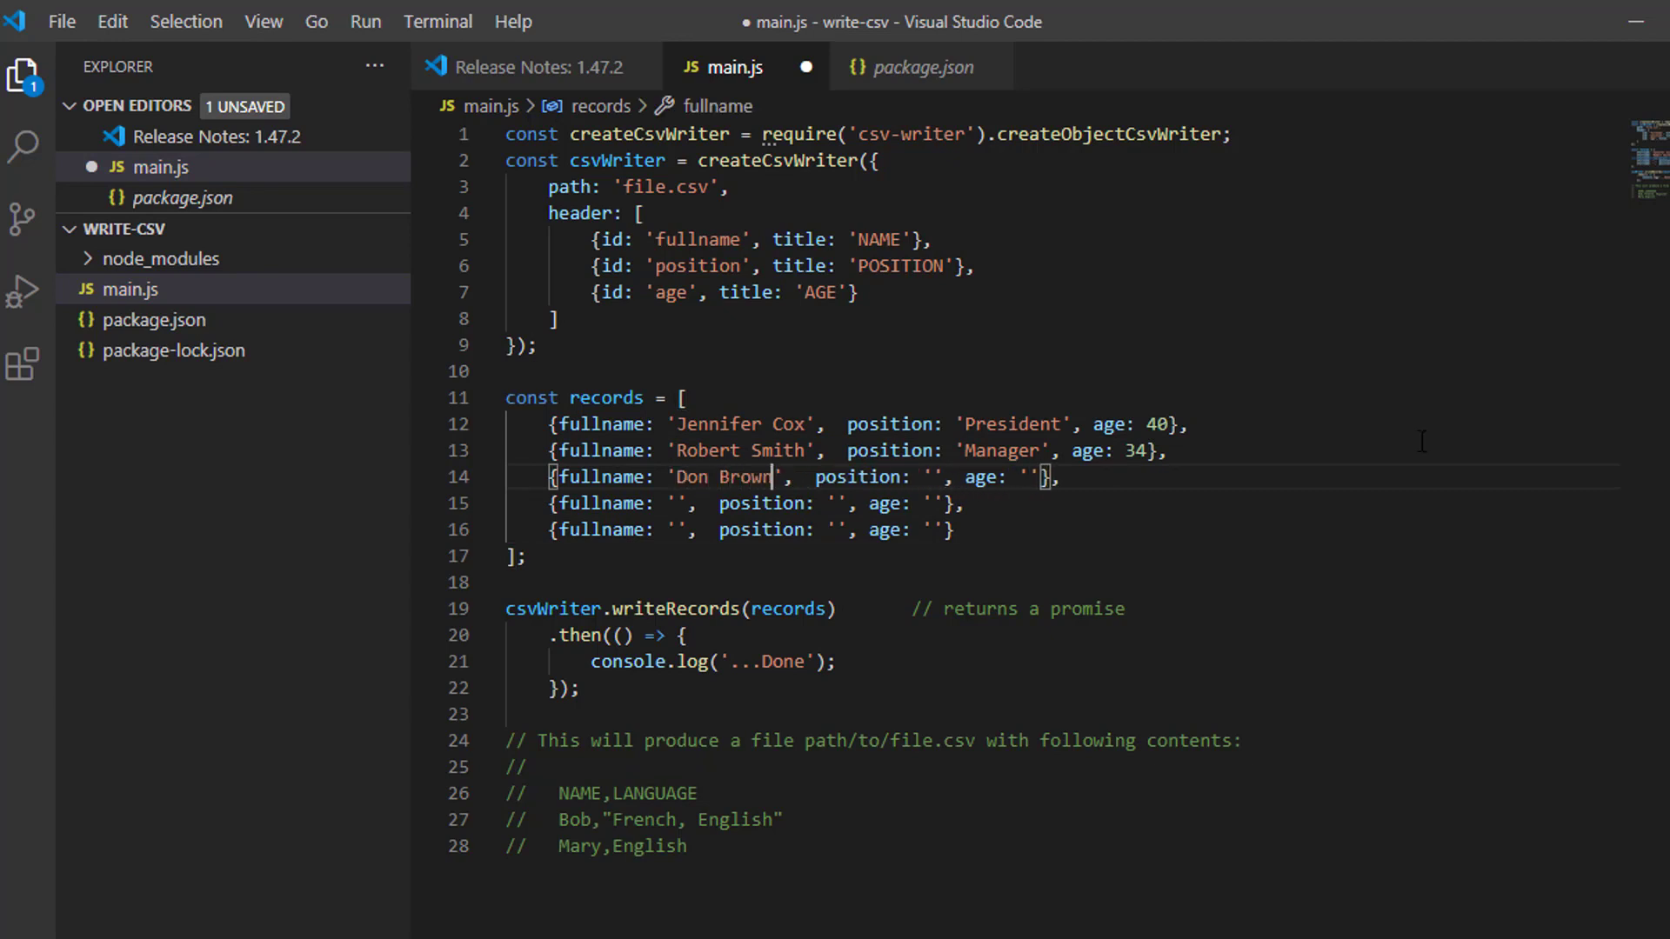
pyautogui.click(676, 503)
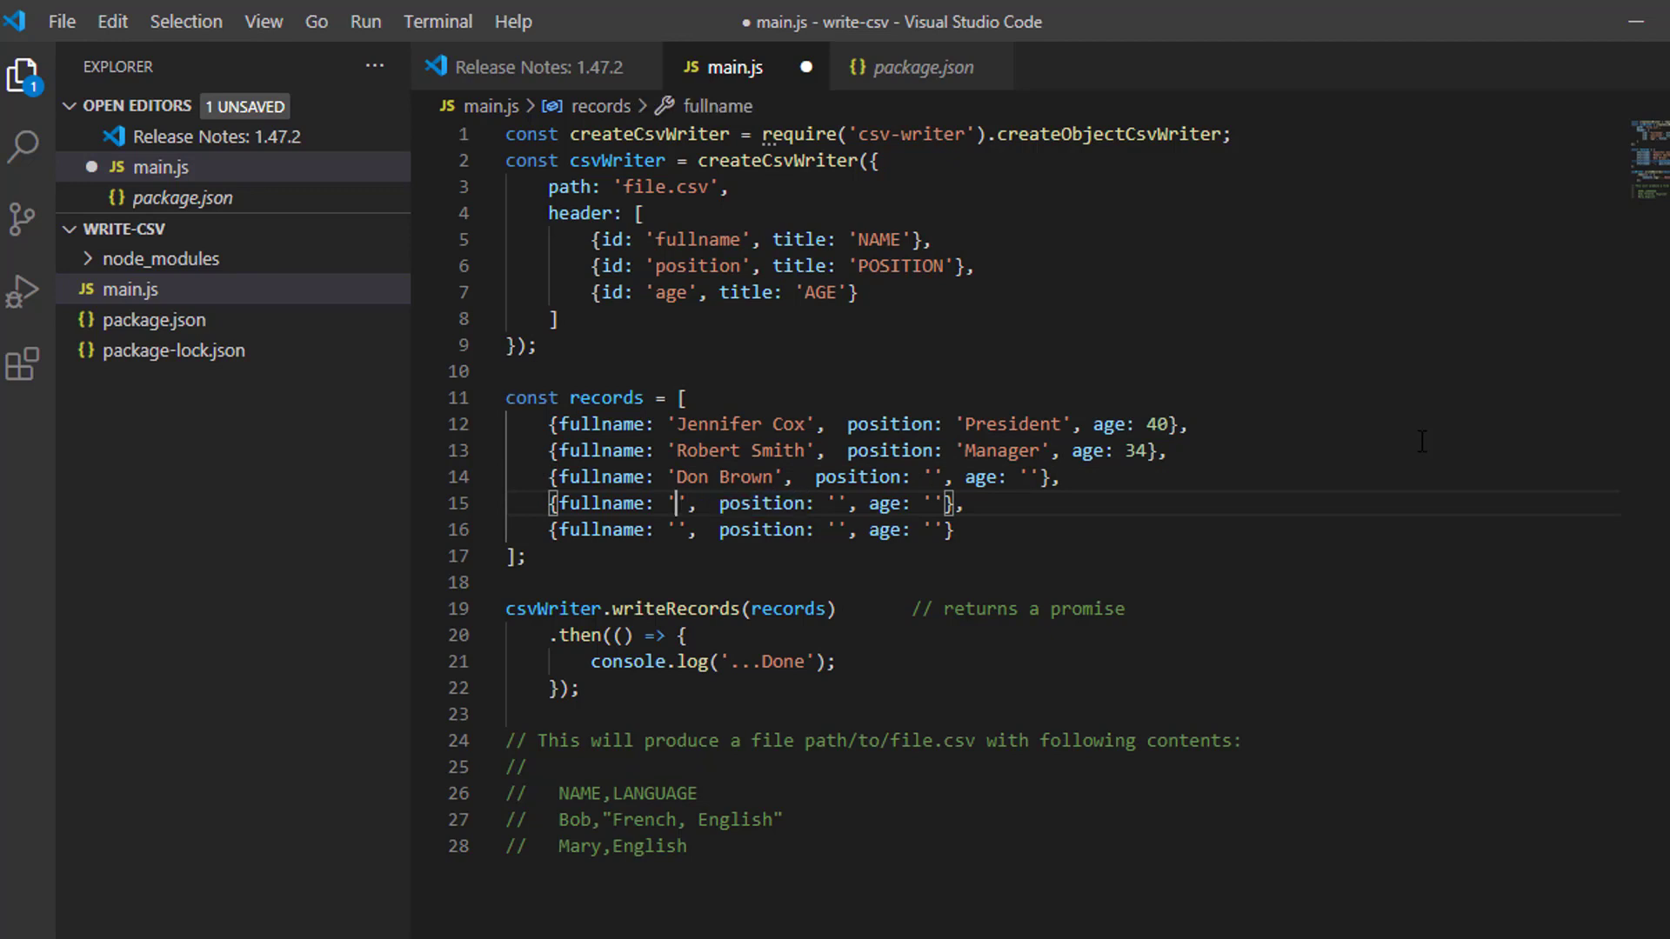
pyautogui.write('Joel')
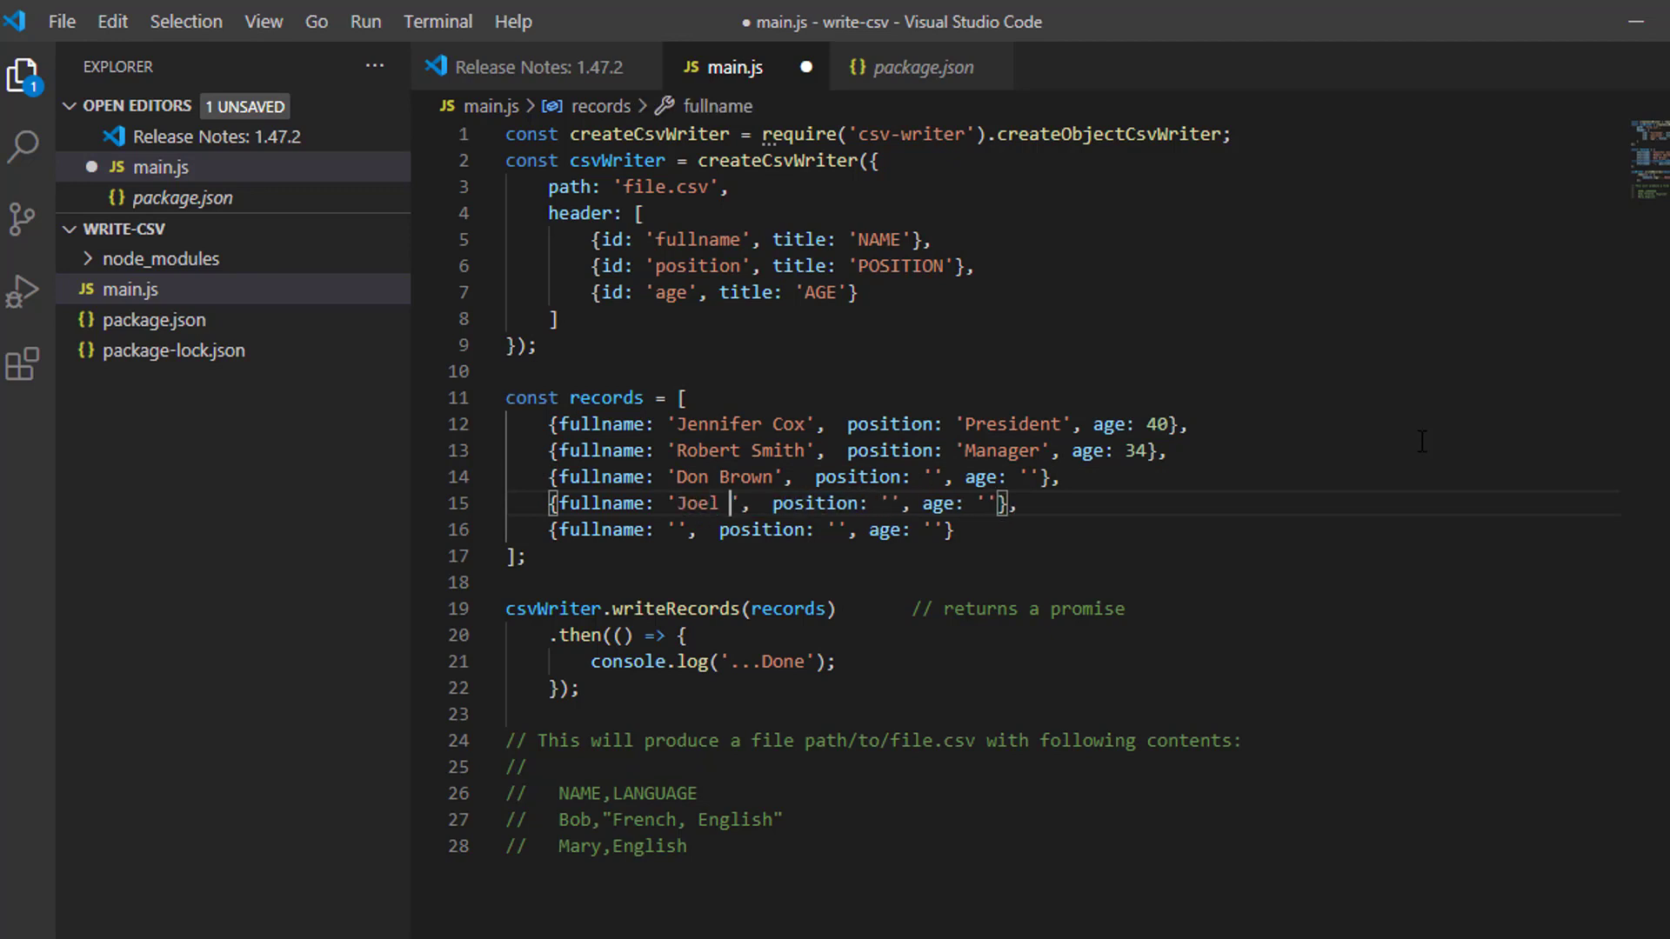
pyautogui.write('William')
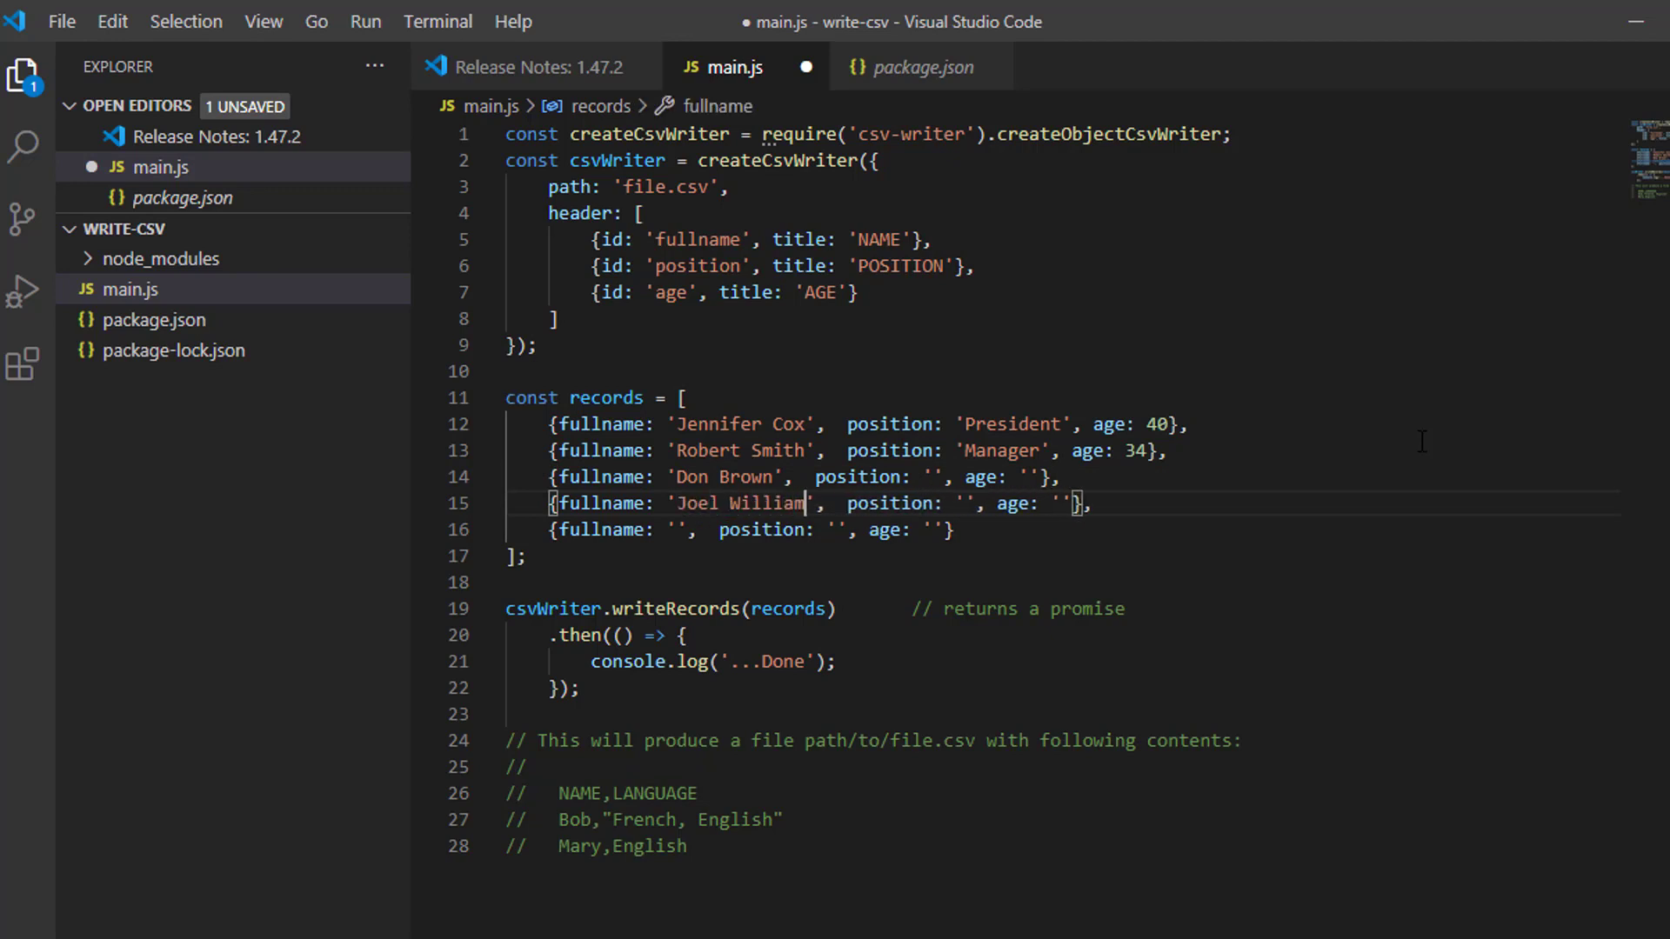
pyautogui.write('s')
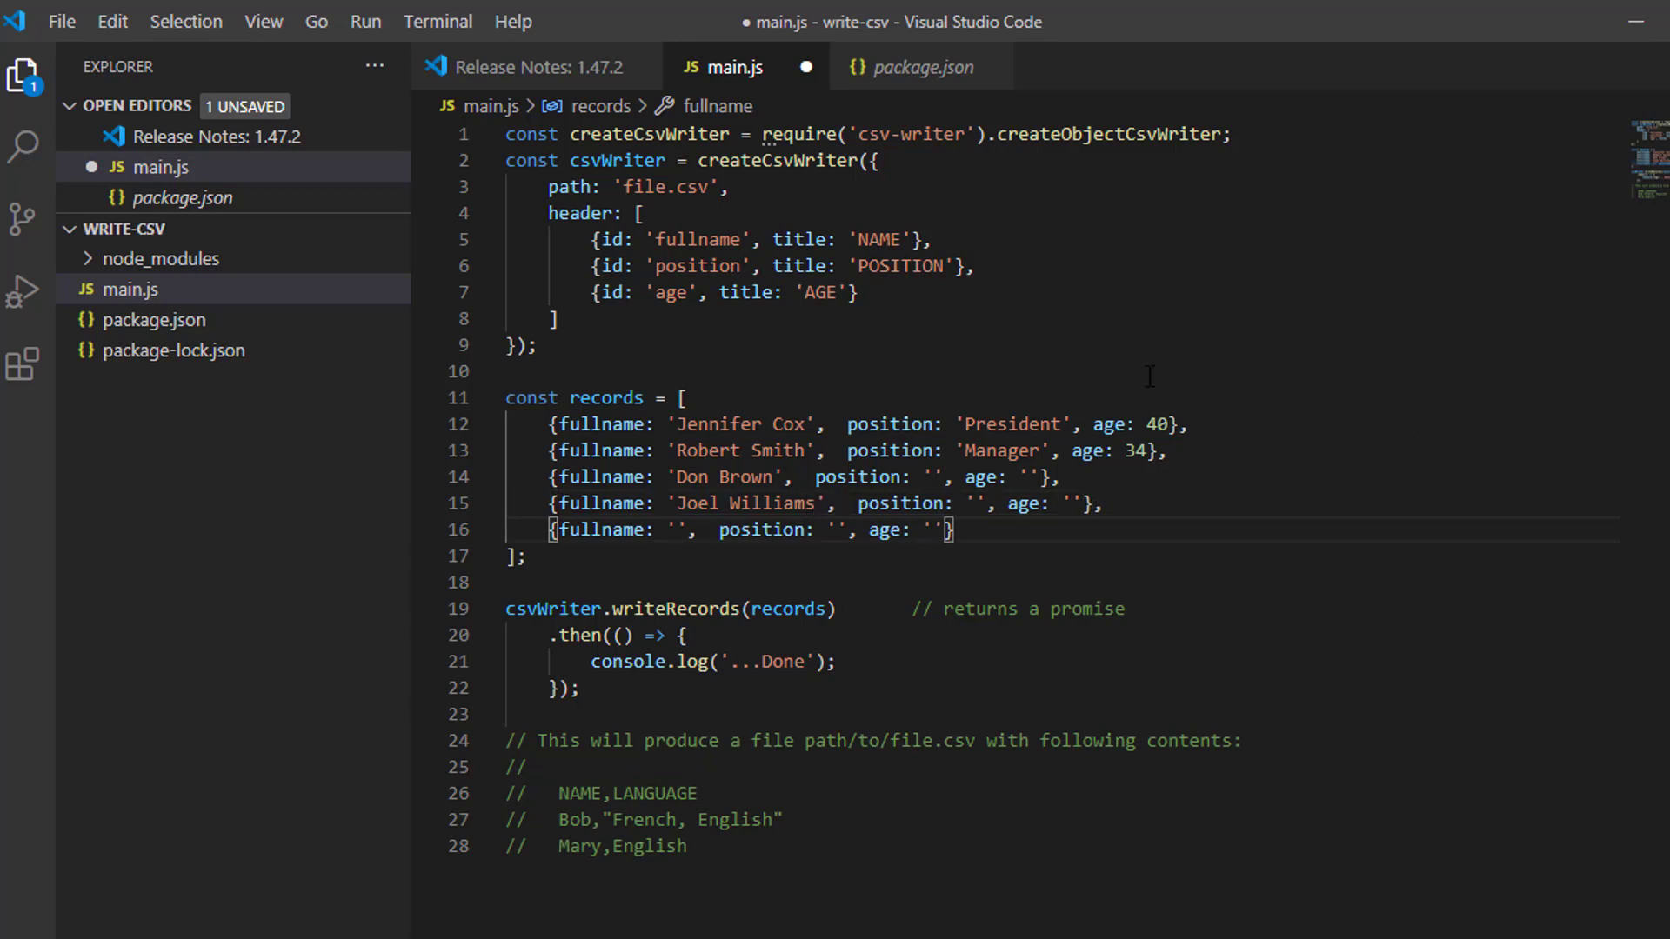
pyautogui.write('Rob')
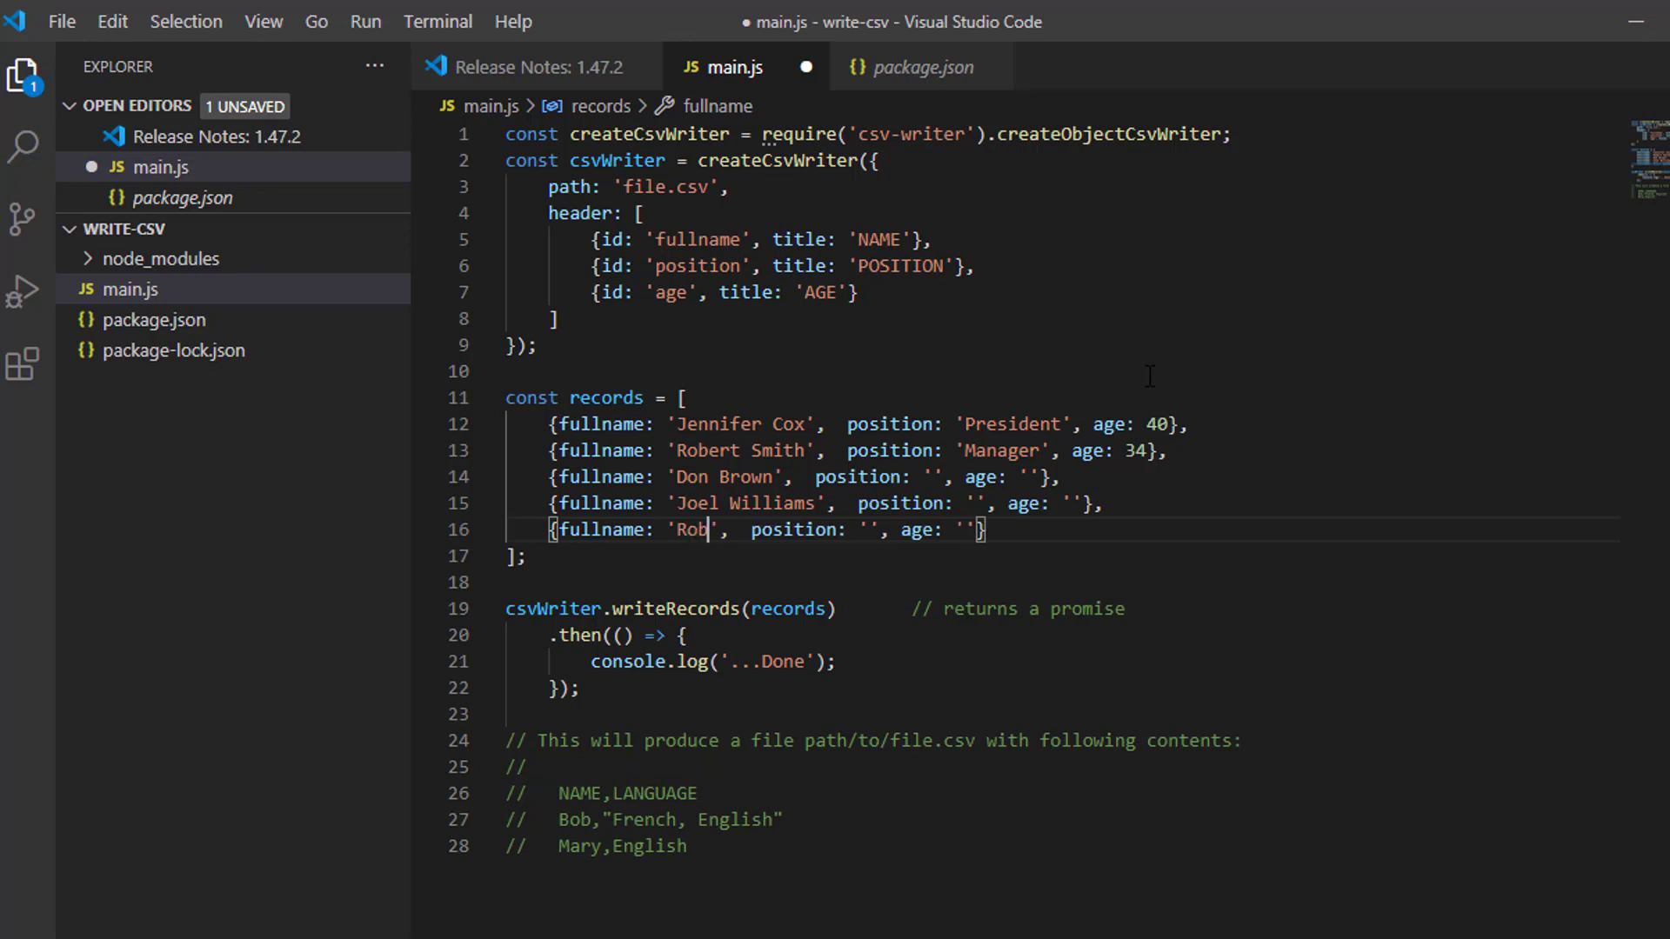
pyautogui.write('ert')
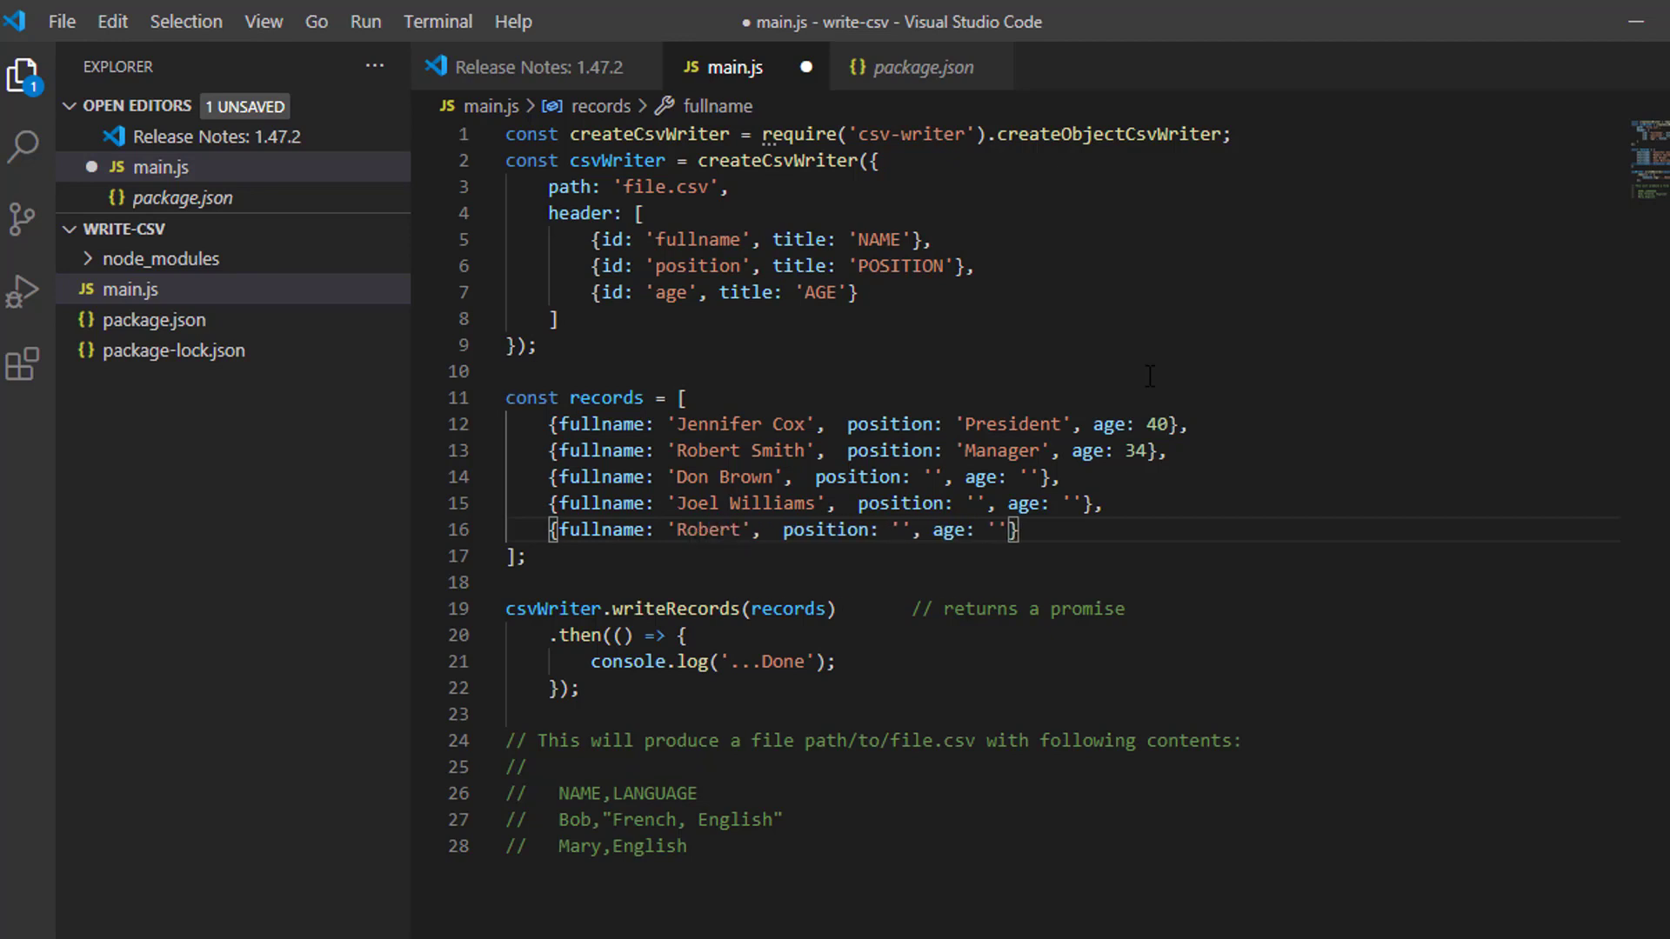
pyautogui.write('White')
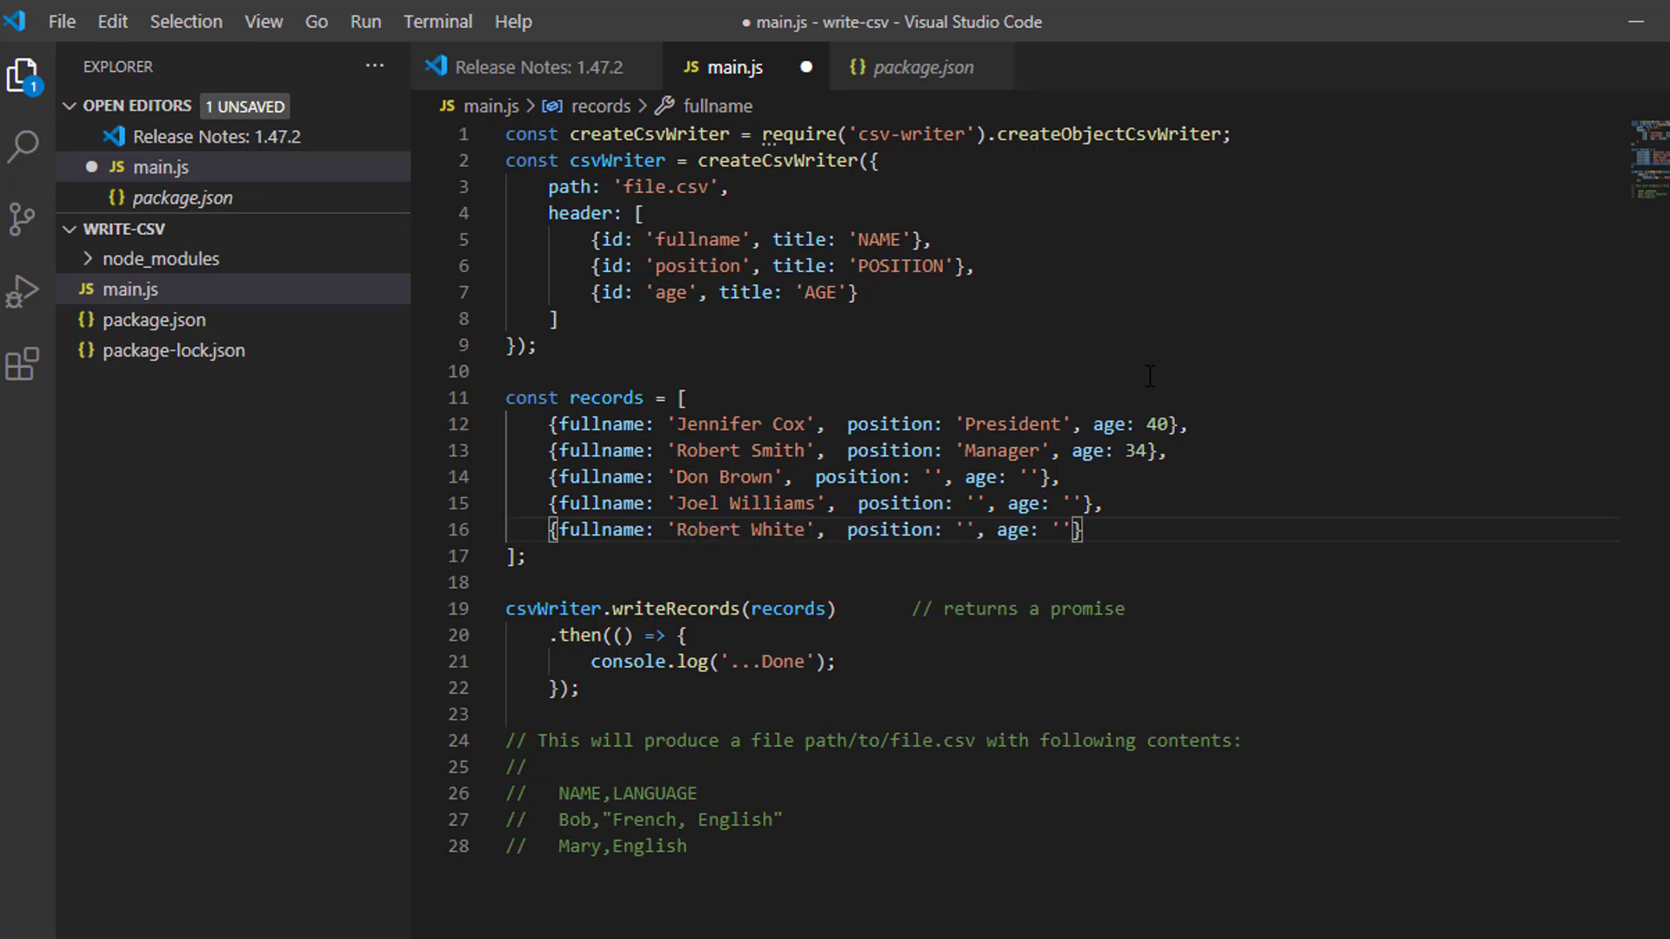
pyautogui.doubleClick(980, 476)
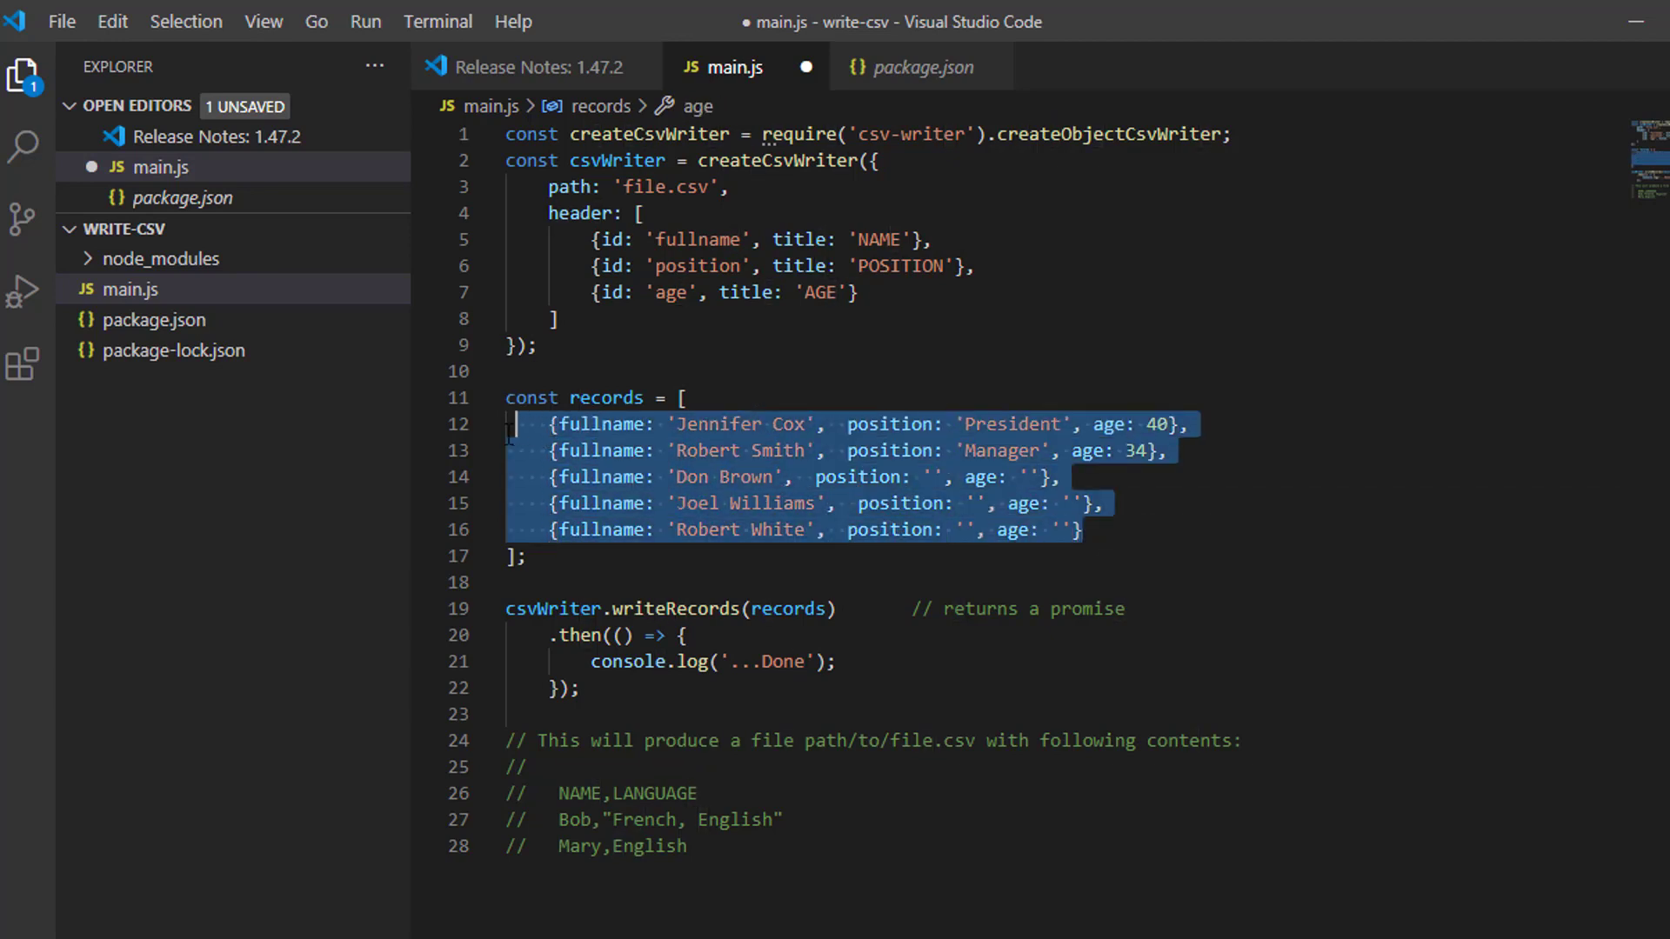
pyautogui.click(967, 503)
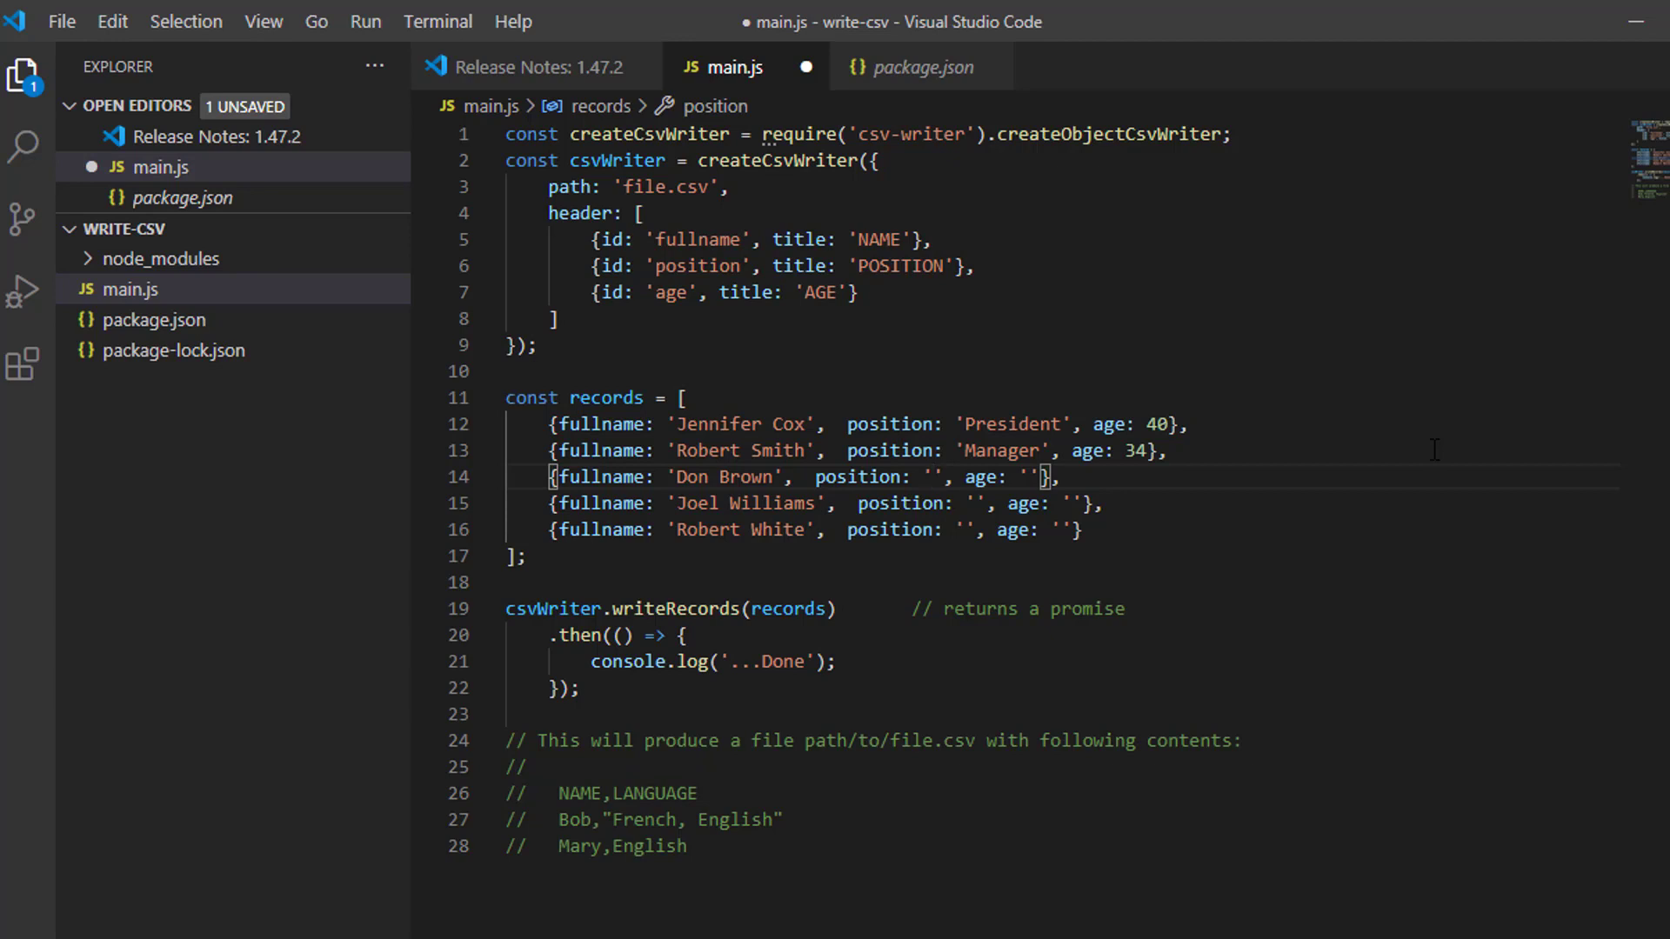
pyautogui.write('Progra')
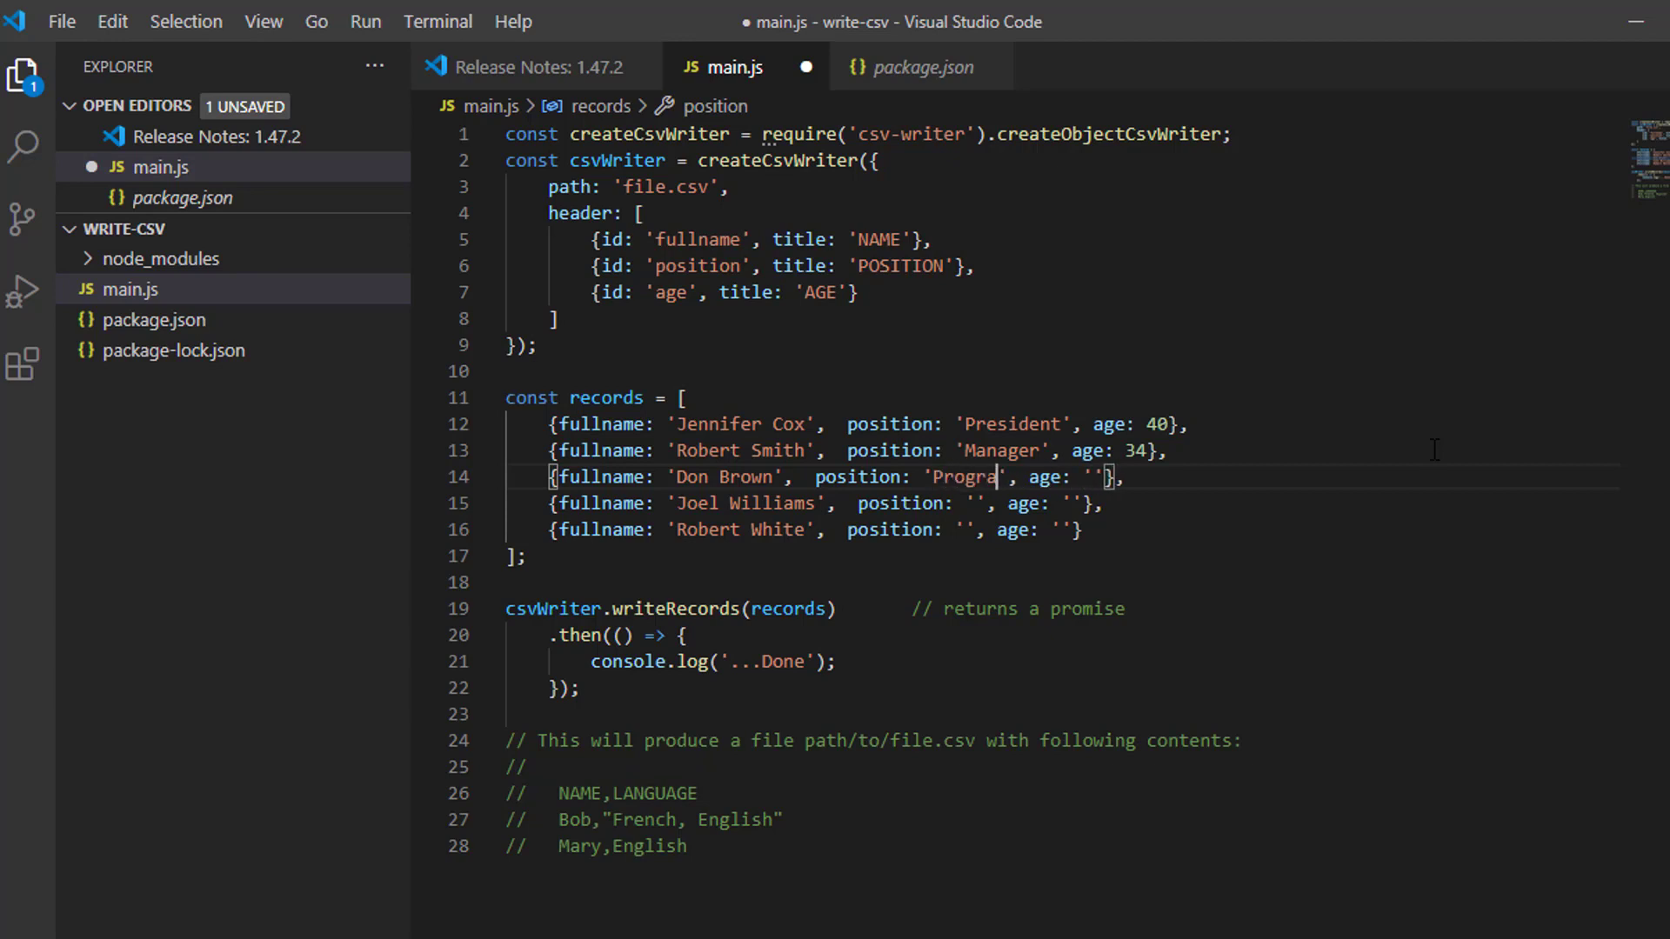
pyautogui.write('mmer')
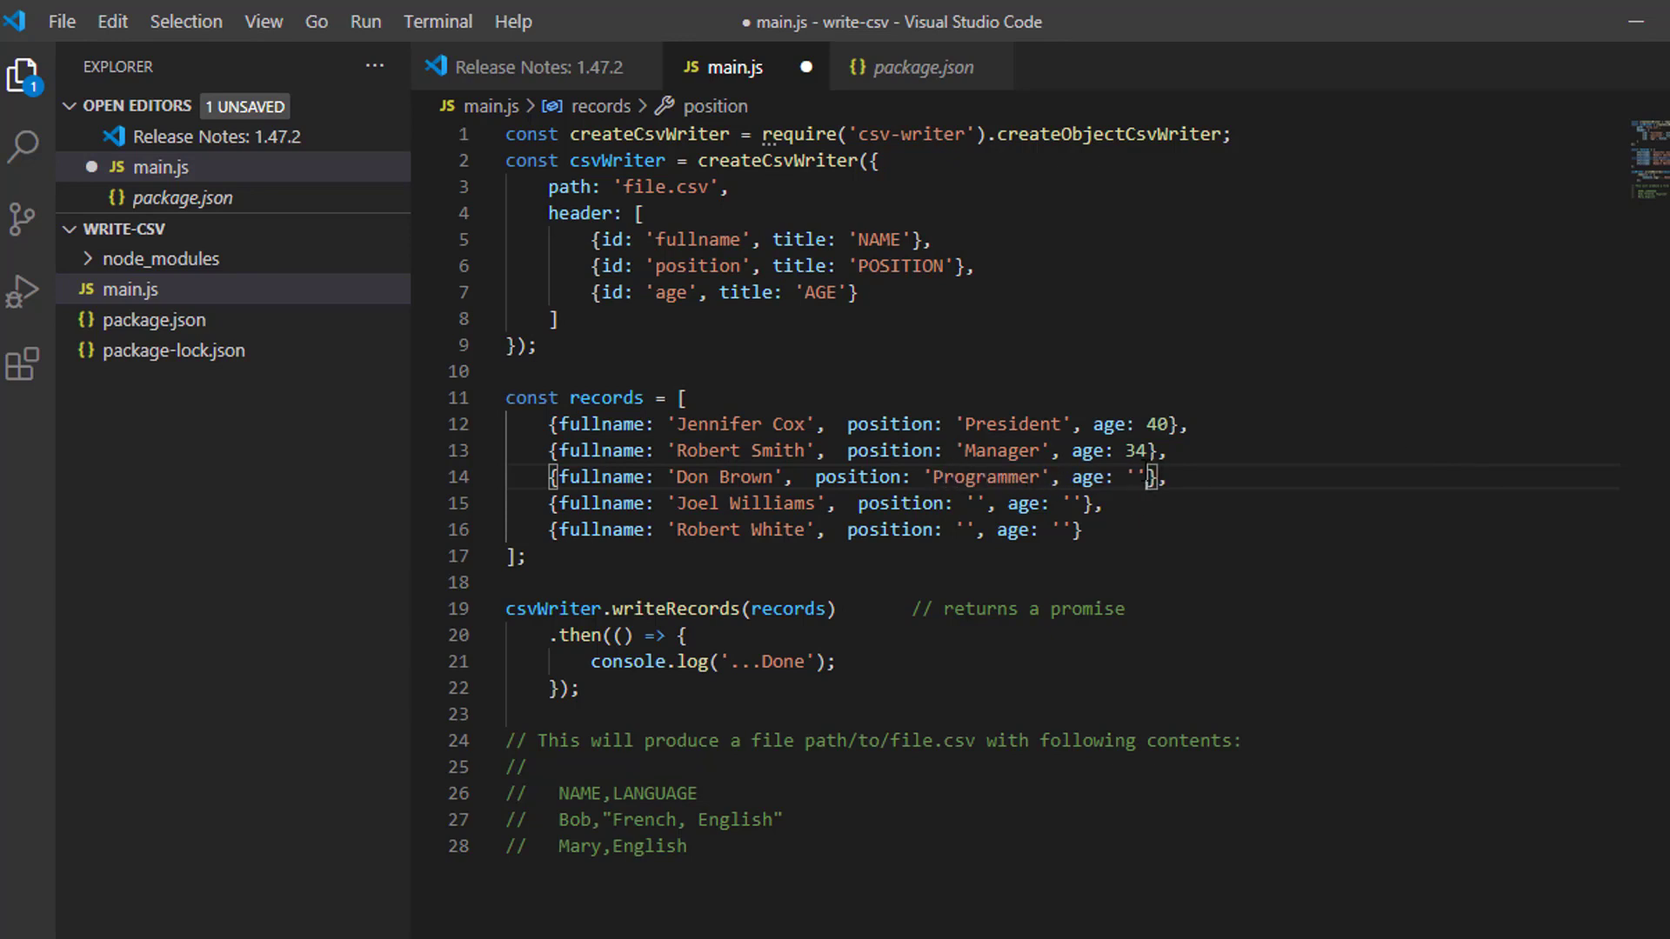
pyautogui.press('Backspace')
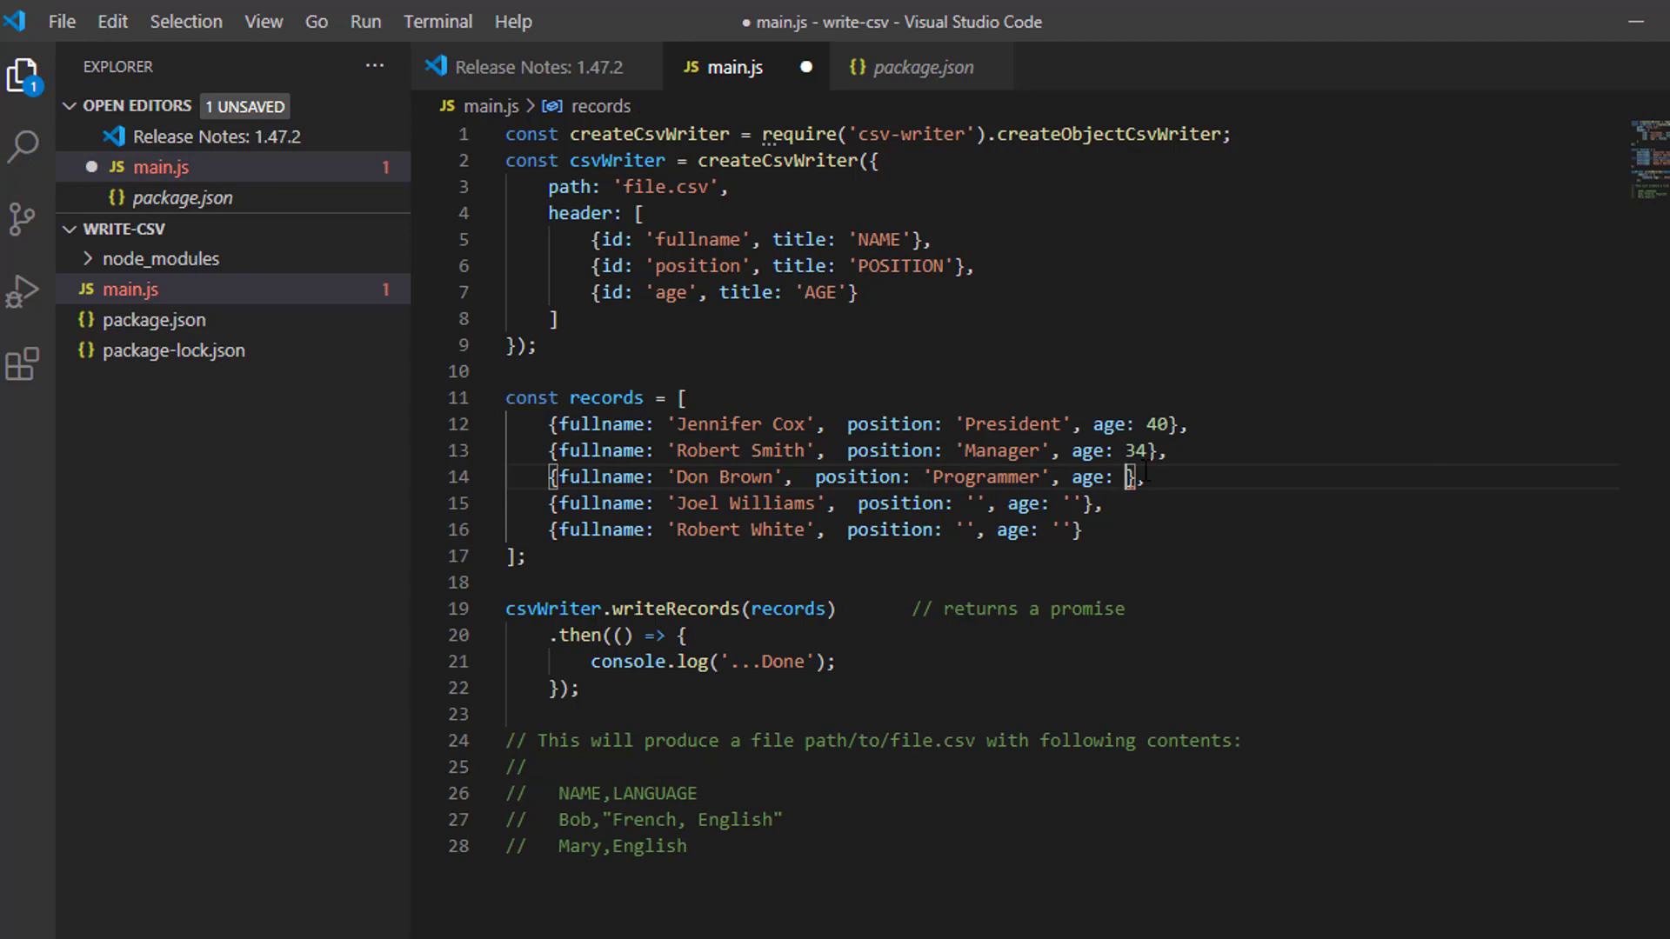
pyautogui.write('25')
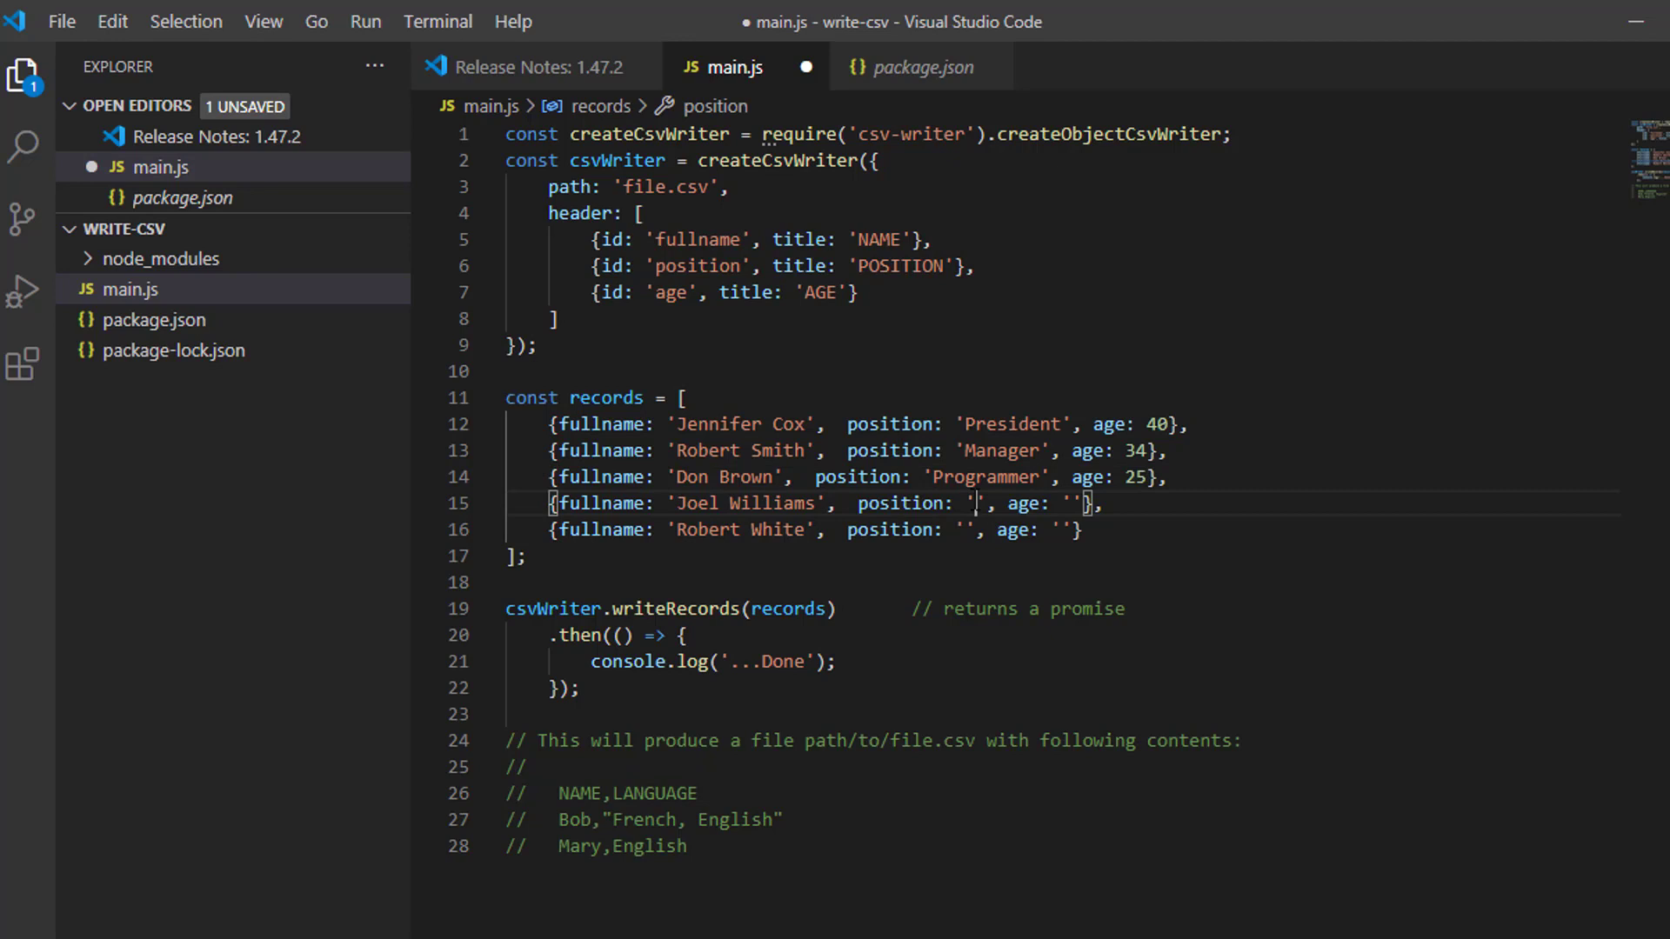
# Give Joel Williams Accountant, 30 and Robert White Clerk, 23.
pyautogui.write('A')
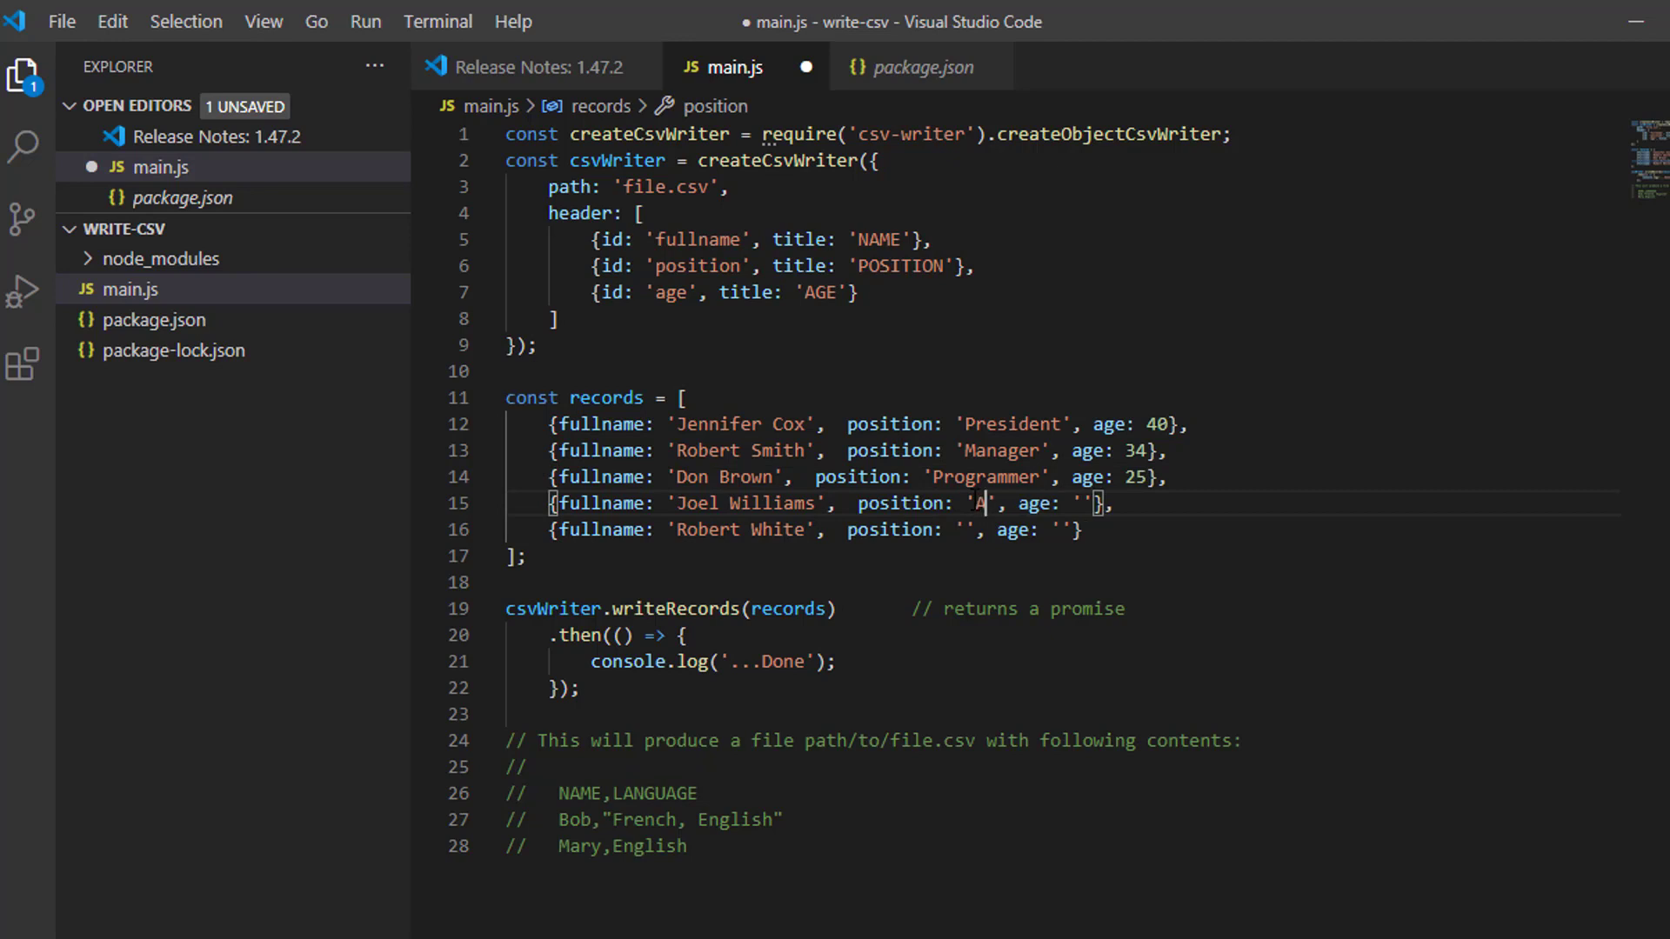
pyautogui.write('ccount')
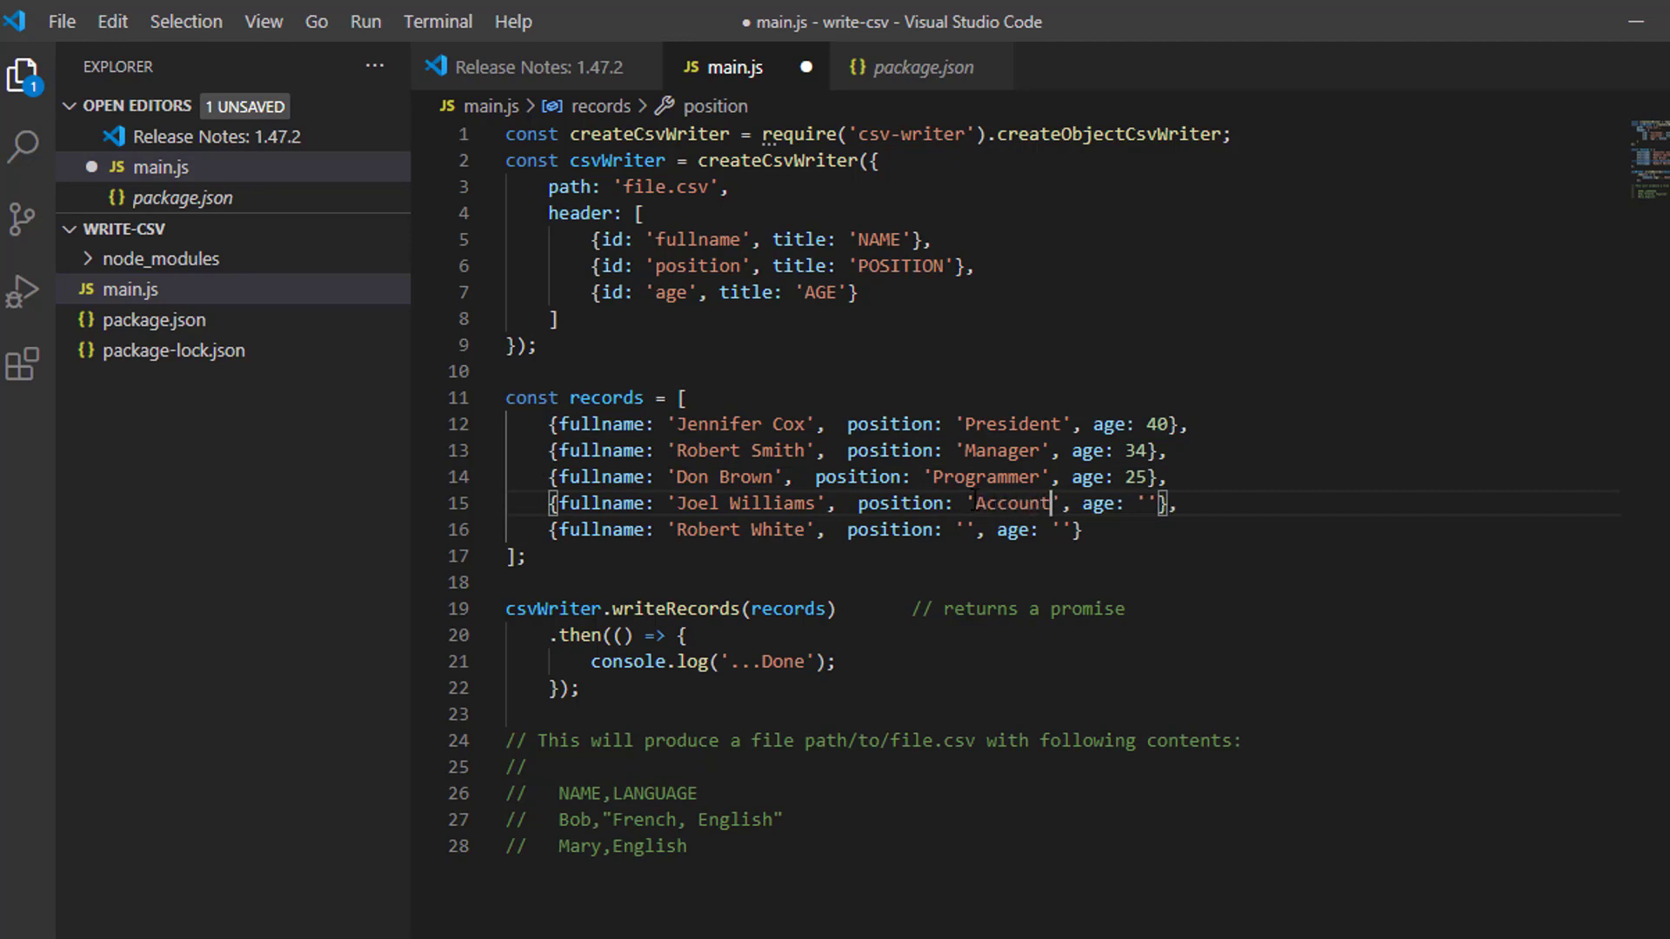
pyautogui.write('ant')
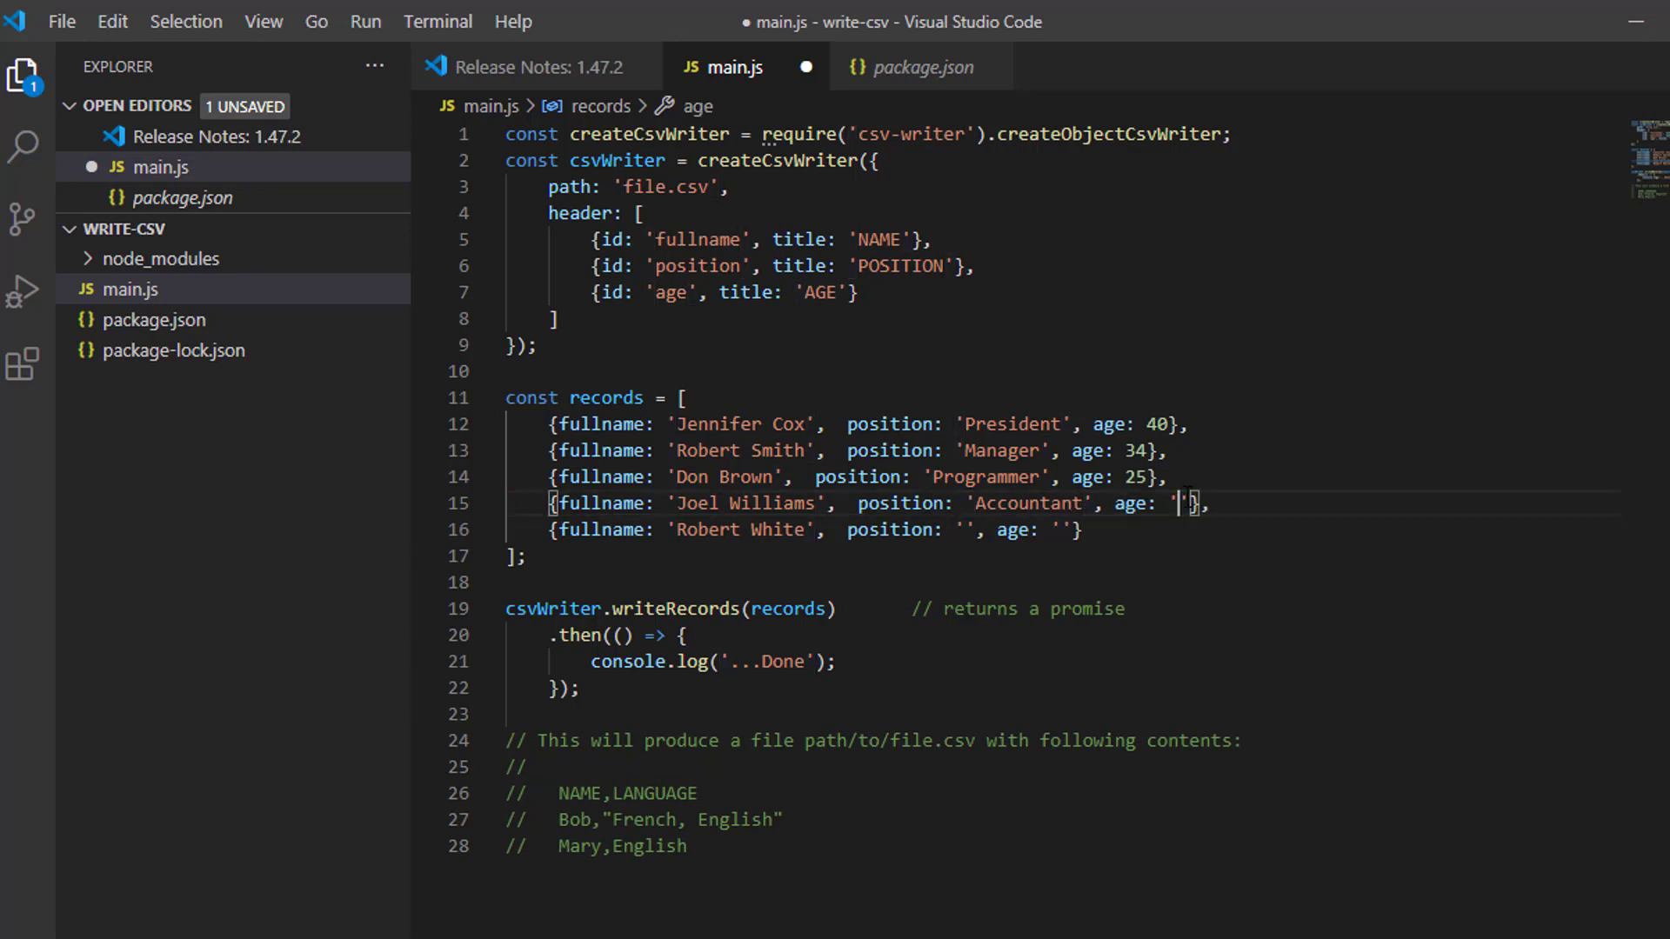
pyautogui.press('Backspace')
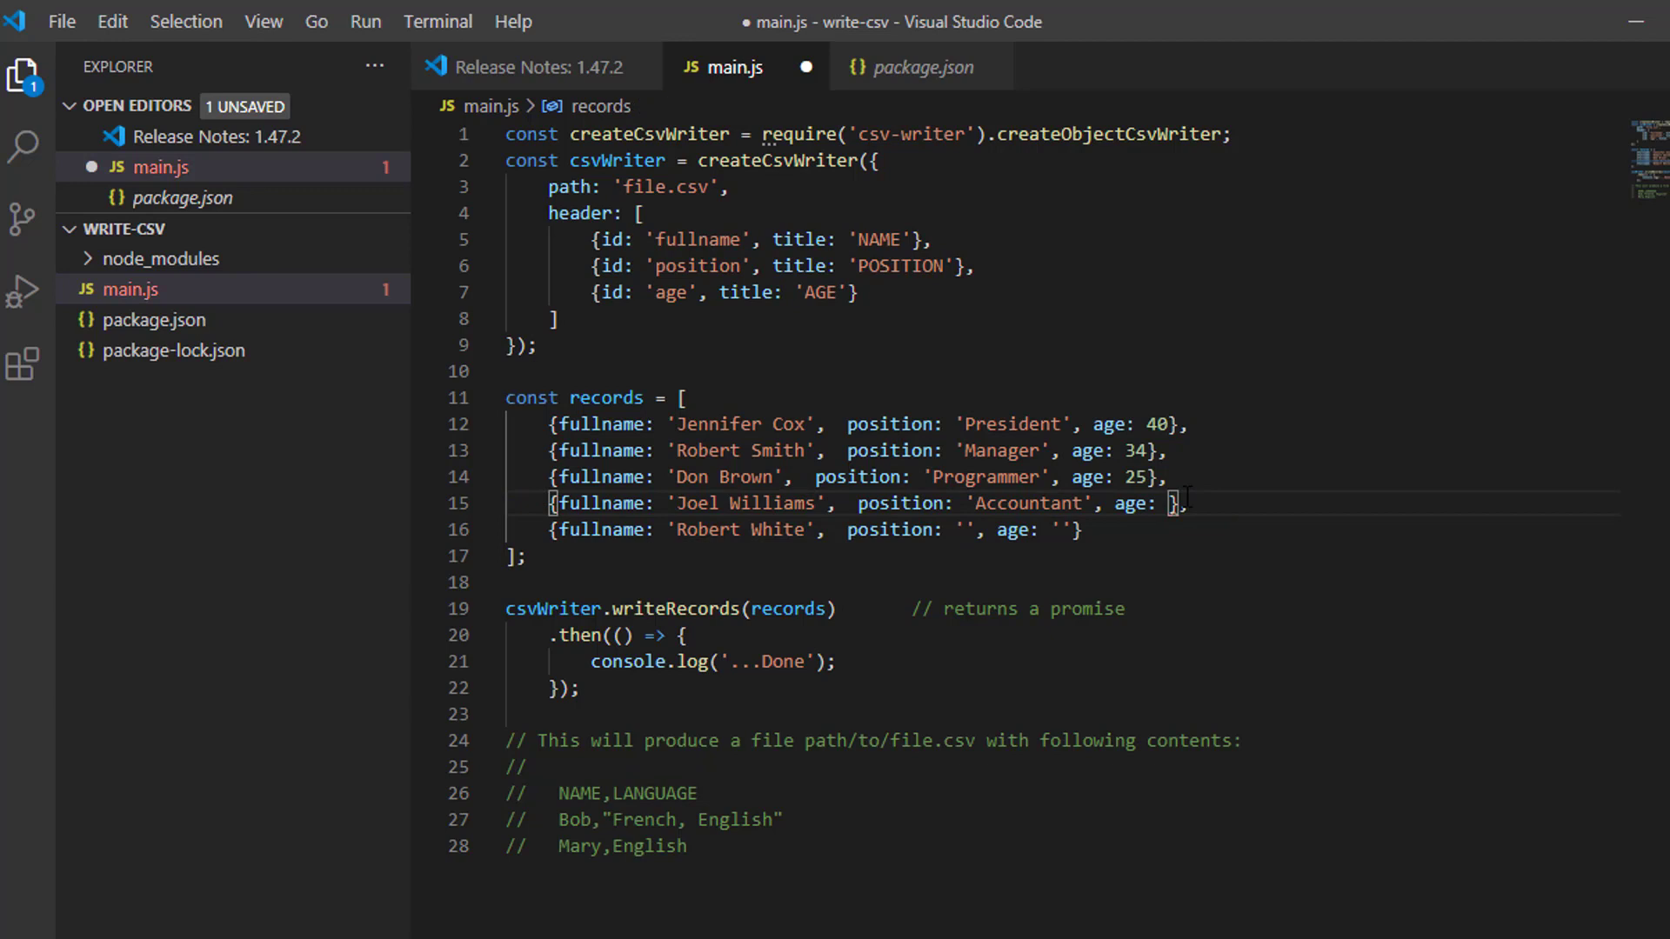
pyautogui.write('30')
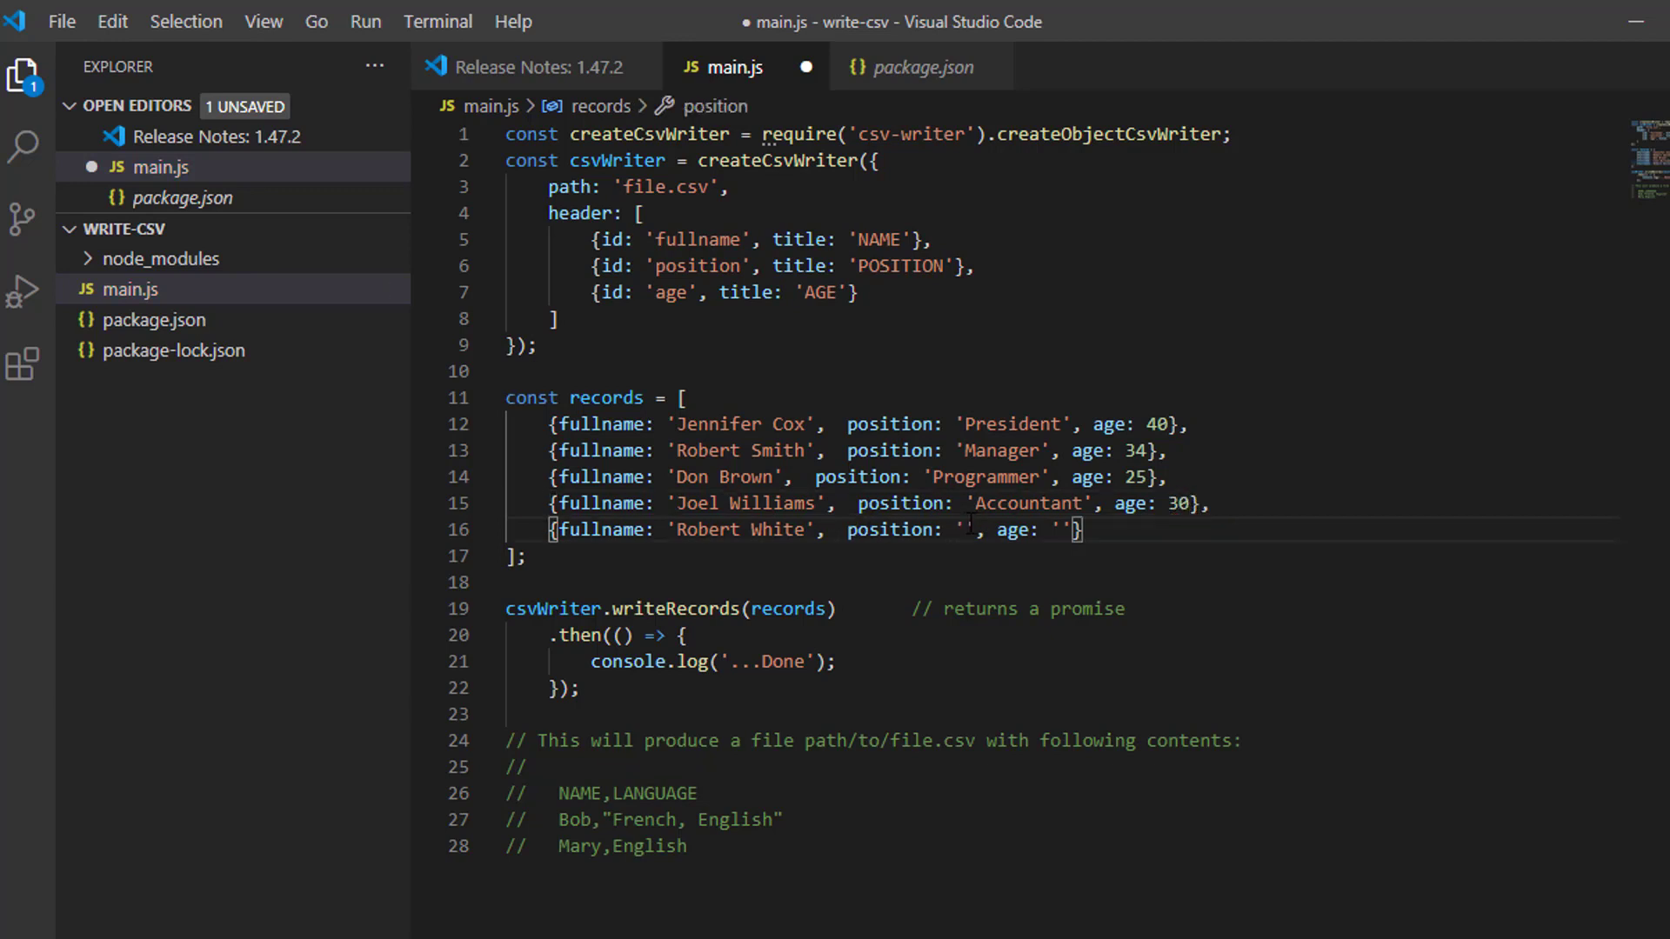
pyautogui.write('Cler')
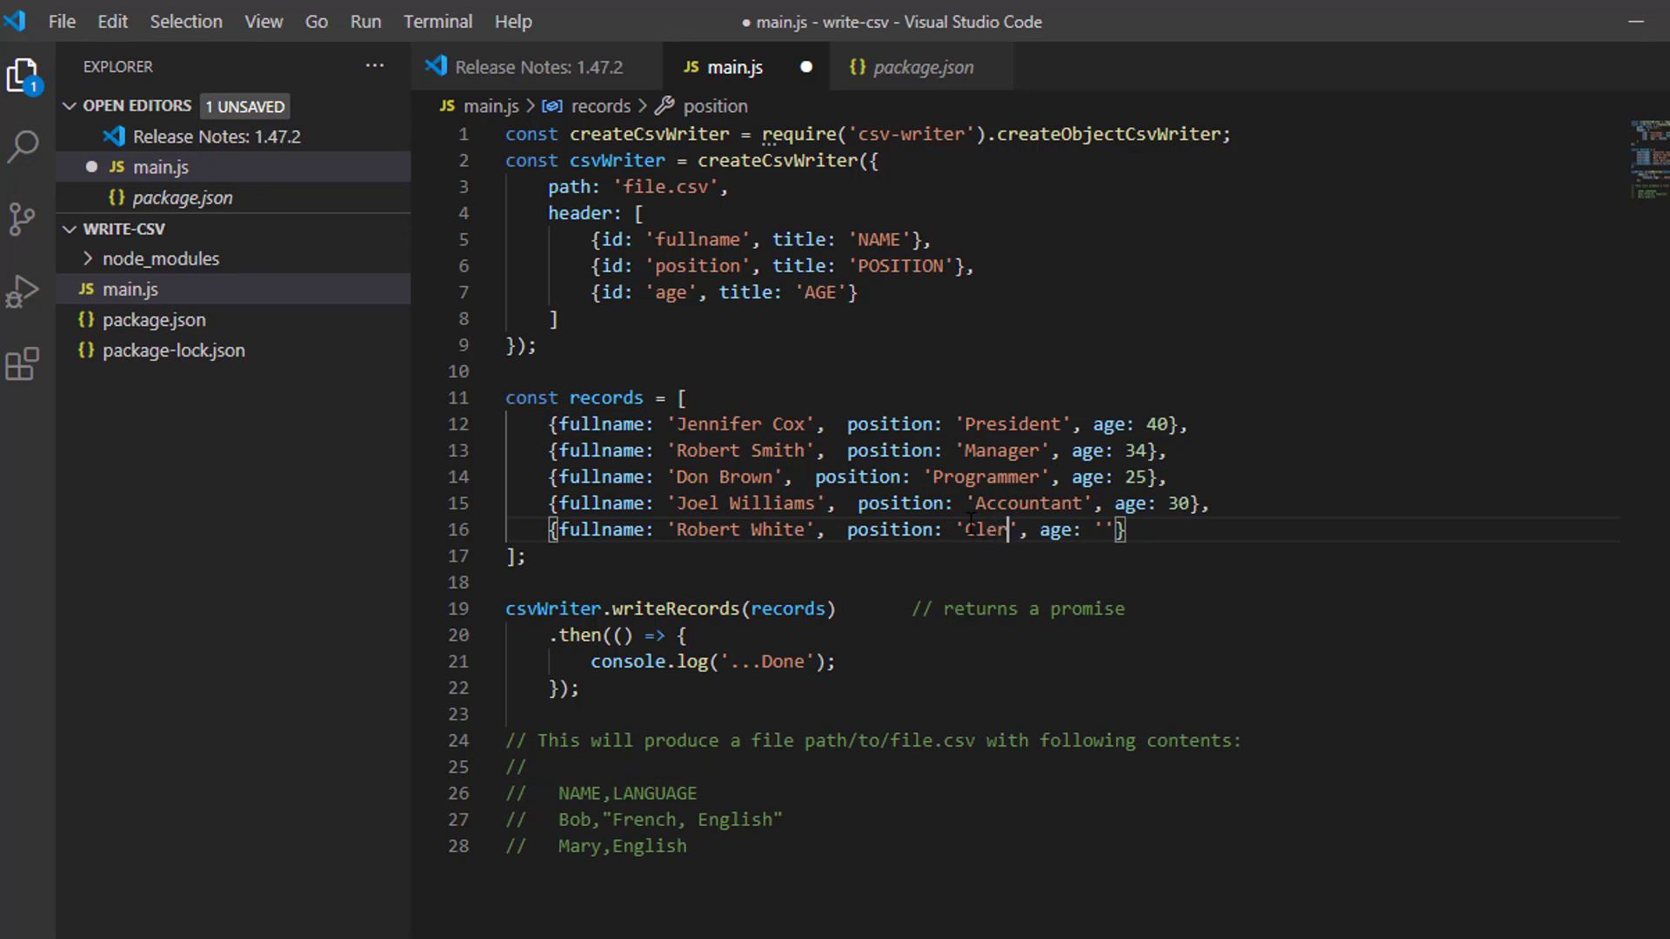
pyautogui.write('k')
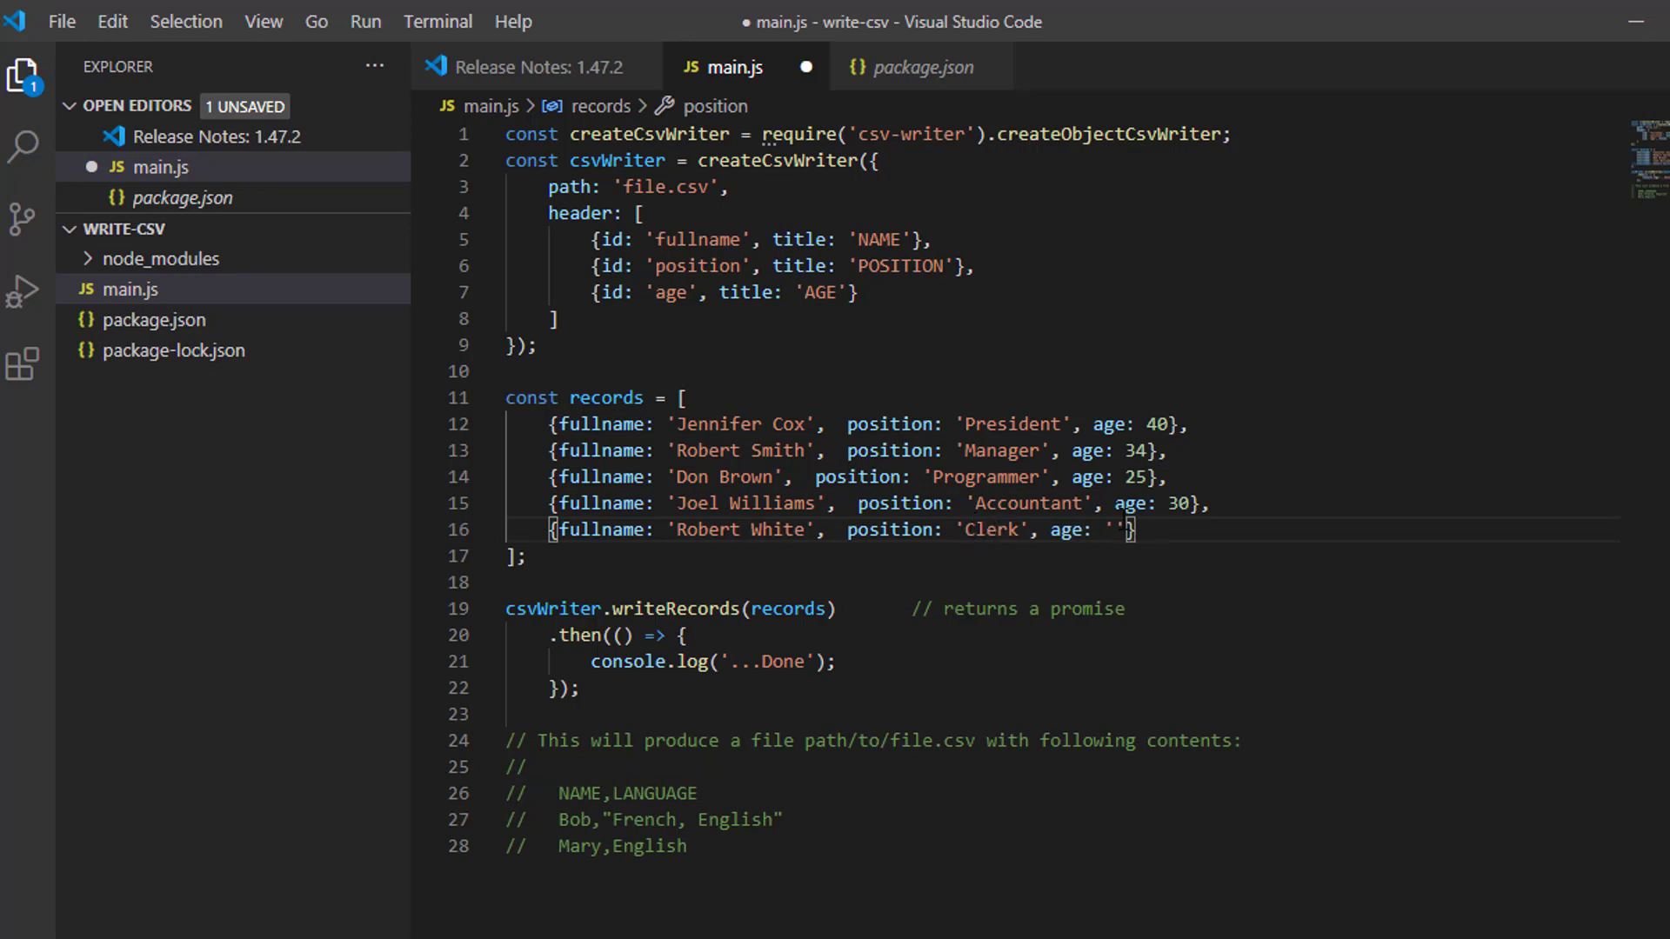
pyautogui.press('Backspace')
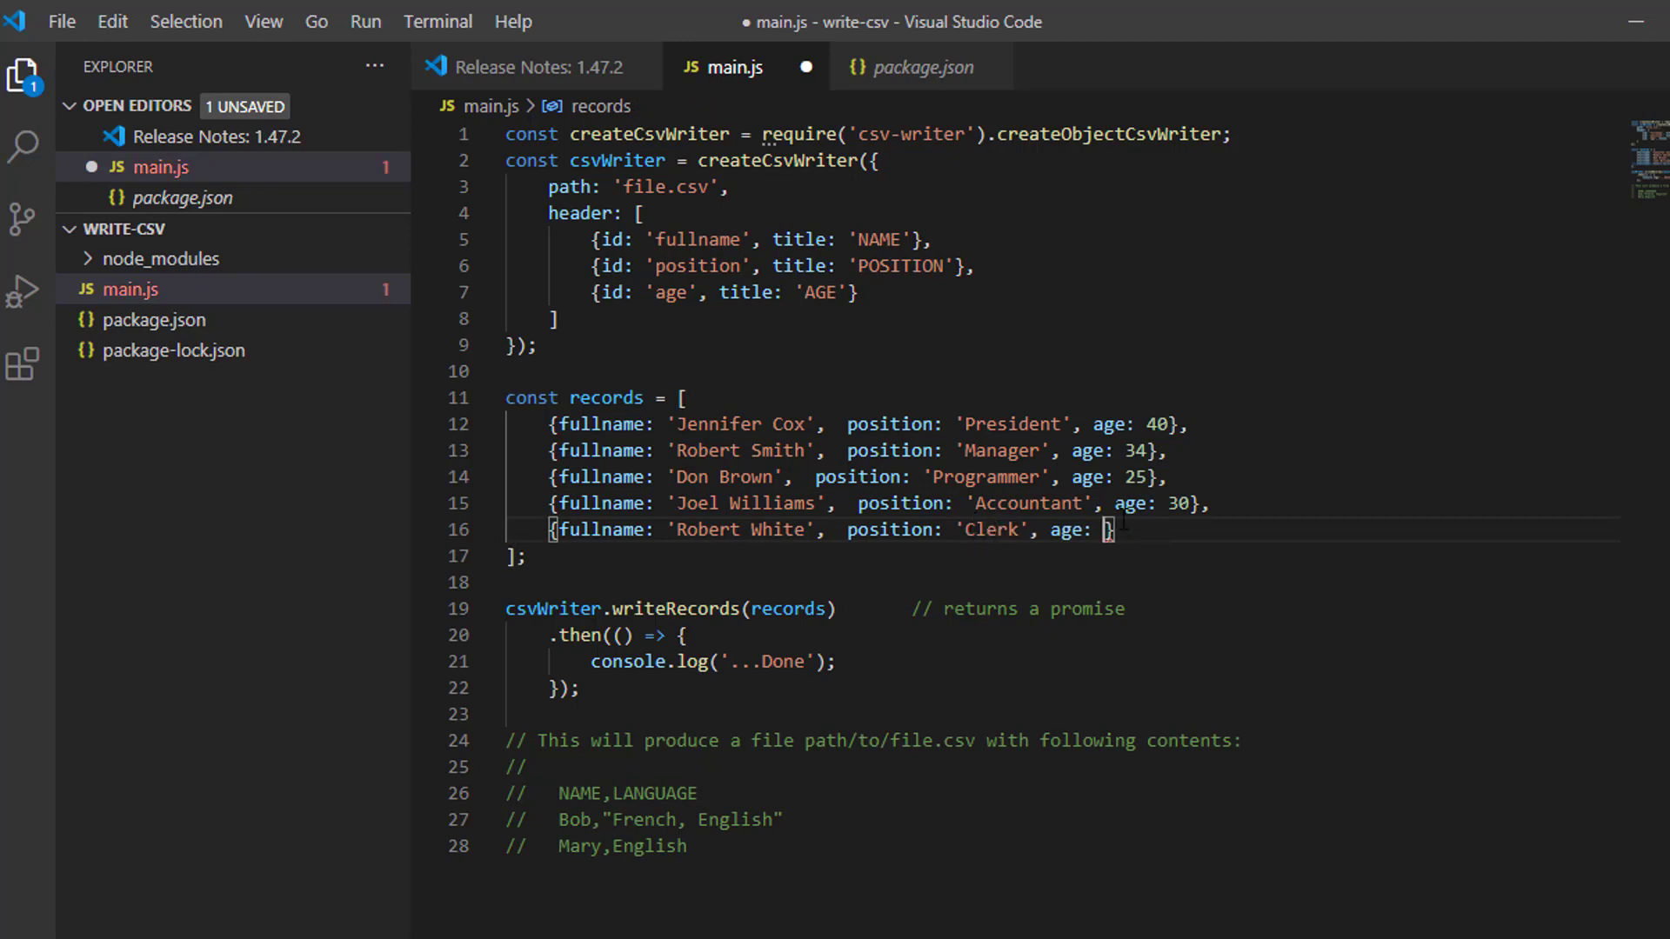
pyautogui.write('23')
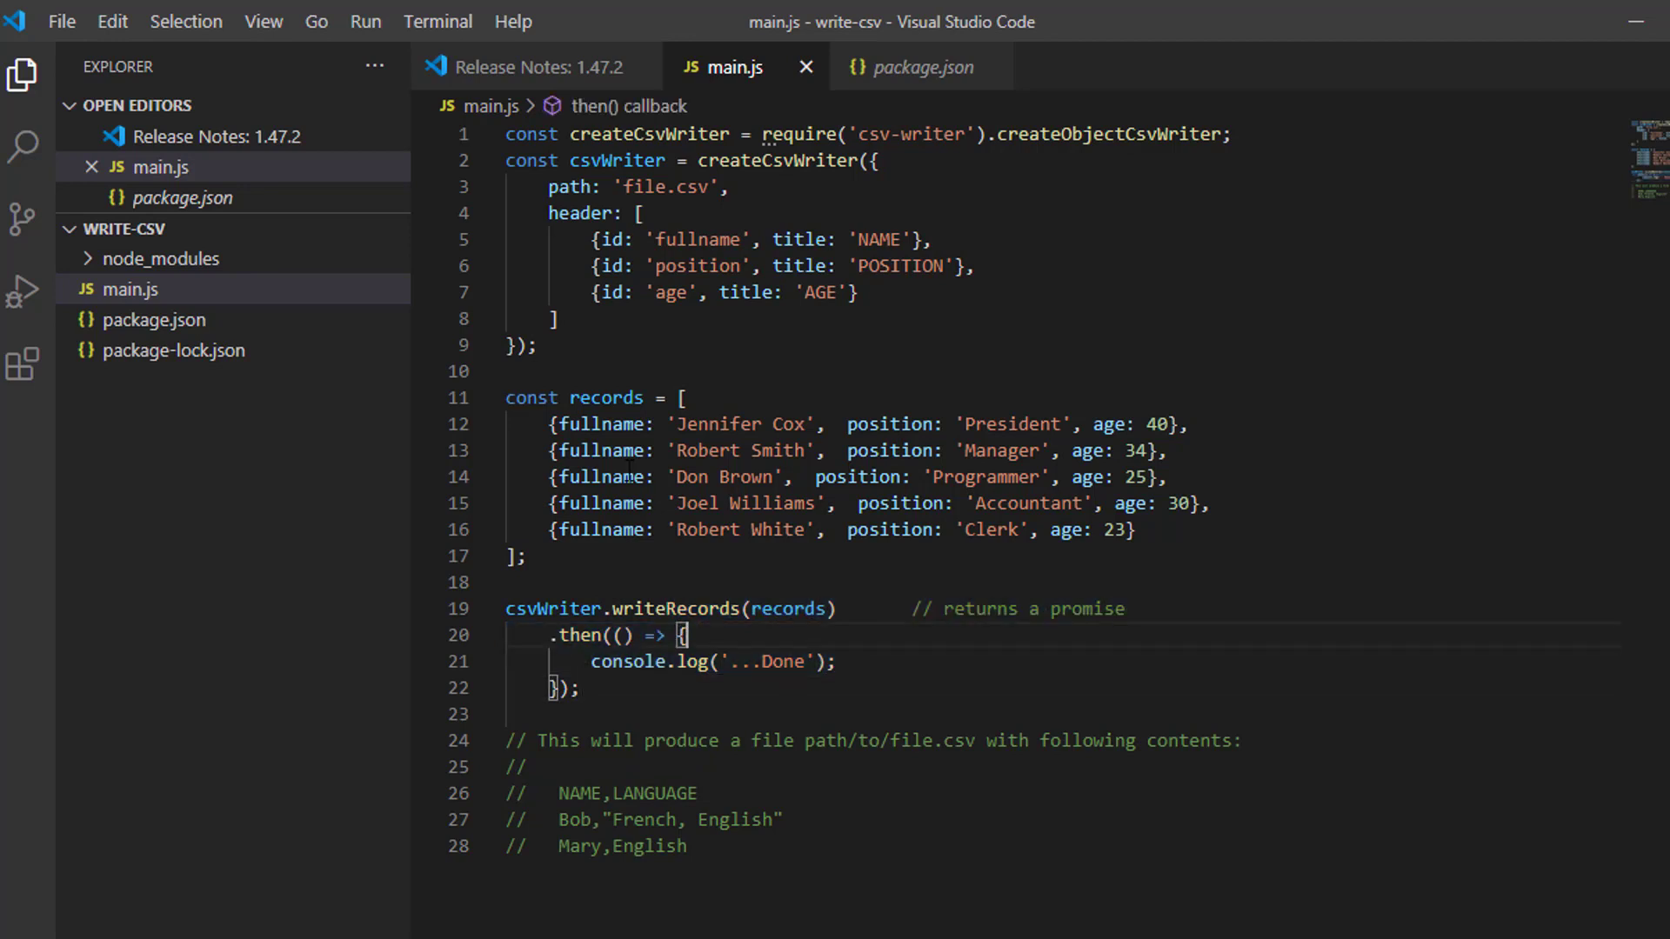
# Review the records and writeRecords lines in main.js after saving.
pyautogui.moveTo(548, 424); pyautogui.dragTo(528, 557)
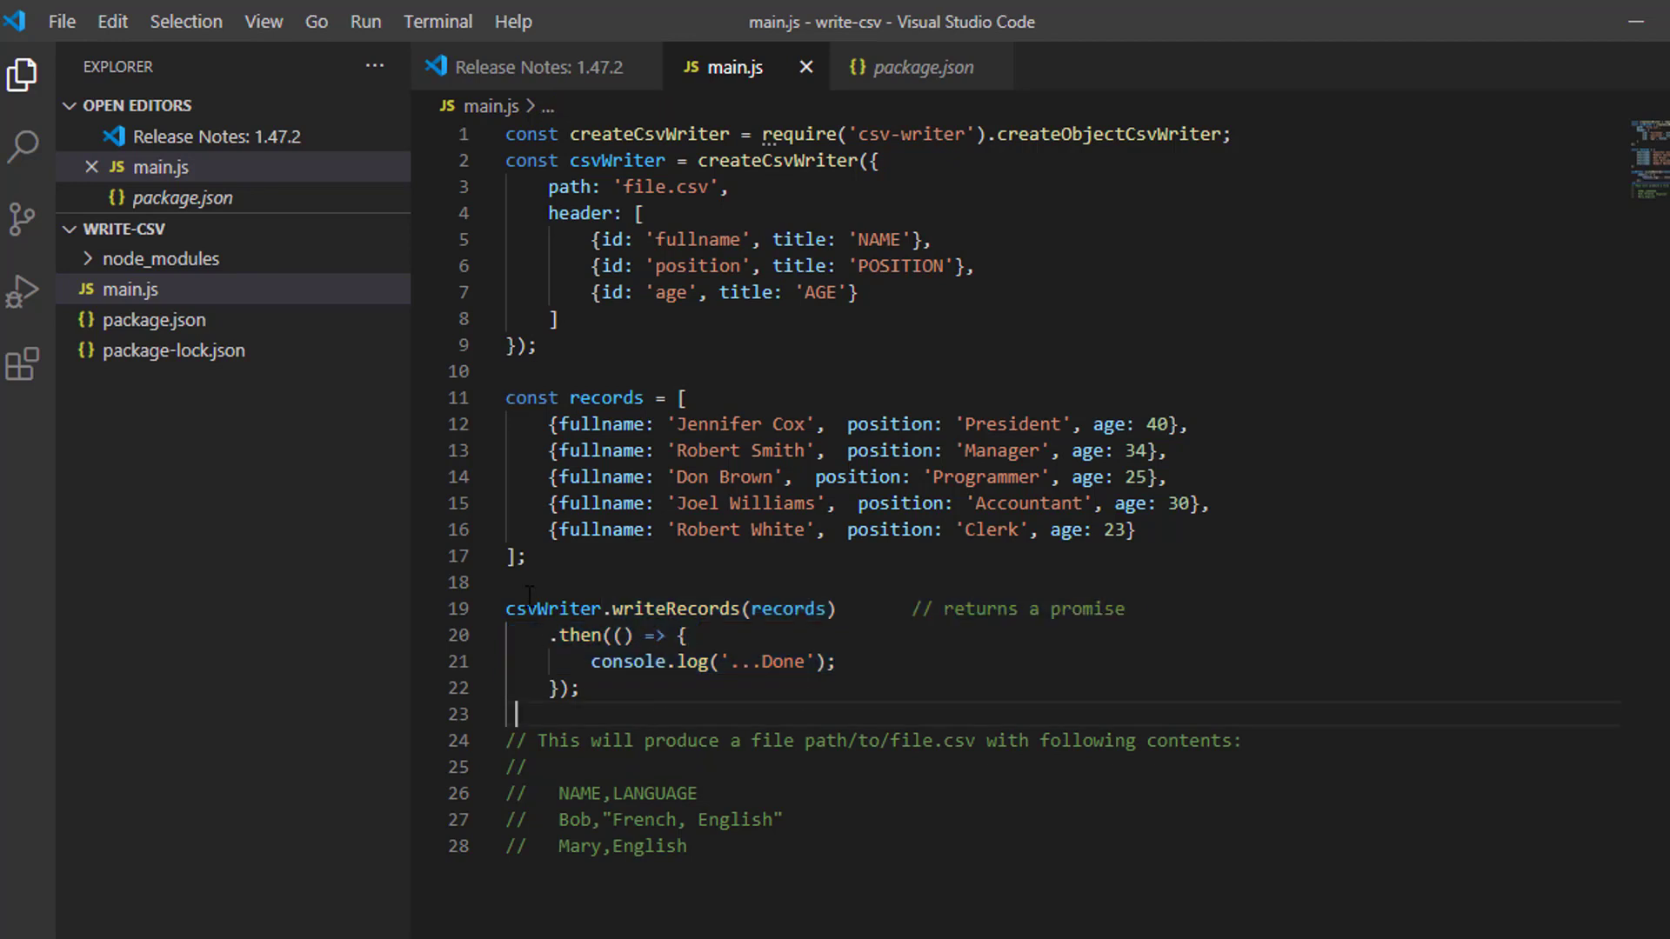
pyautogui.doubleClick(551, 609)
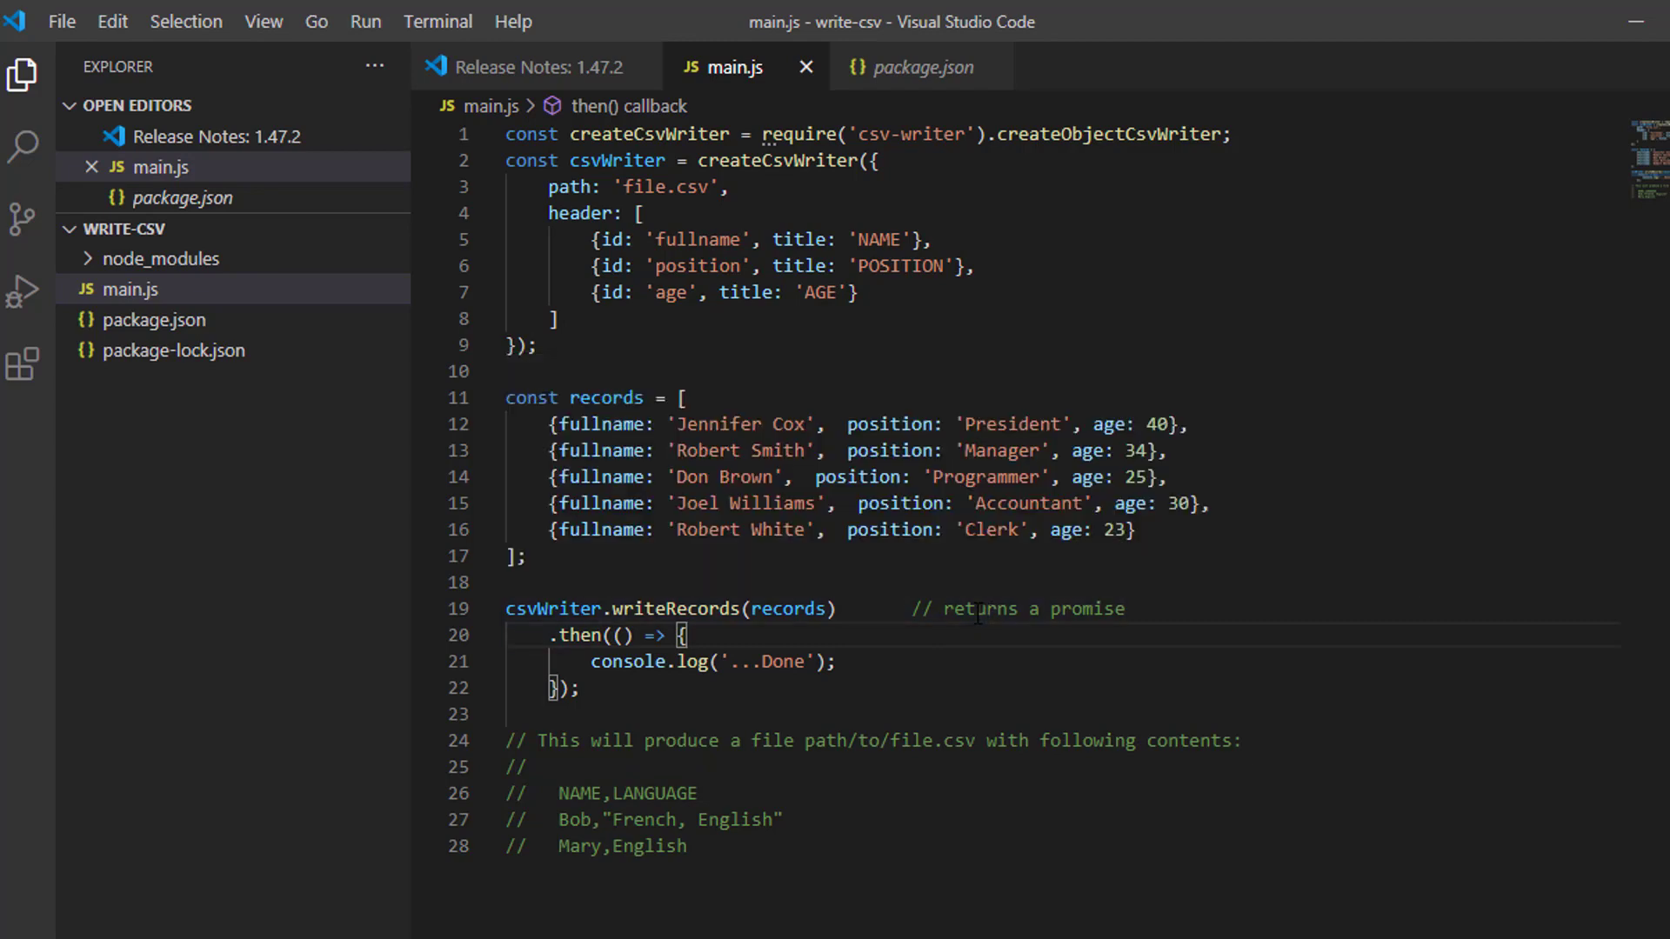
pyautogui.doubleClick(979, 609)
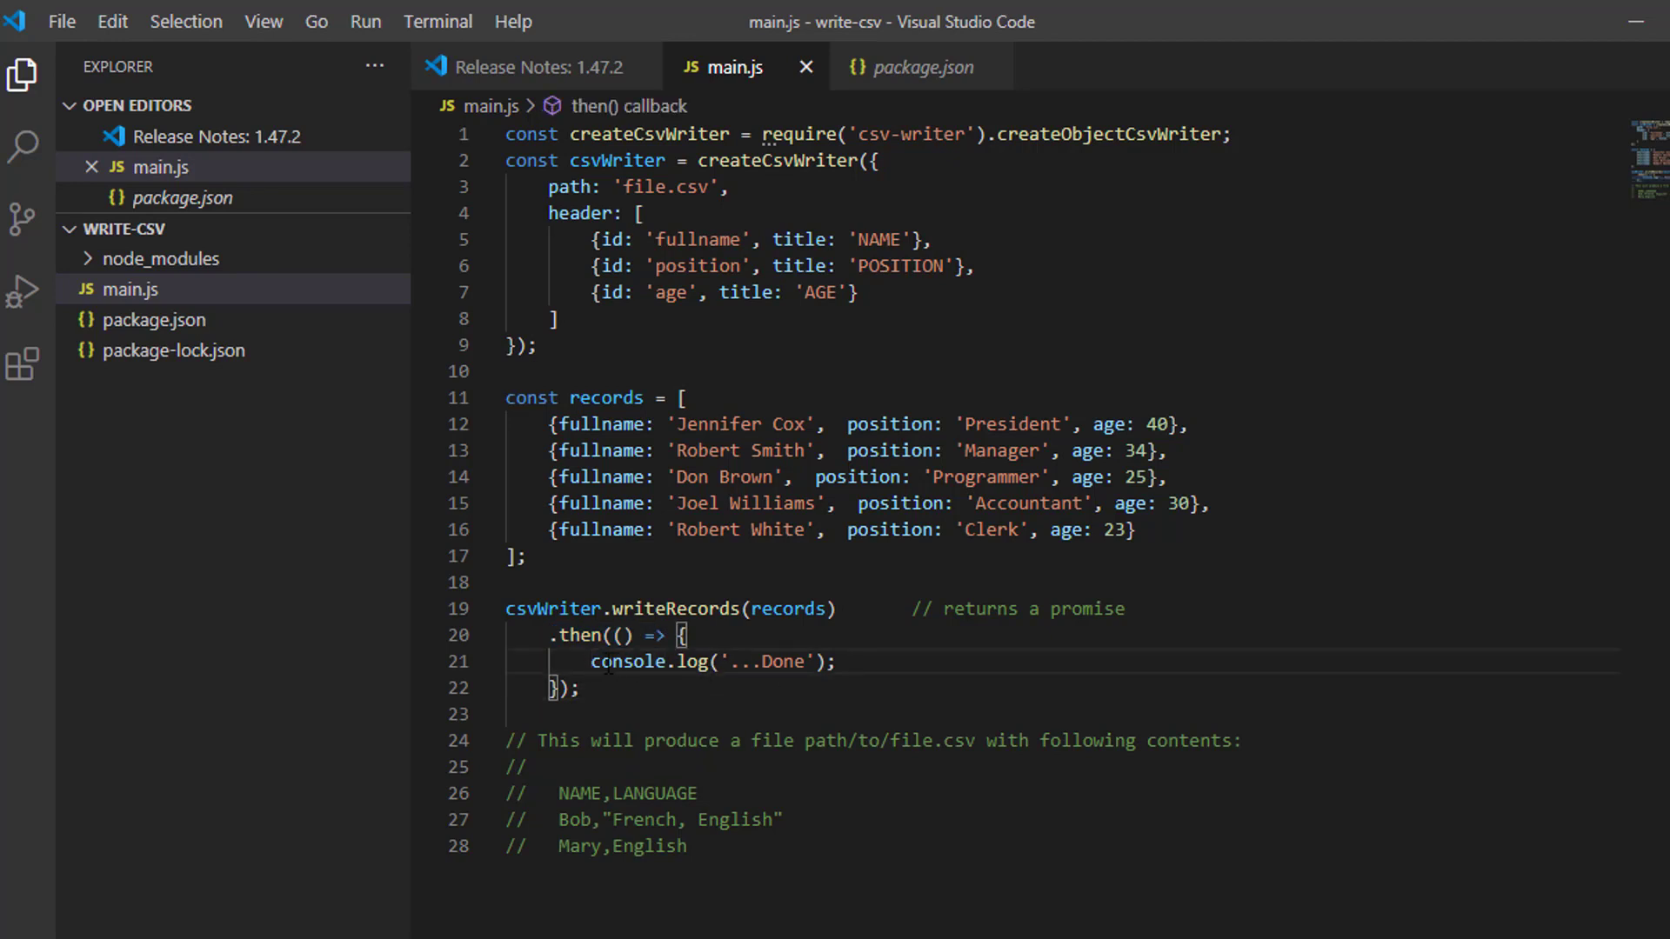
pyautogui.doubleClick(647, 661)
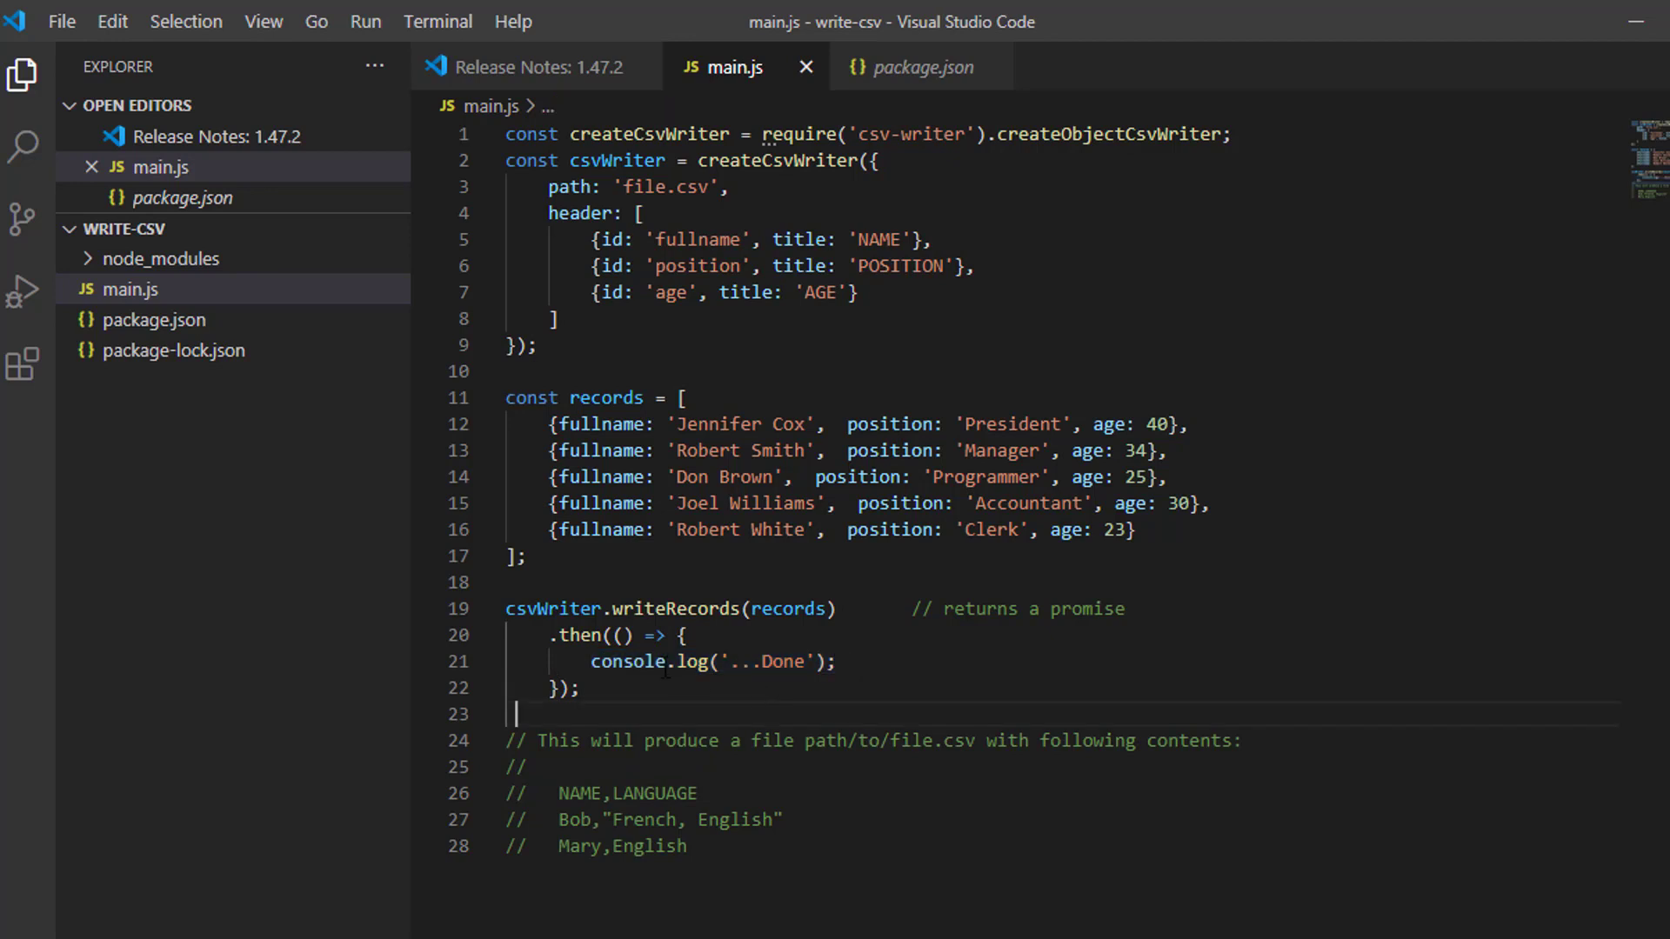
pyautogui.tripleClick(713, 661)
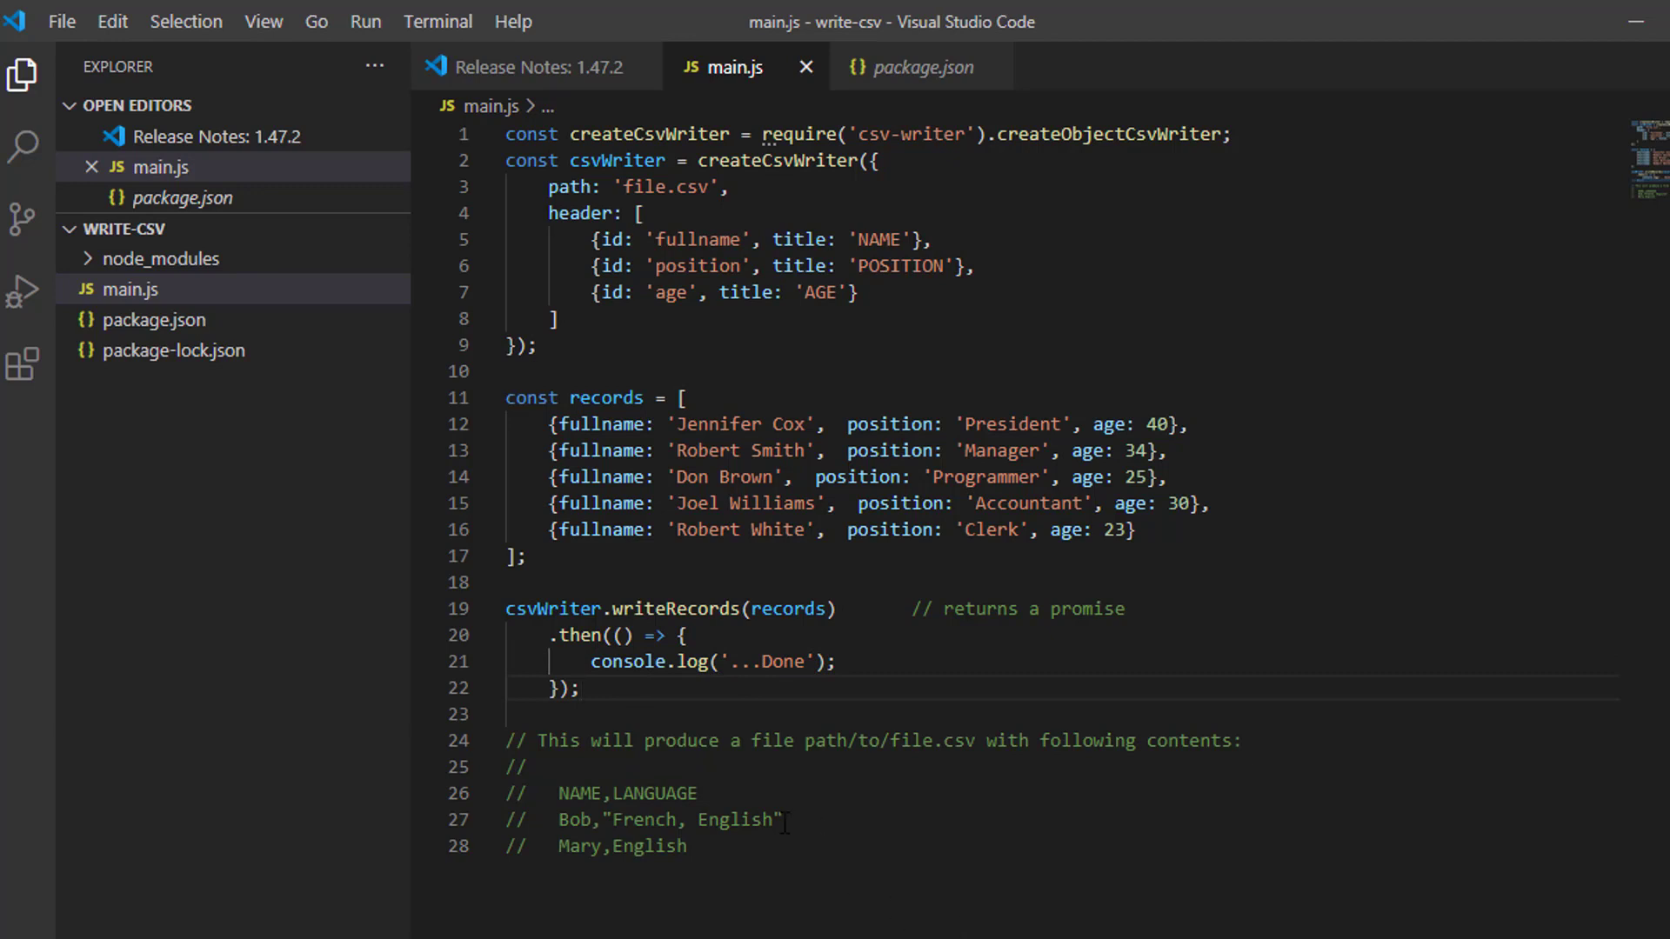
# Delete the leftover sample-output comment lines after the writeRecords call.
pyautogui.moveTo(531, 765); pyautogui.dragTo(687, 847)
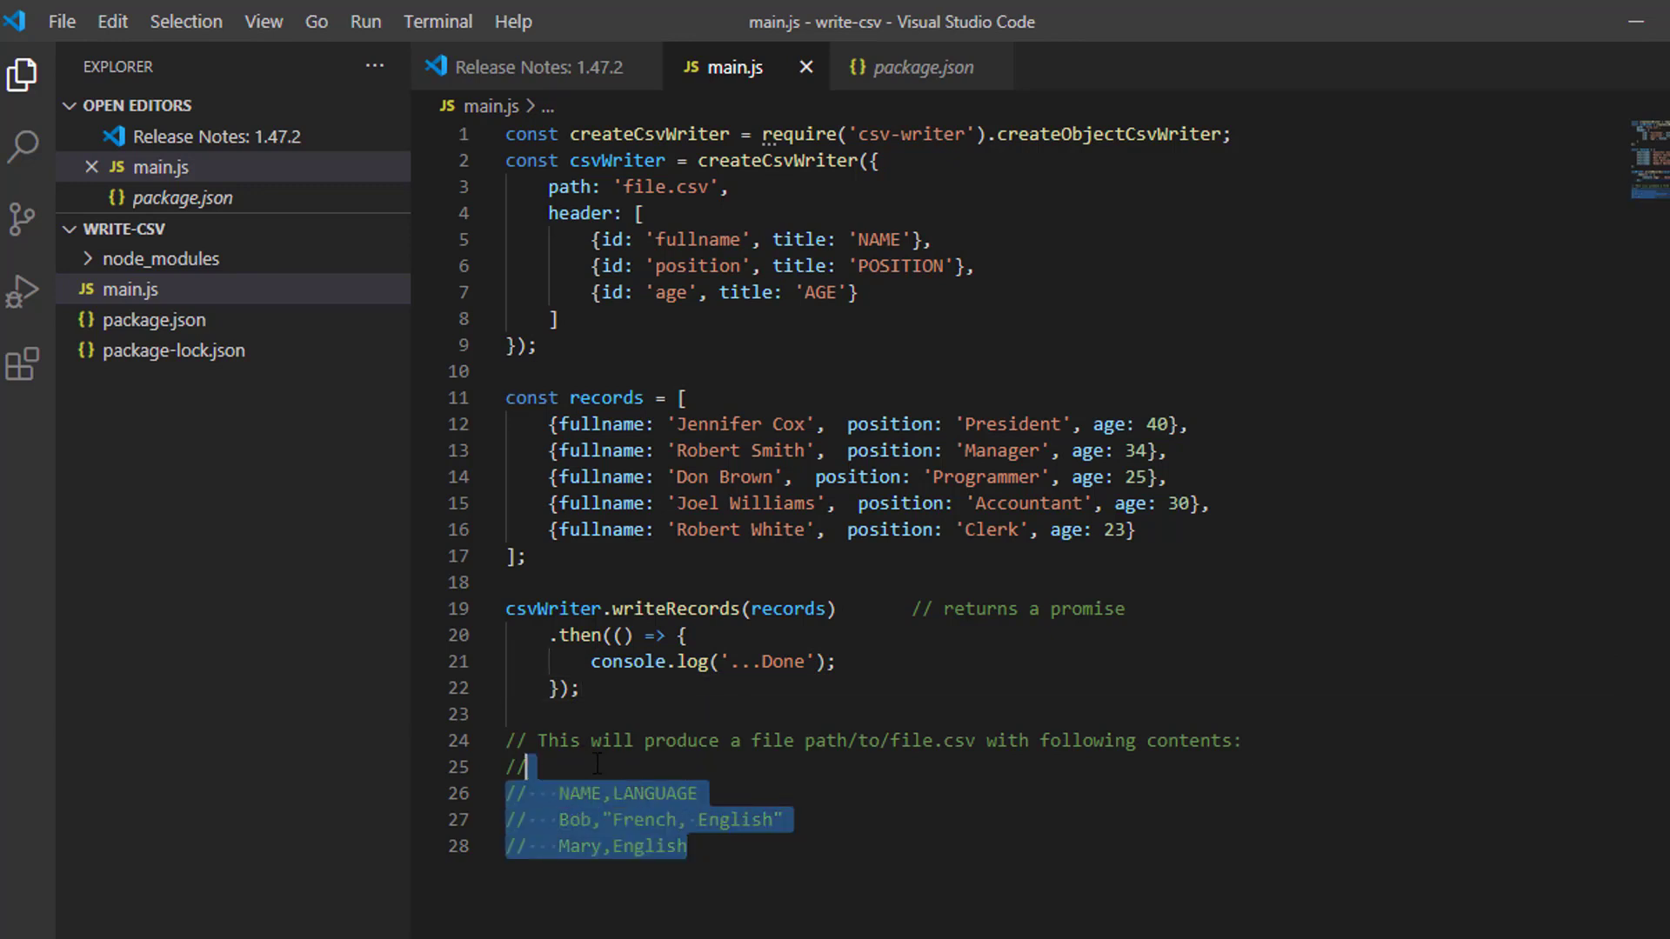
pyautogui.press('Delete')
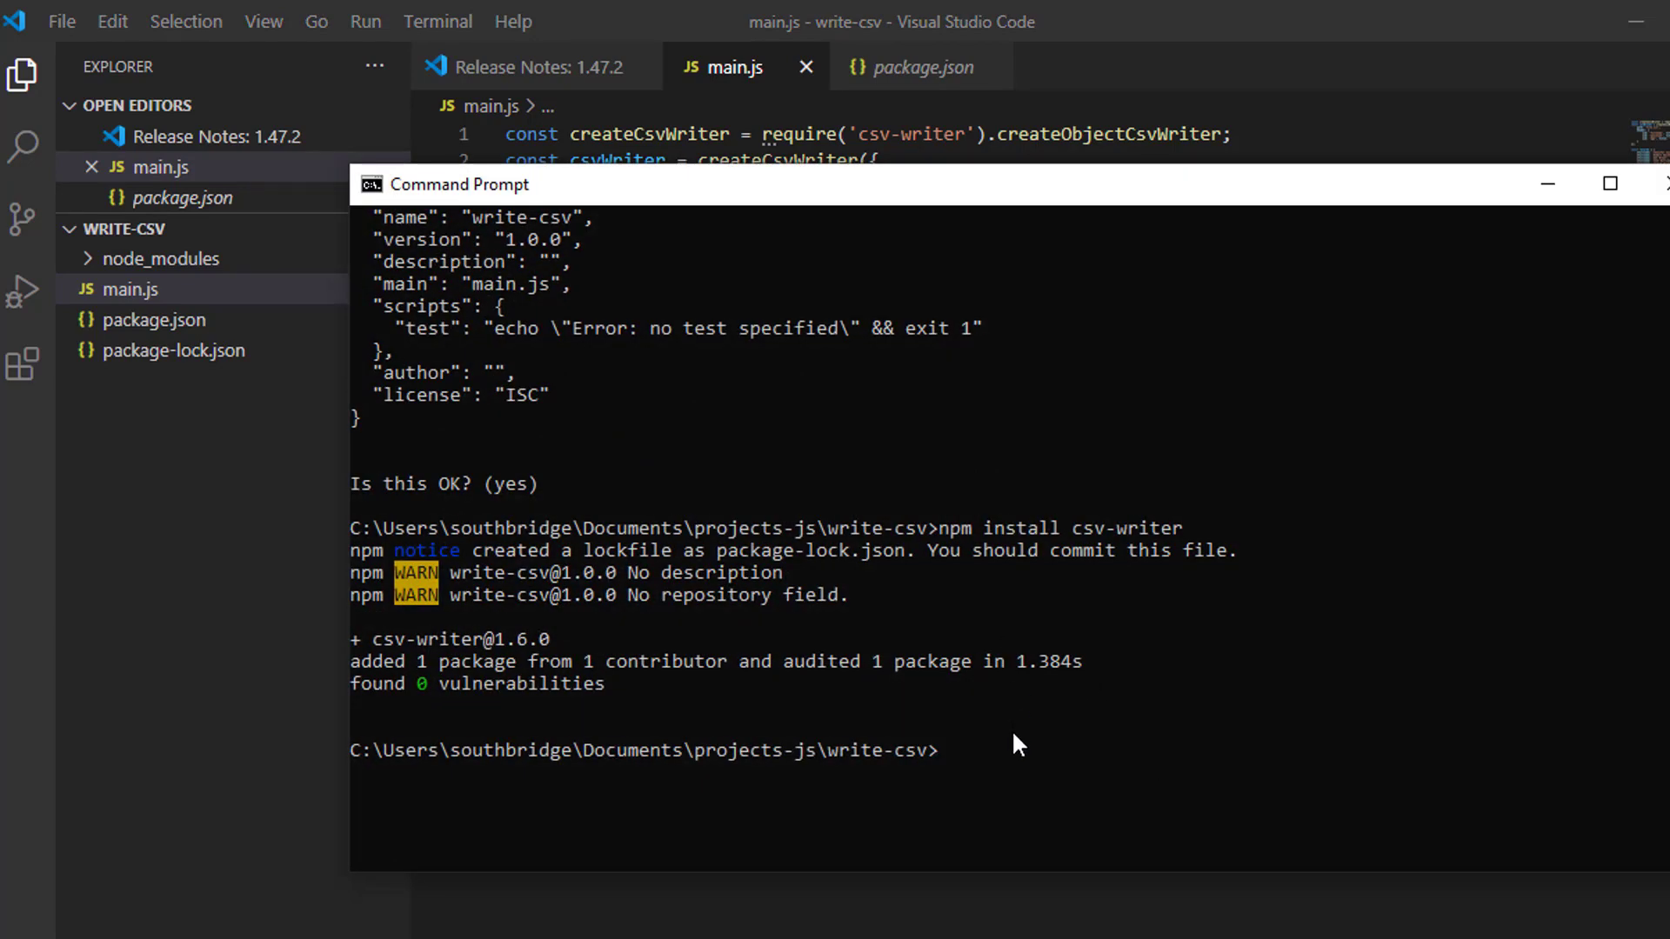
# Run node main.js in Command Prompt so file.csv is generated.
pyautogui.write('node')
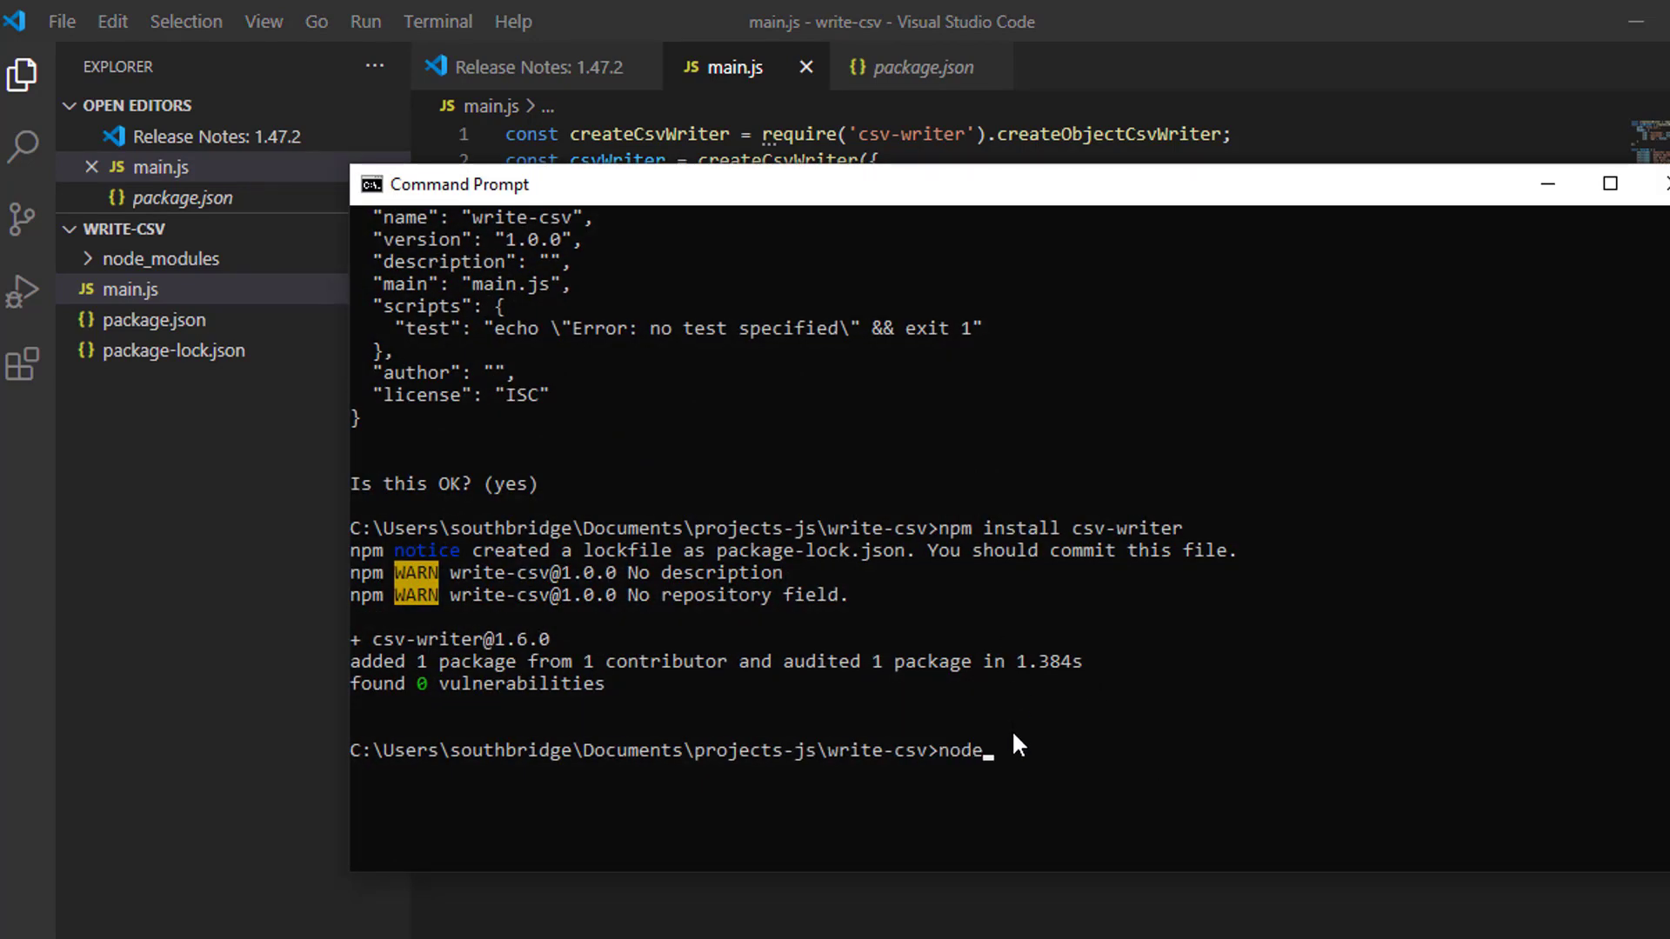
pyautogui.write('main')
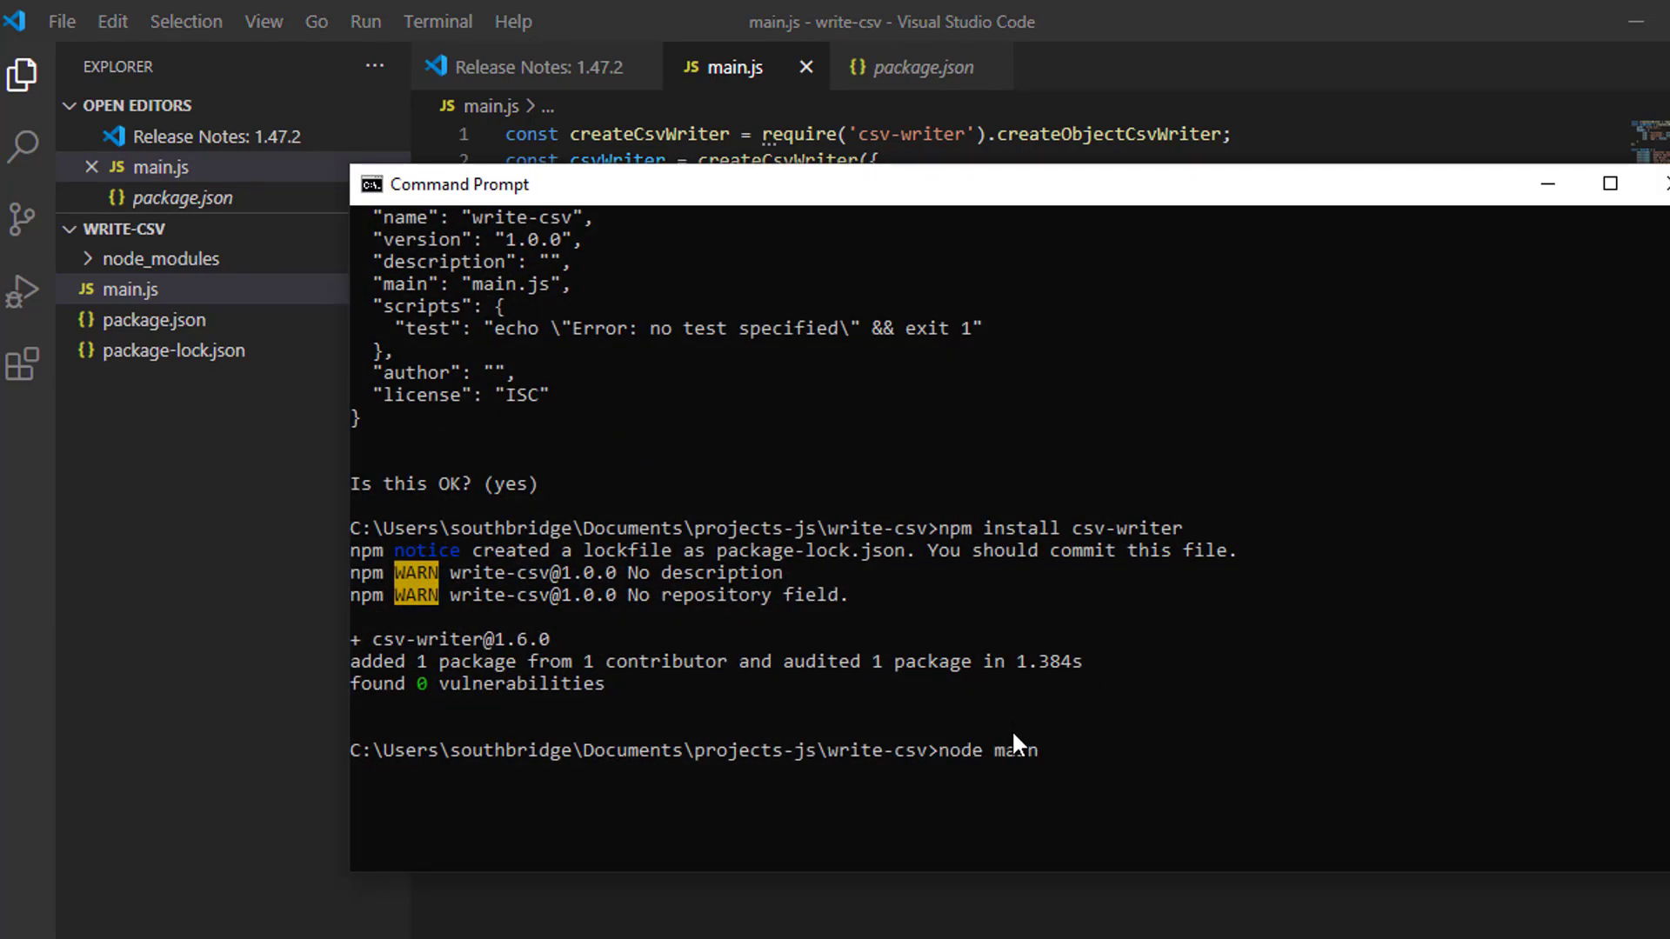
pyautogui.write('.j')
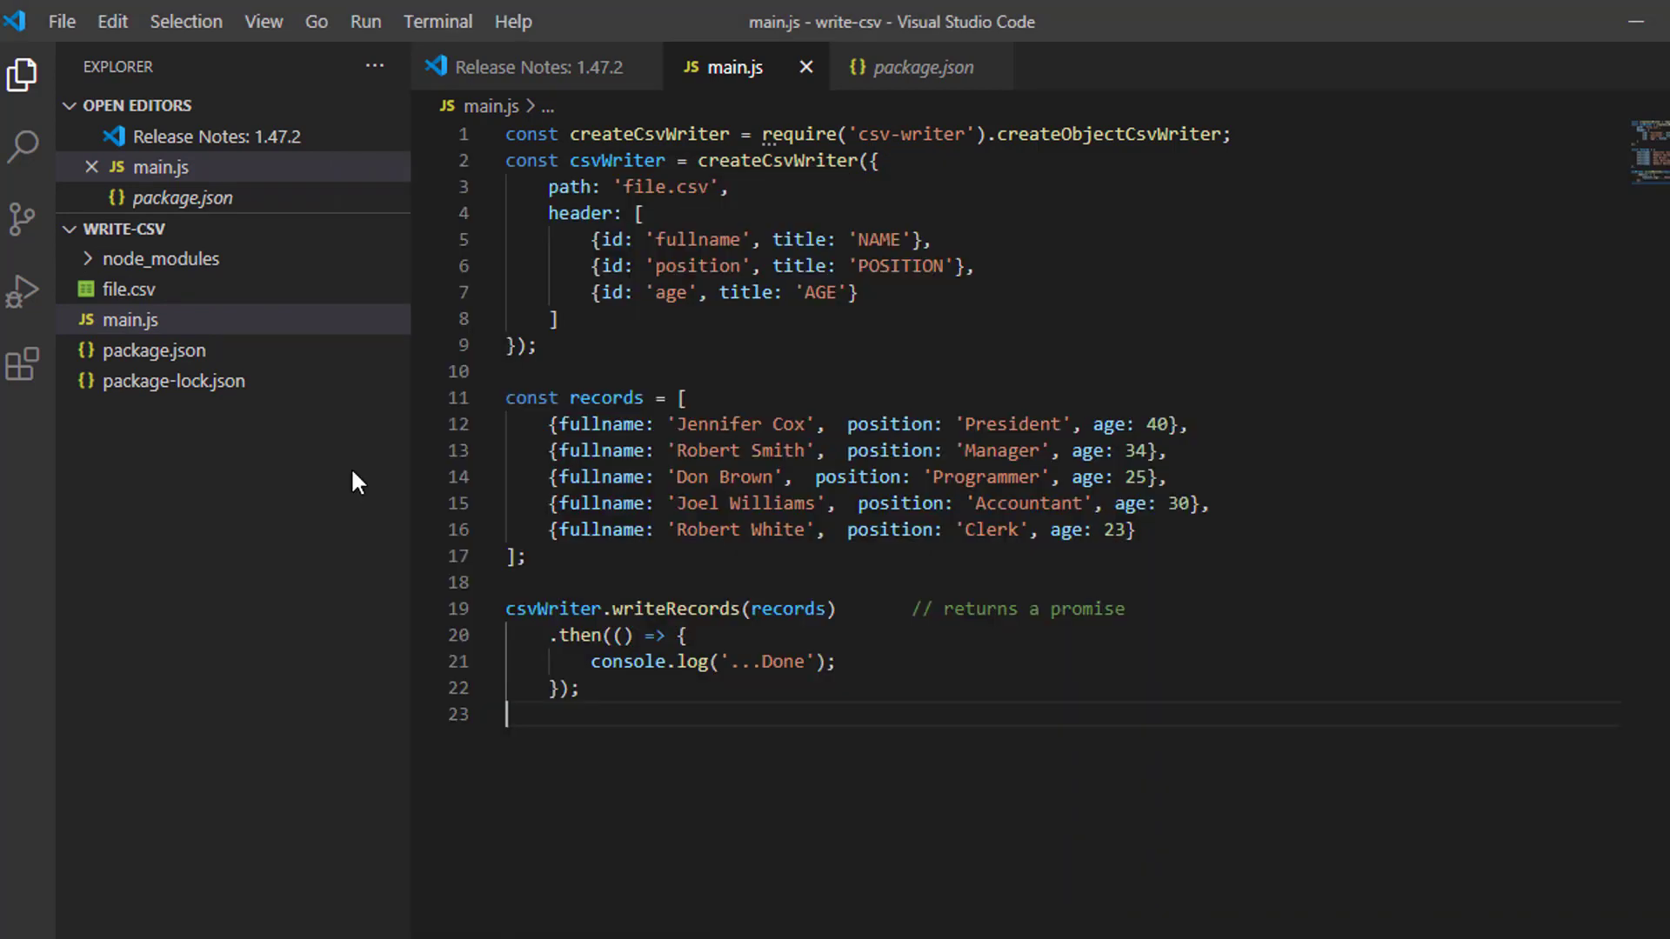
pyautogui.moveTo(146, 320)
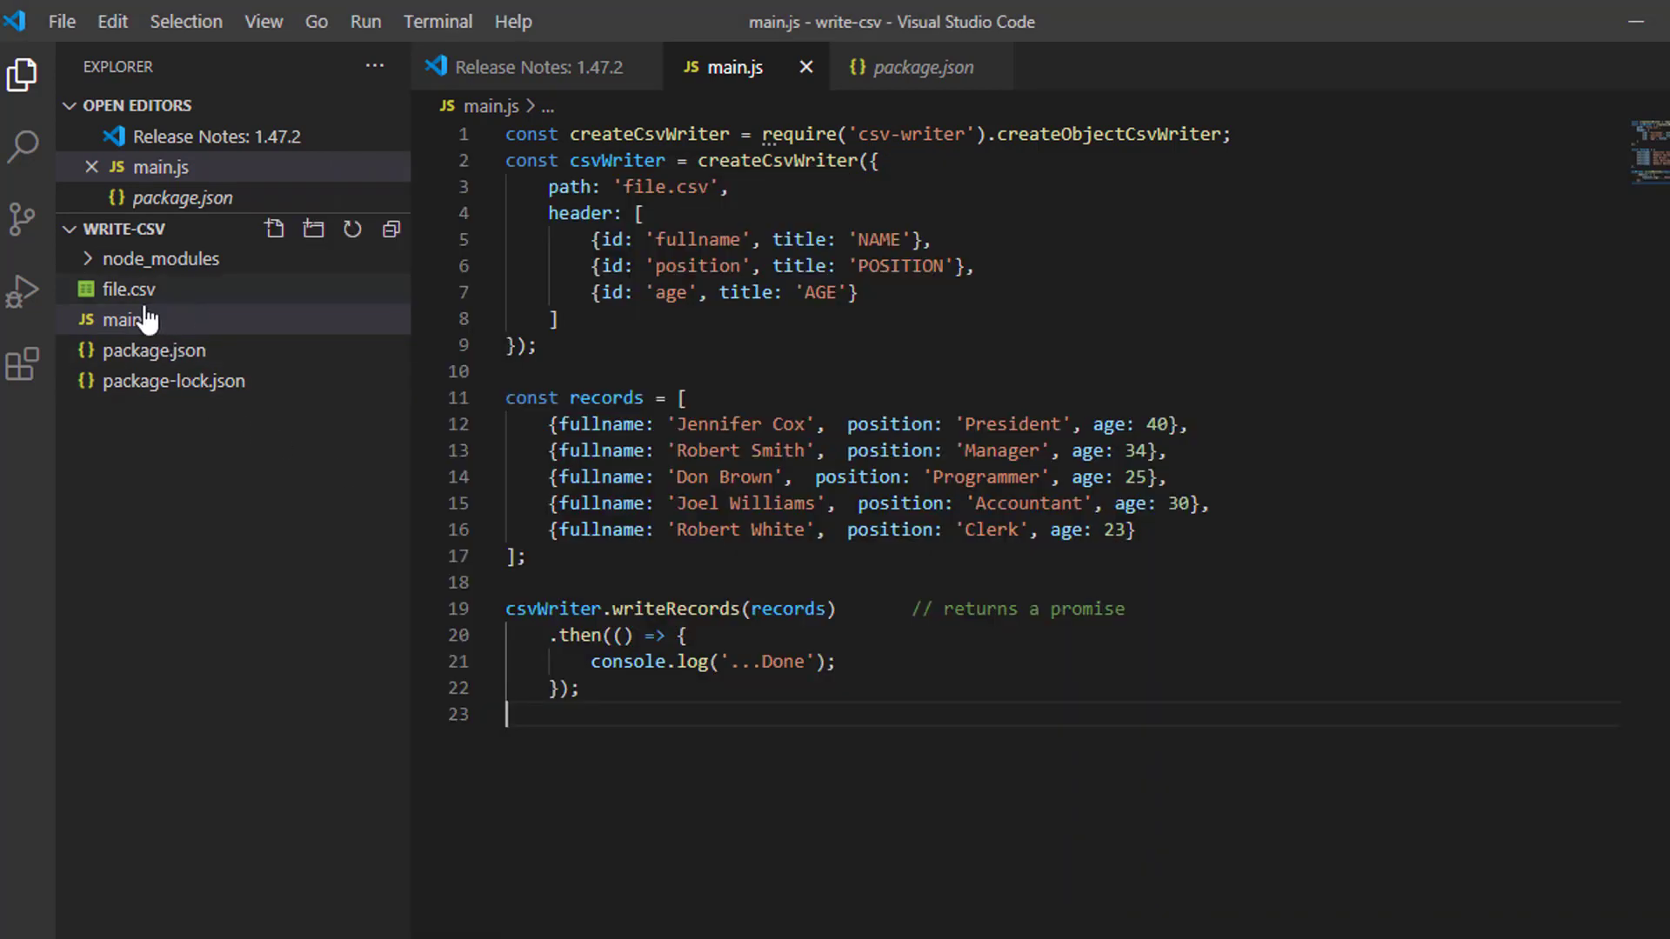
pyautogui.moveTo(125, 306)
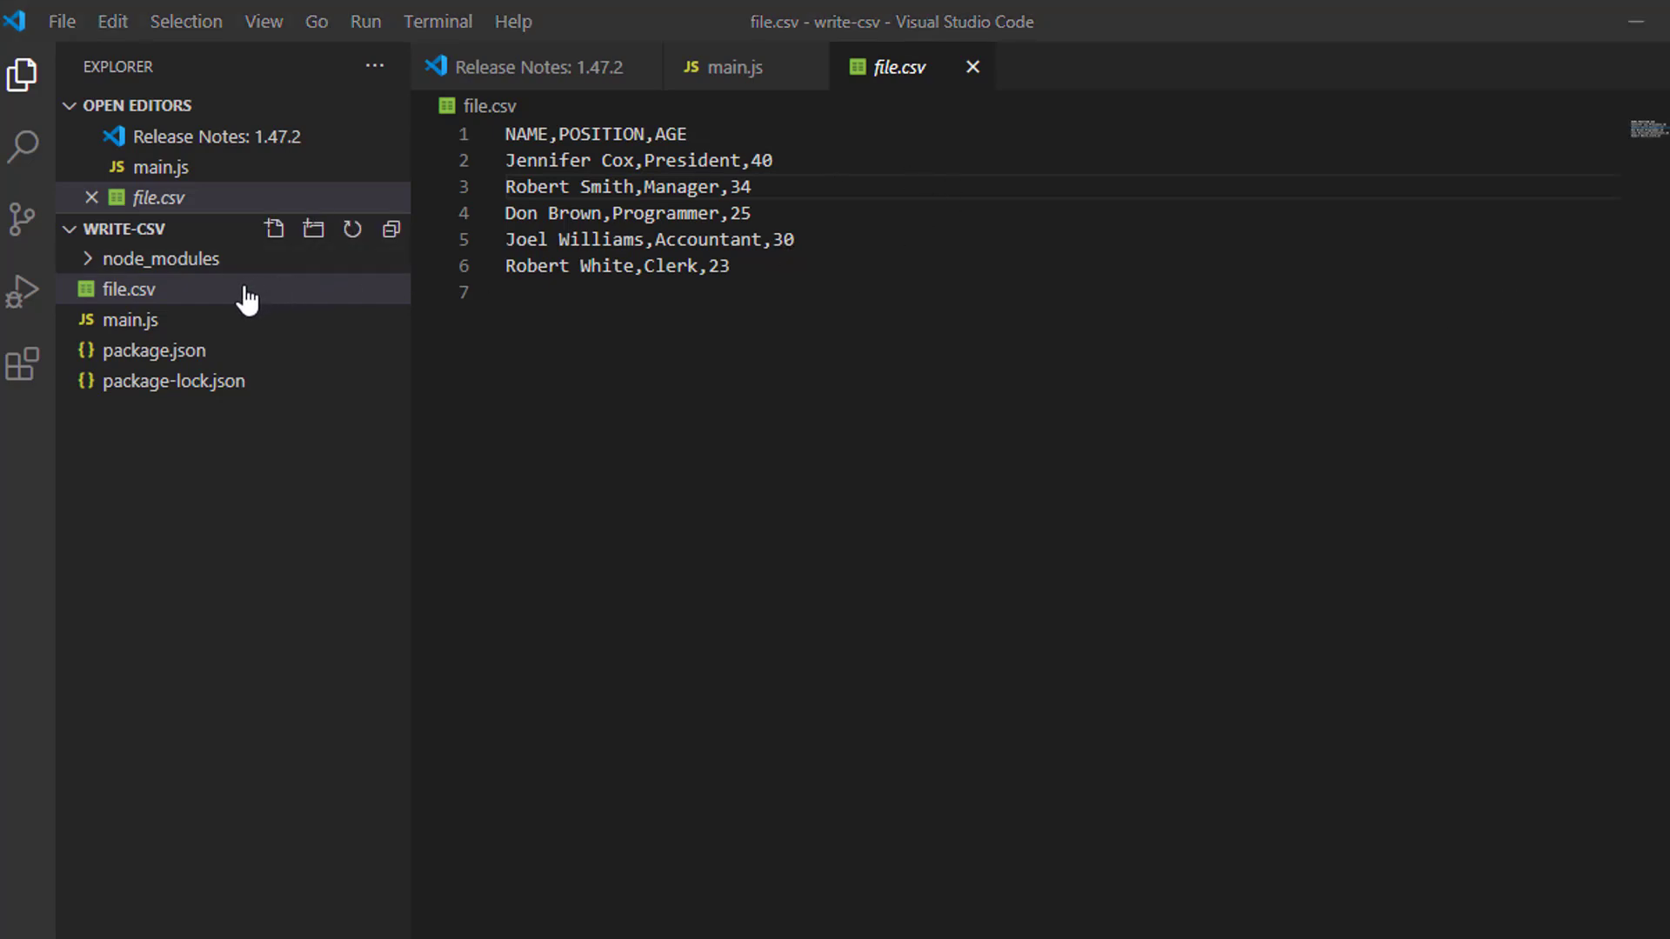
# Return to main.js after viewing file.csv with its NAME,POSITION,AGE header and five rows.
pyautogui.click(130, 320)
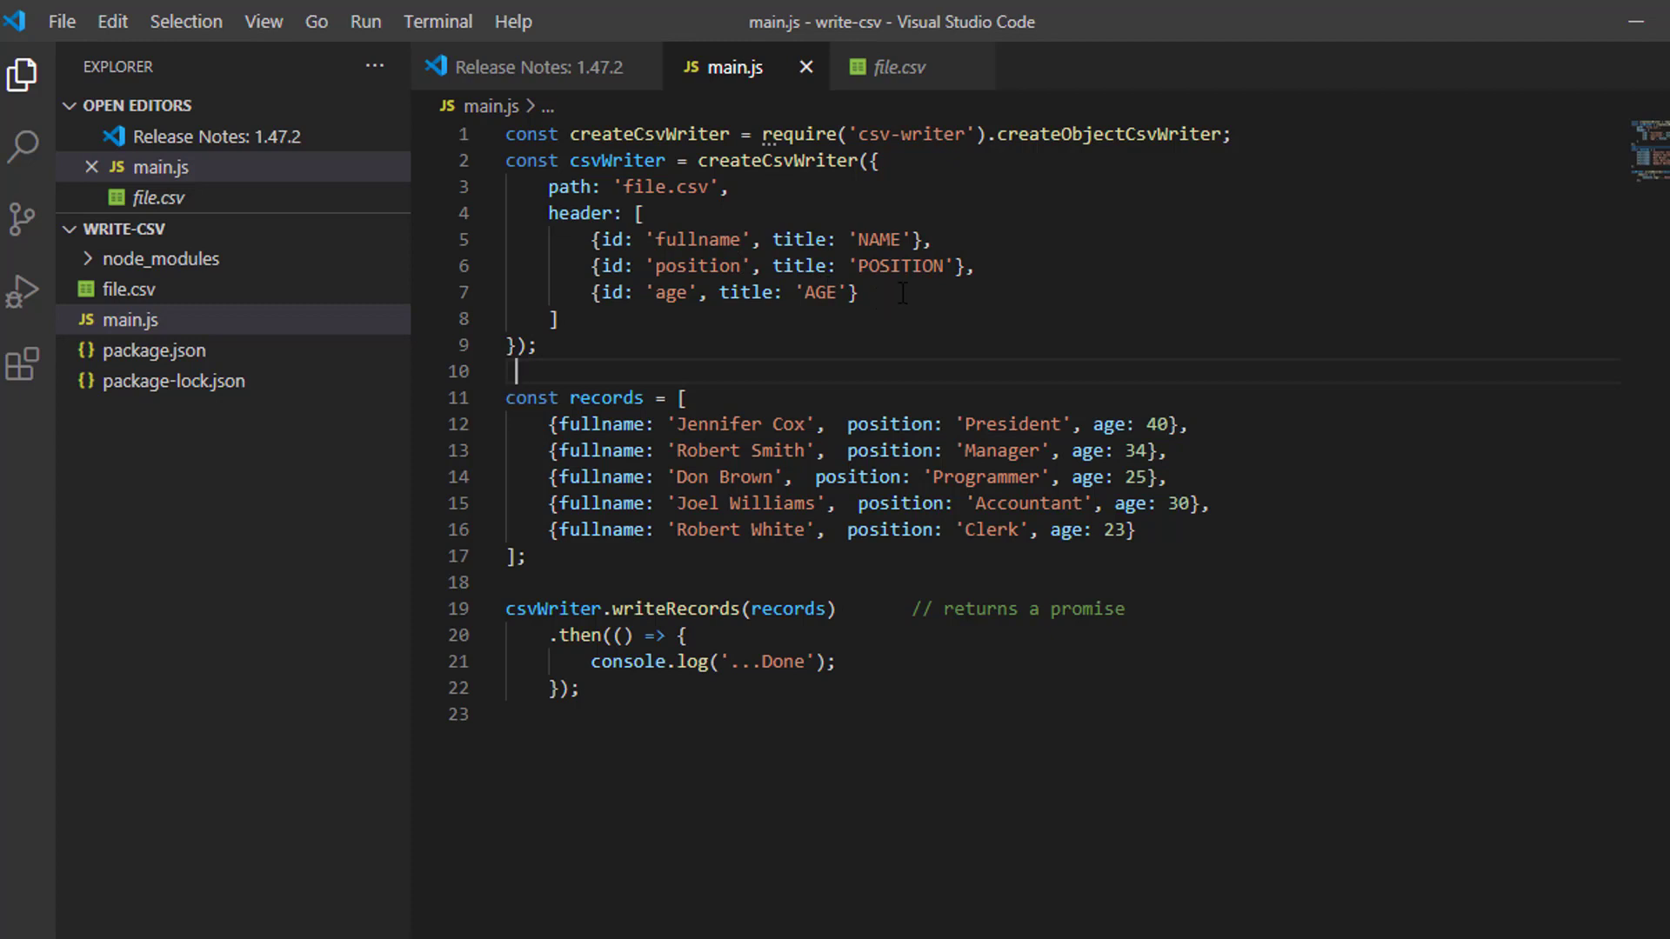
pyautogui.moveTo(556, 239); pyautogui.dragTo(858, 293)
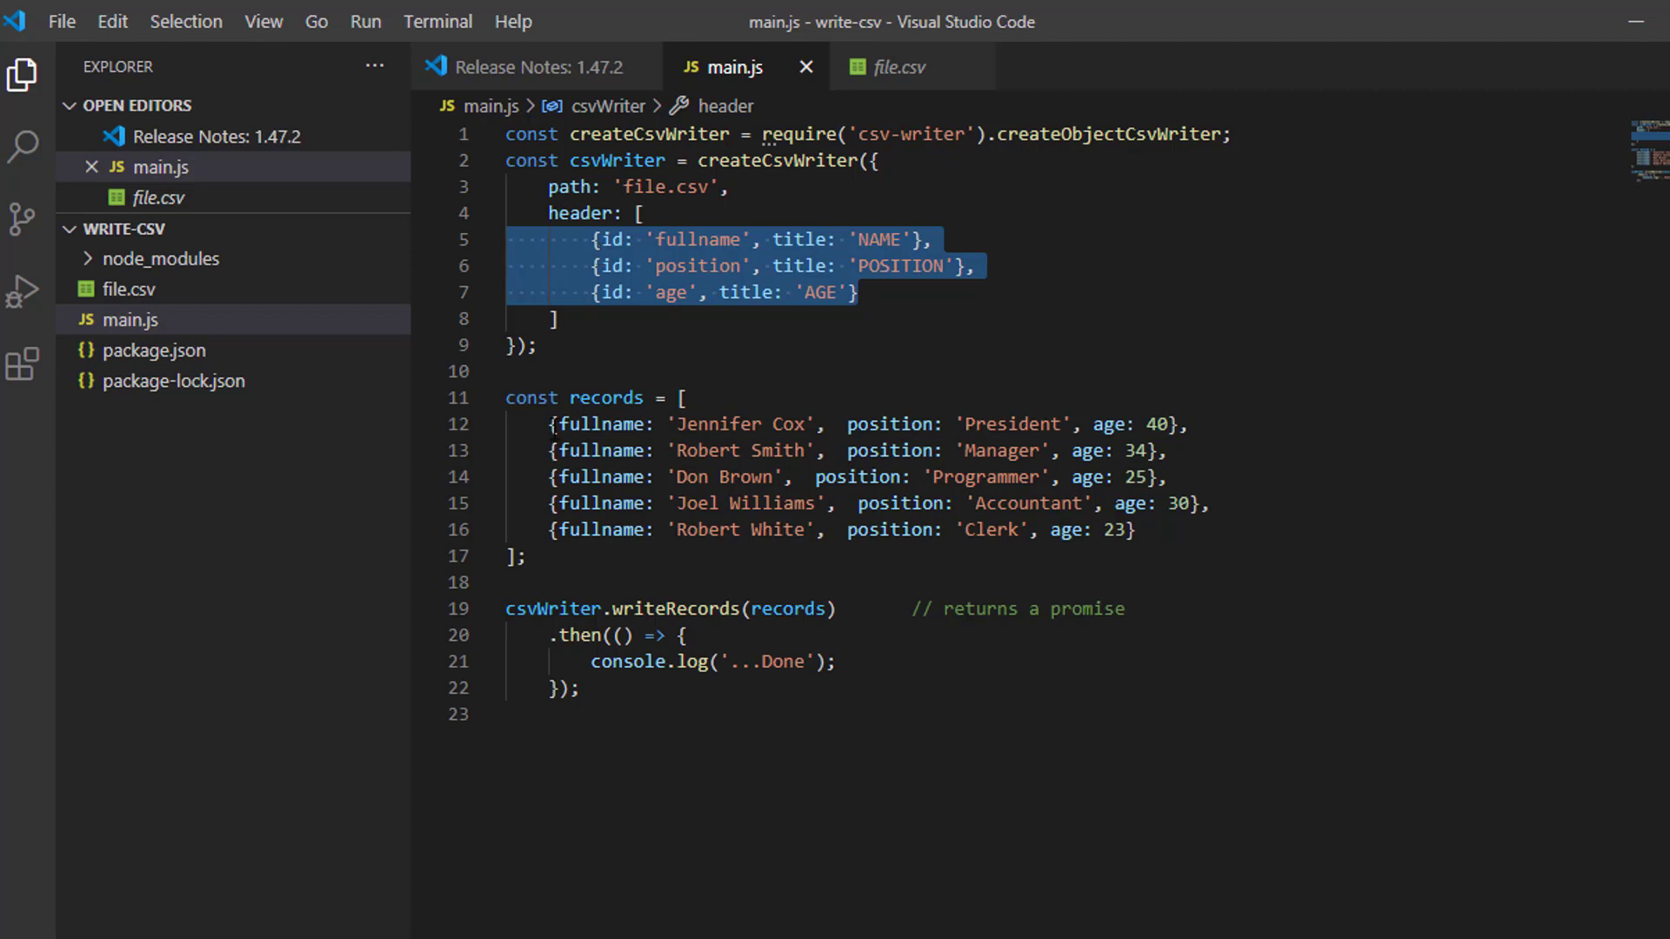
pyautogui.moveTo(550, 424); pyautogui.dragTo(975, 503)
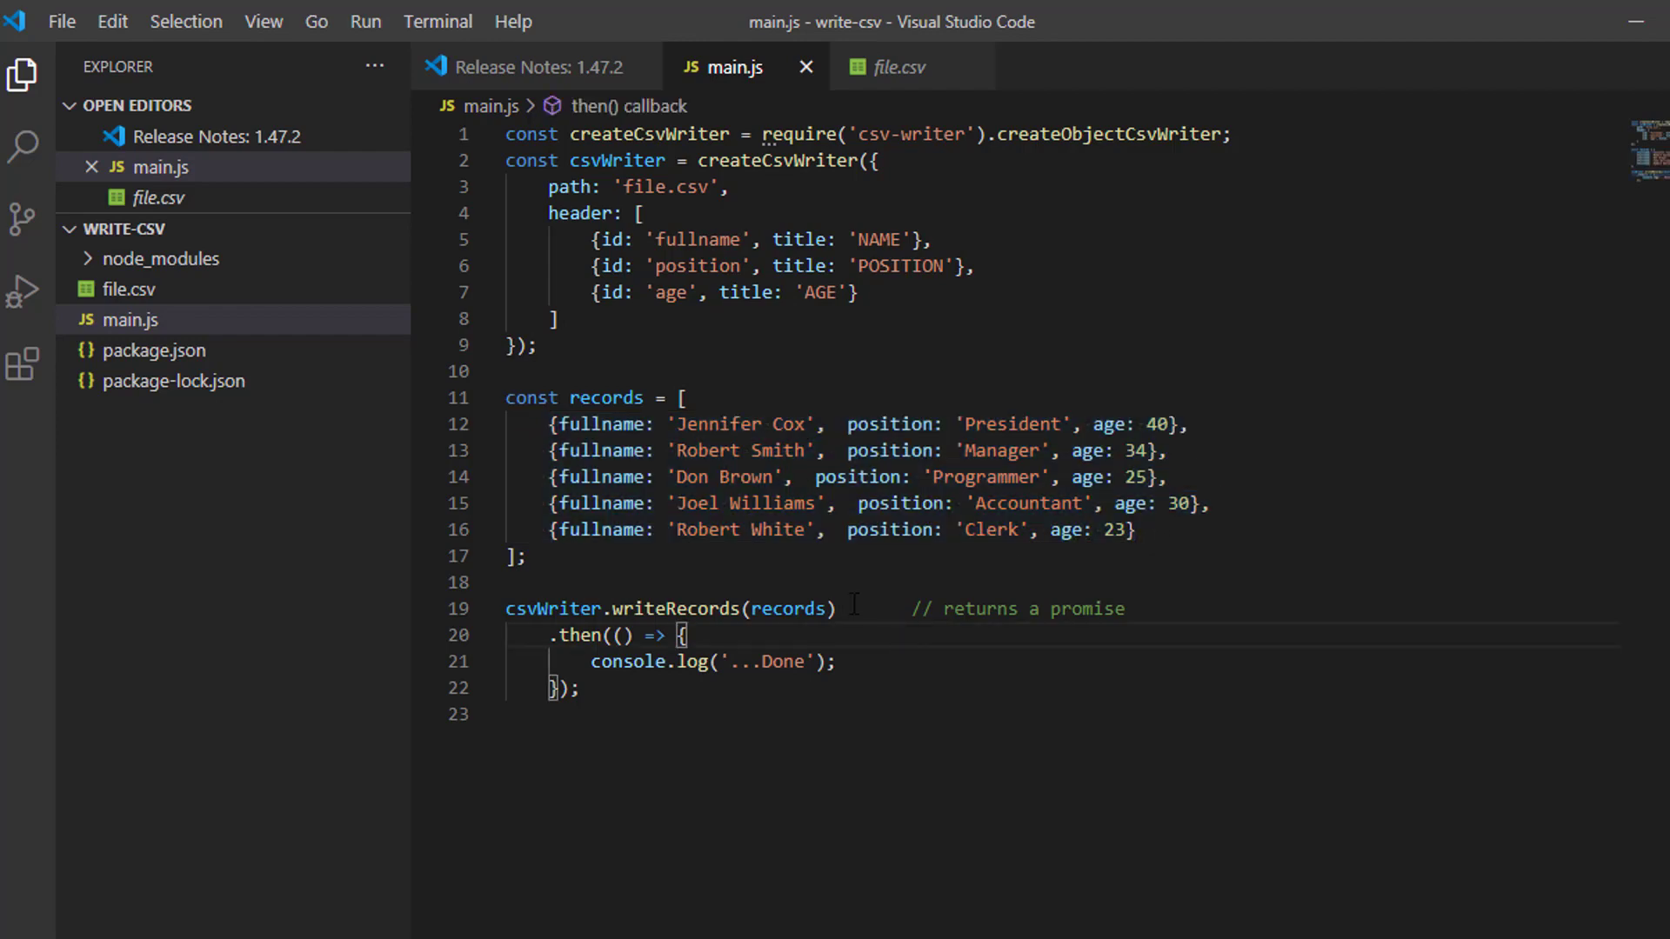
pyautogui.doubleClick(1066, 528)
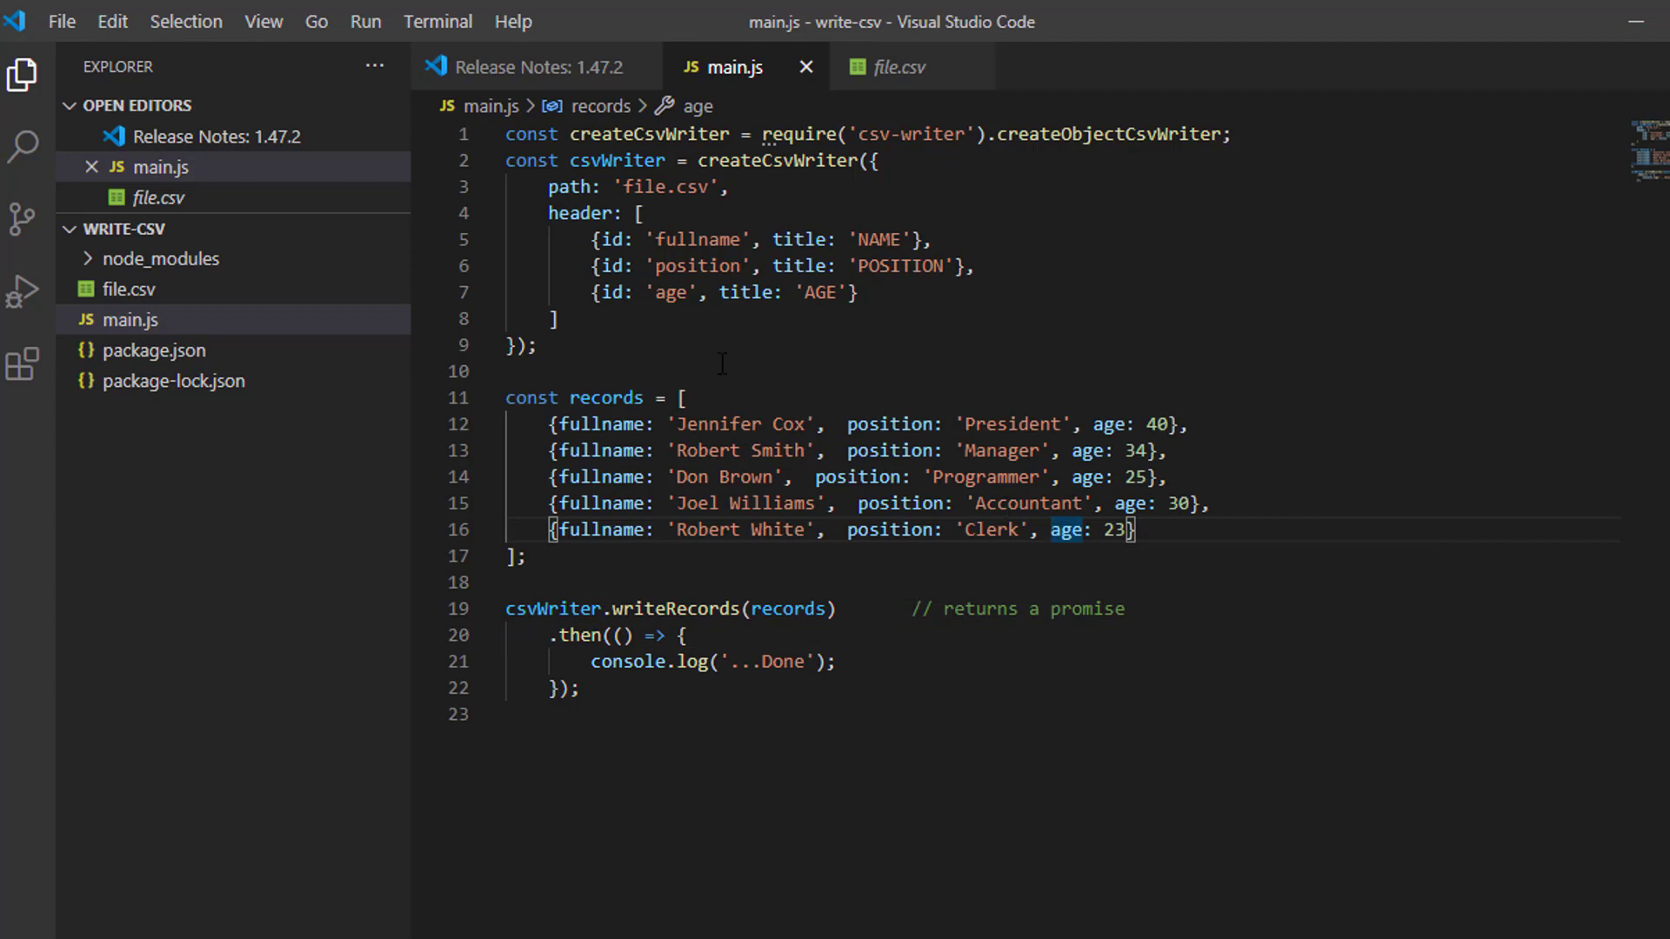